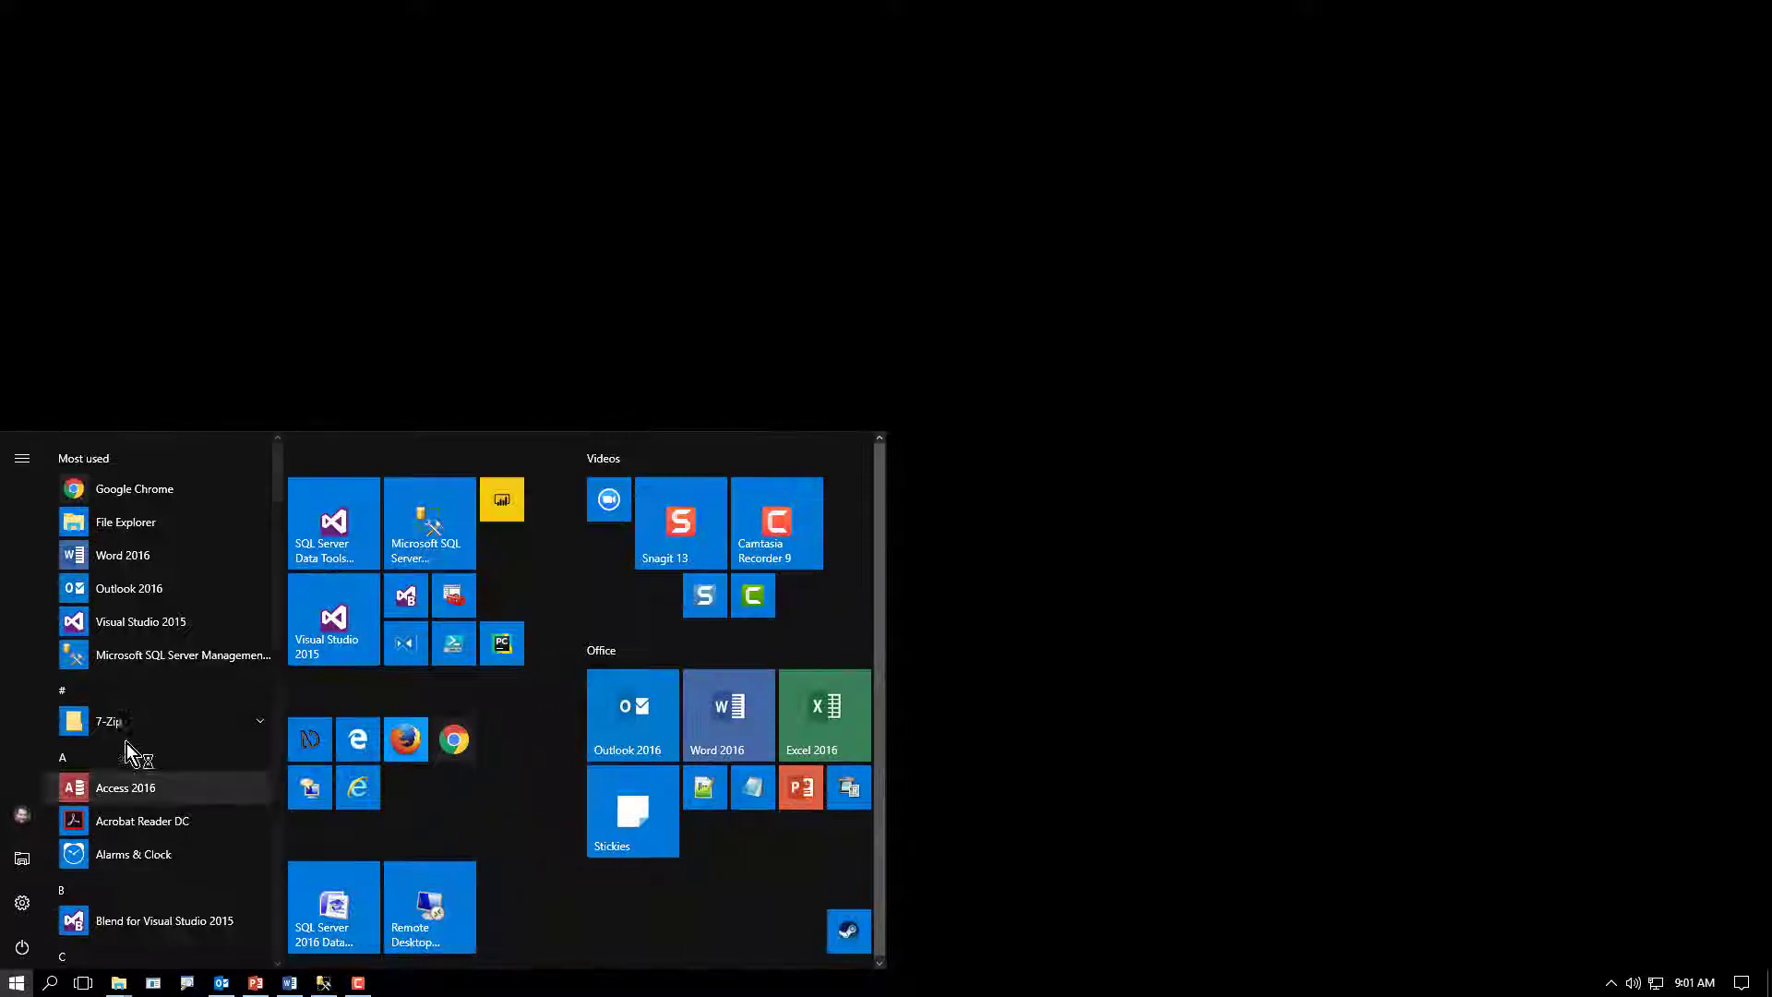
Step: Launch Access 2016, start a blank database, then dismiss the dialog without creating it
{"action": "left_click", "coordinate": [125, 787]}
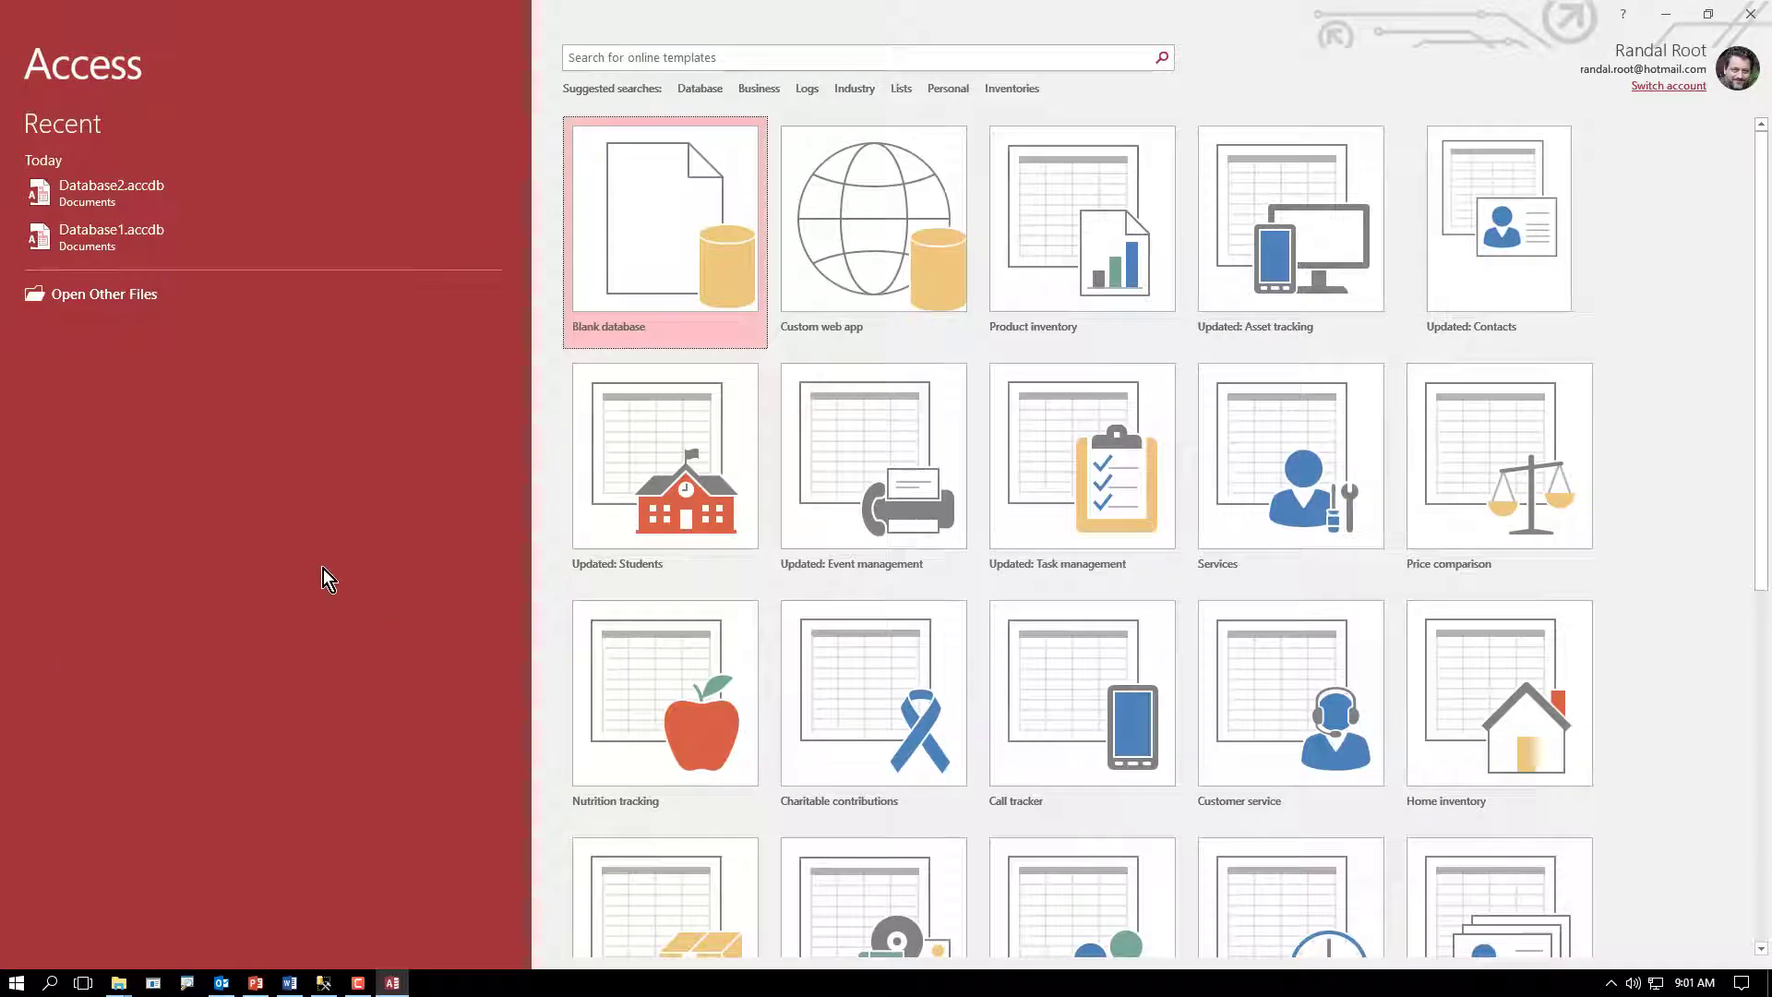
{"action": "mouse_move", "coordinate": [342, 436]}
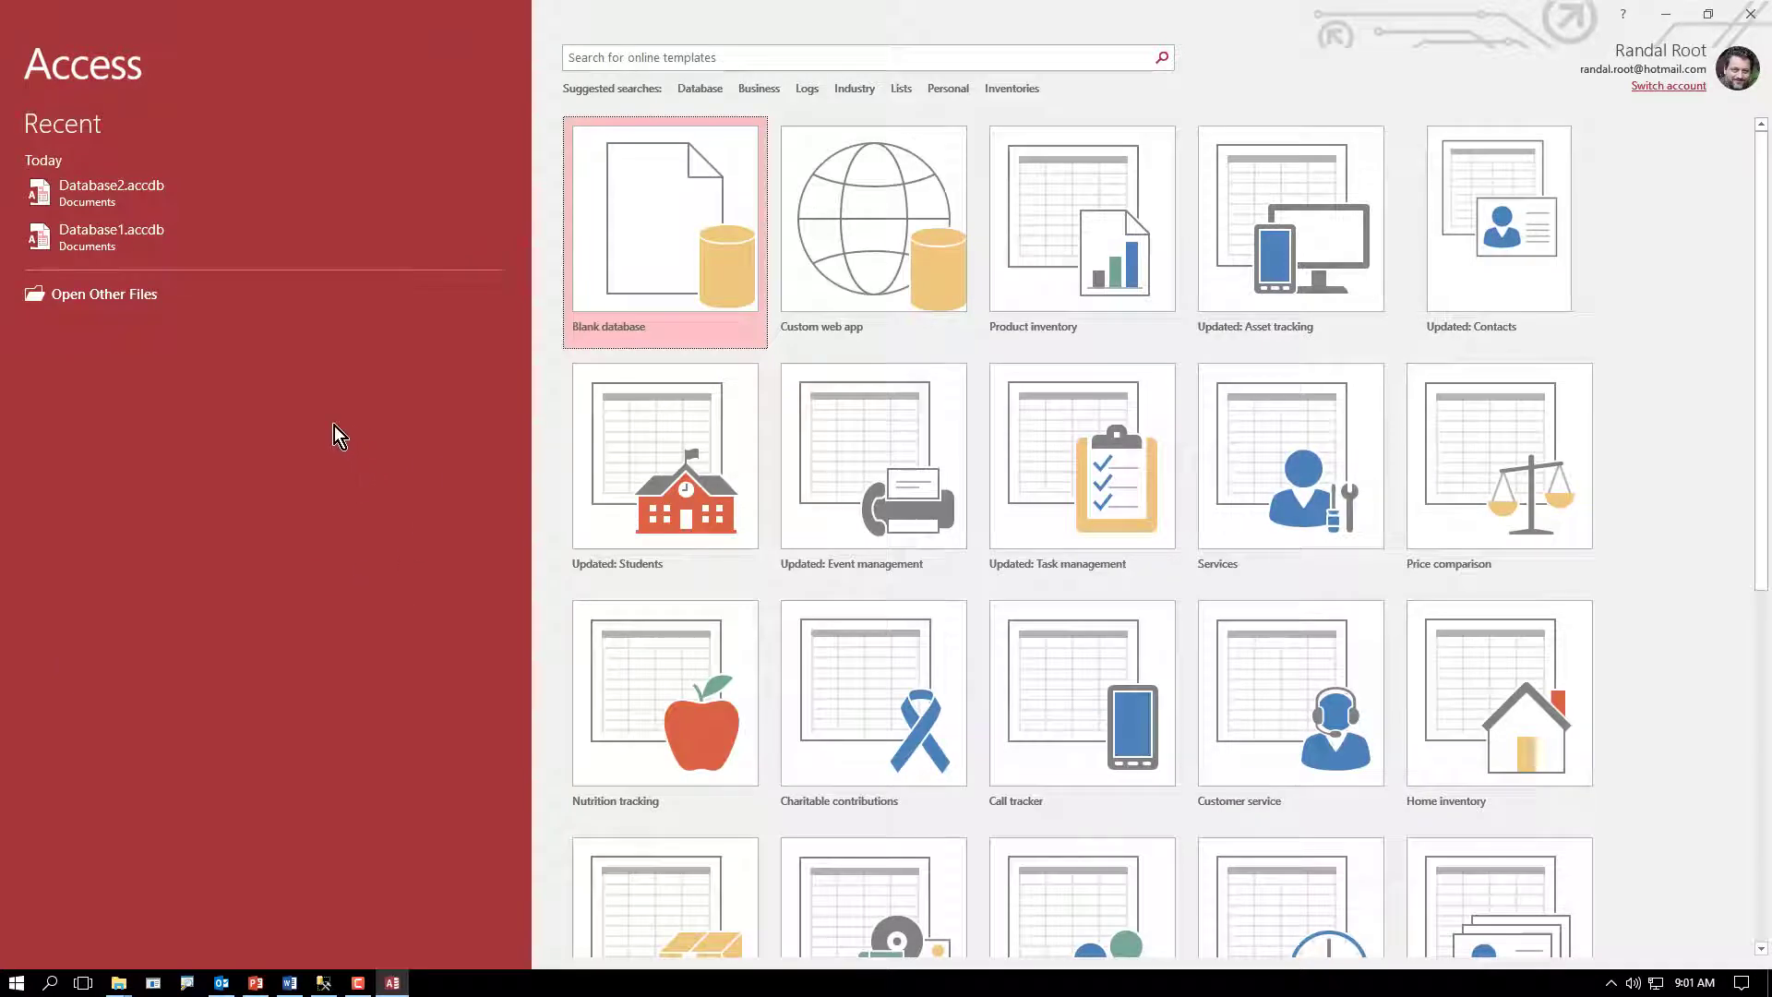
{"action": "mouse_move", "coordinate": [611, 296]}
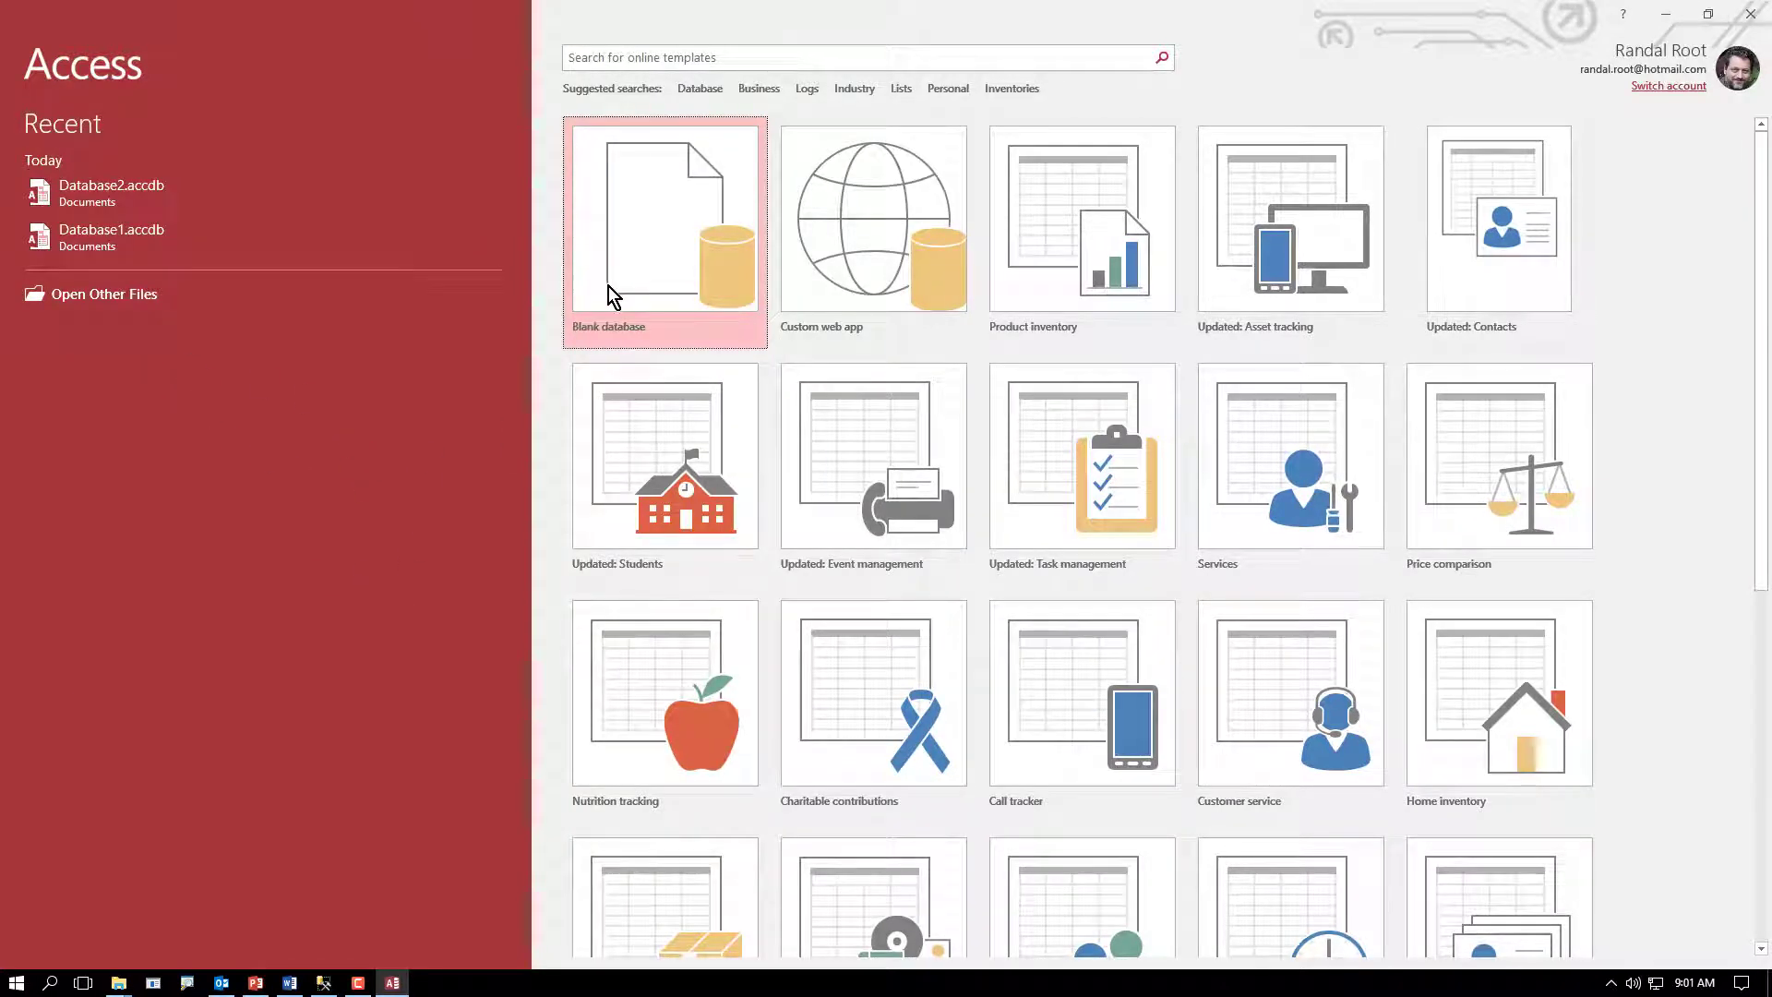
{"action": "left_click", "coordinate": [664, 220]}
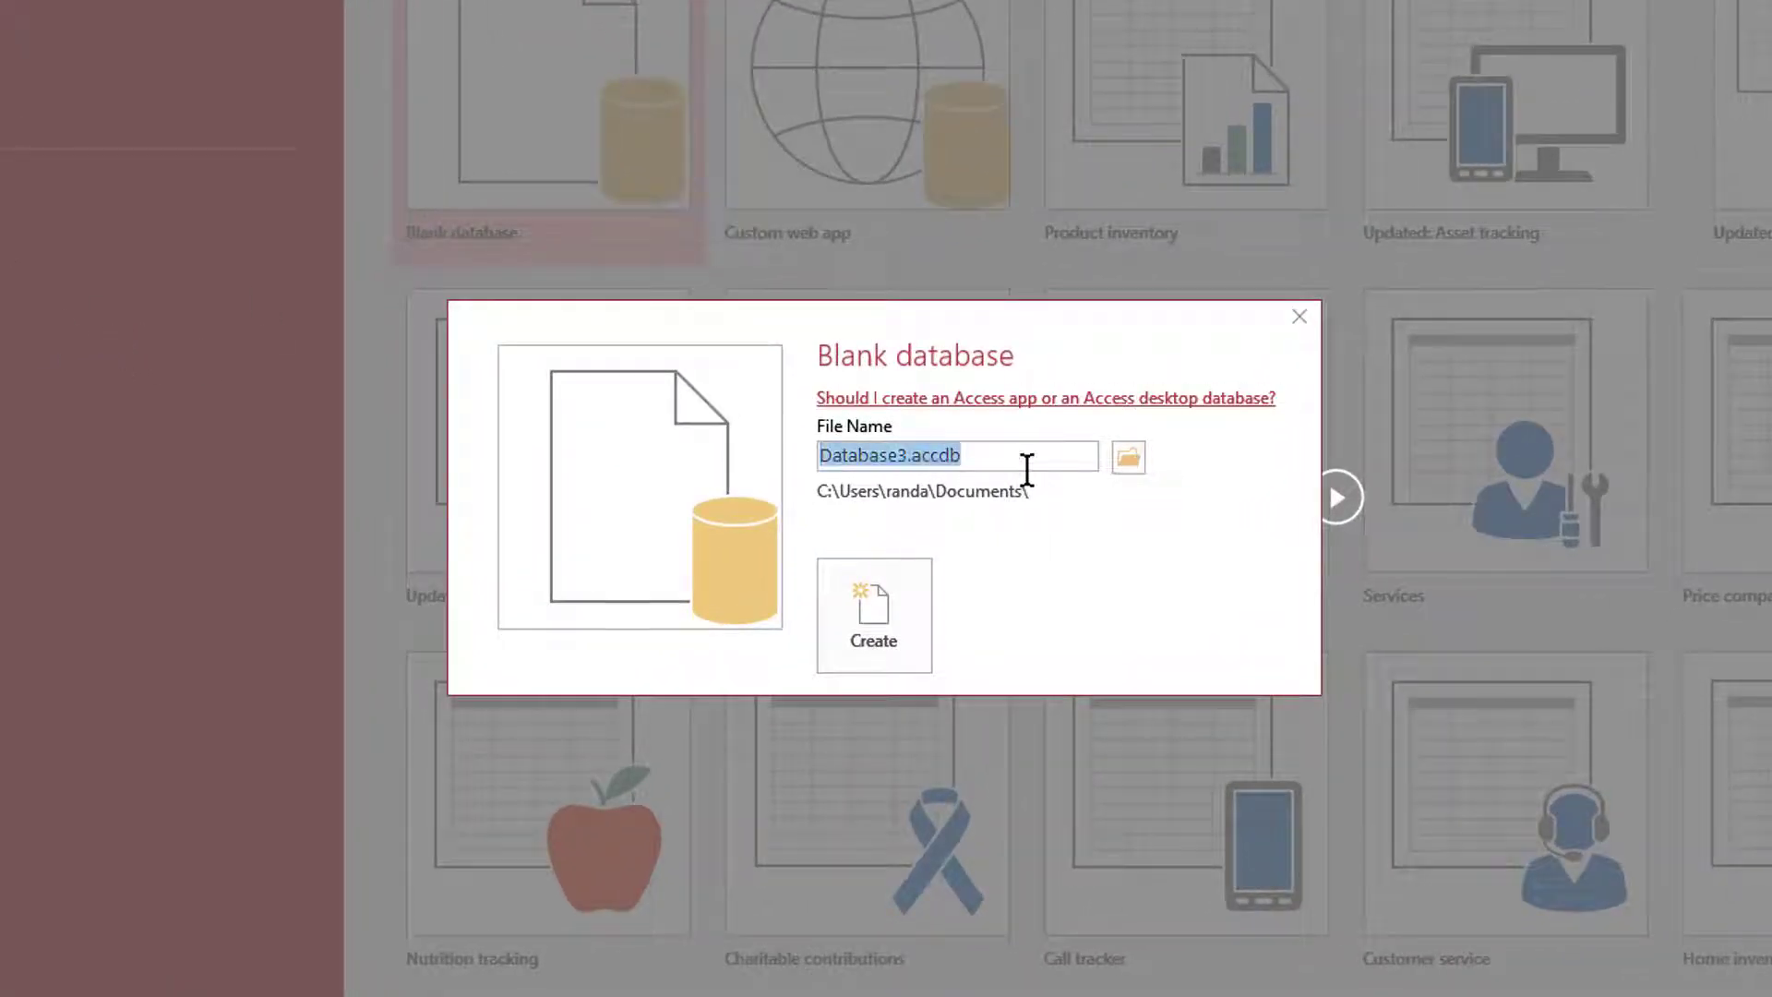
{"action": "mouse_move", "coordinate": [181, 469]}
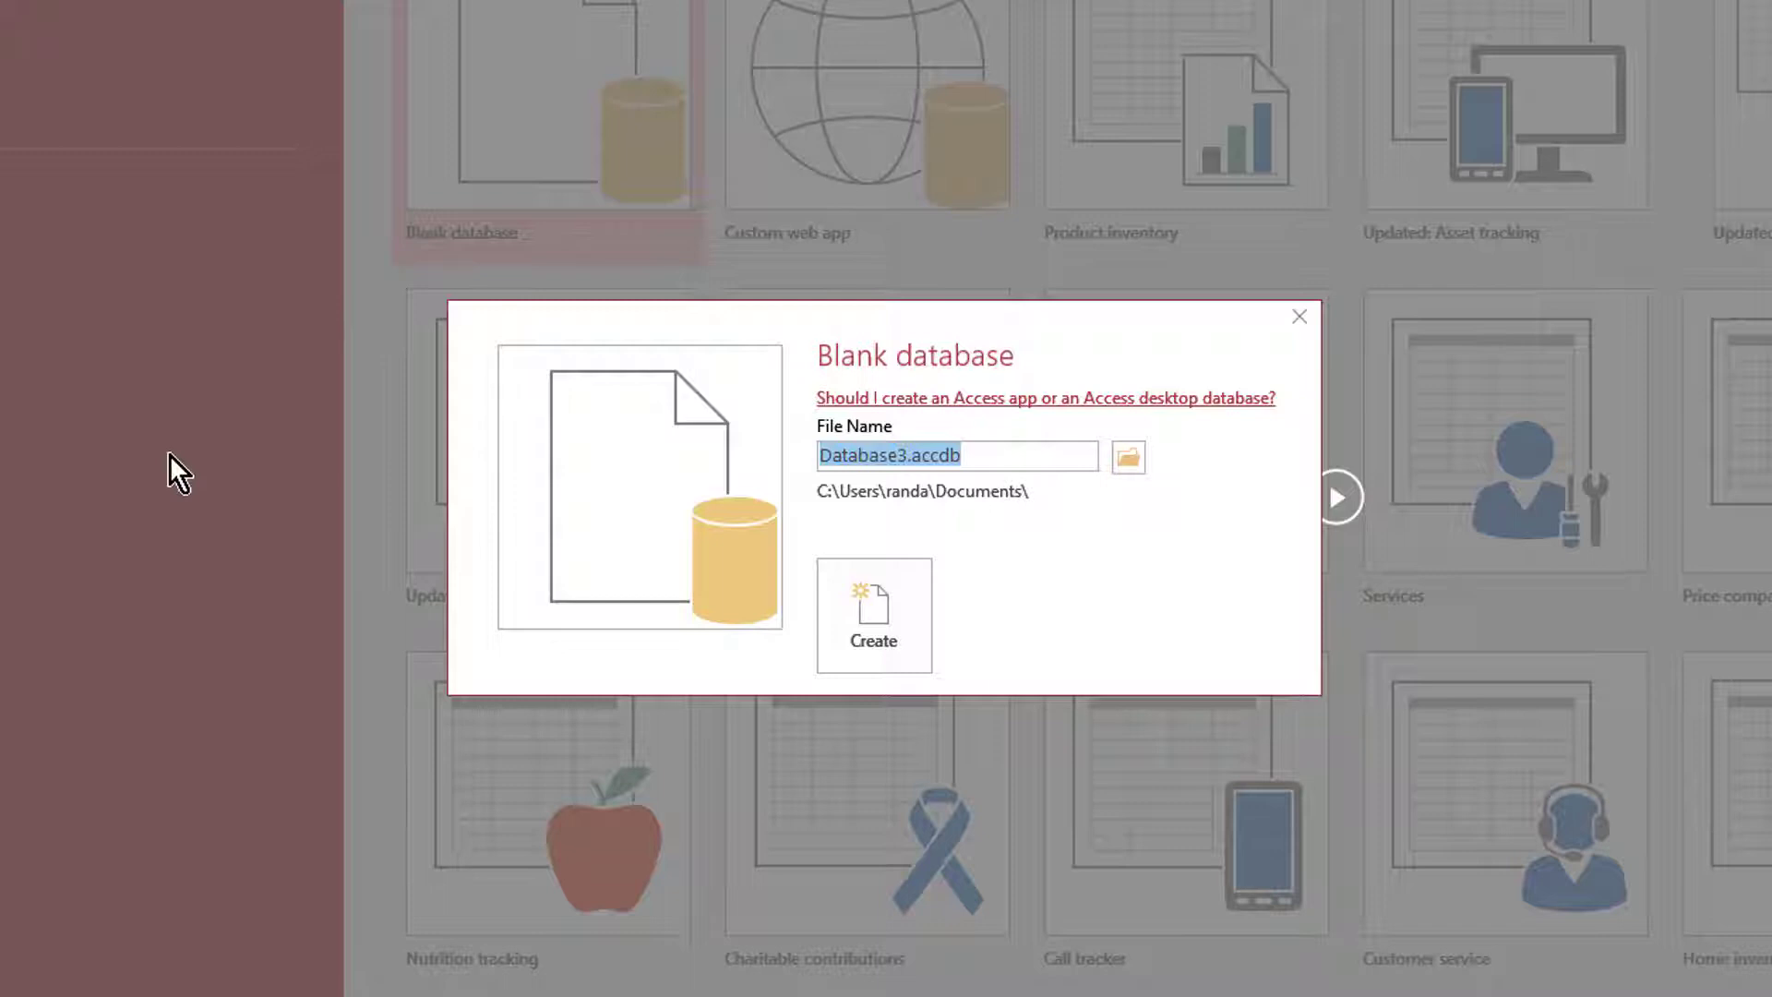
{"action": "mouse_move", "coordinate": [194, 476]}
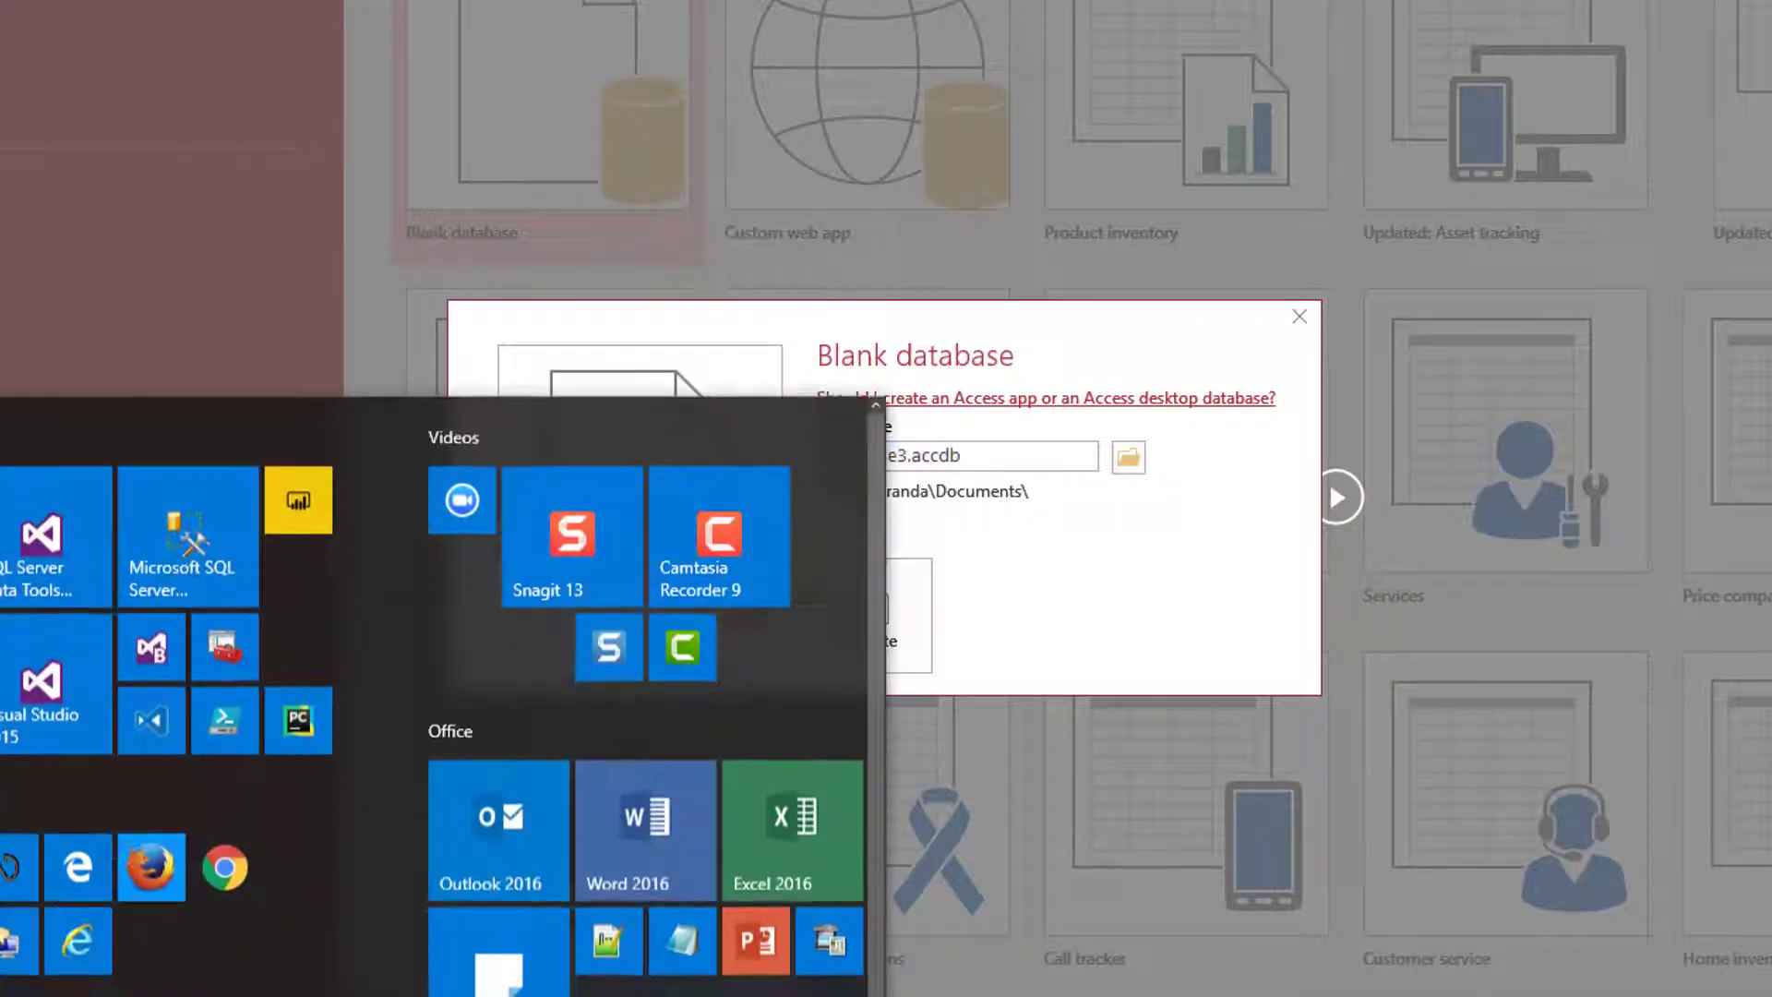
{"action": "mouse_move", "coordinate": [633, 853]}
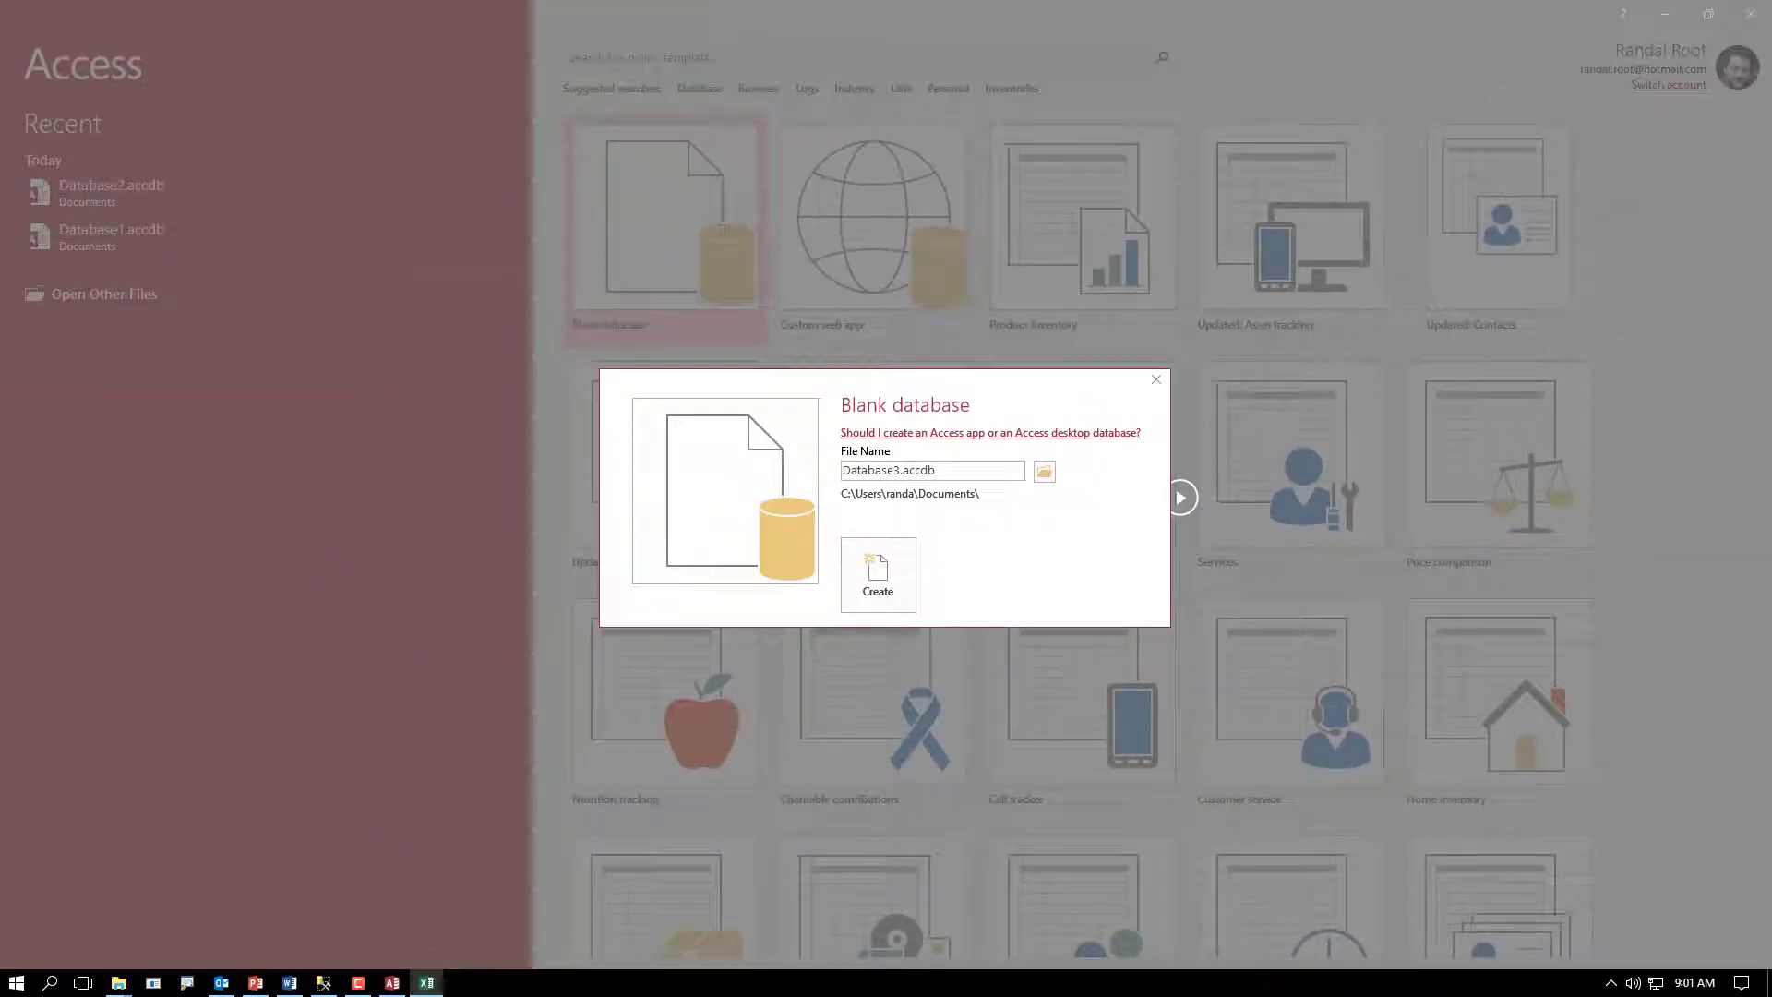
{"action": "left_click", "coordinate": [427, 980]}
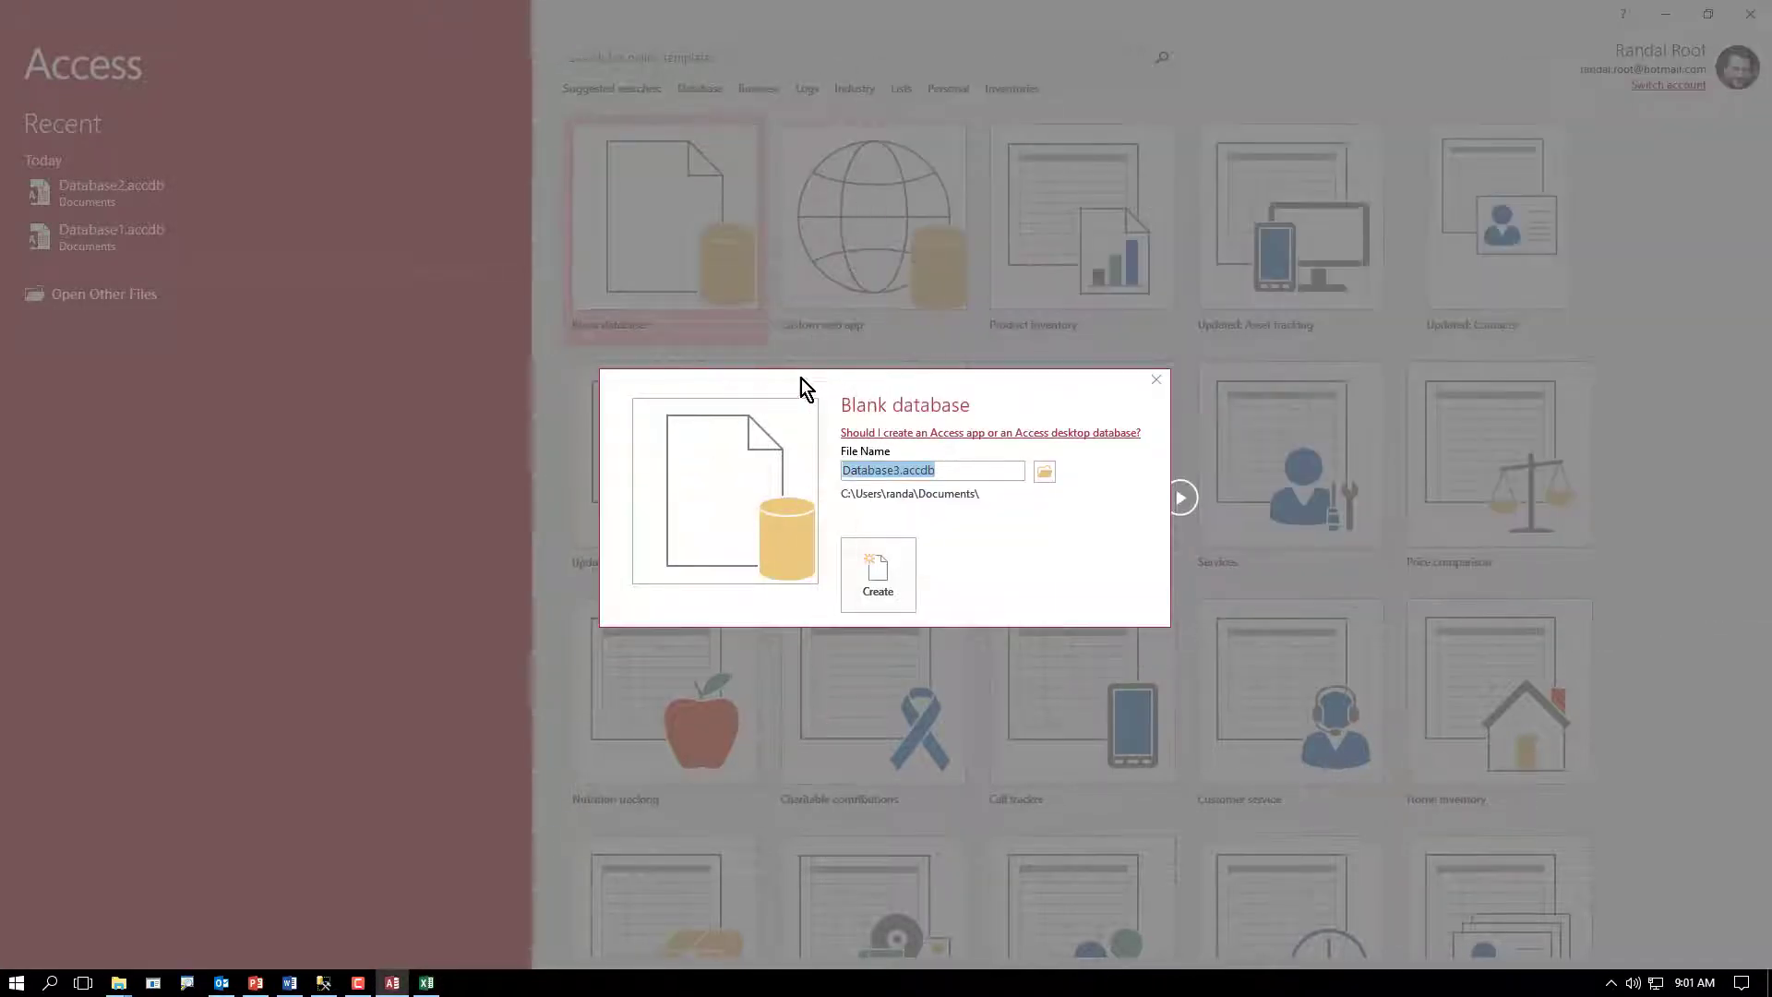
{"action": "mouse_move", "coordinate": [932, 553]}
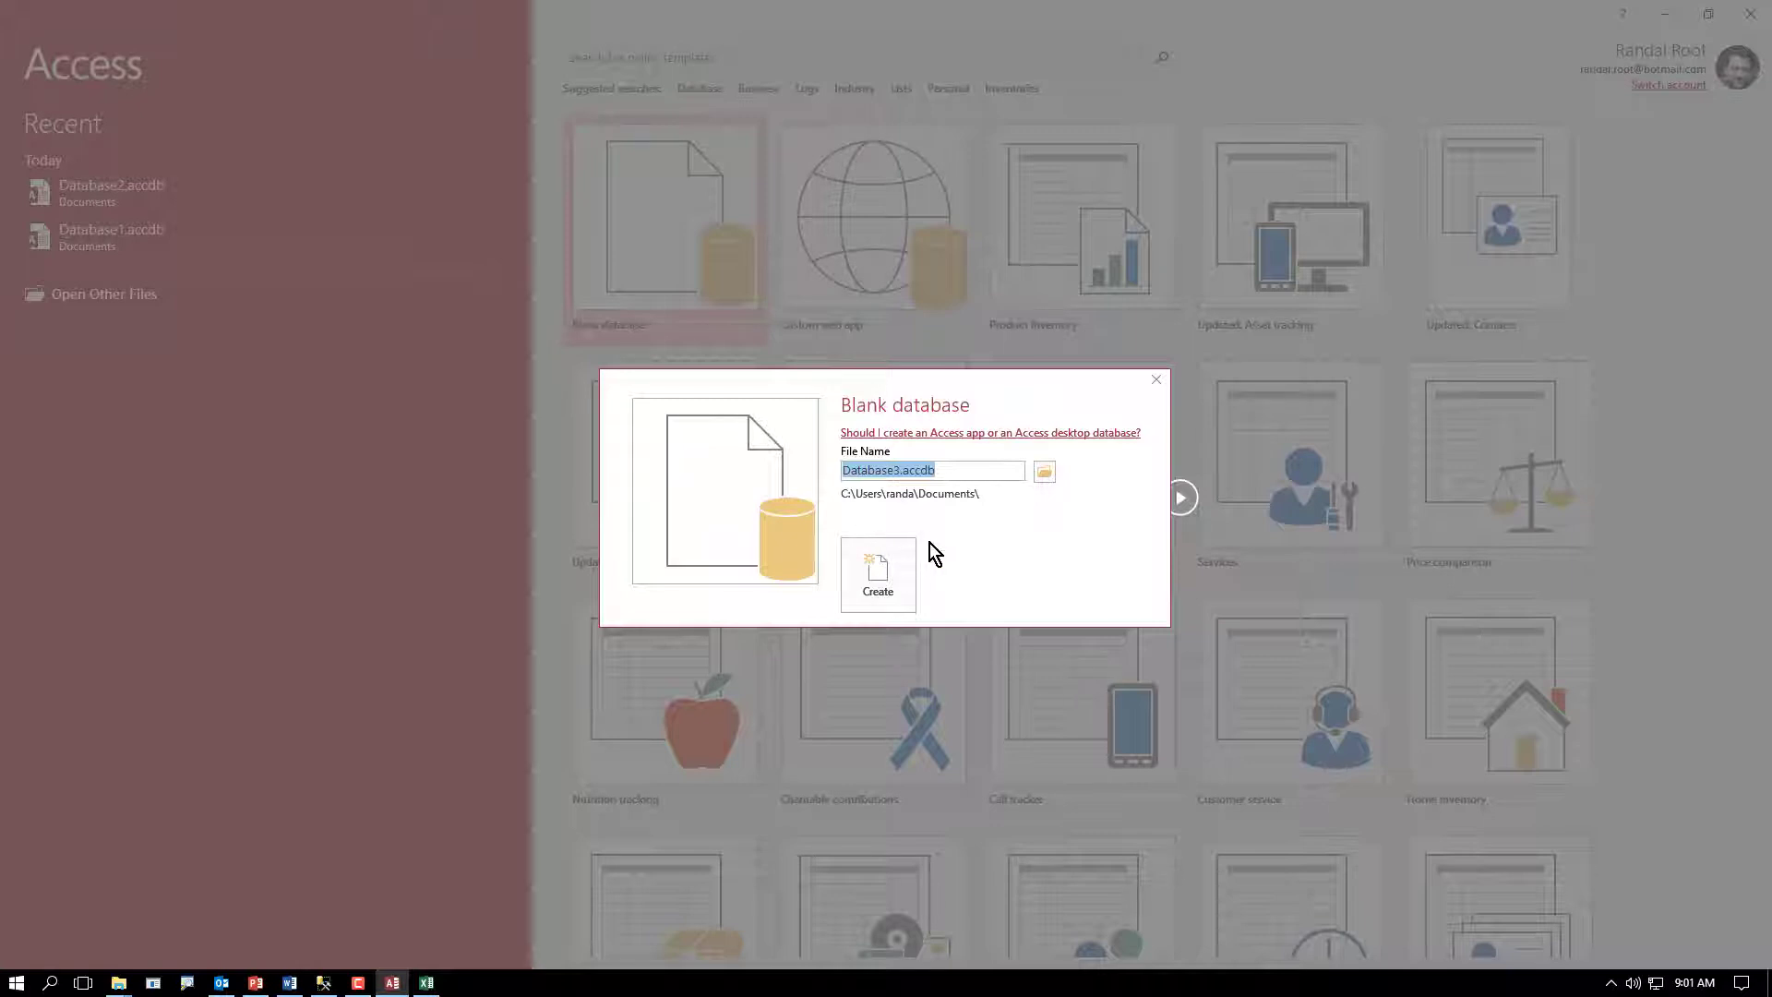
{"action": "mouse_move", "coordinate": [500, 554]}
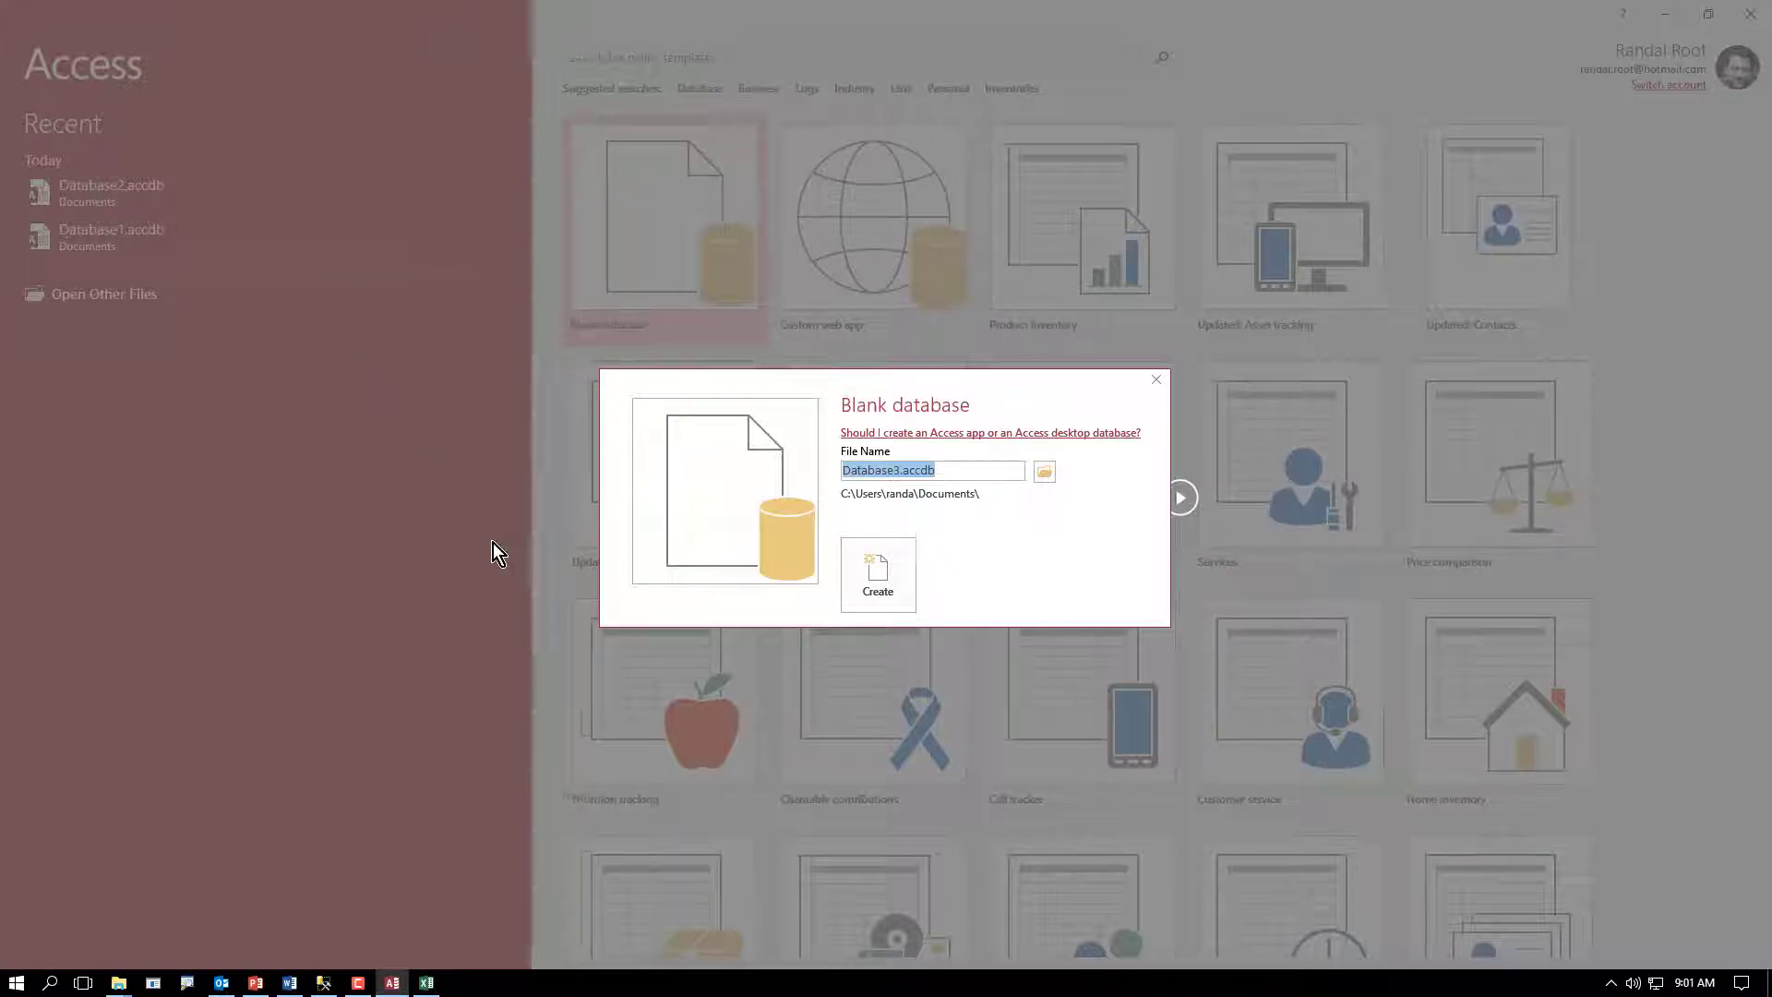
{"action": "mouse_move", "coordinate": [976, 515]}
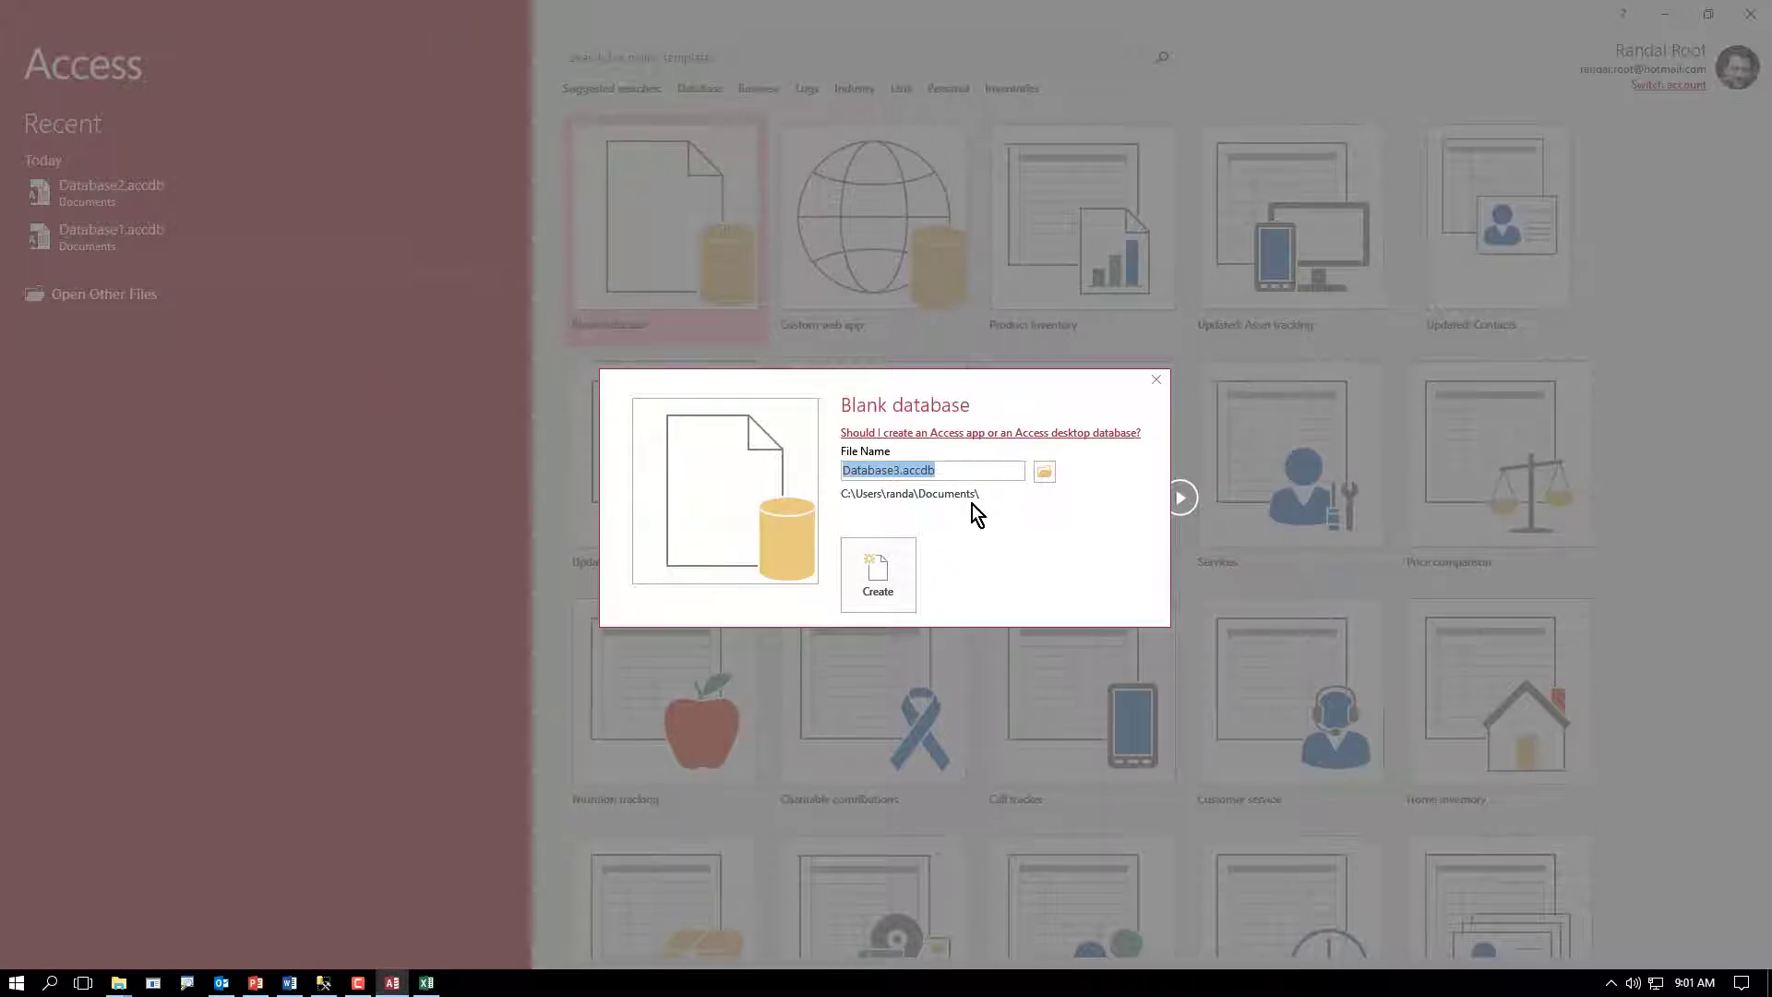
{"action": "left_click", "coordinate": [1156, 378]}
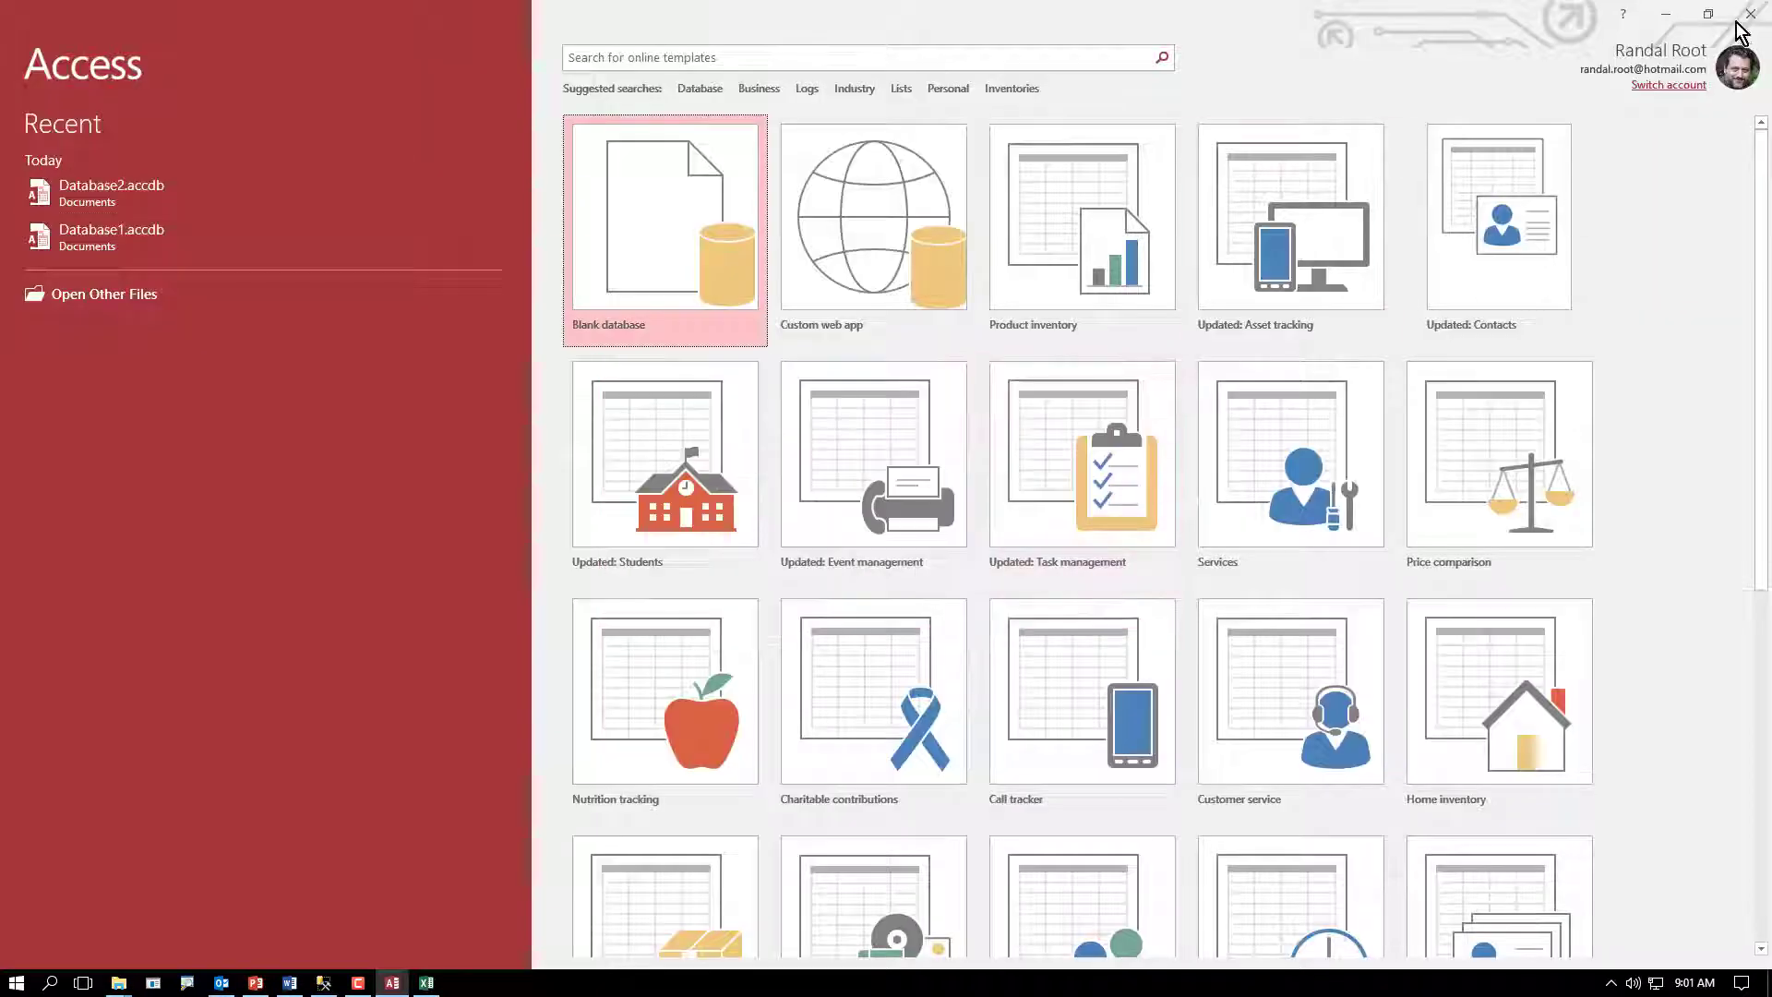
Step: Close Access and select the SQL Server (MSSQLSERVER) service in Windows Services
{"action": "left_click", "coordinate": [15, 983]}
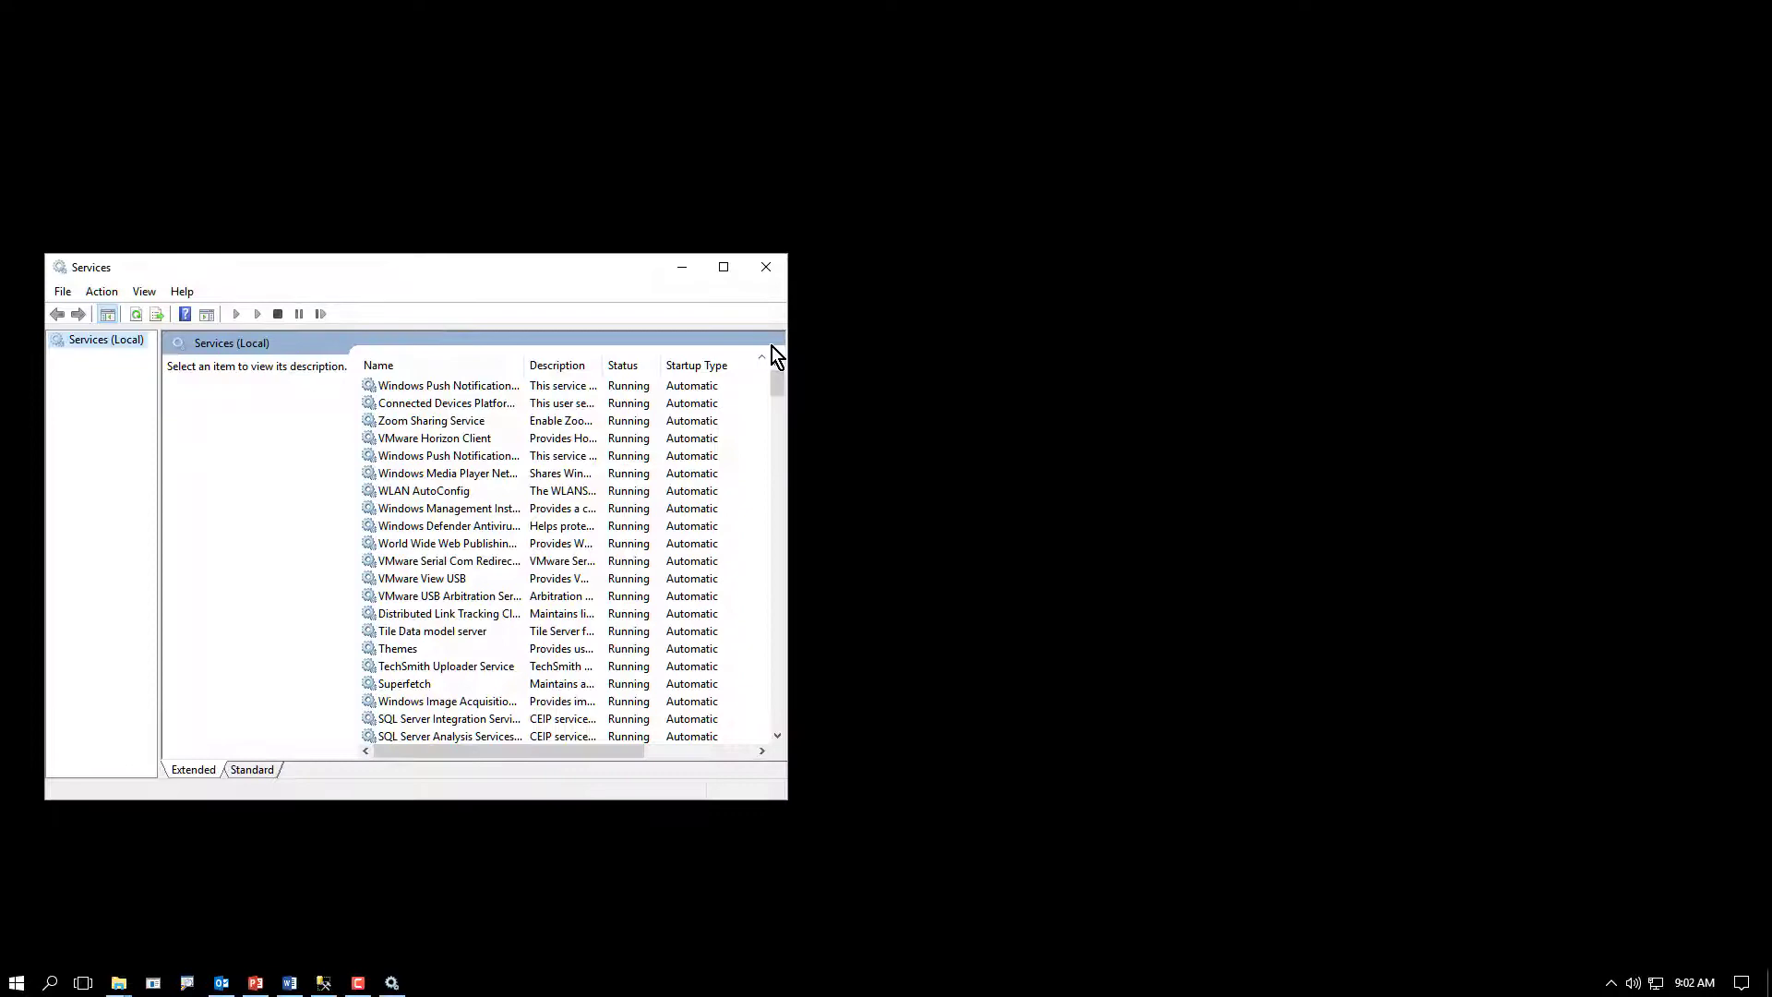
{"action": "scroll", "scroll_direction": "down", "scroll_amount": 3}
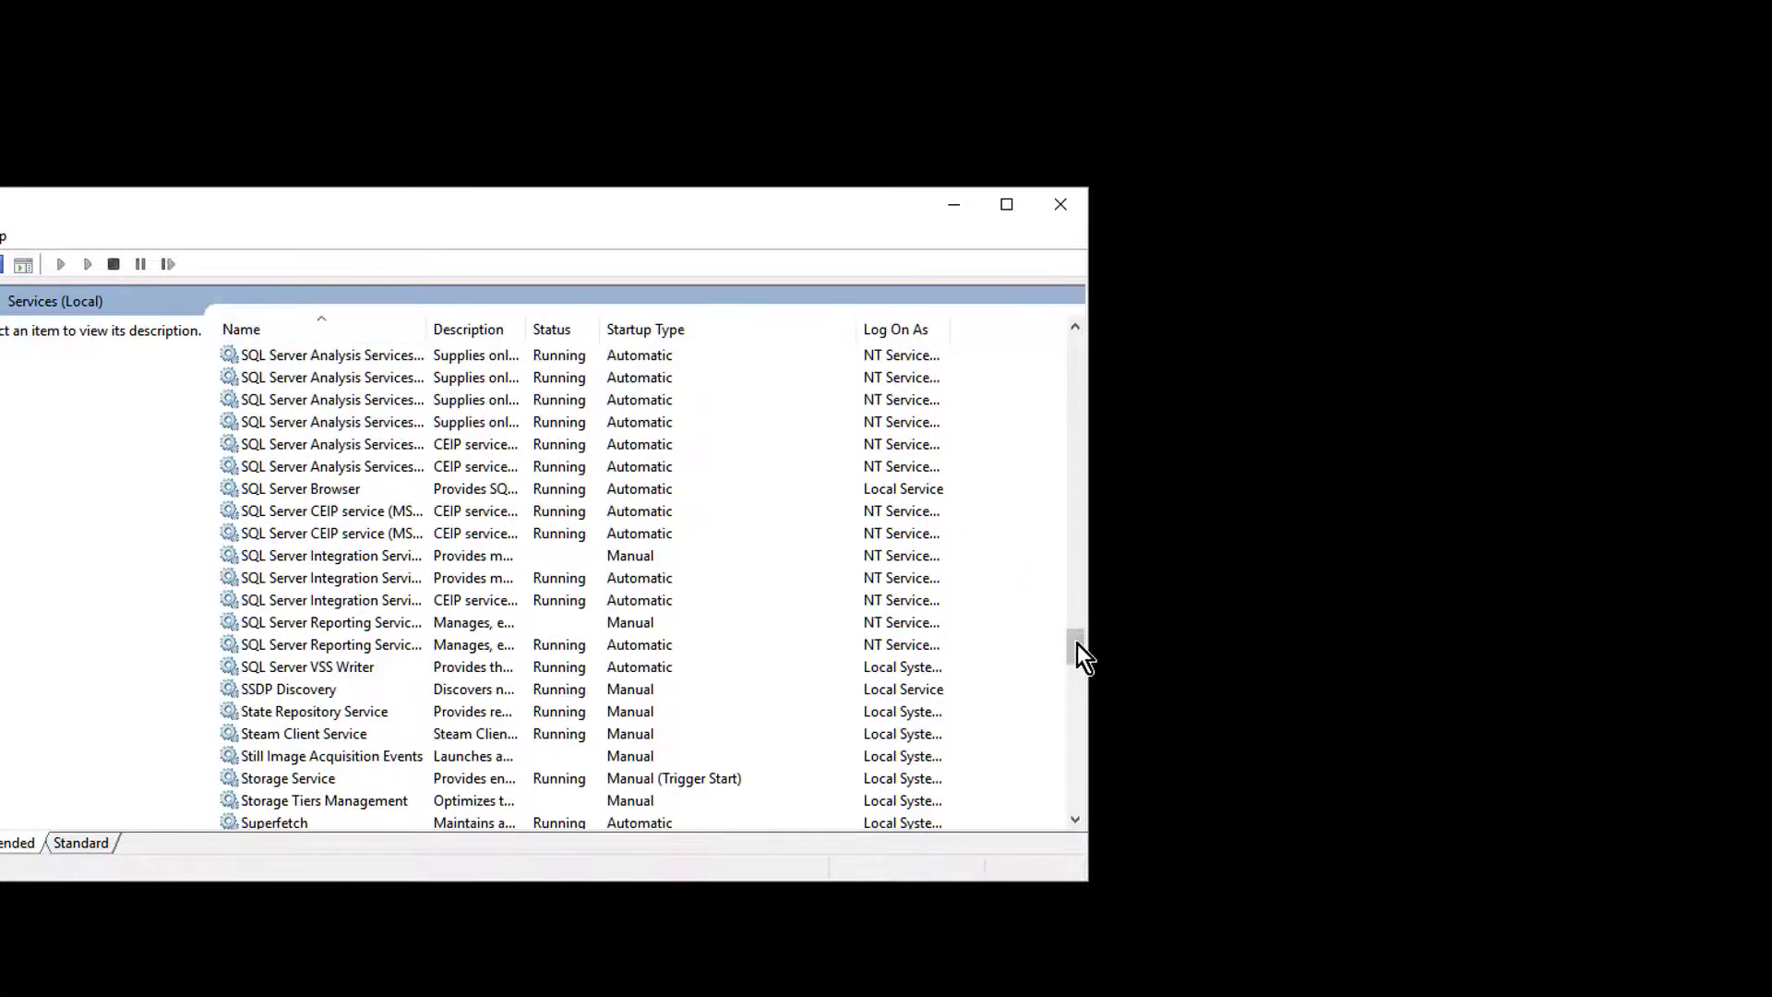
{"action": "scroll", "scroll_direction": "up", "scroll_amount": 3}
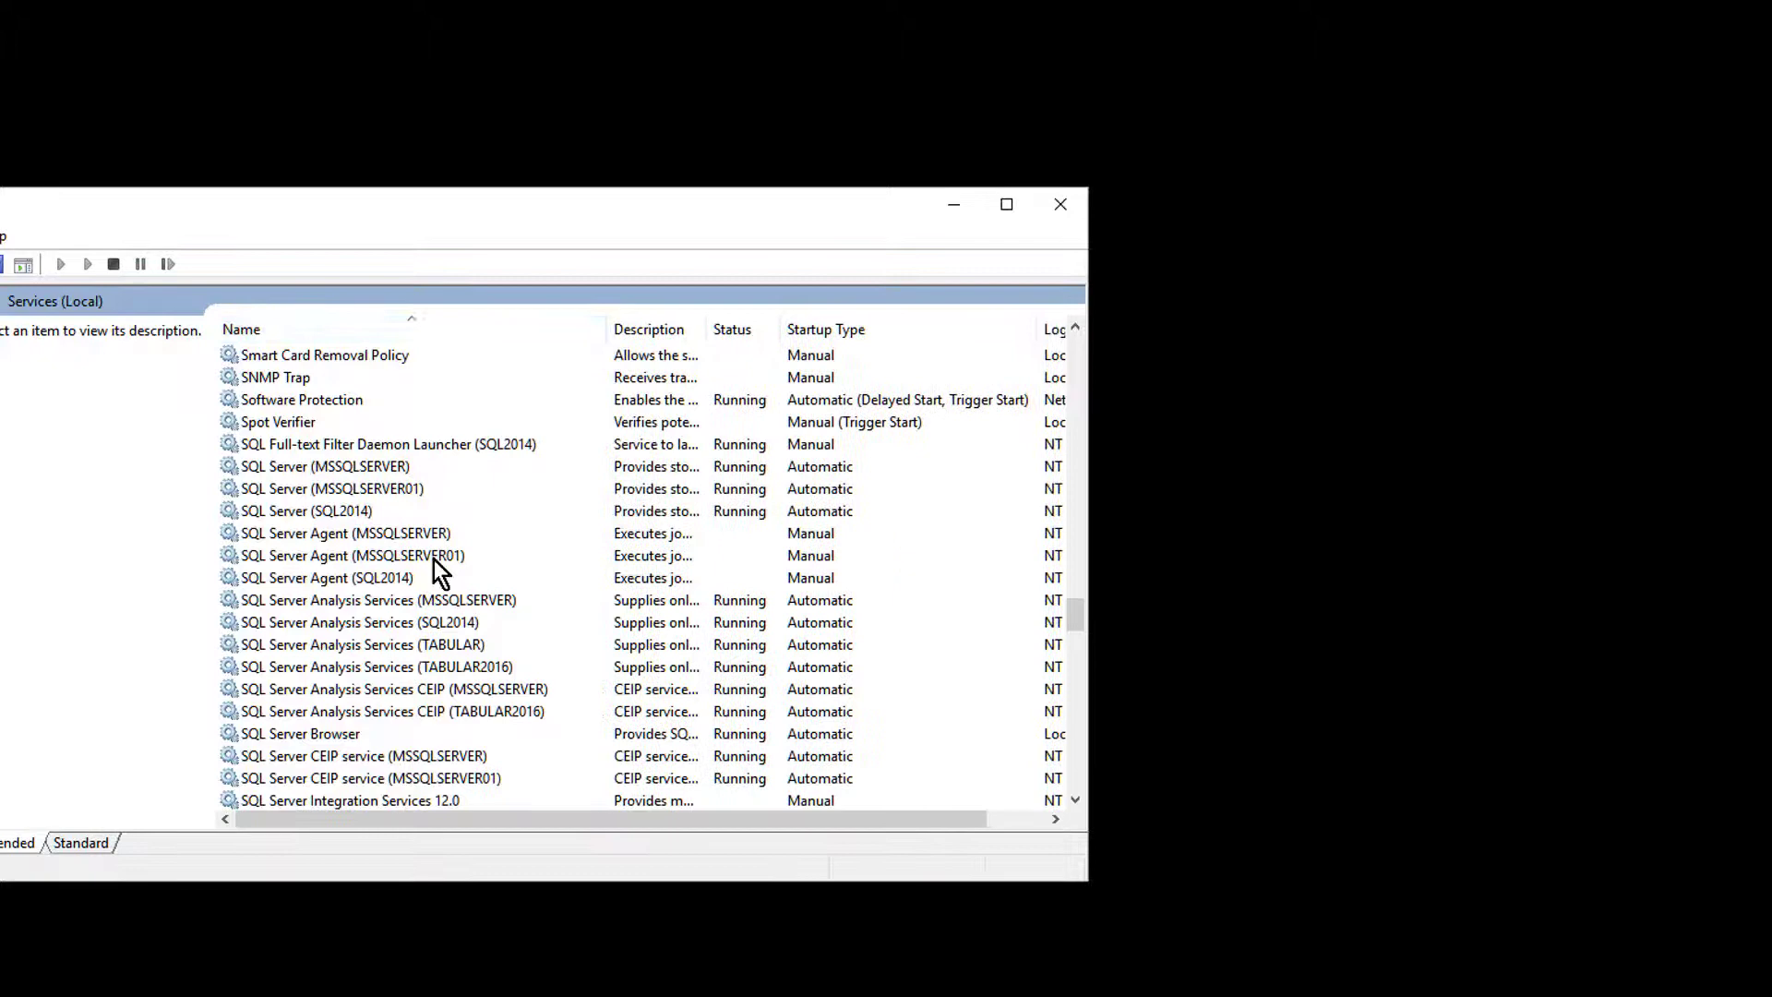
{"action": "left_click", "coordinate": [345, 531]}
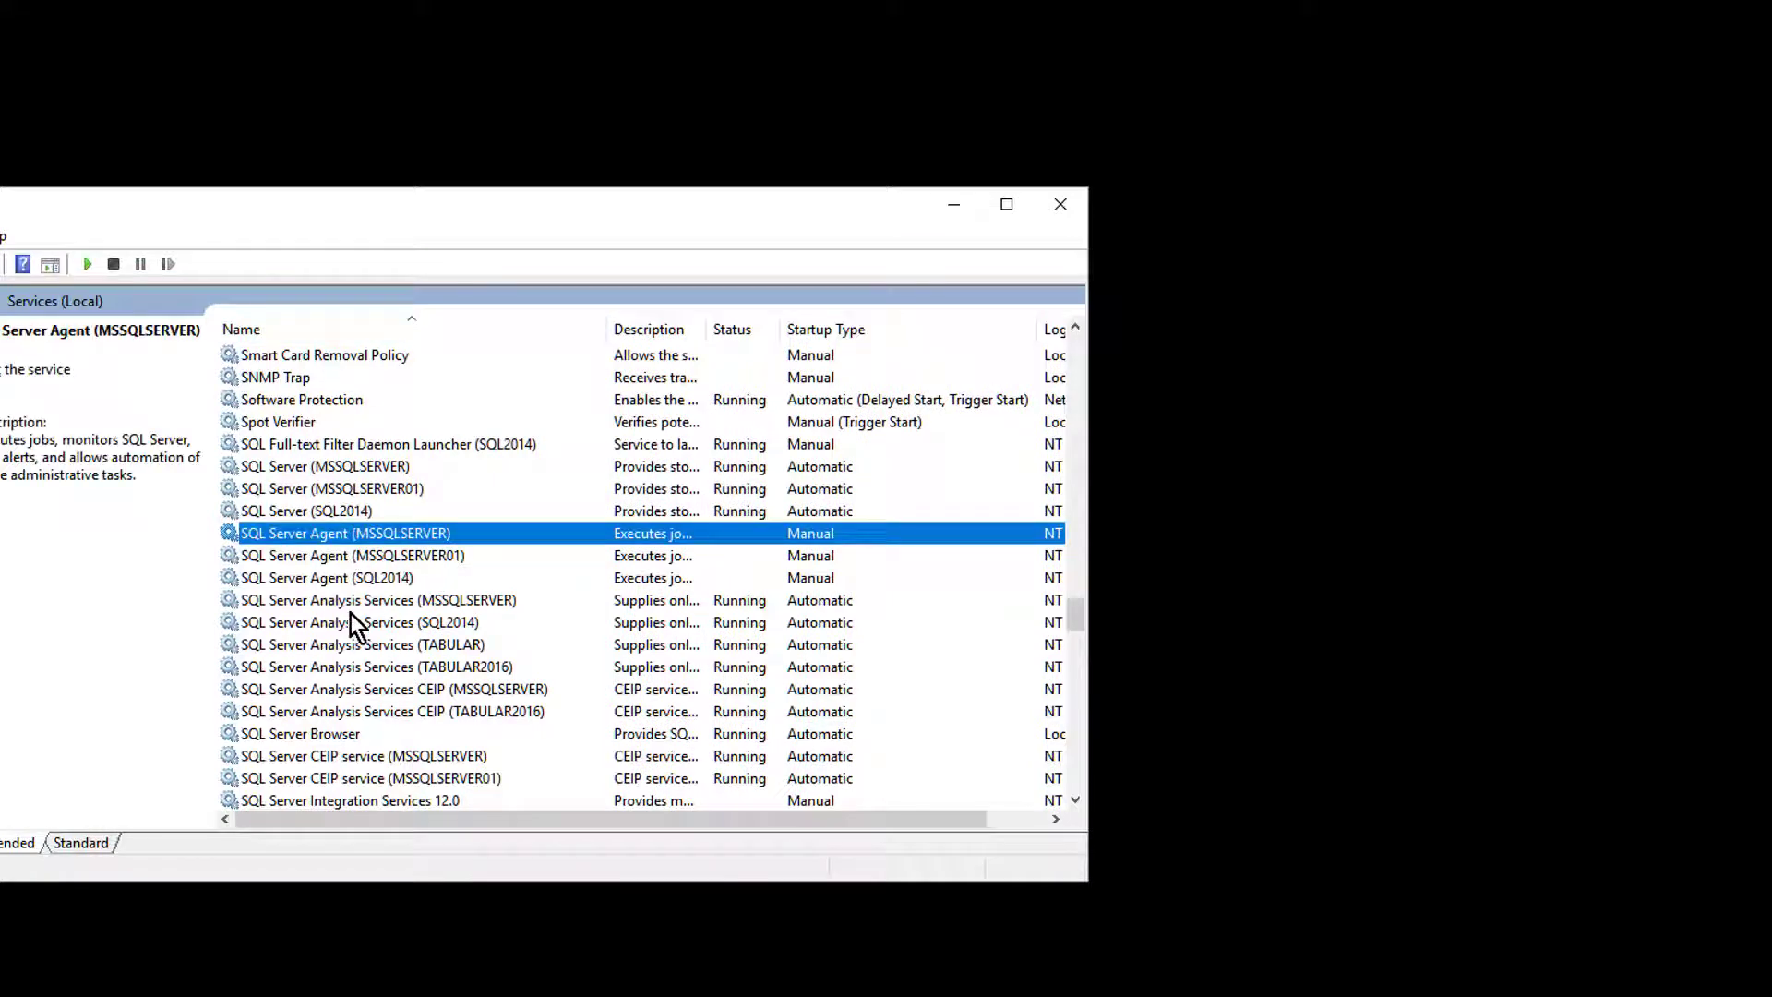
{"action": "left_click", "coordinate": [325, 465]}
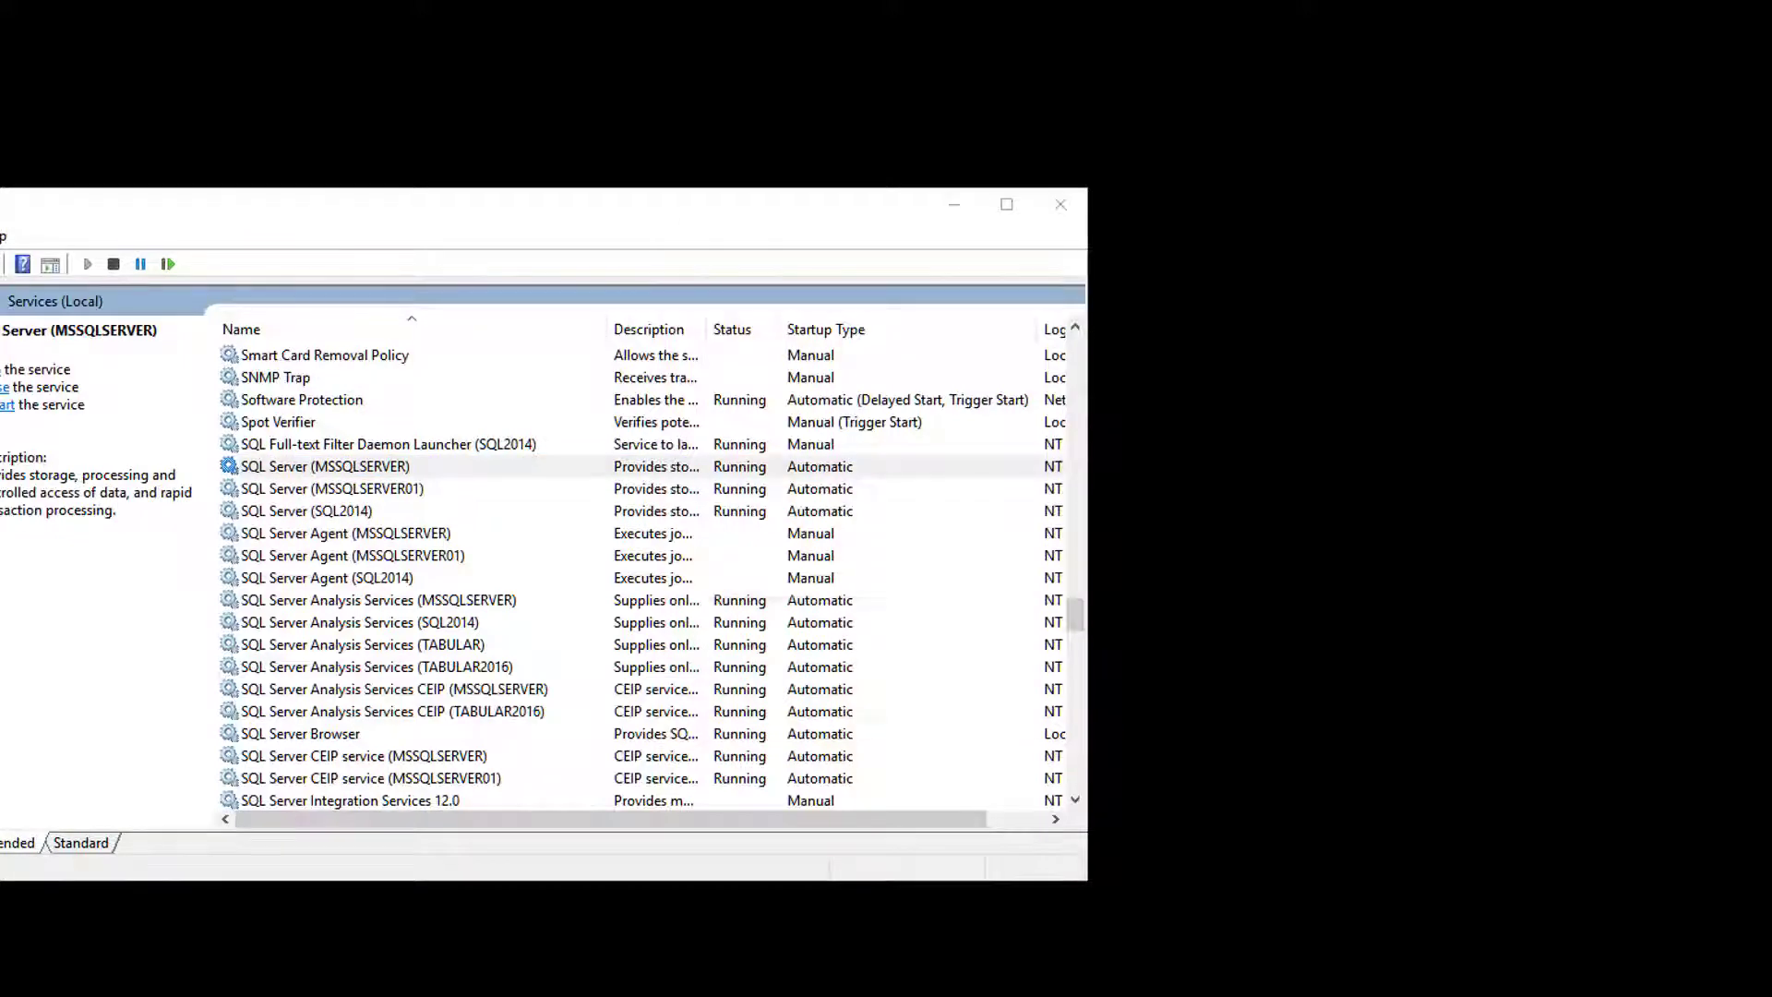
{"action": "mouse_move", "coordinate": [441, 887]}
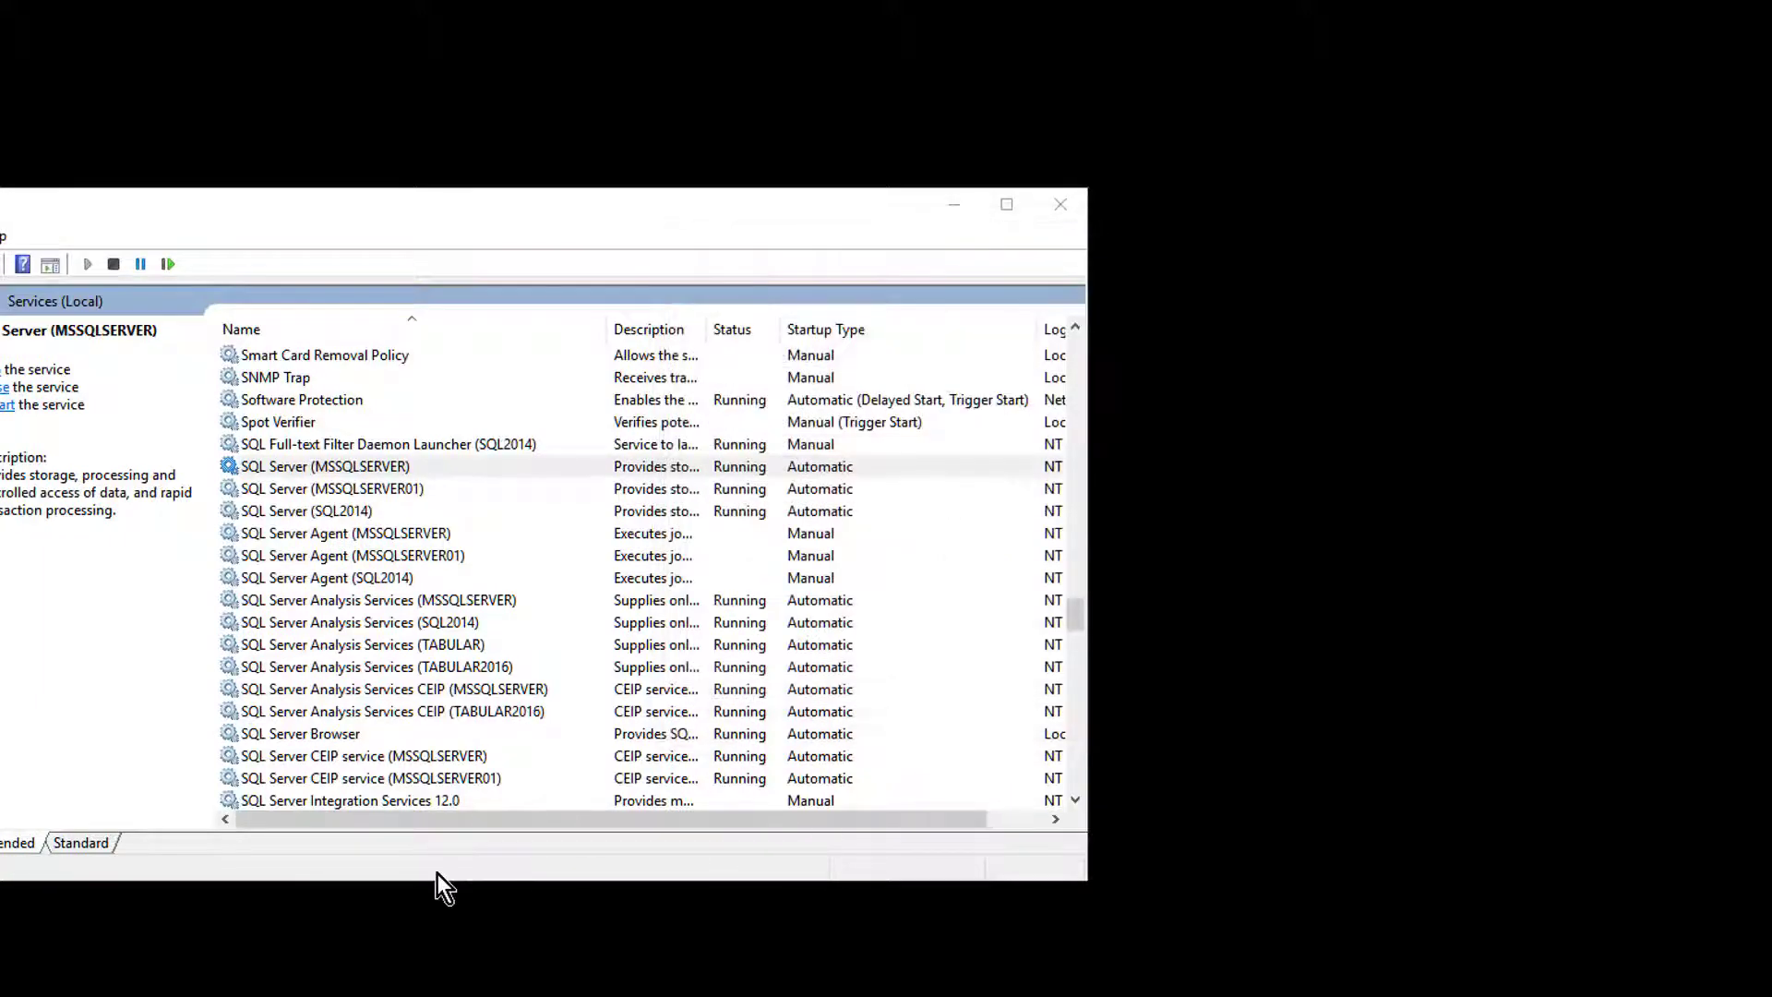
{"action": "left_click", "coordinate": [1002, 205]}
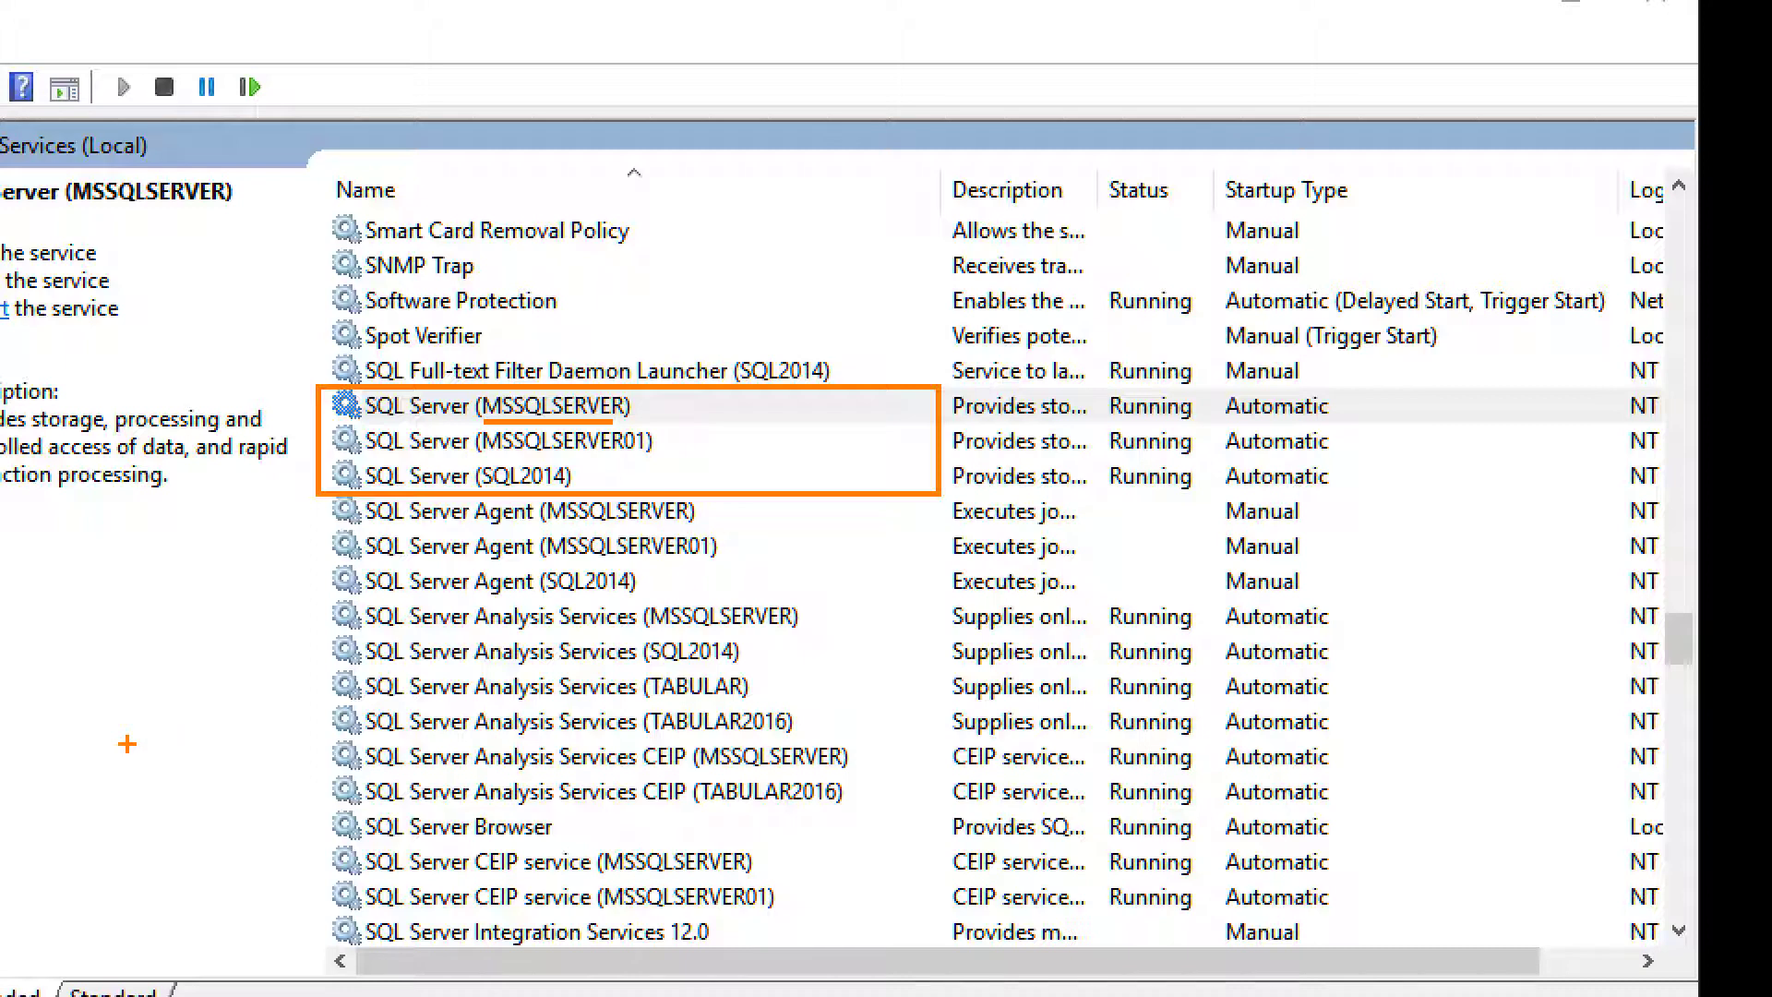
{"action": "mouse_move", "coordinate": [175, 778]}
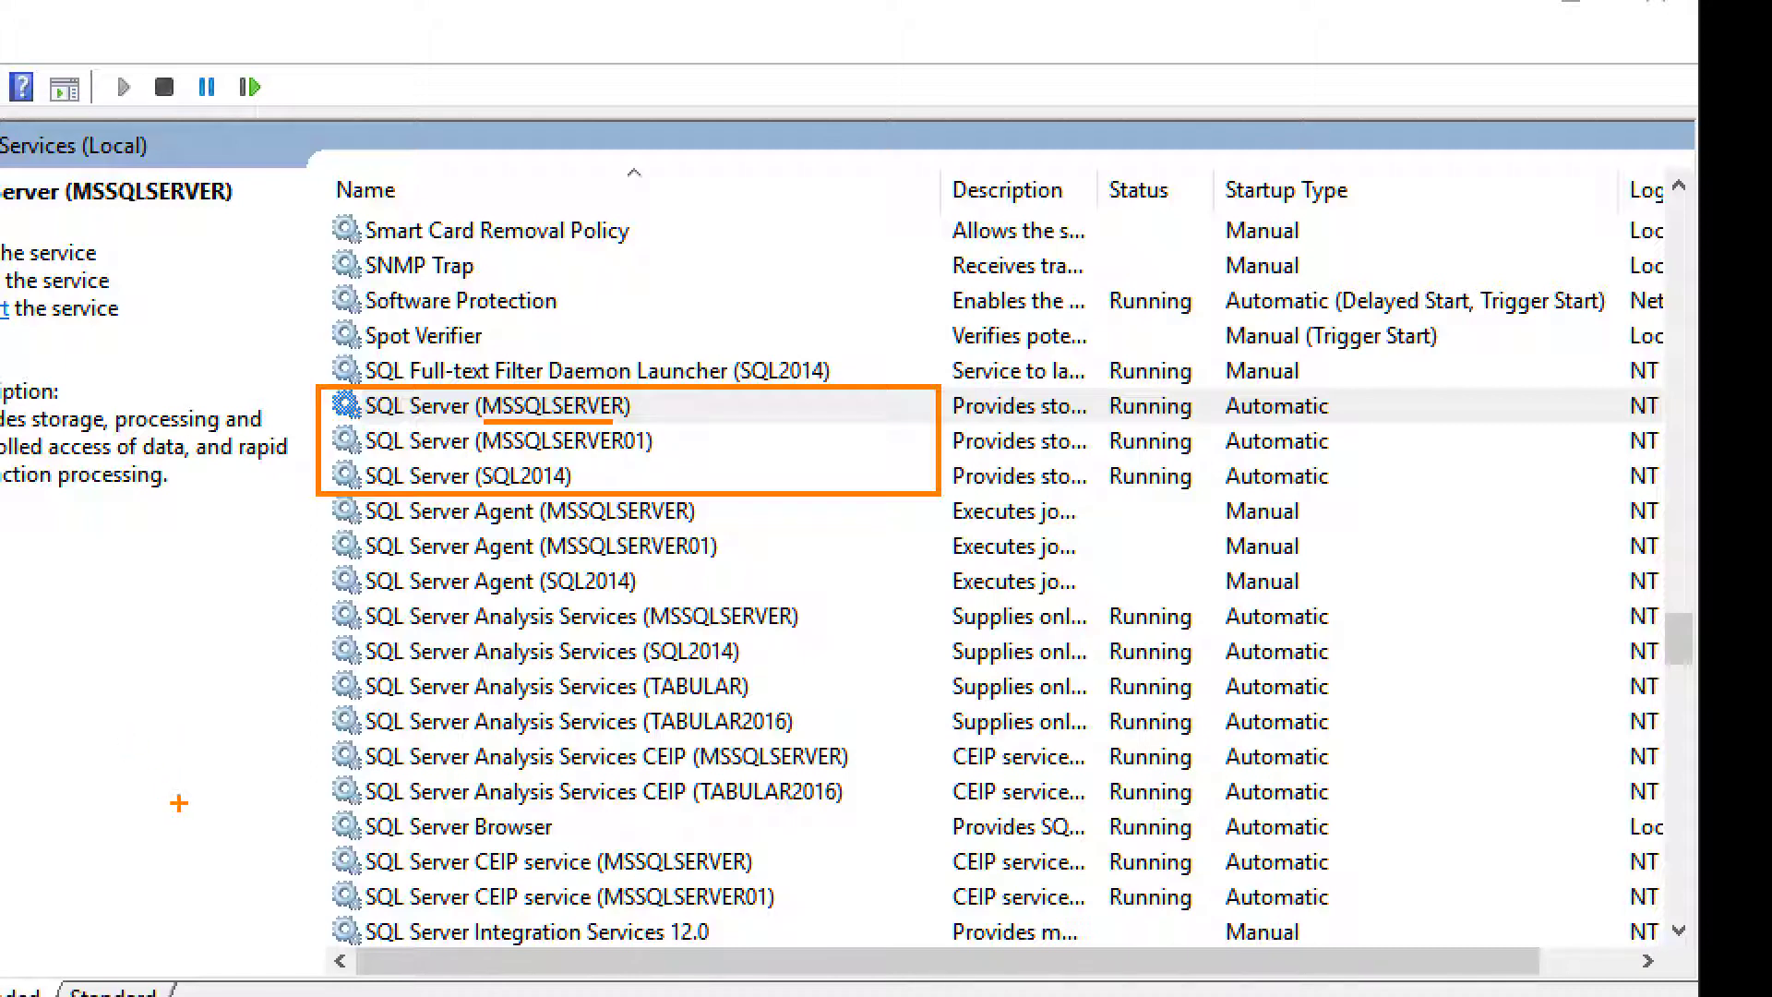
{"action": "mouse_move", "coordinate": [729, 612]}
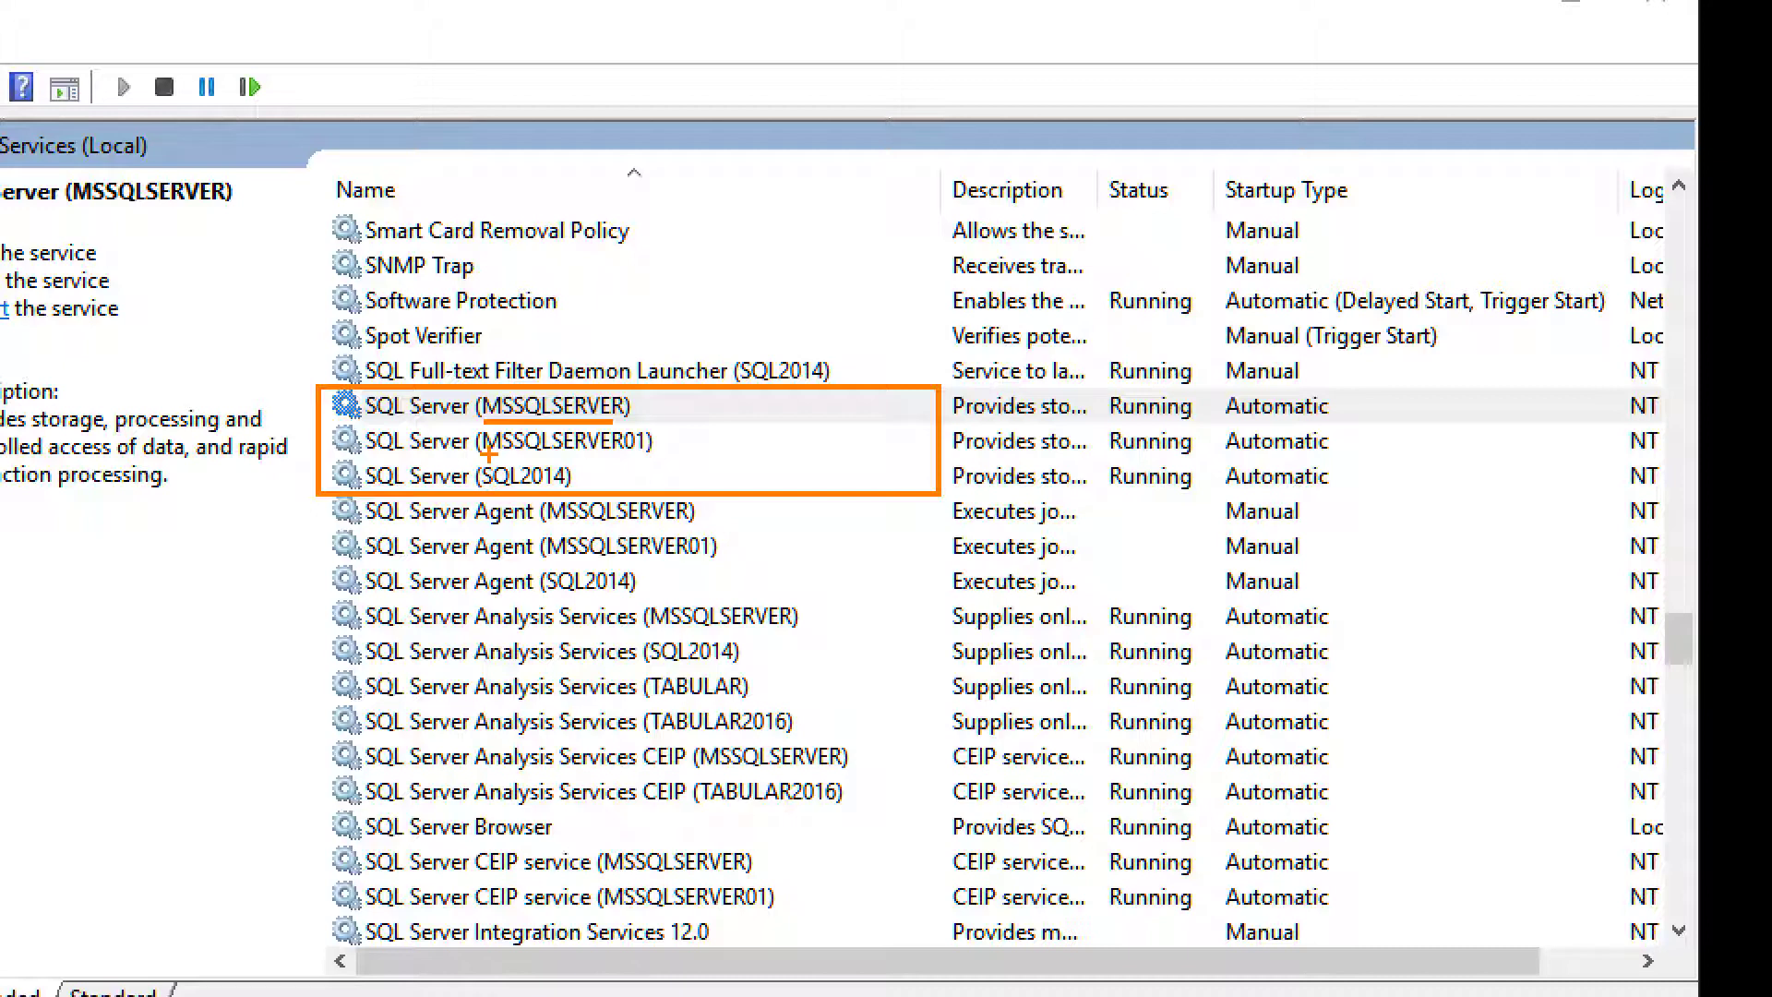
{"action": "mouse_move", "coordinate": [635, 463]}
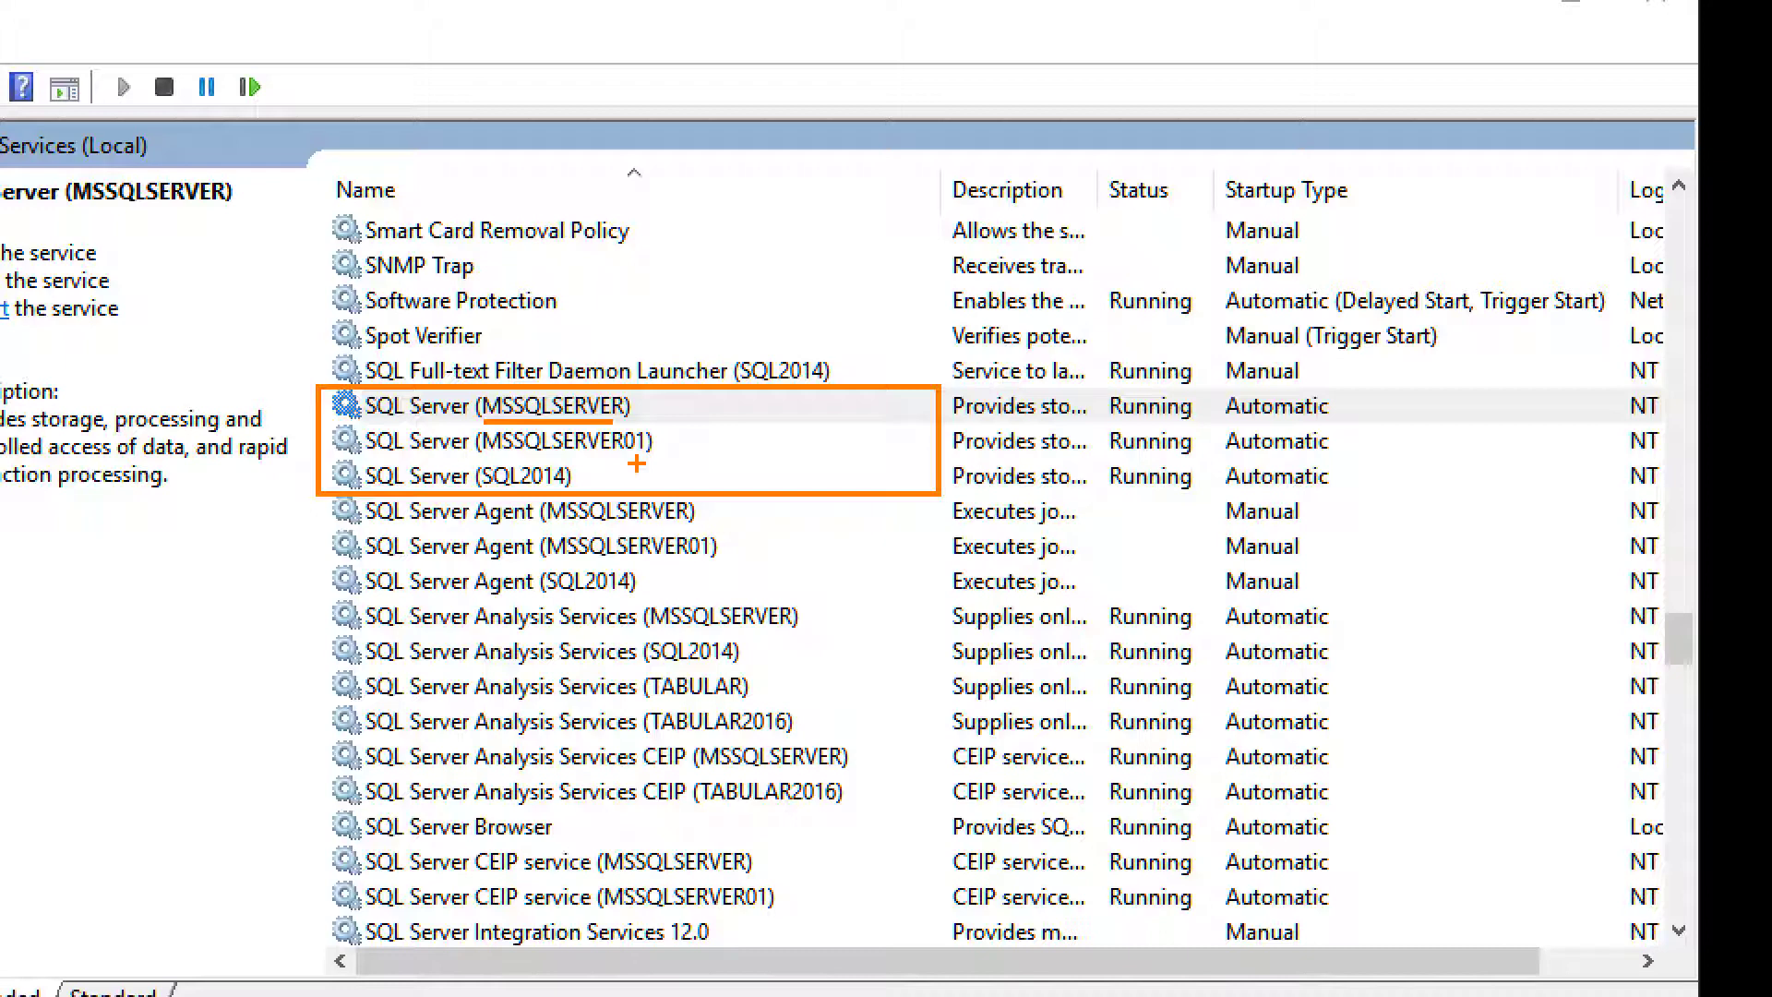
{"action": "mouse_move", "coordinate": [18, 569]}
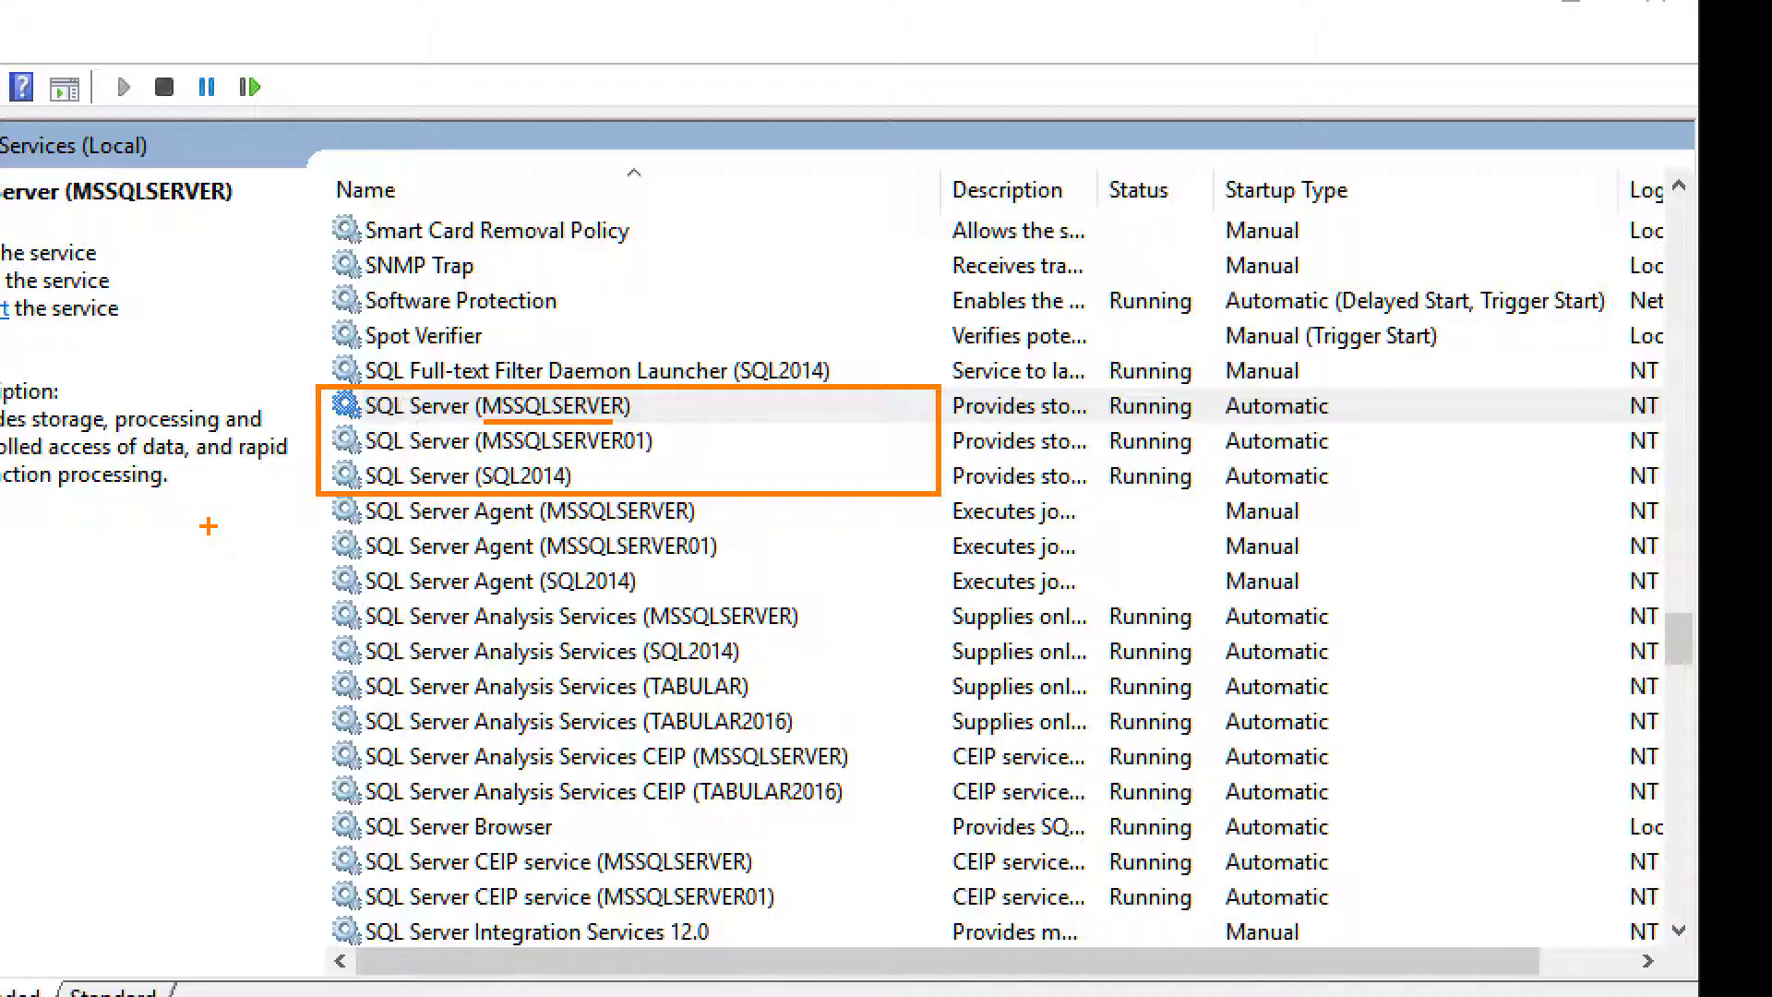
{"action": "mouse_move", "coordinate": [53, 551]}
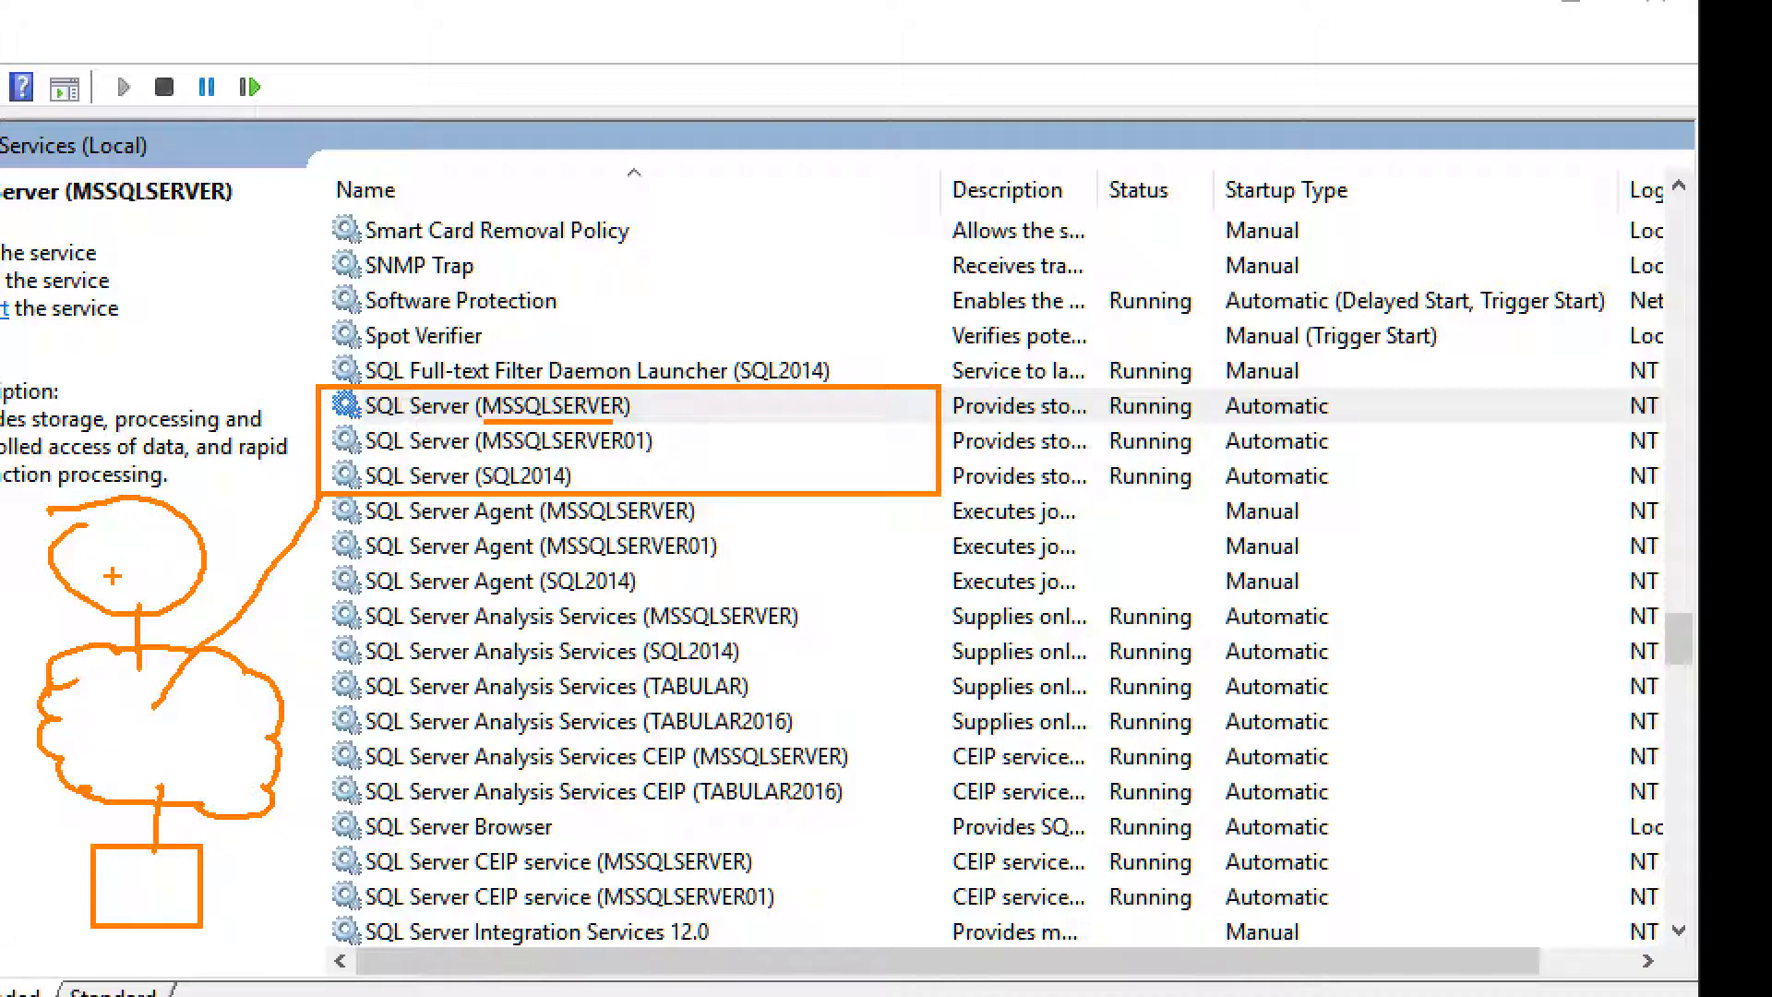
{"action": "mouse_move", "coordinate": [129, 966]}
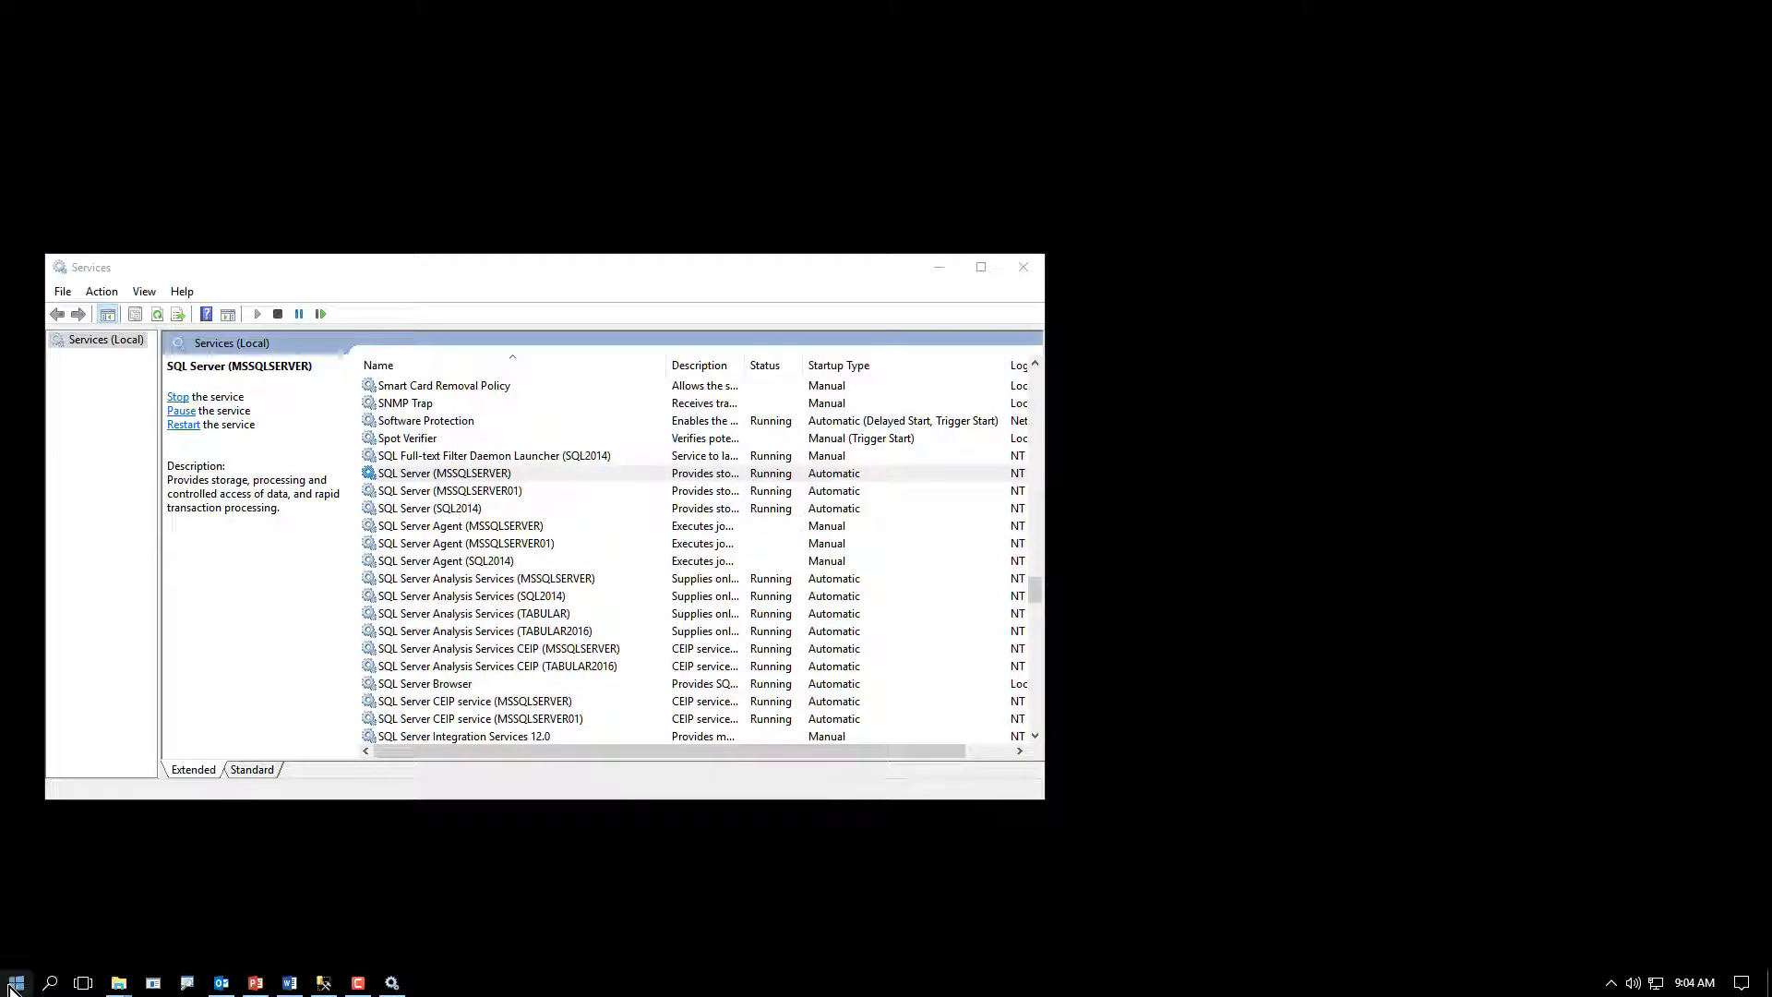
{"action": "mouse_move", "coordinate": [17, 965]}
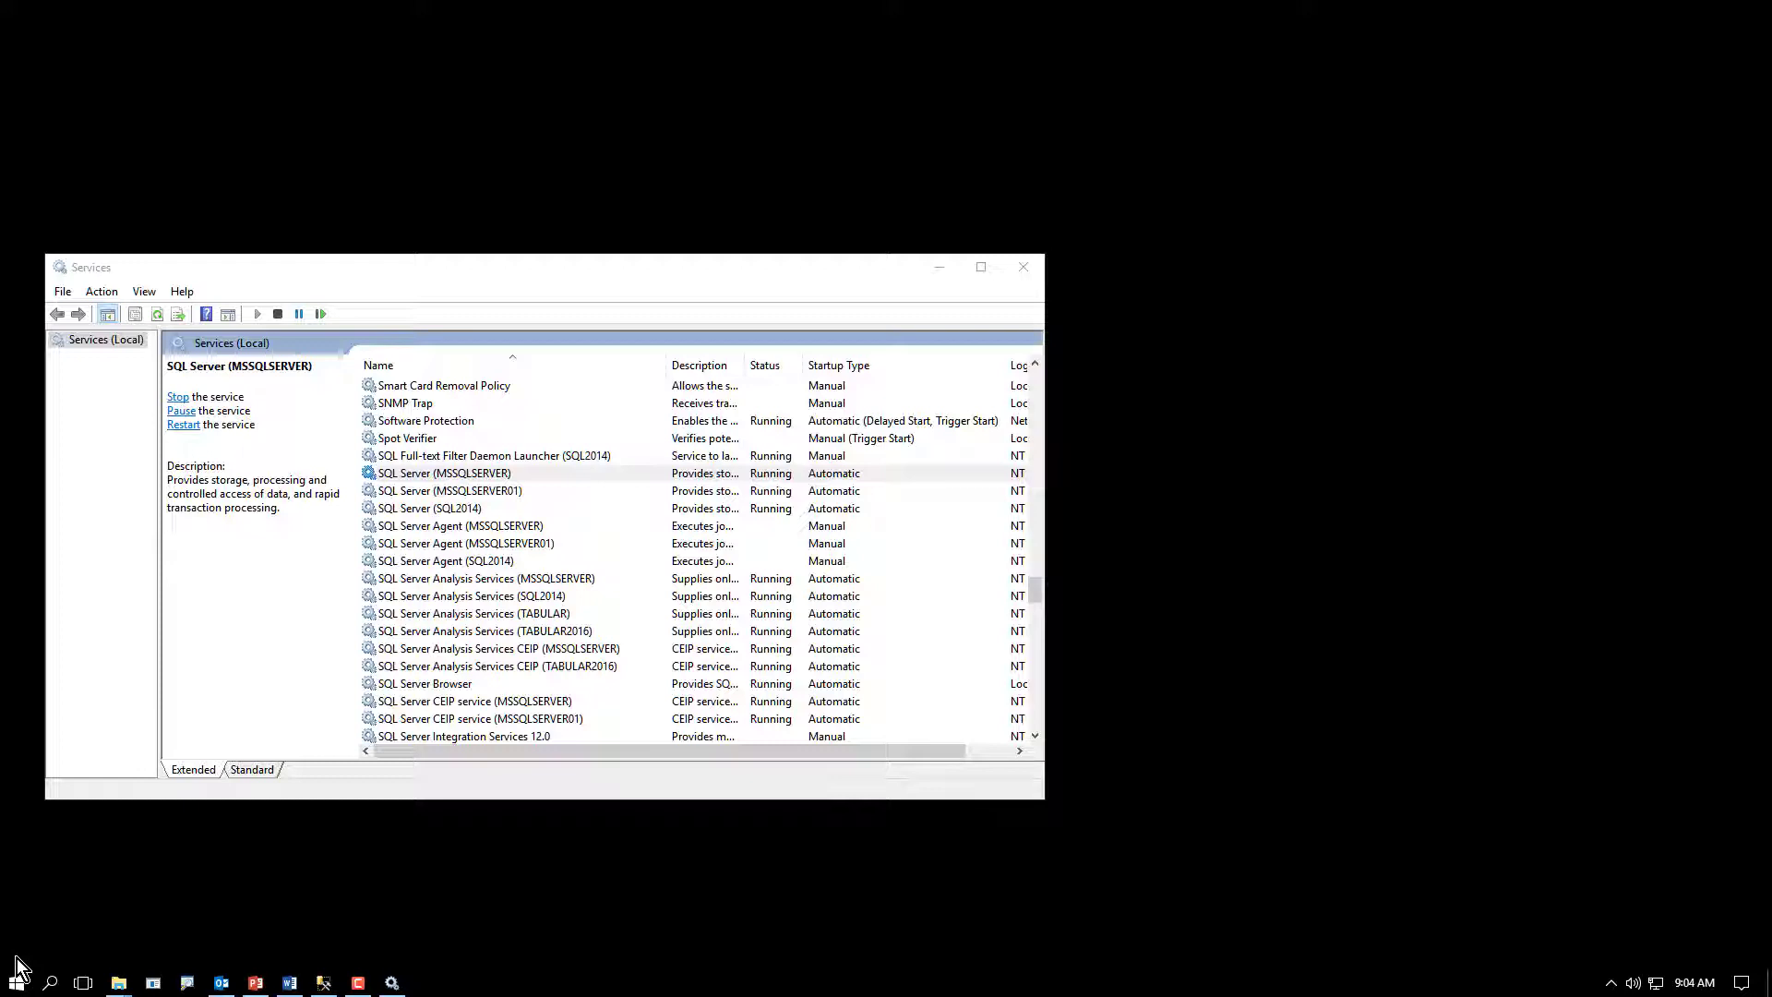
{"action": "mouse_move", "coordinate": [48, 981]}
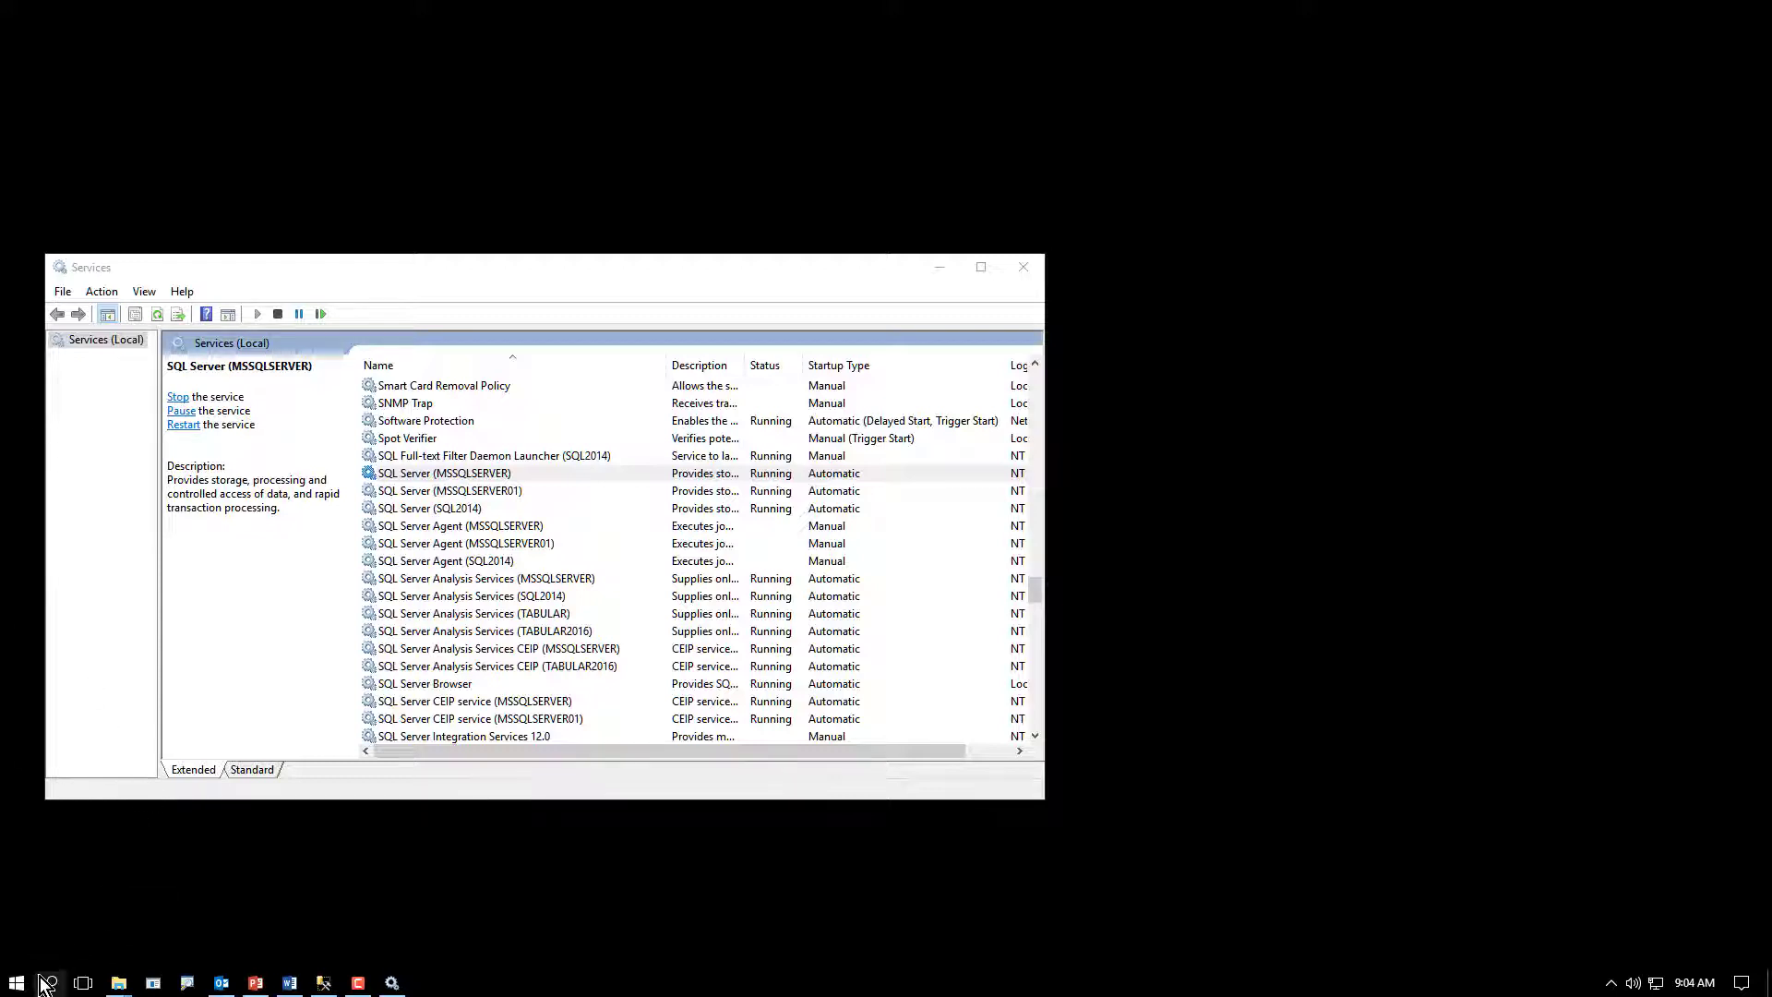
Step: Launch Microsoft SQL Server Management Studio from the Start menu
{"action": "left_click", "coordinate": [16, 982]}
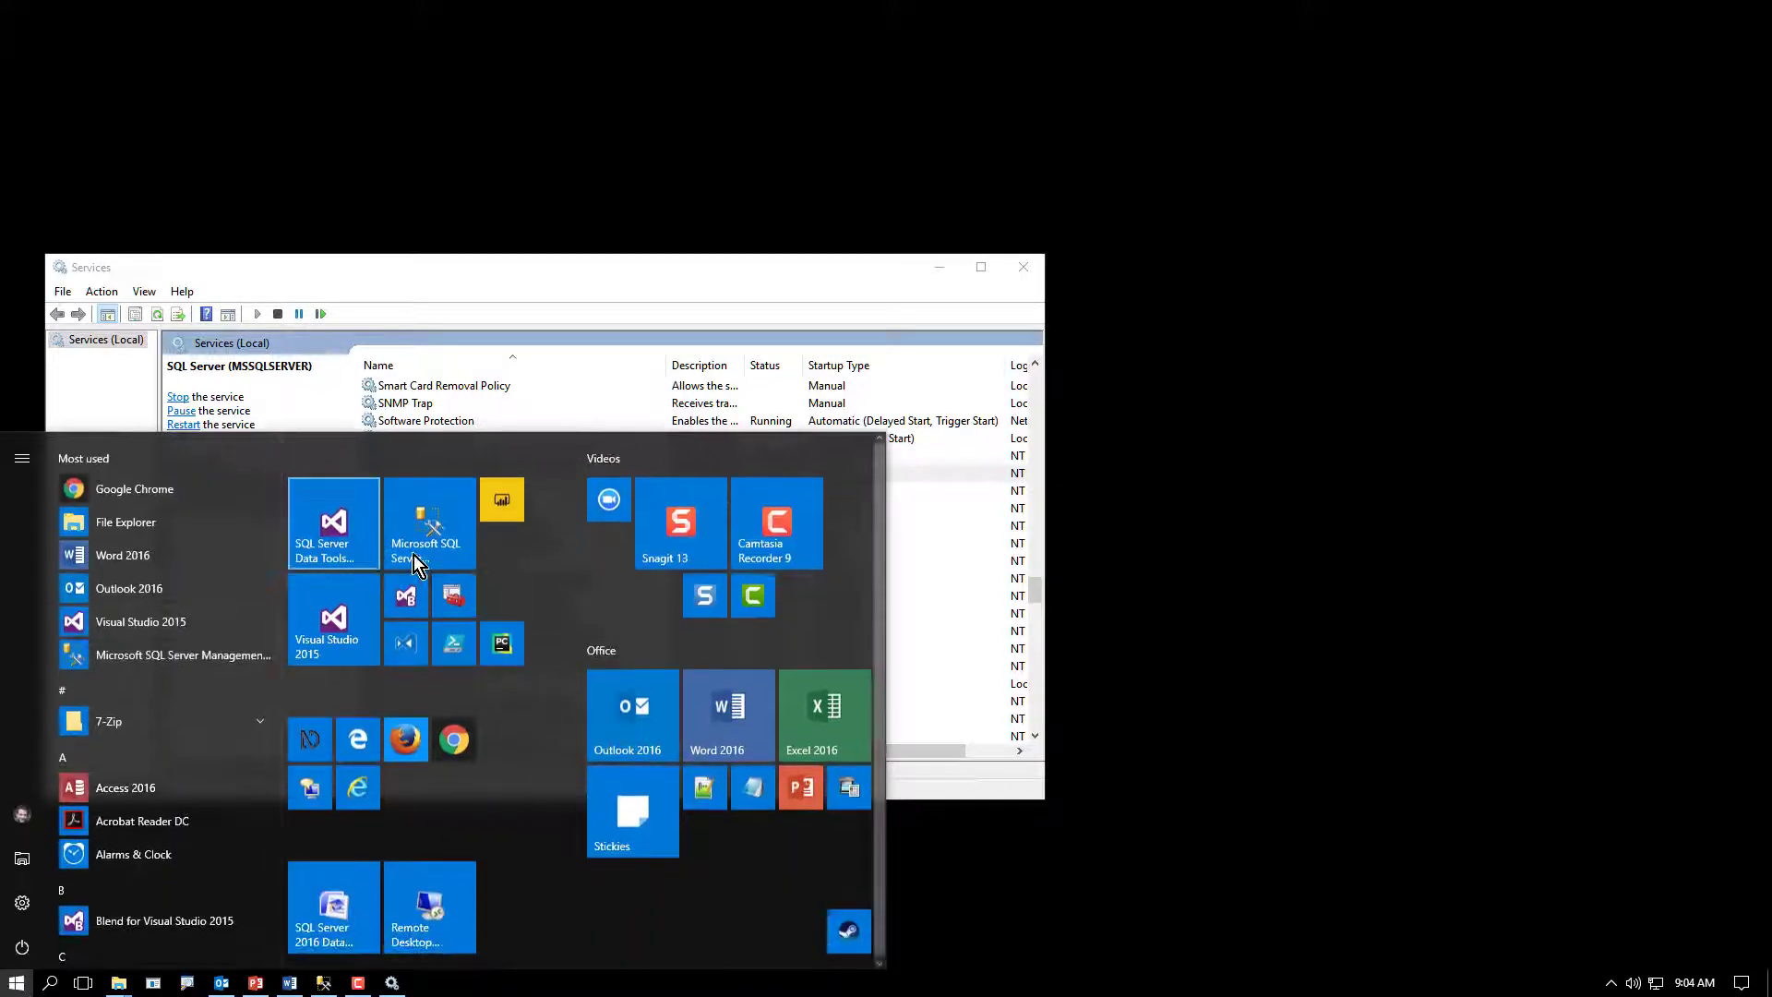
{"action": "mouse_move", "coordinate": [430, 543]}
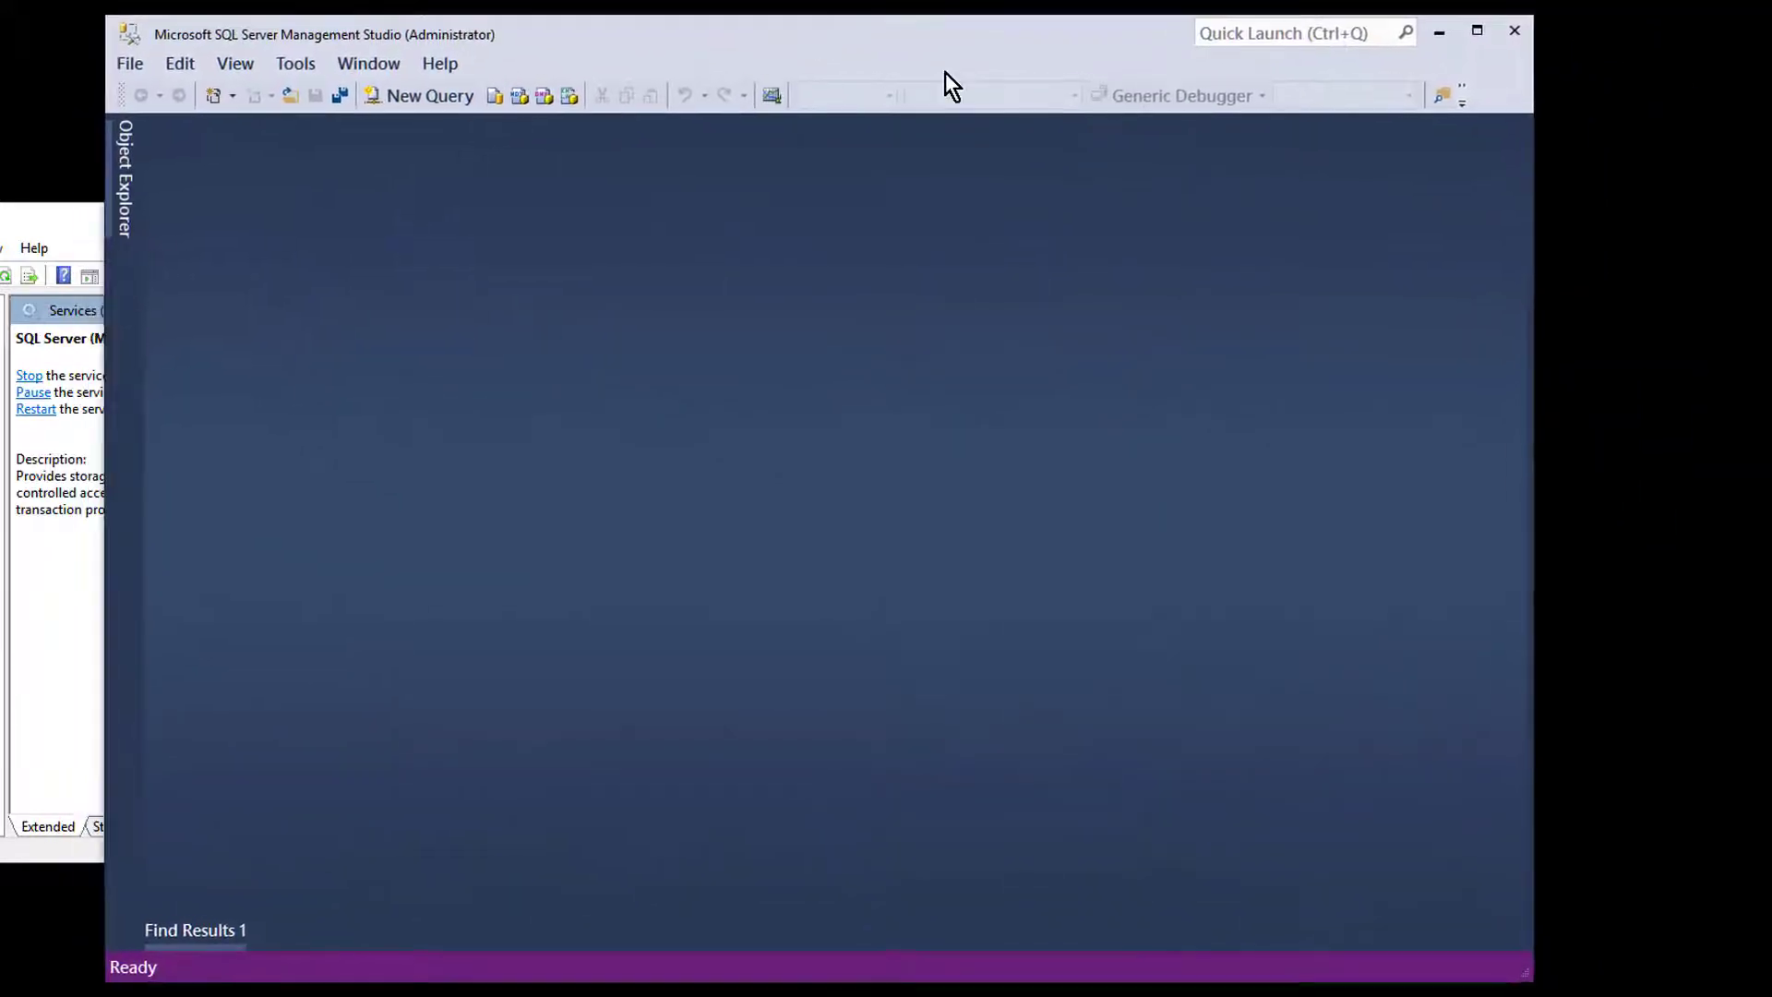
Step: Bring up the Connect to Server dialog via File > Connect Object Explorer
{"action": "left_click", "coordinate": [129, 63]}
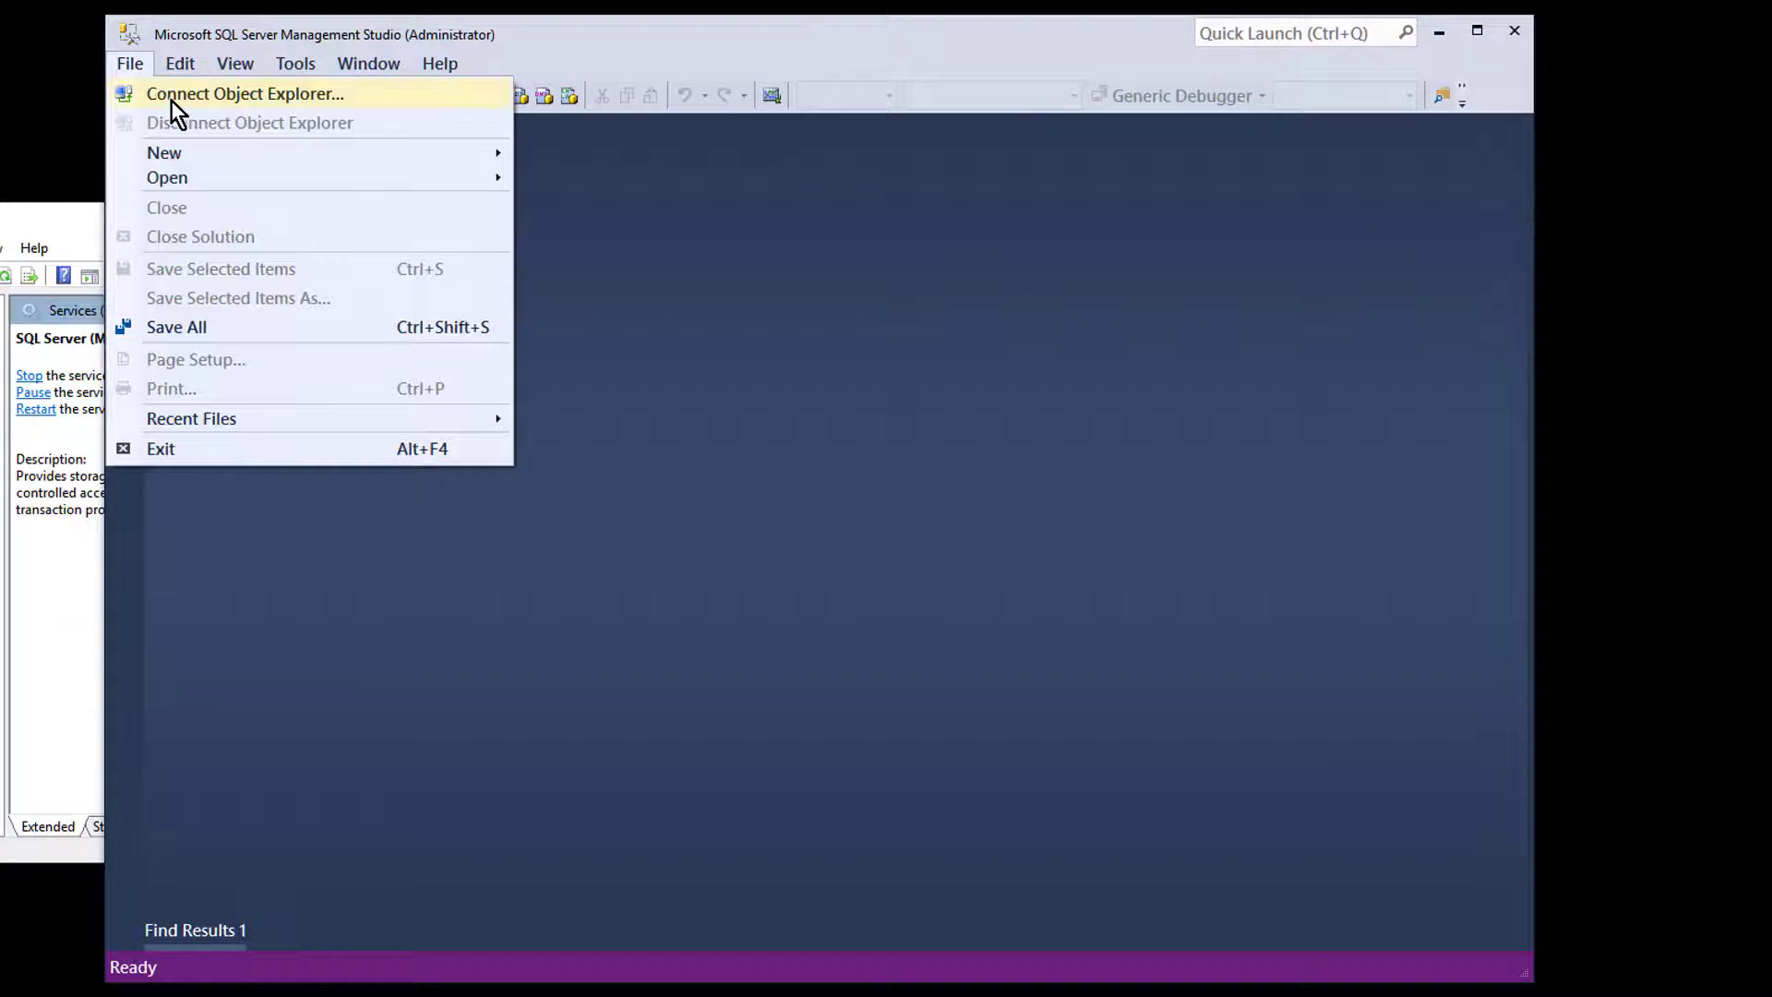
{"action": "left_click", "coordinate": [246, 94]}
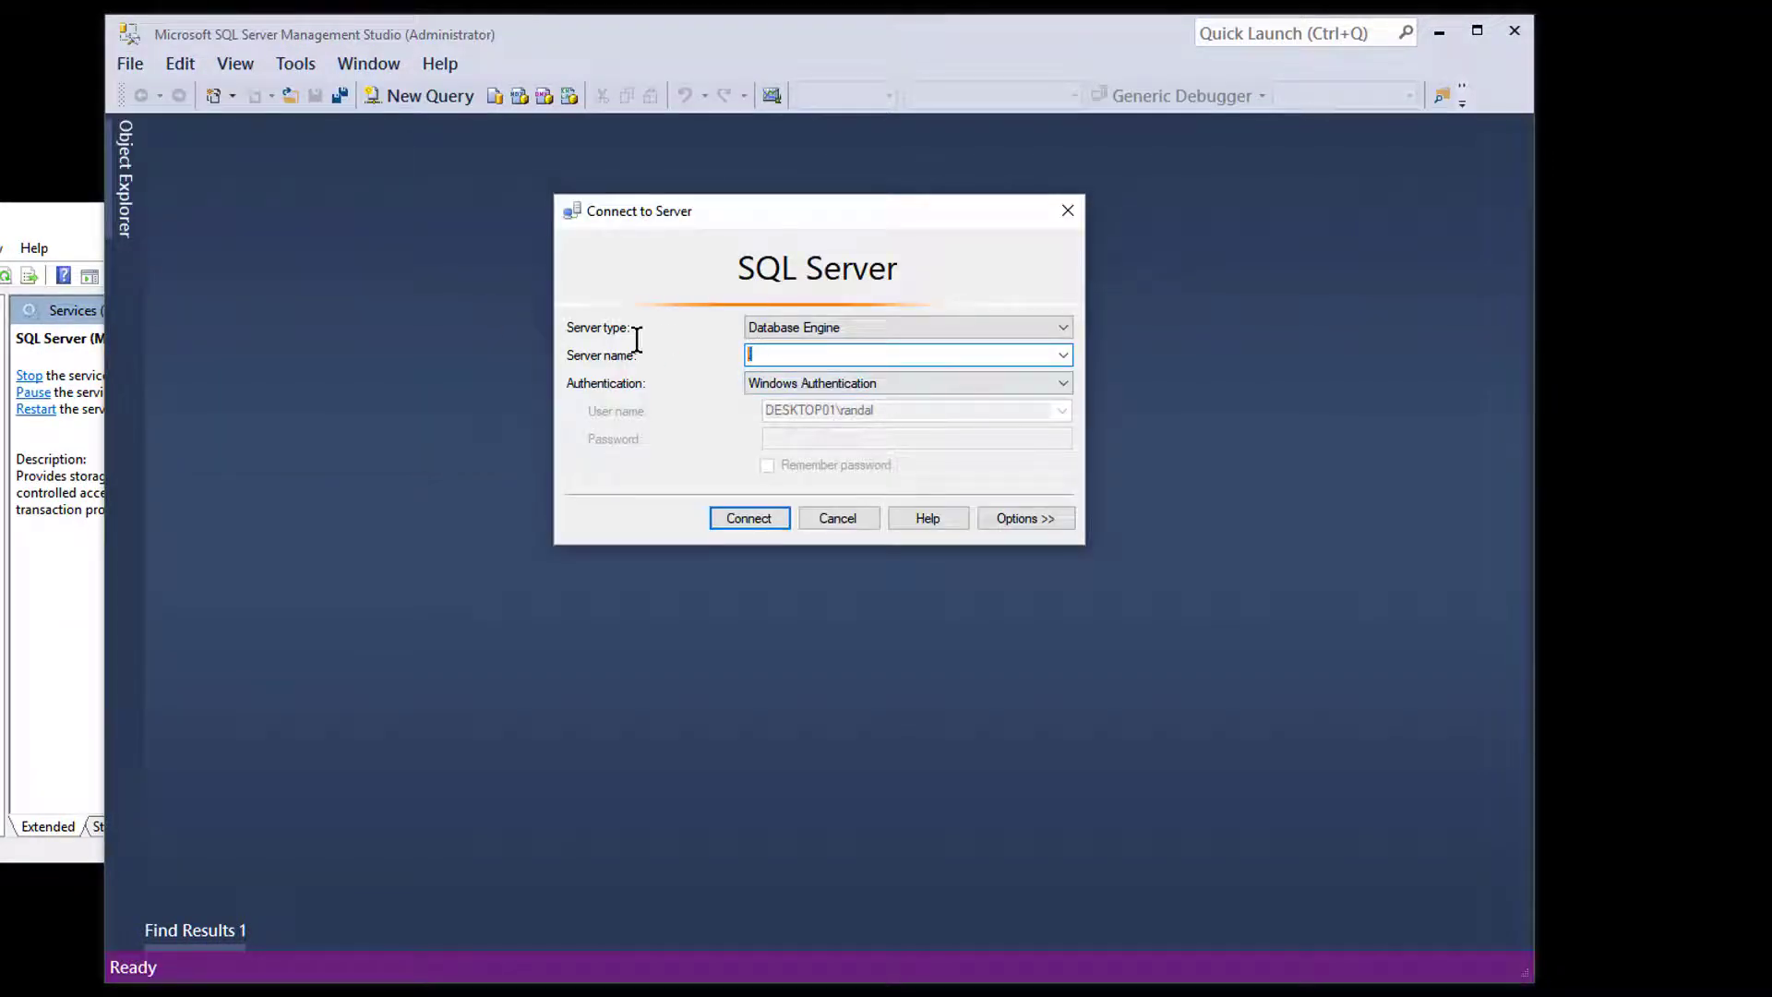
{"action": "left_click", "coordinate": [1060, 354]}
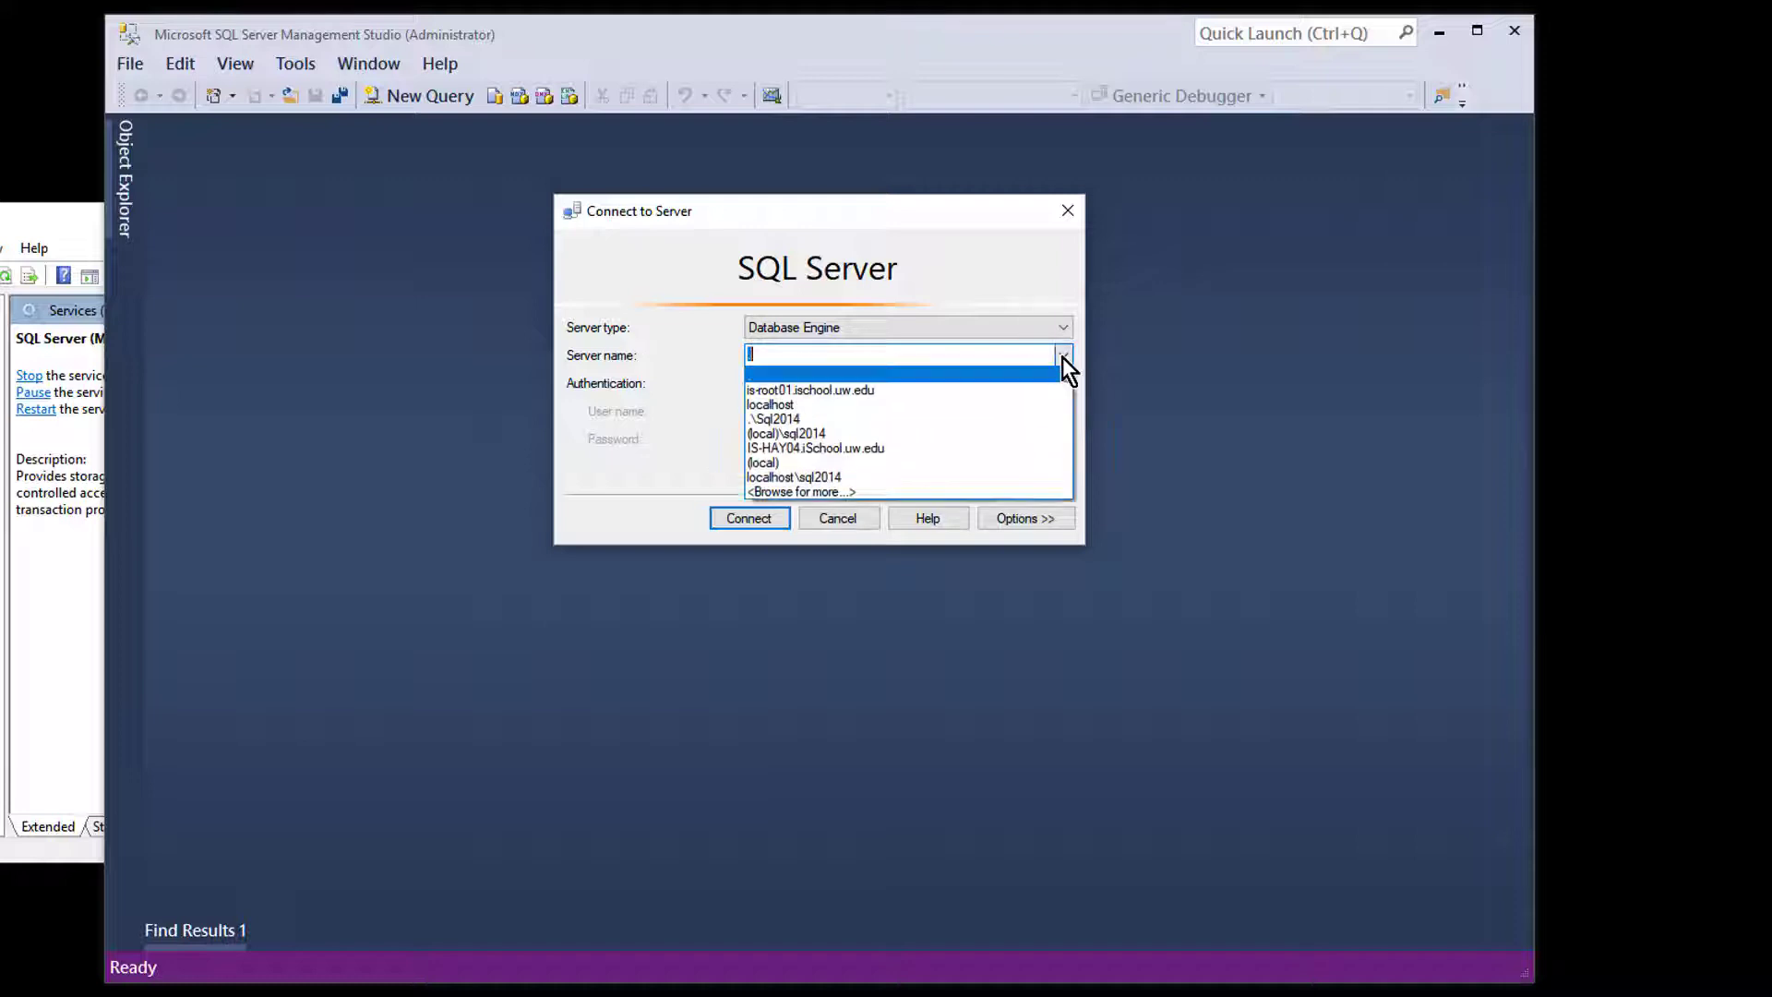
{"action": "mouse_move", "coordinate": [809, 356]}
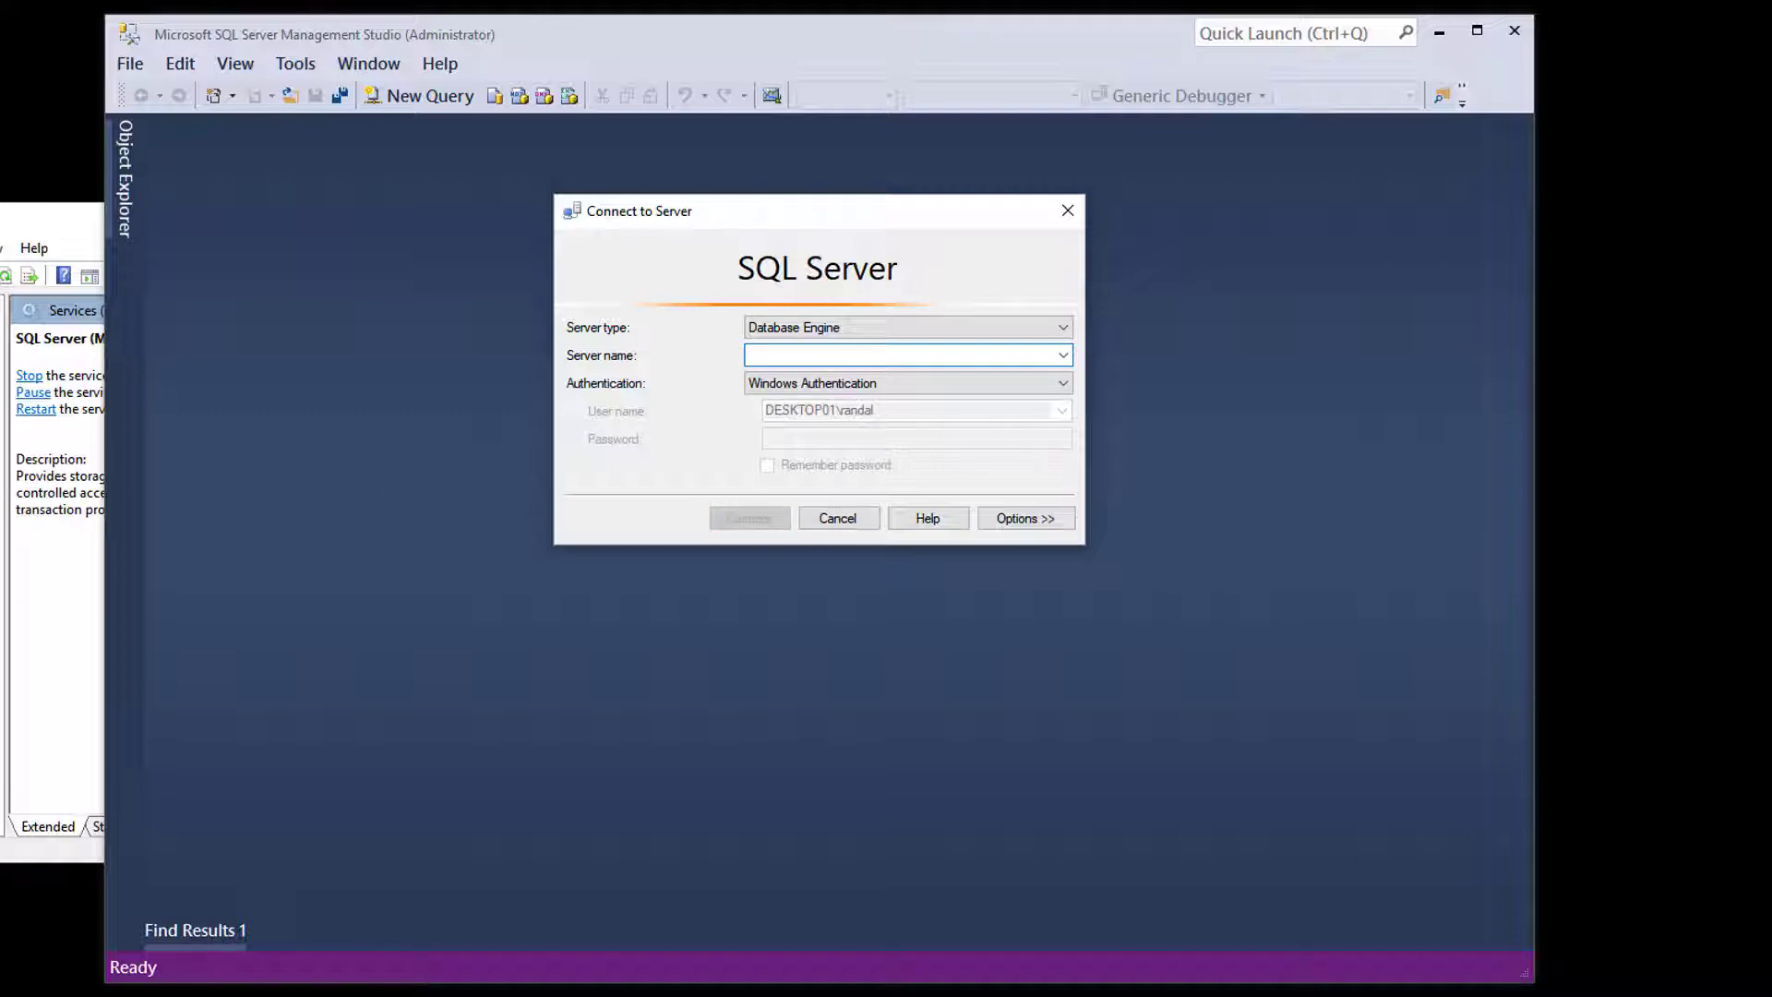
{"action": "mouse_move", "coordinate": [848, 578]}
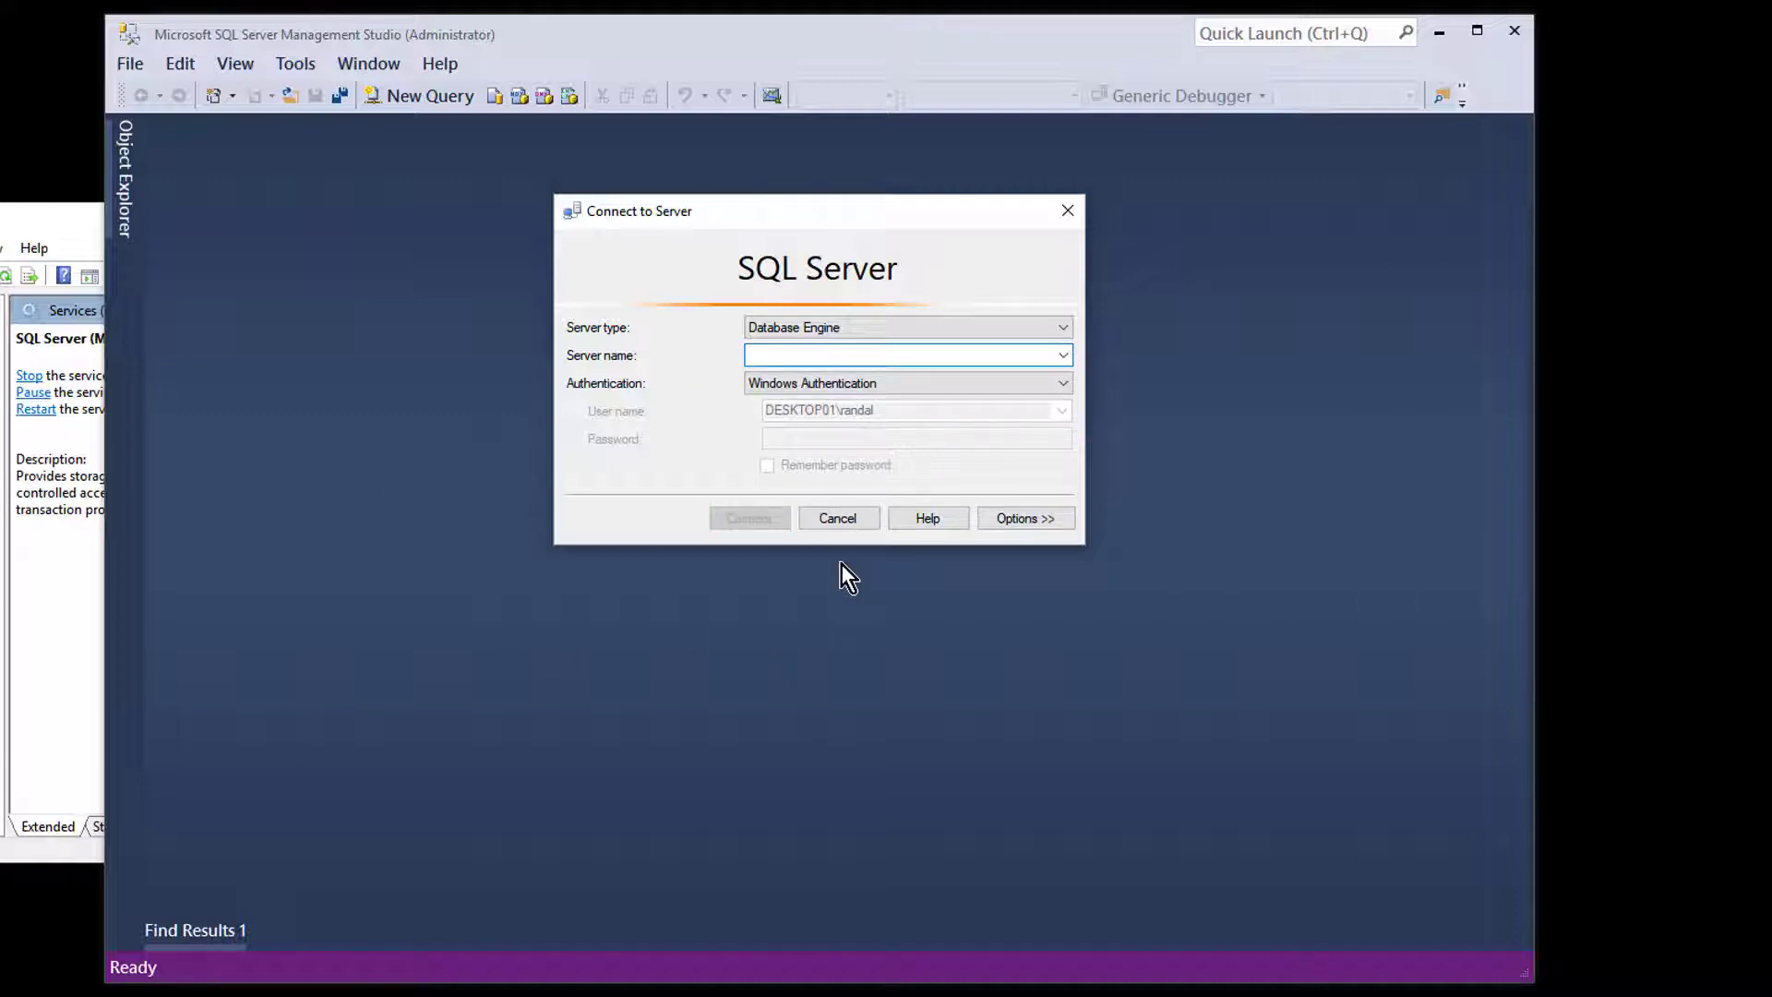
Step: Enter localhost\MSSQLServer01 as the server name with Windows Authentication
{"action": "type", "text": "localhost"}
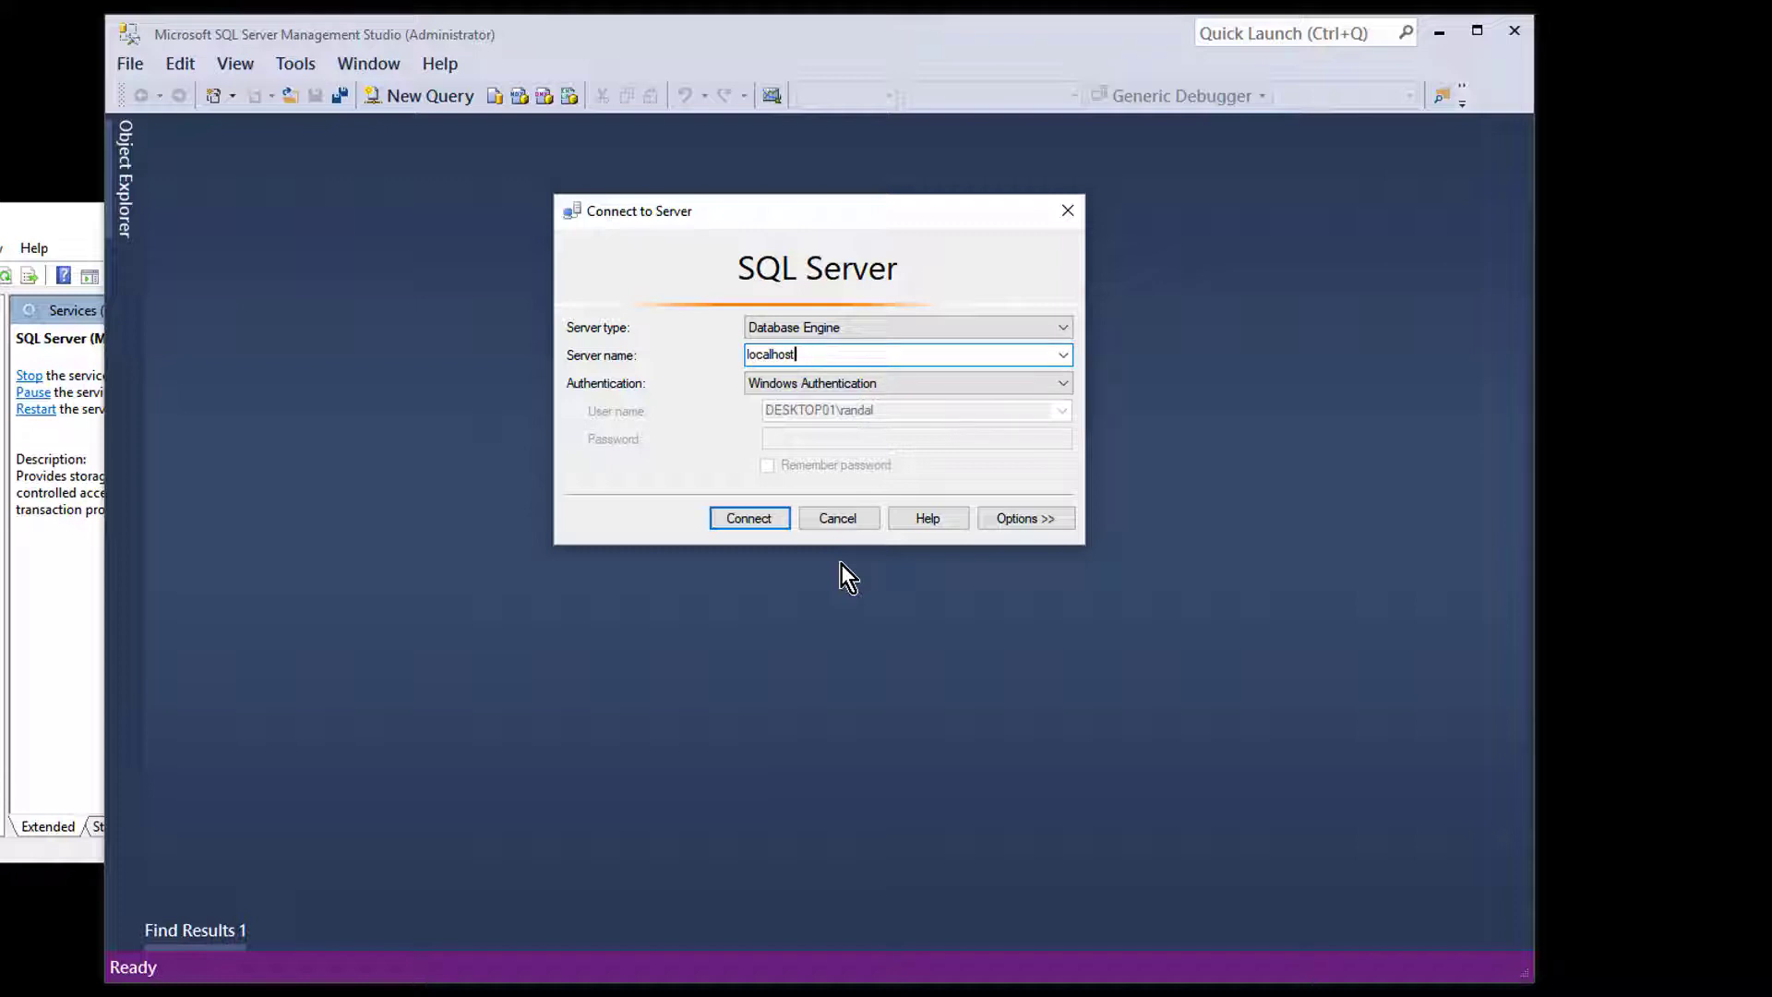
{"action": "type", "text": "\\"}
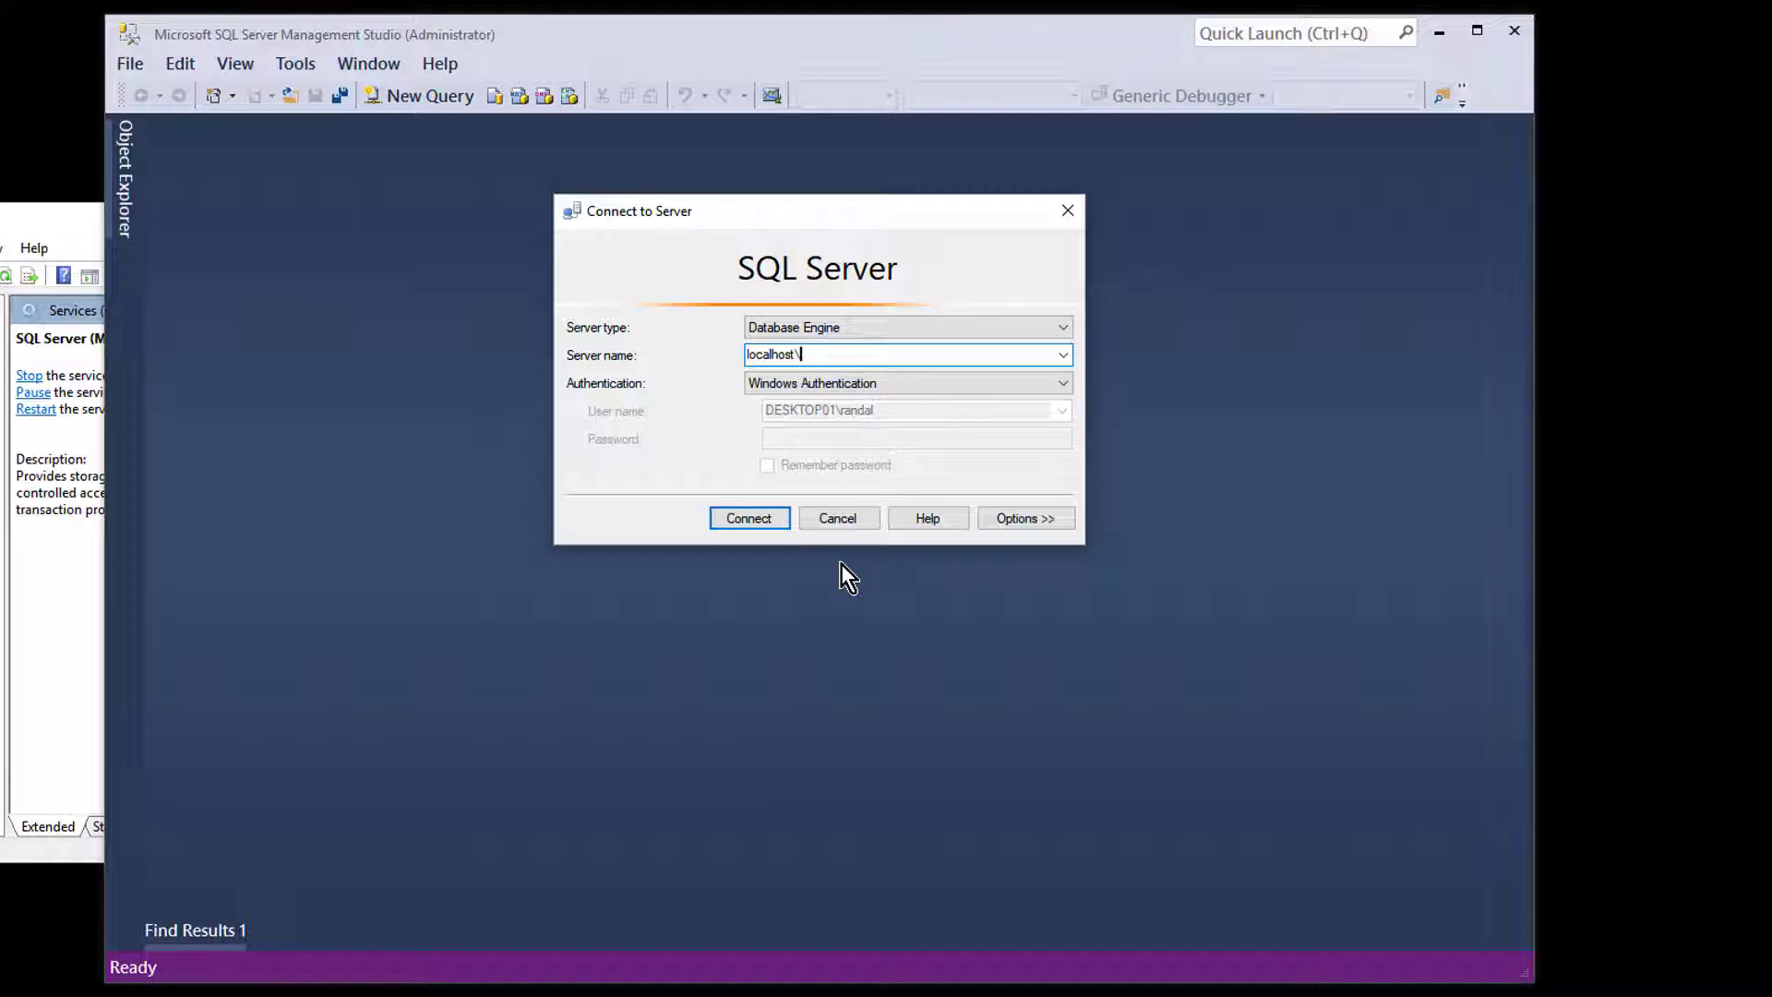
{"action": "mouse_move", "coordinate": [824, 462]}
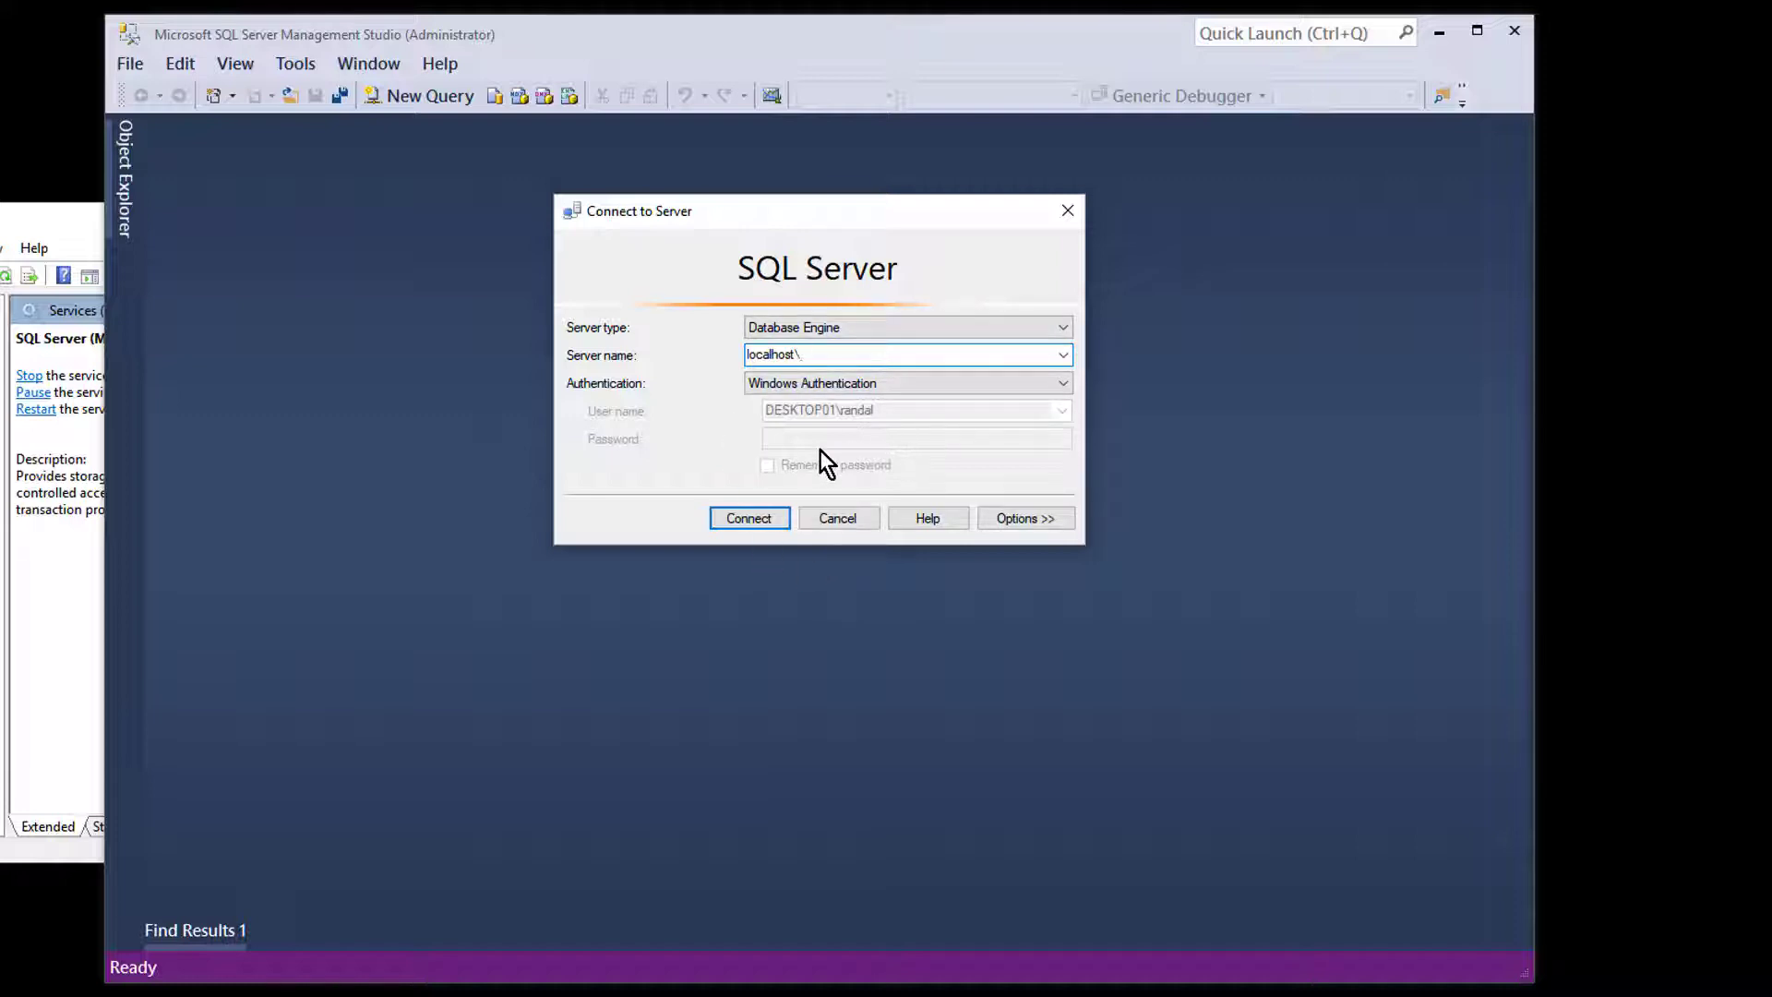
{"action": "type", "text": "201"}
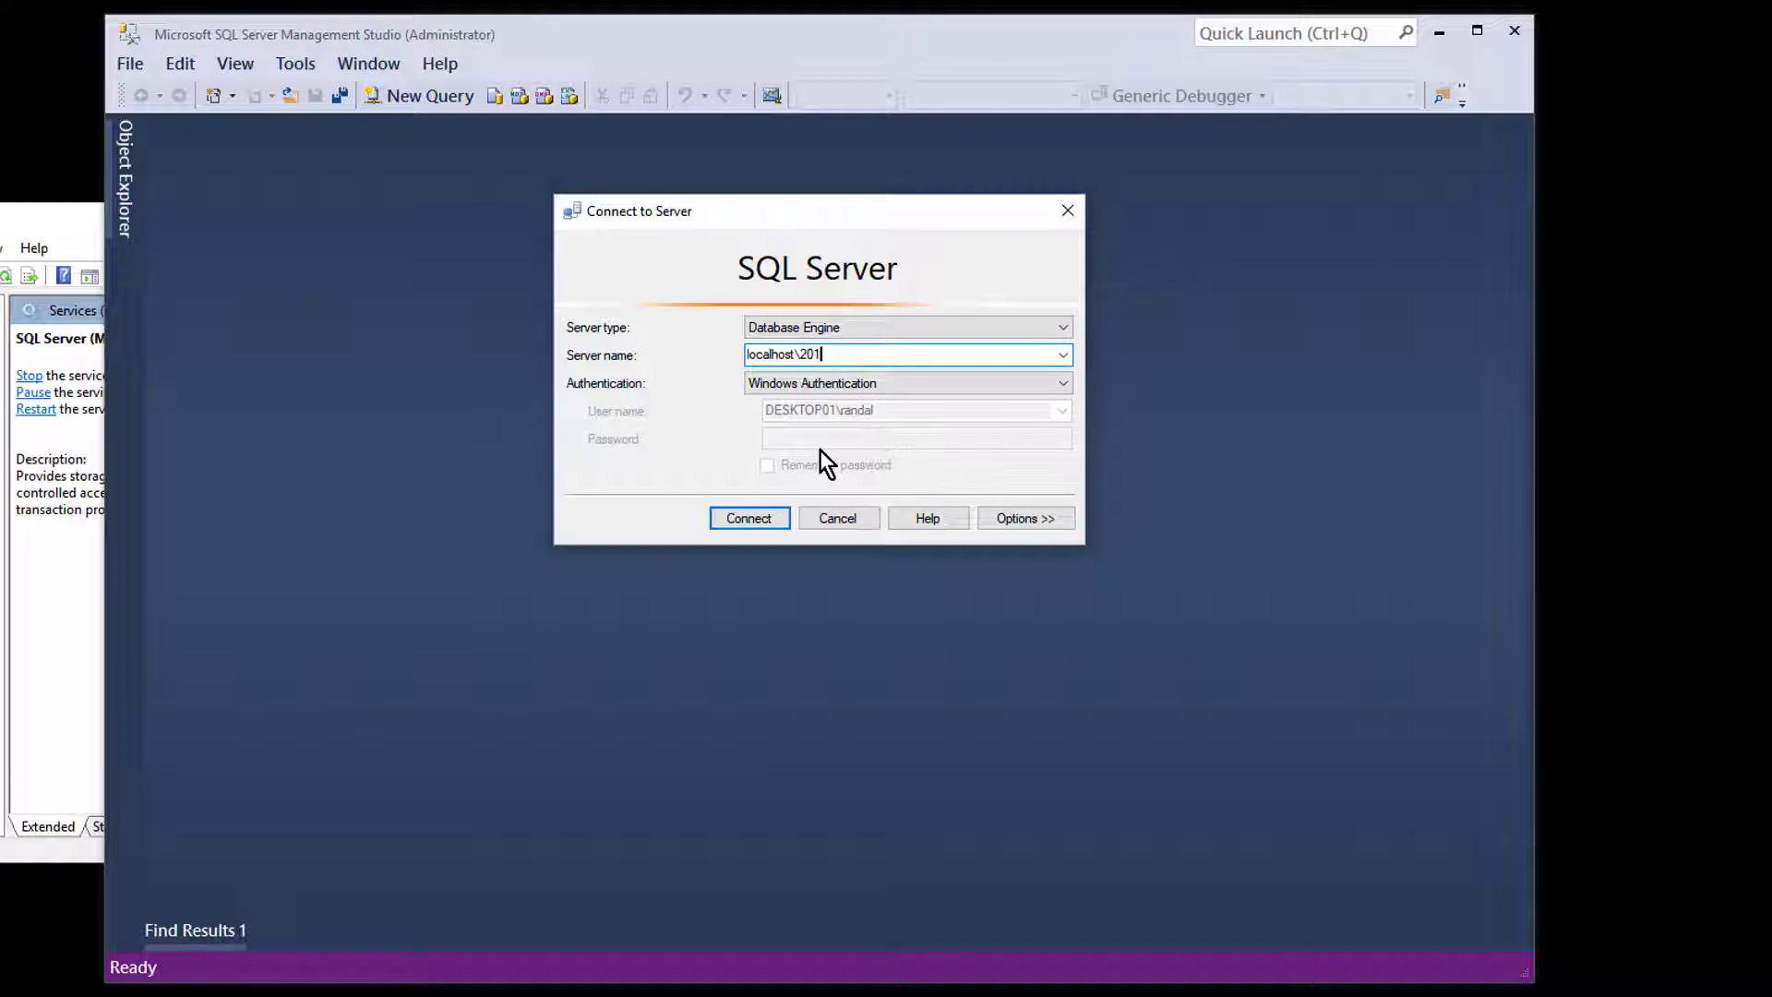
{"action": "key", "text": "Backspace"}
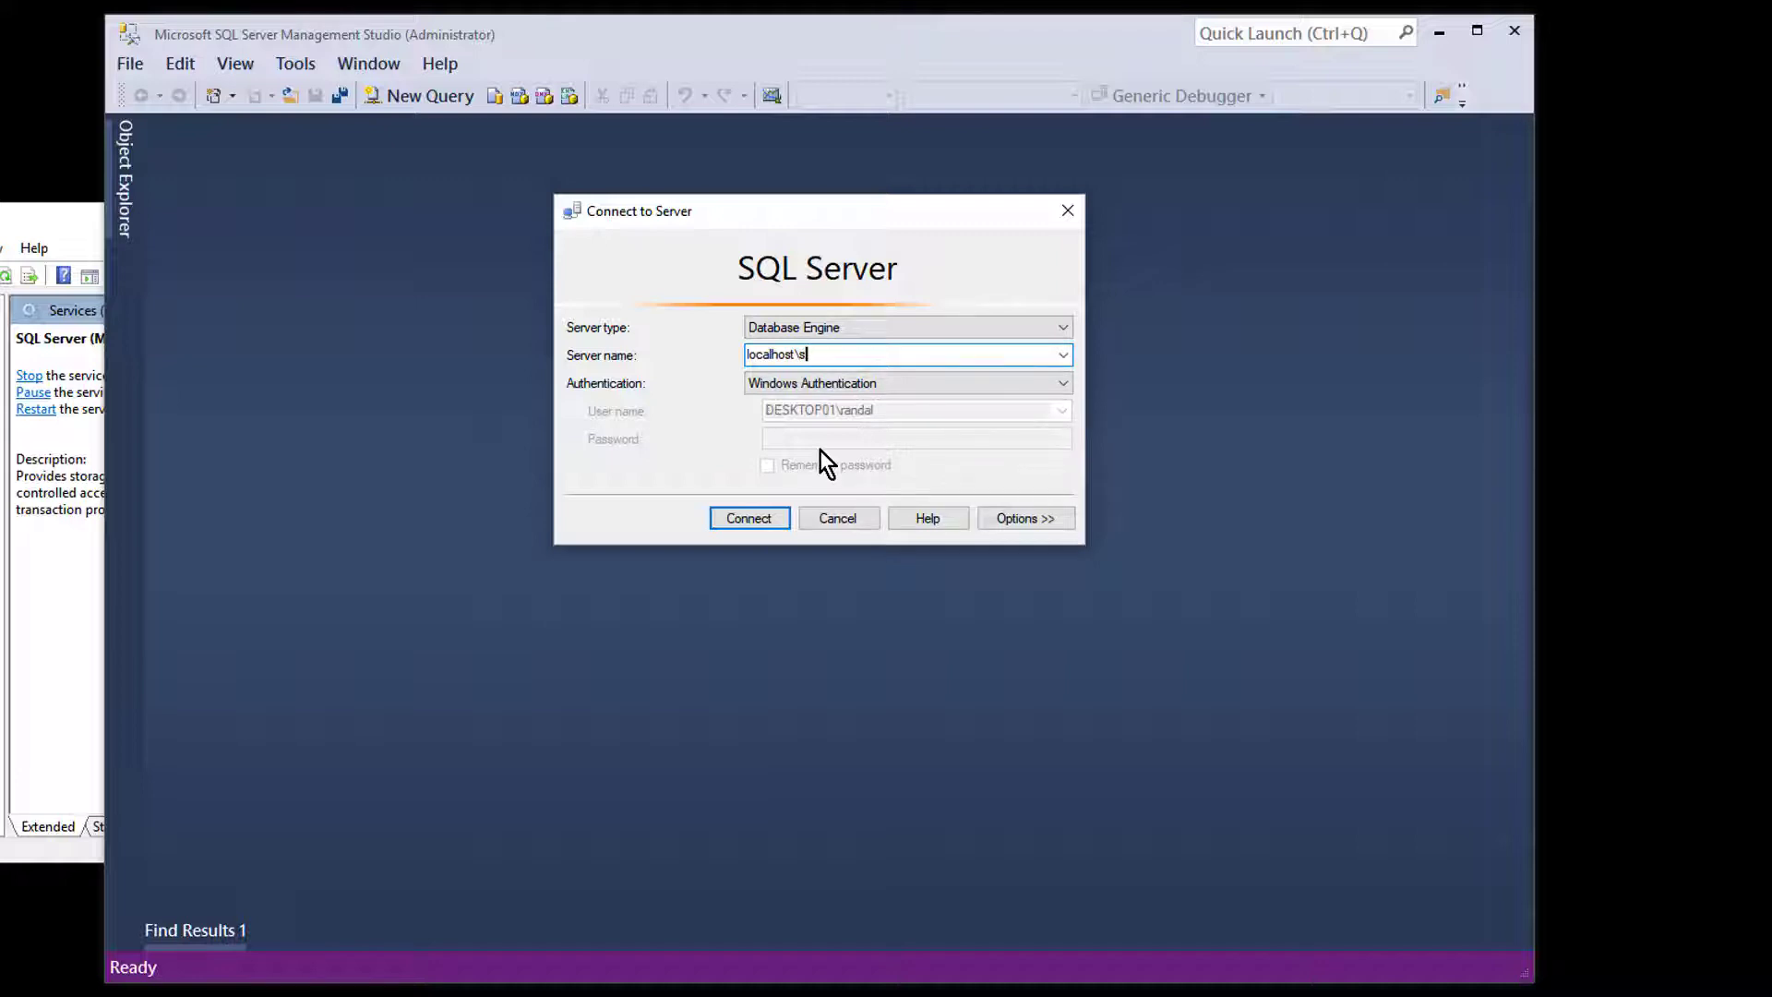
{"action": "type", "text": "ql201"}
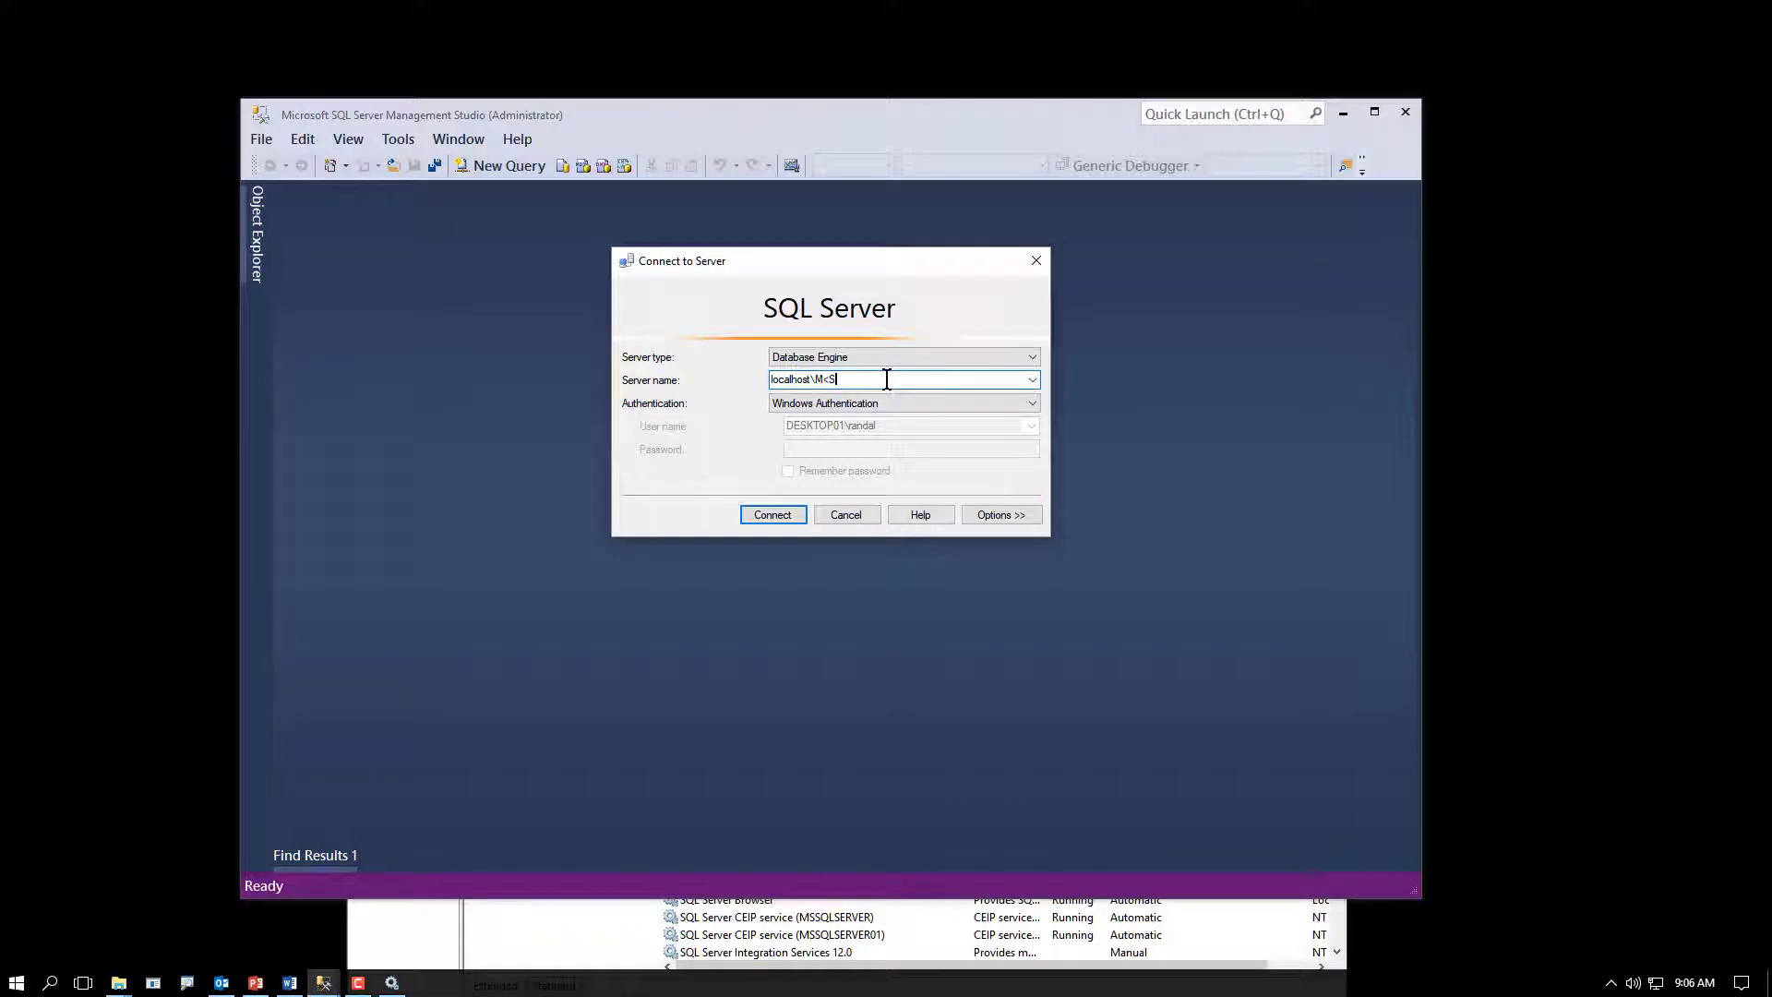
{"action": "type", "text": "MSSQL"}
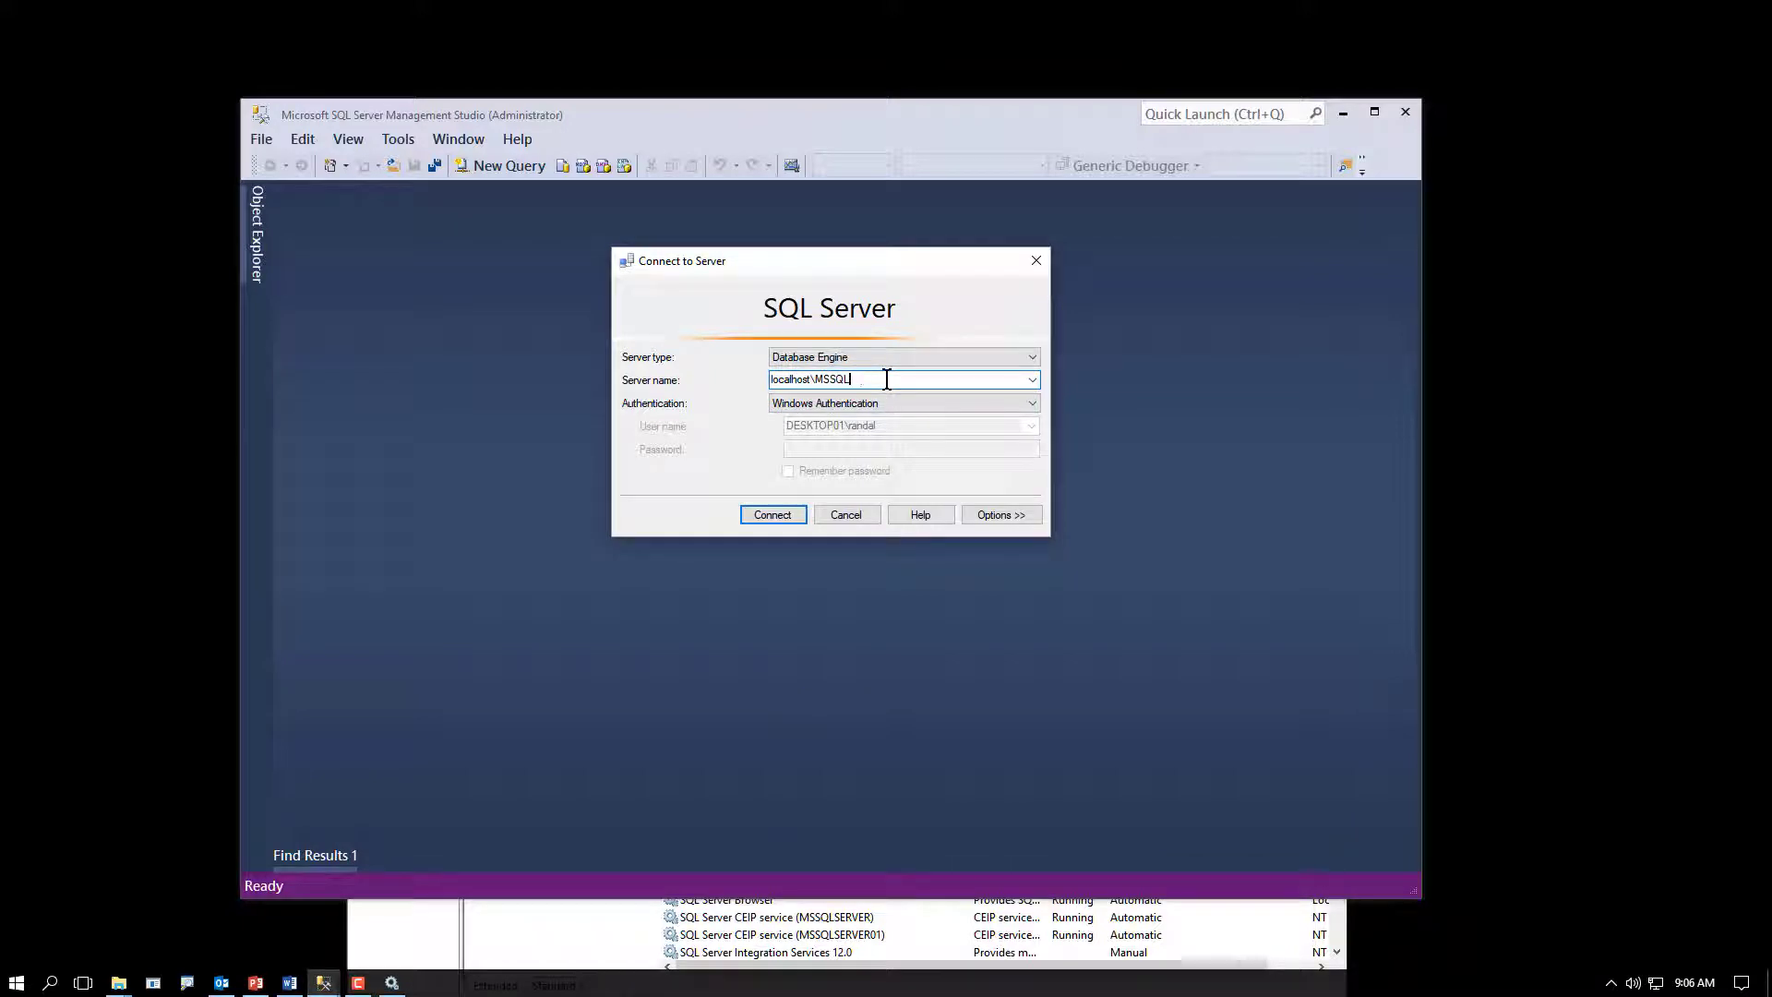
{"action": "type", "text": "Server"}
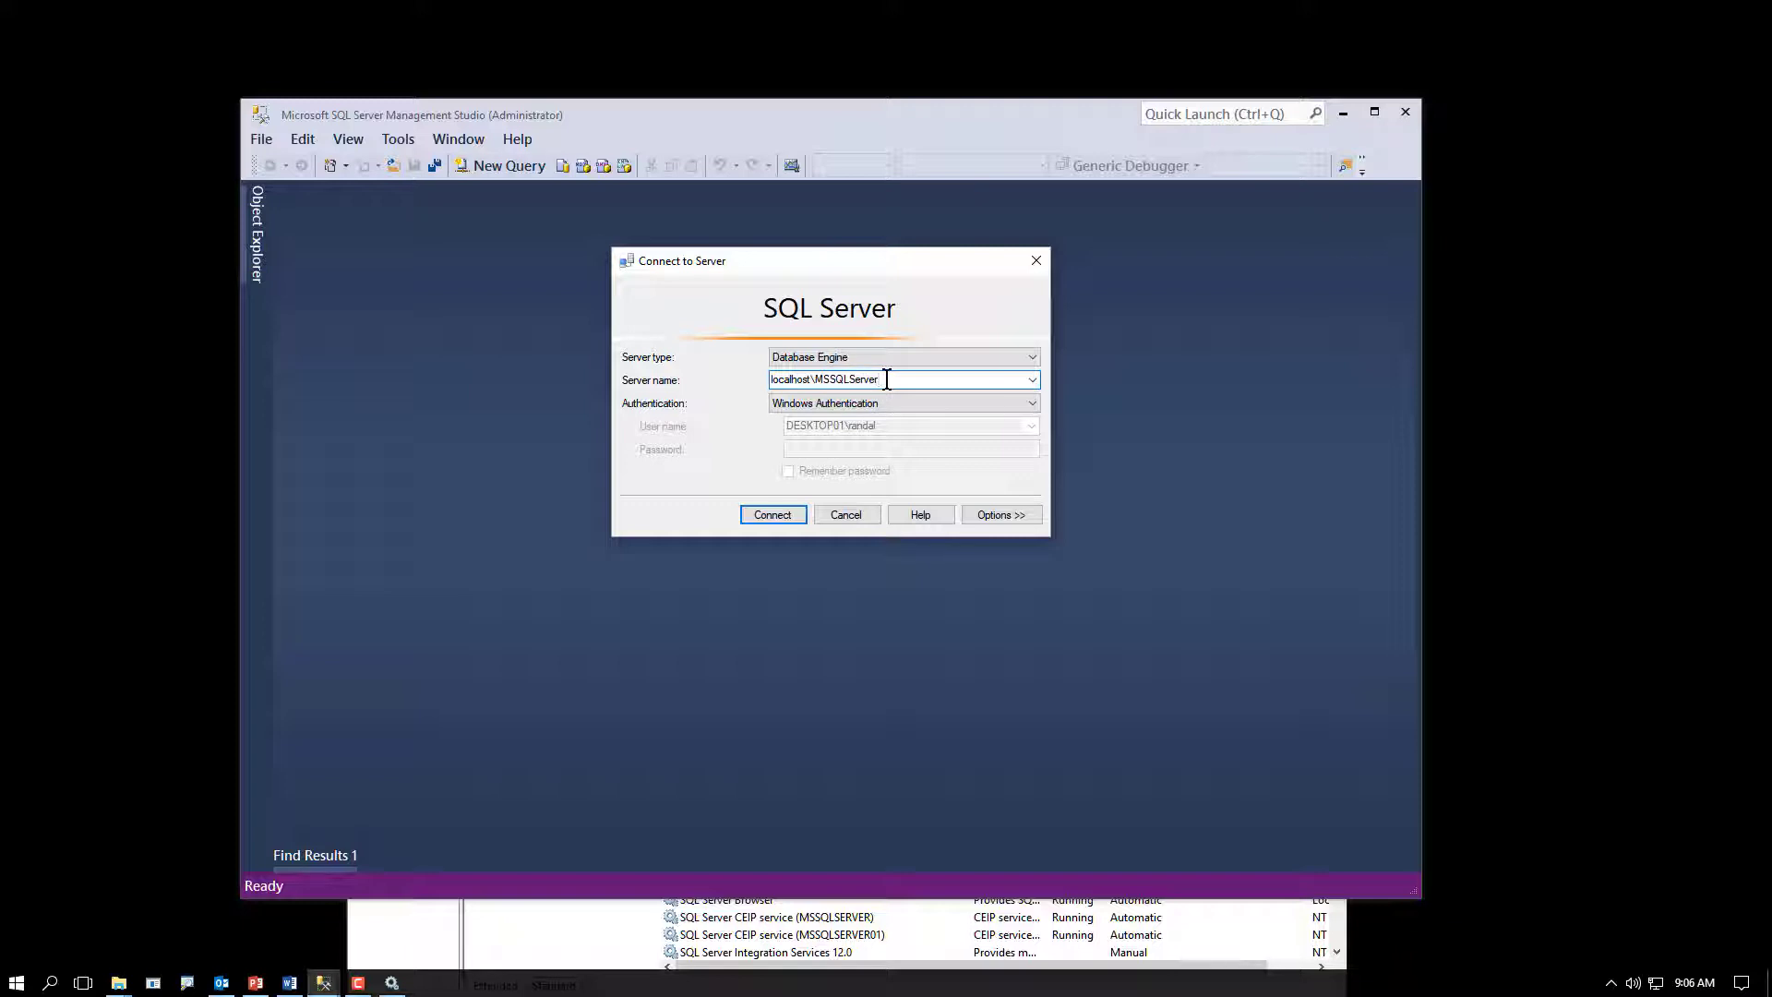
{"action": "type", "text": "01"}
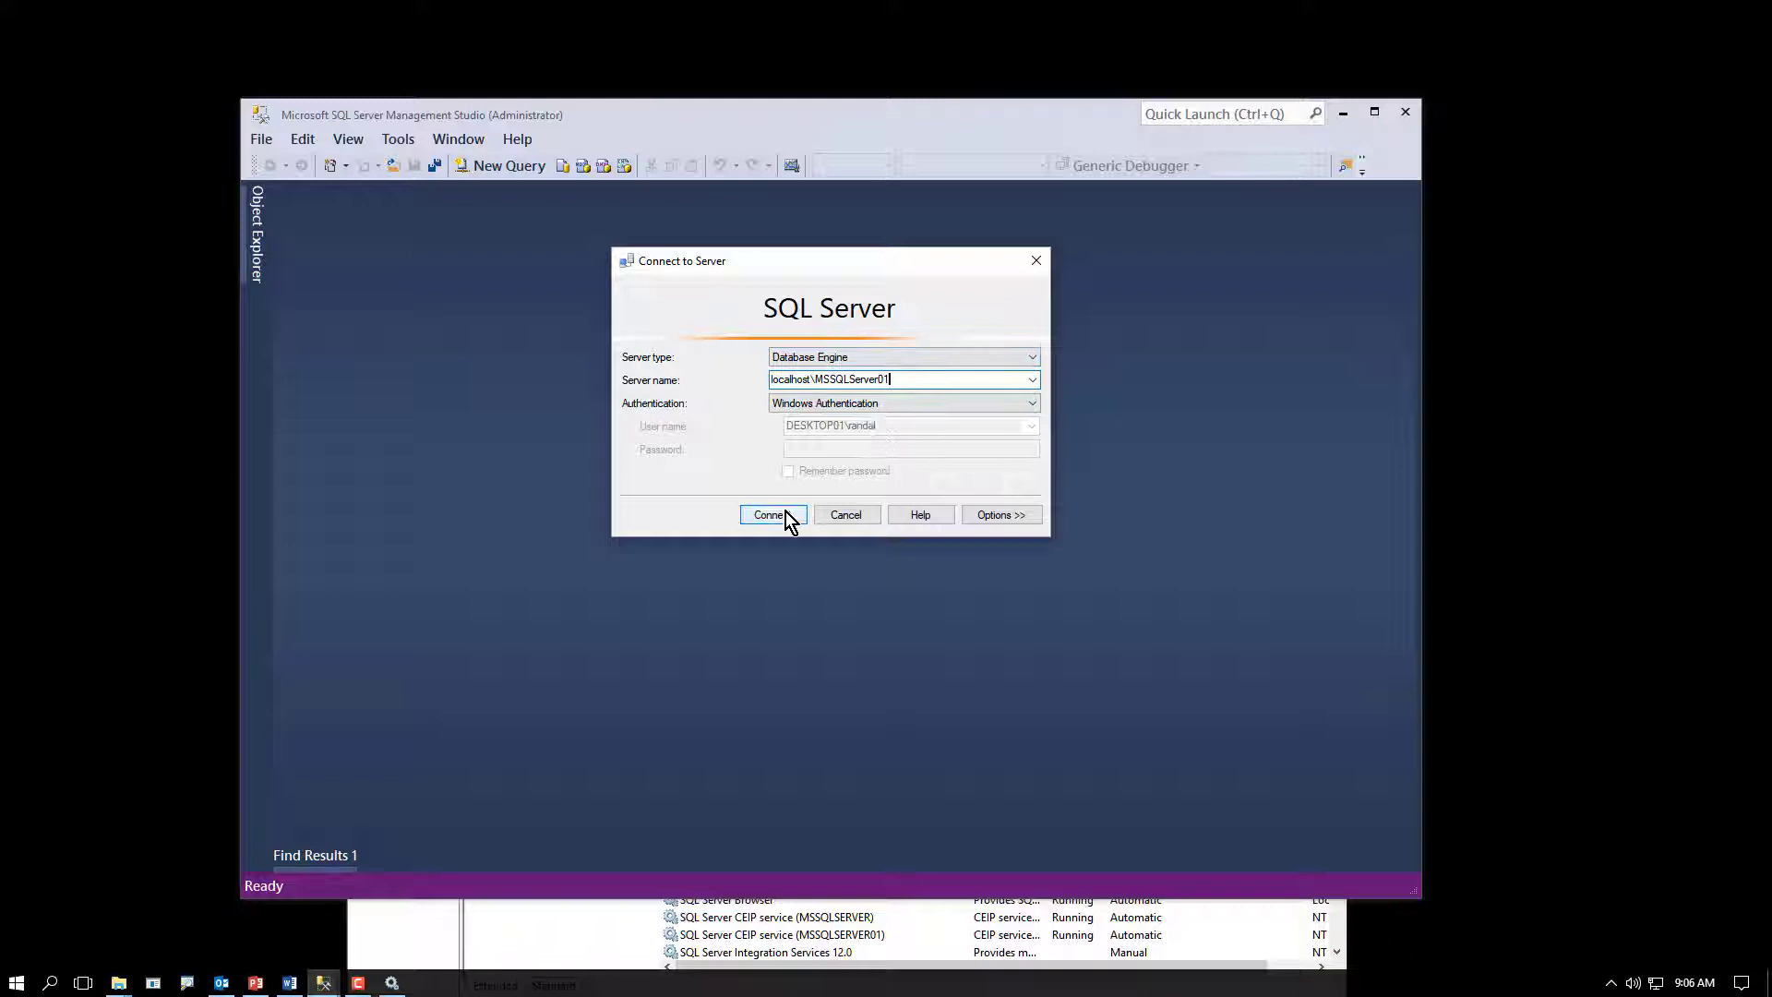
Step: Connect to localhost\MSSQLServer01 so its folders load in Object Explorer
{"action": "left_click", "coordinate": [770, 515]}
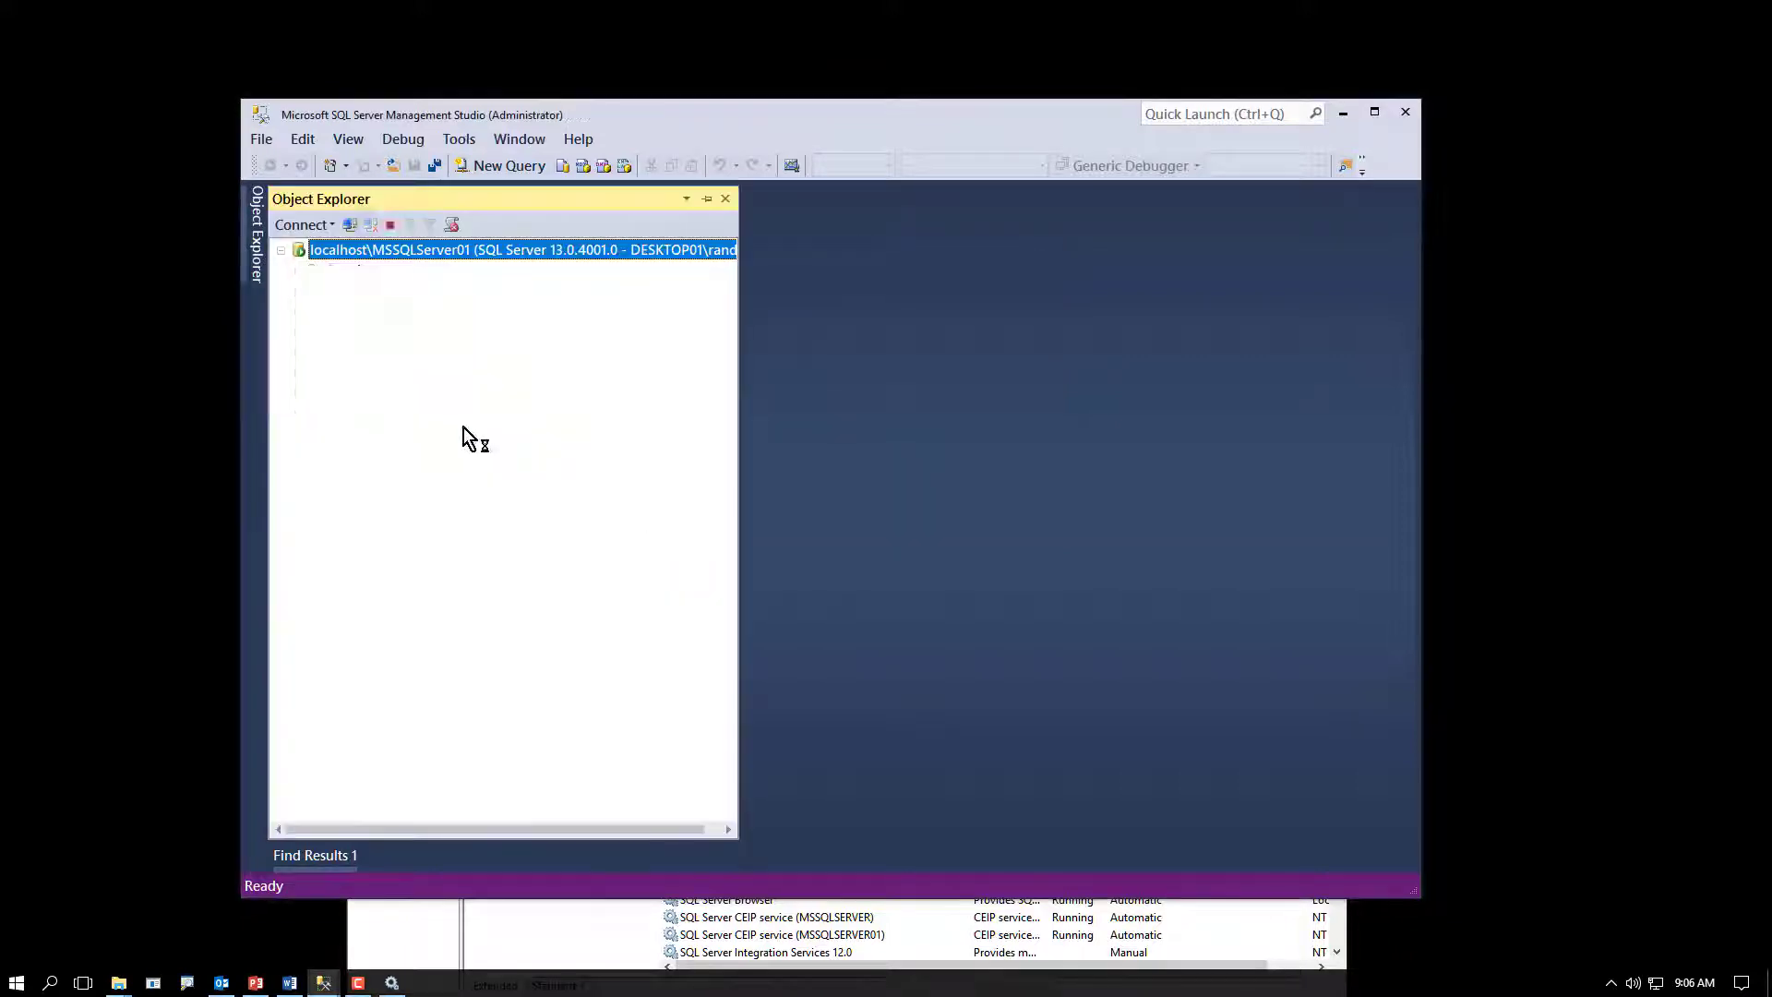
{"action": "left_click", "coordinate": [280, 249]}
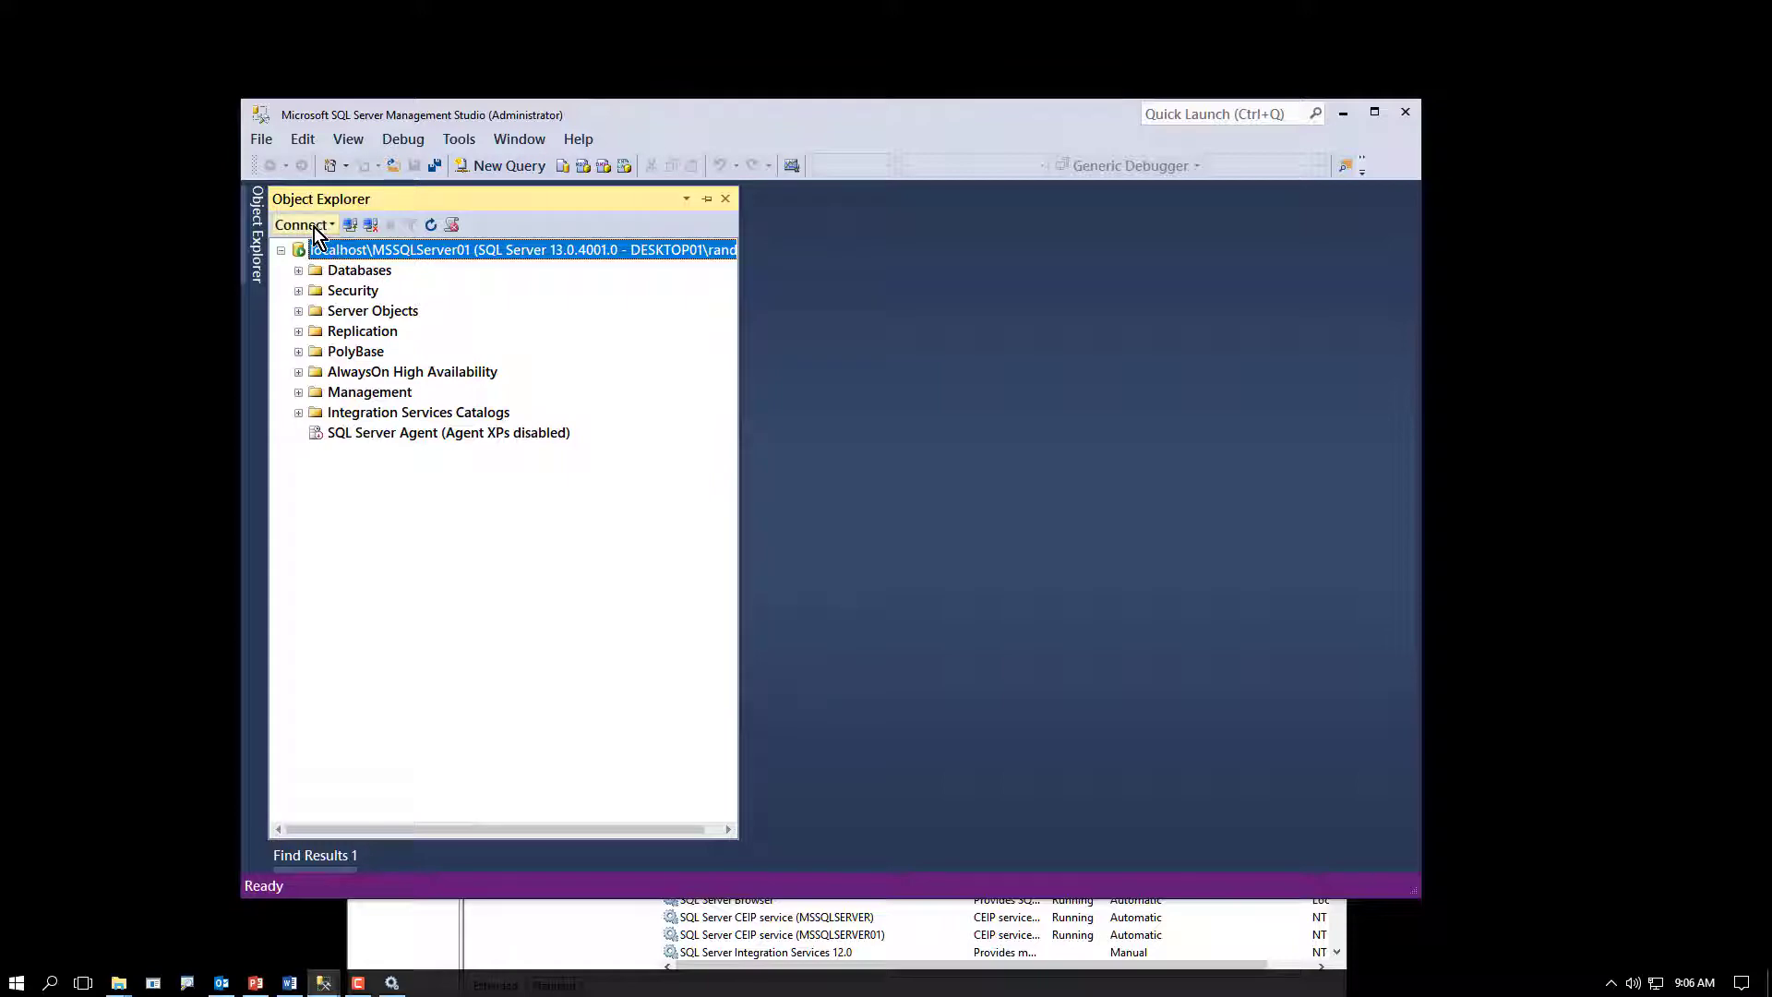
{"action": "left_click", "coordinate": [301, 223]}
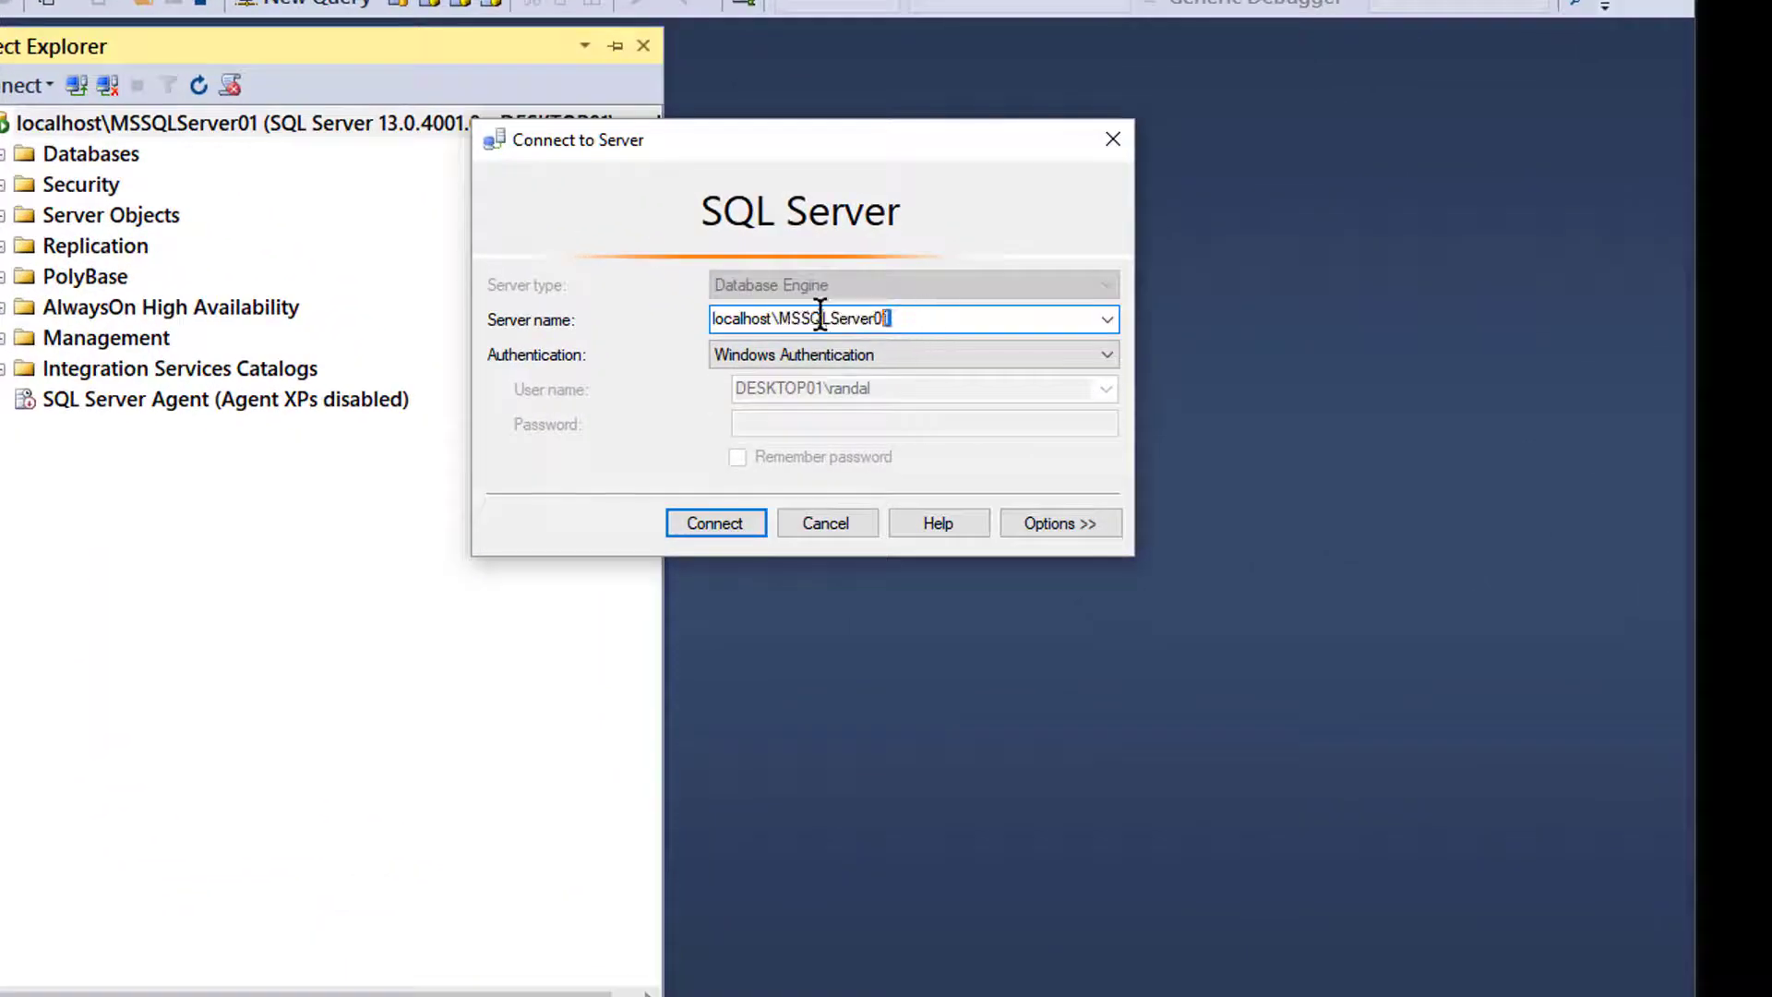
Step: Connect to the localhost\SQL2014 instance as a second server in Object Explorer
{"action": "key", "text": "BackSpace"}
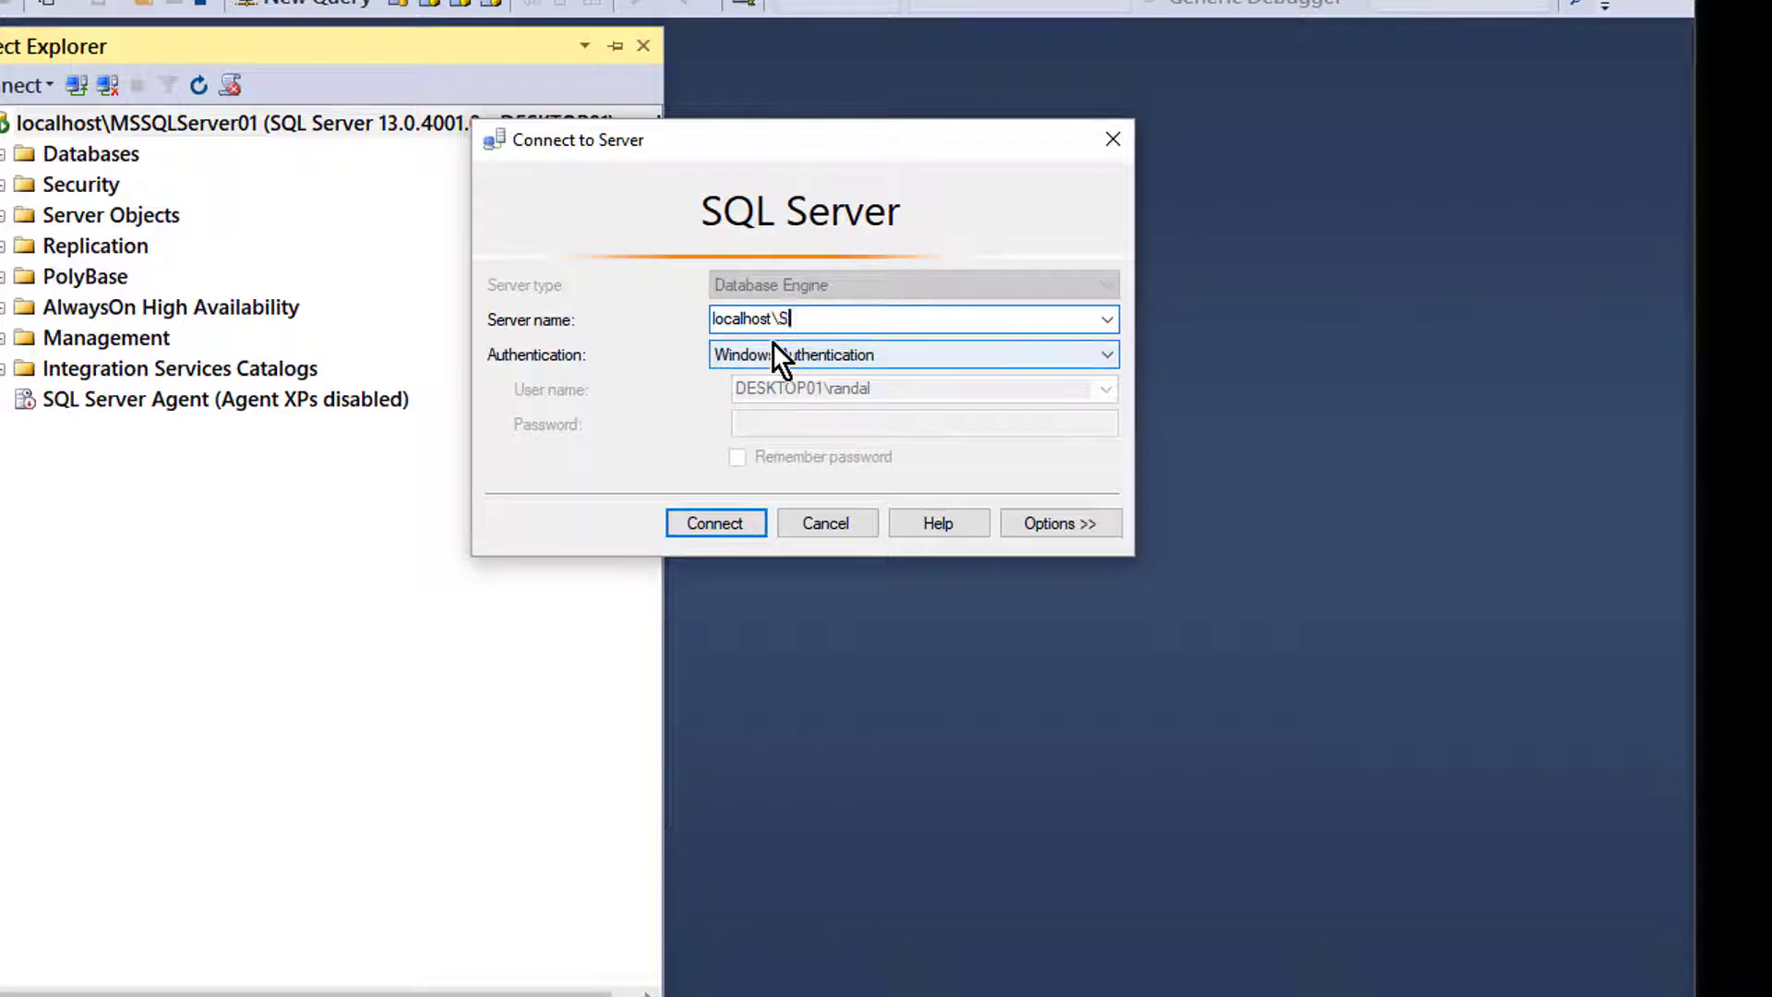
{"action": "type", "text": "QL2014"}
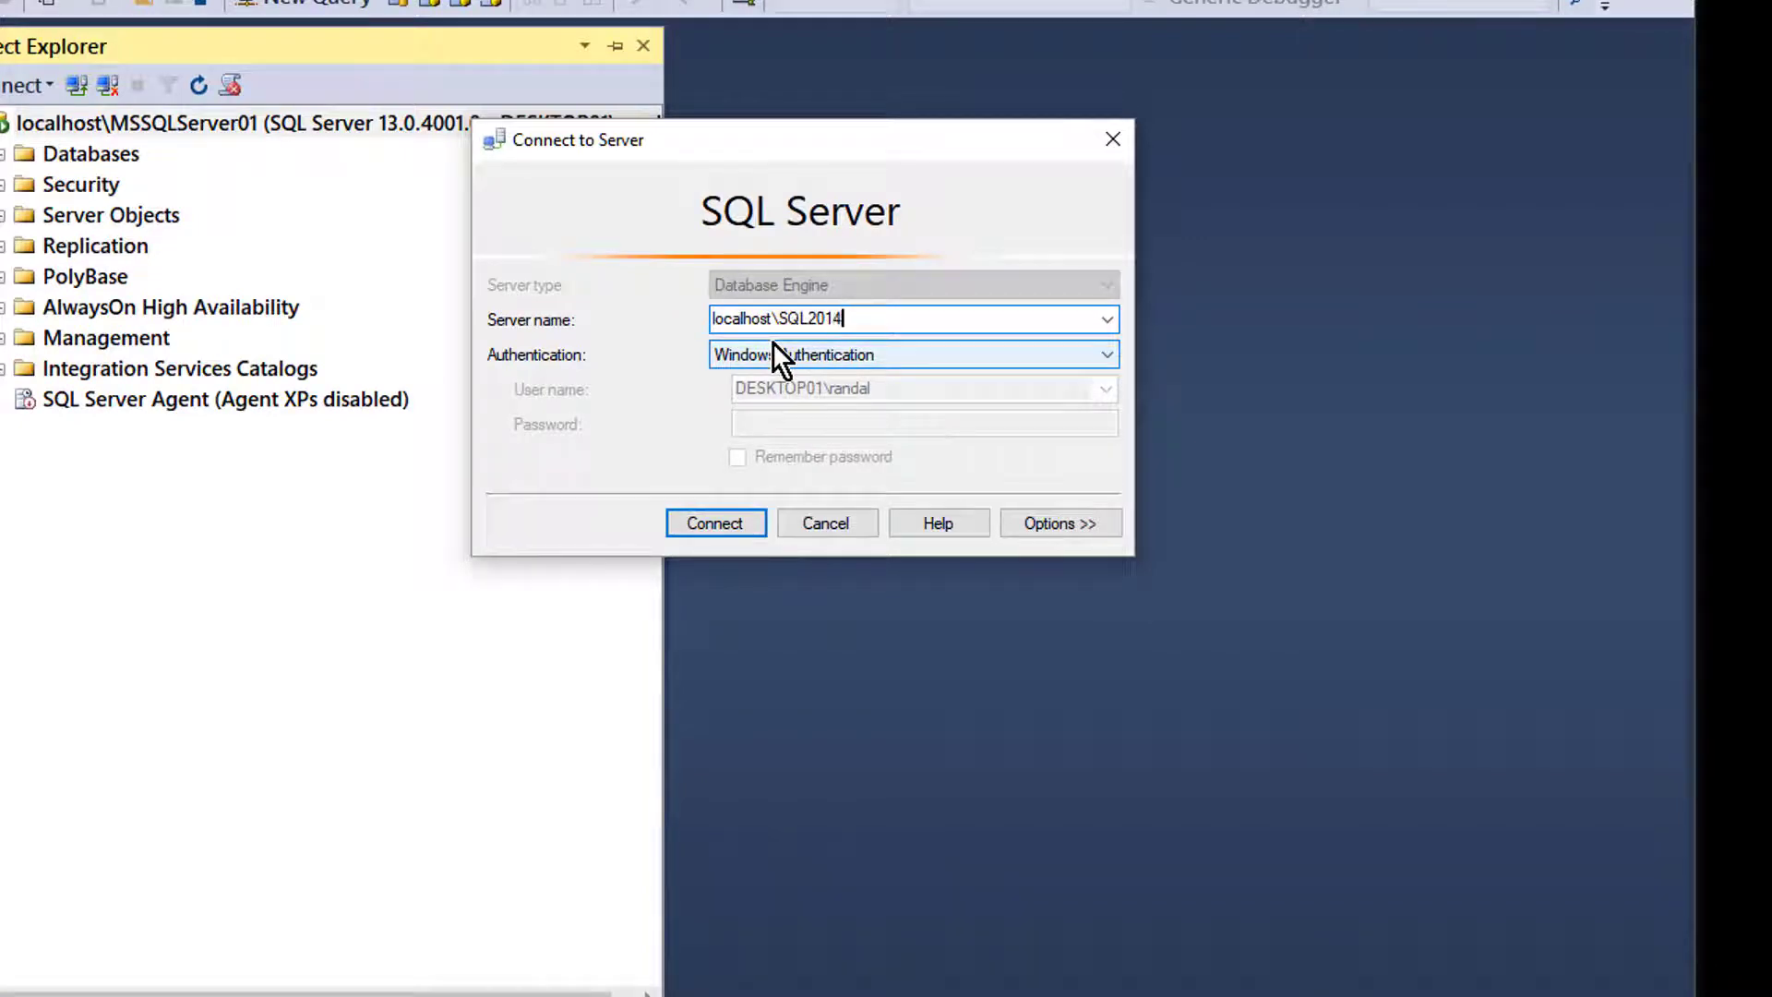
{"action": "left_click", "coordinate": [714, 523]}
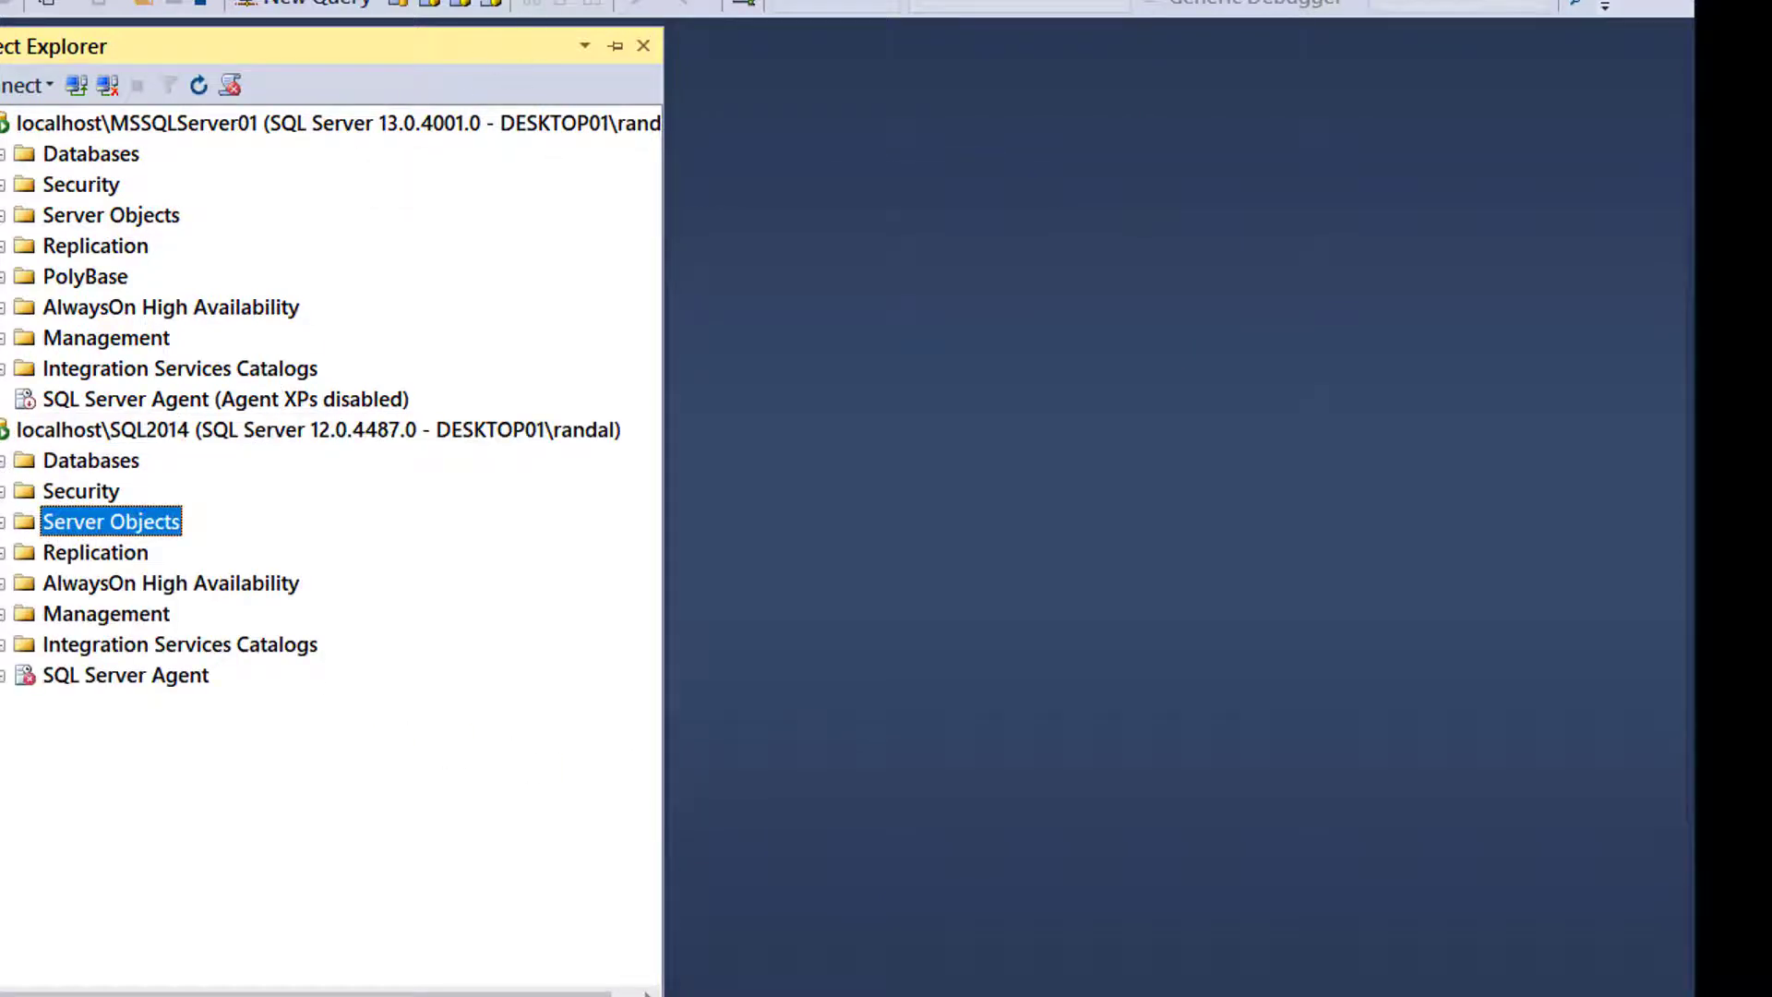
{"action": "left_click", "coordinate": [24, 85]}
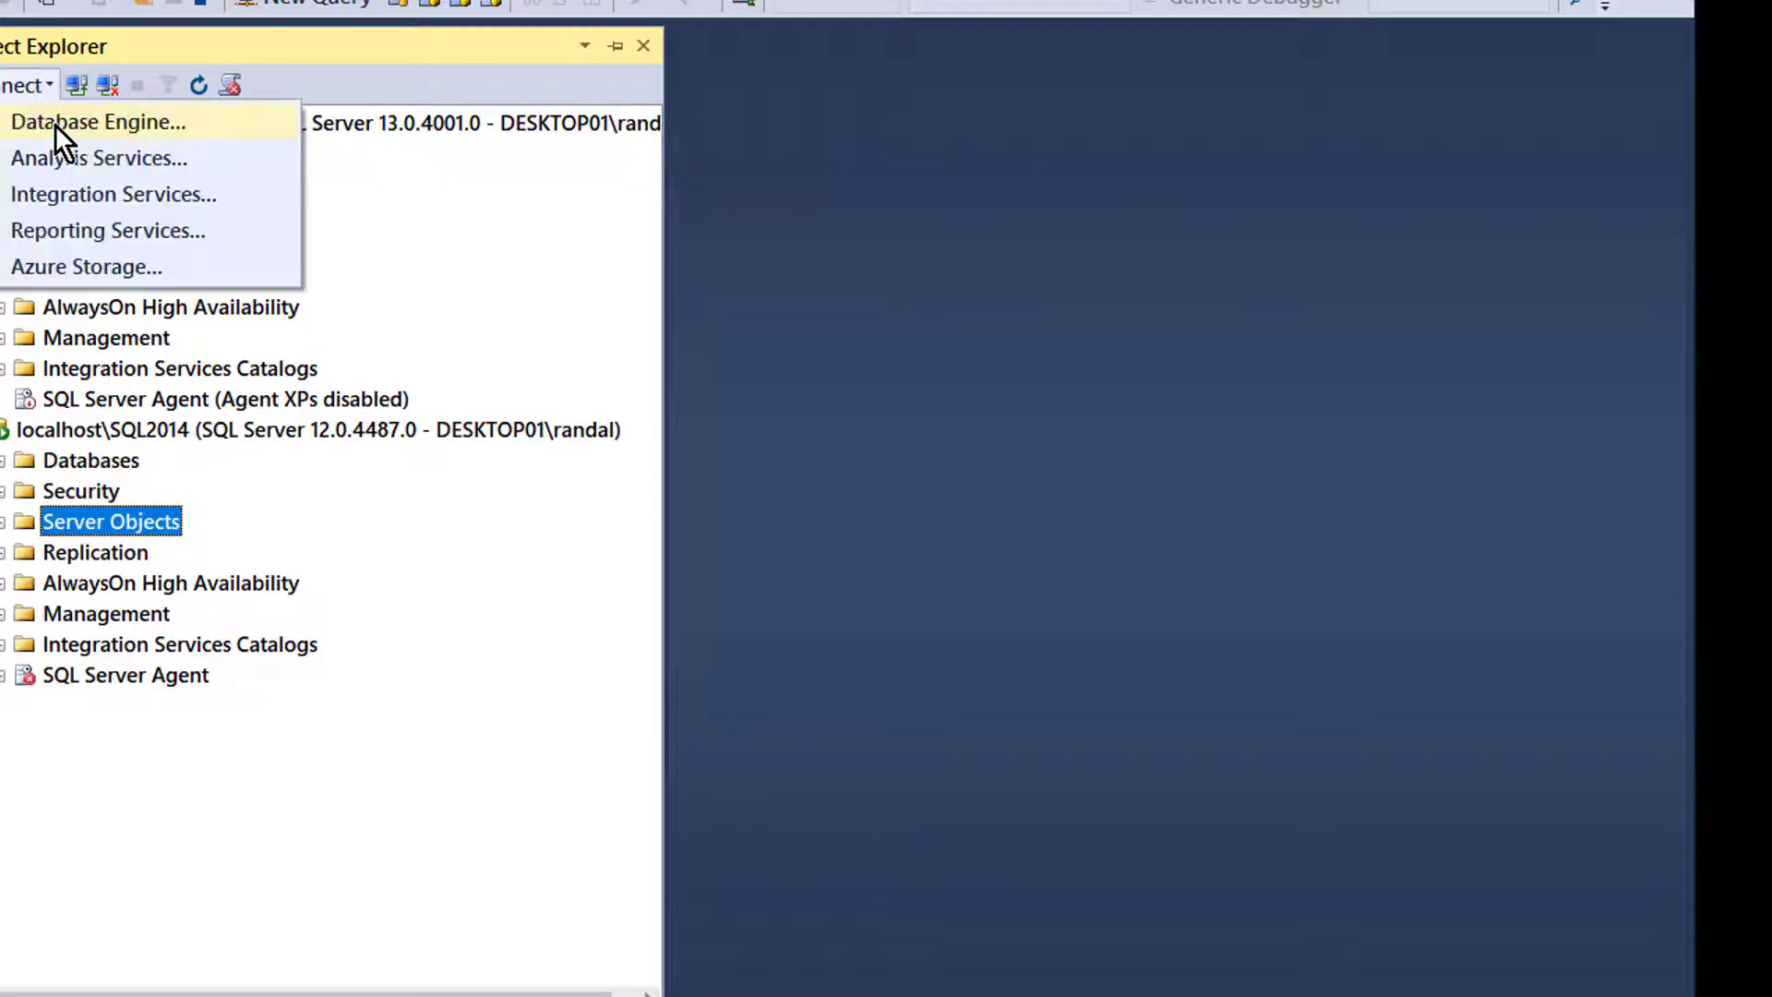
Step: Attempt a connection to localhost\MsSqlServer, which fails with a cannot-connect error
{"action": "left_click", "coordinate": [98, 122]}
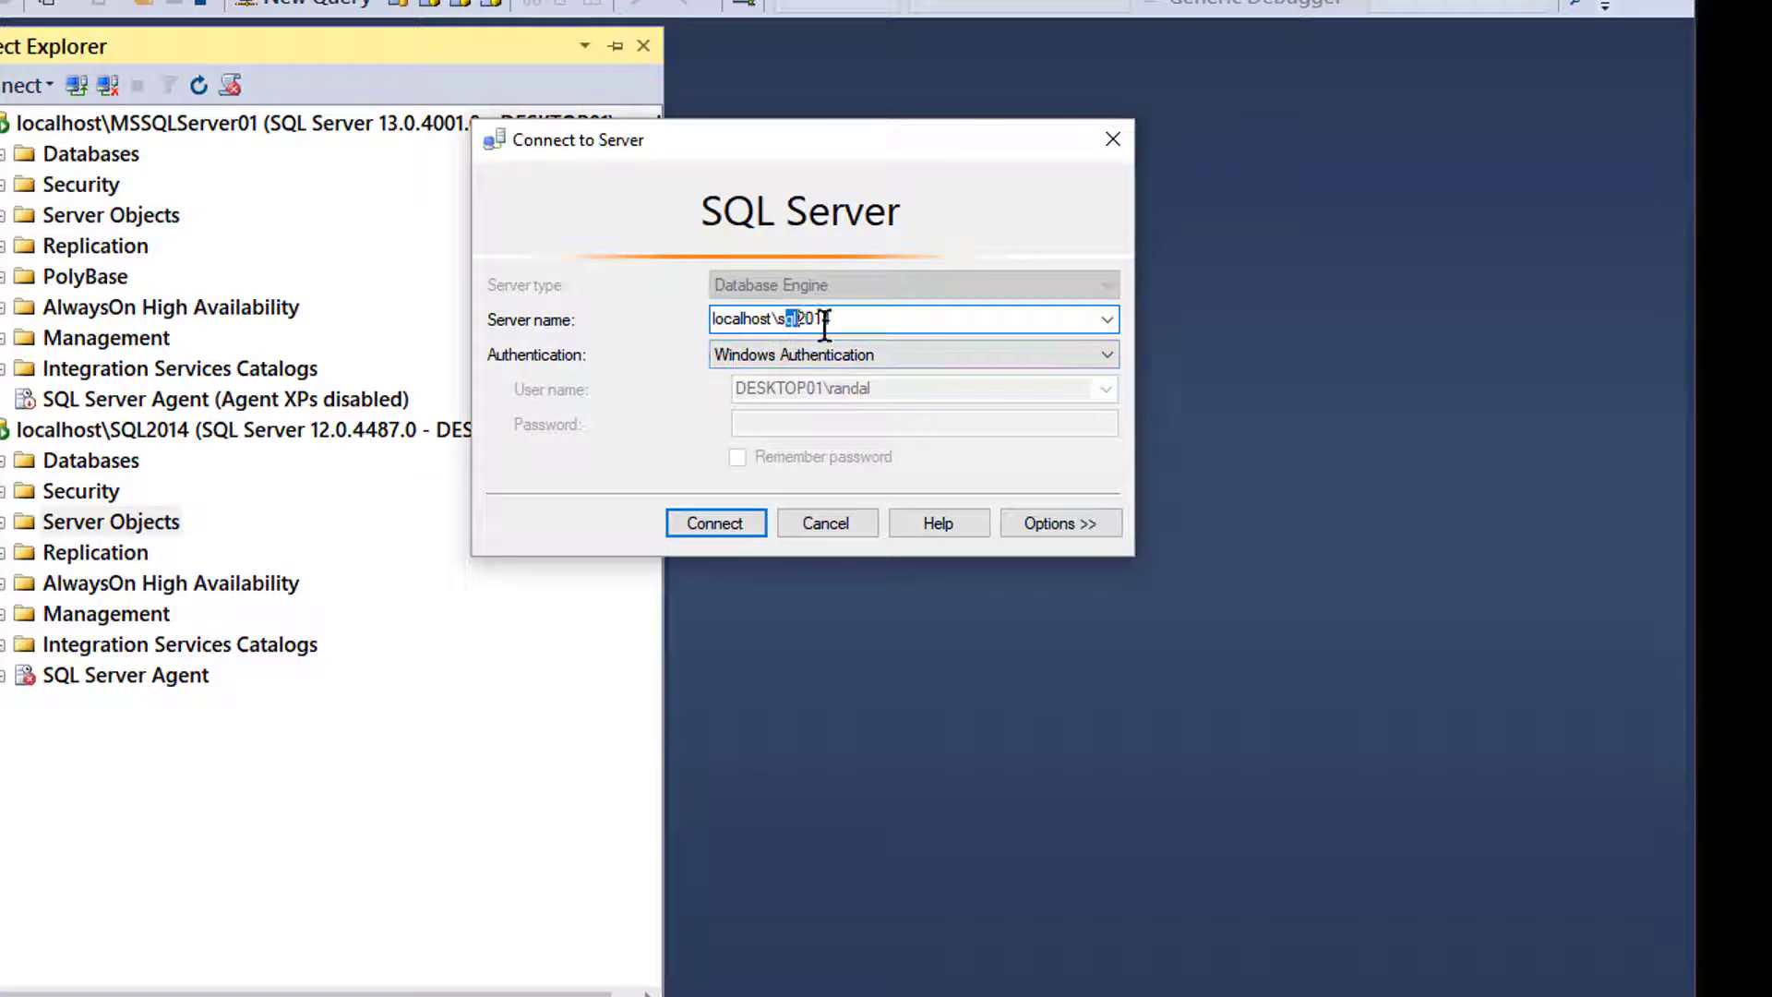
{"action": "type", "text": "M"}
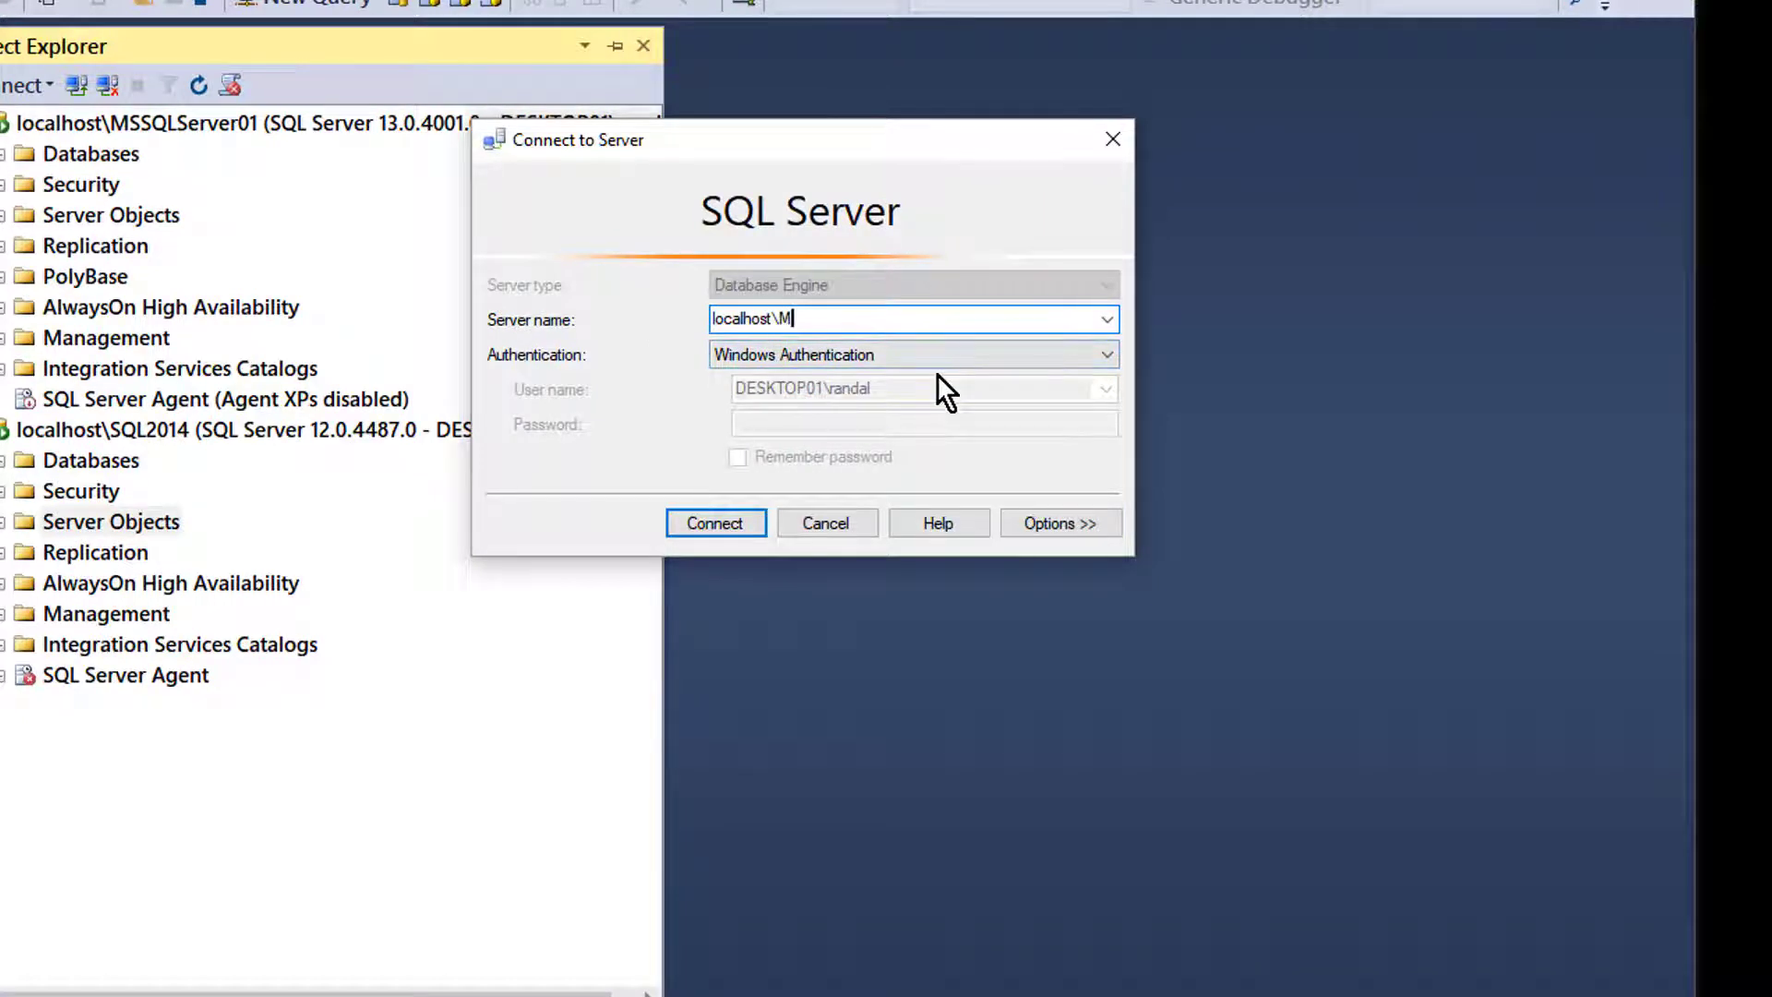
{"action": "type", "text": "ssql"}
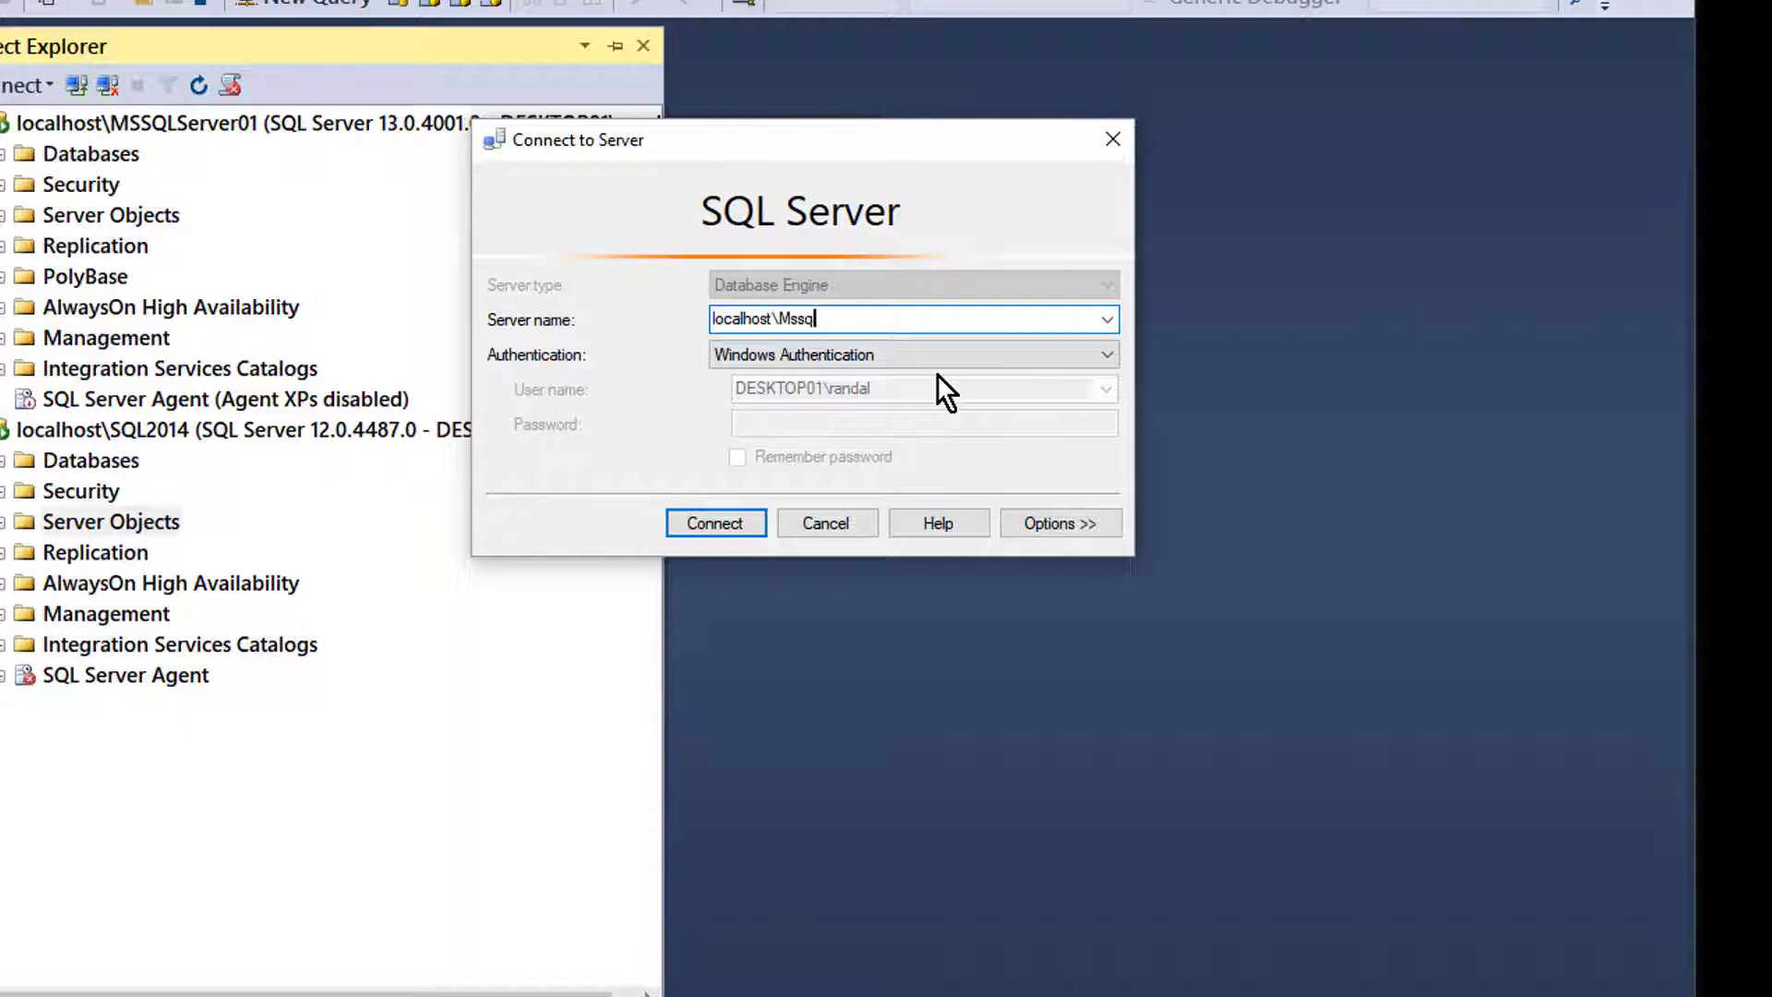
{"action": "type", "text": "Server"}
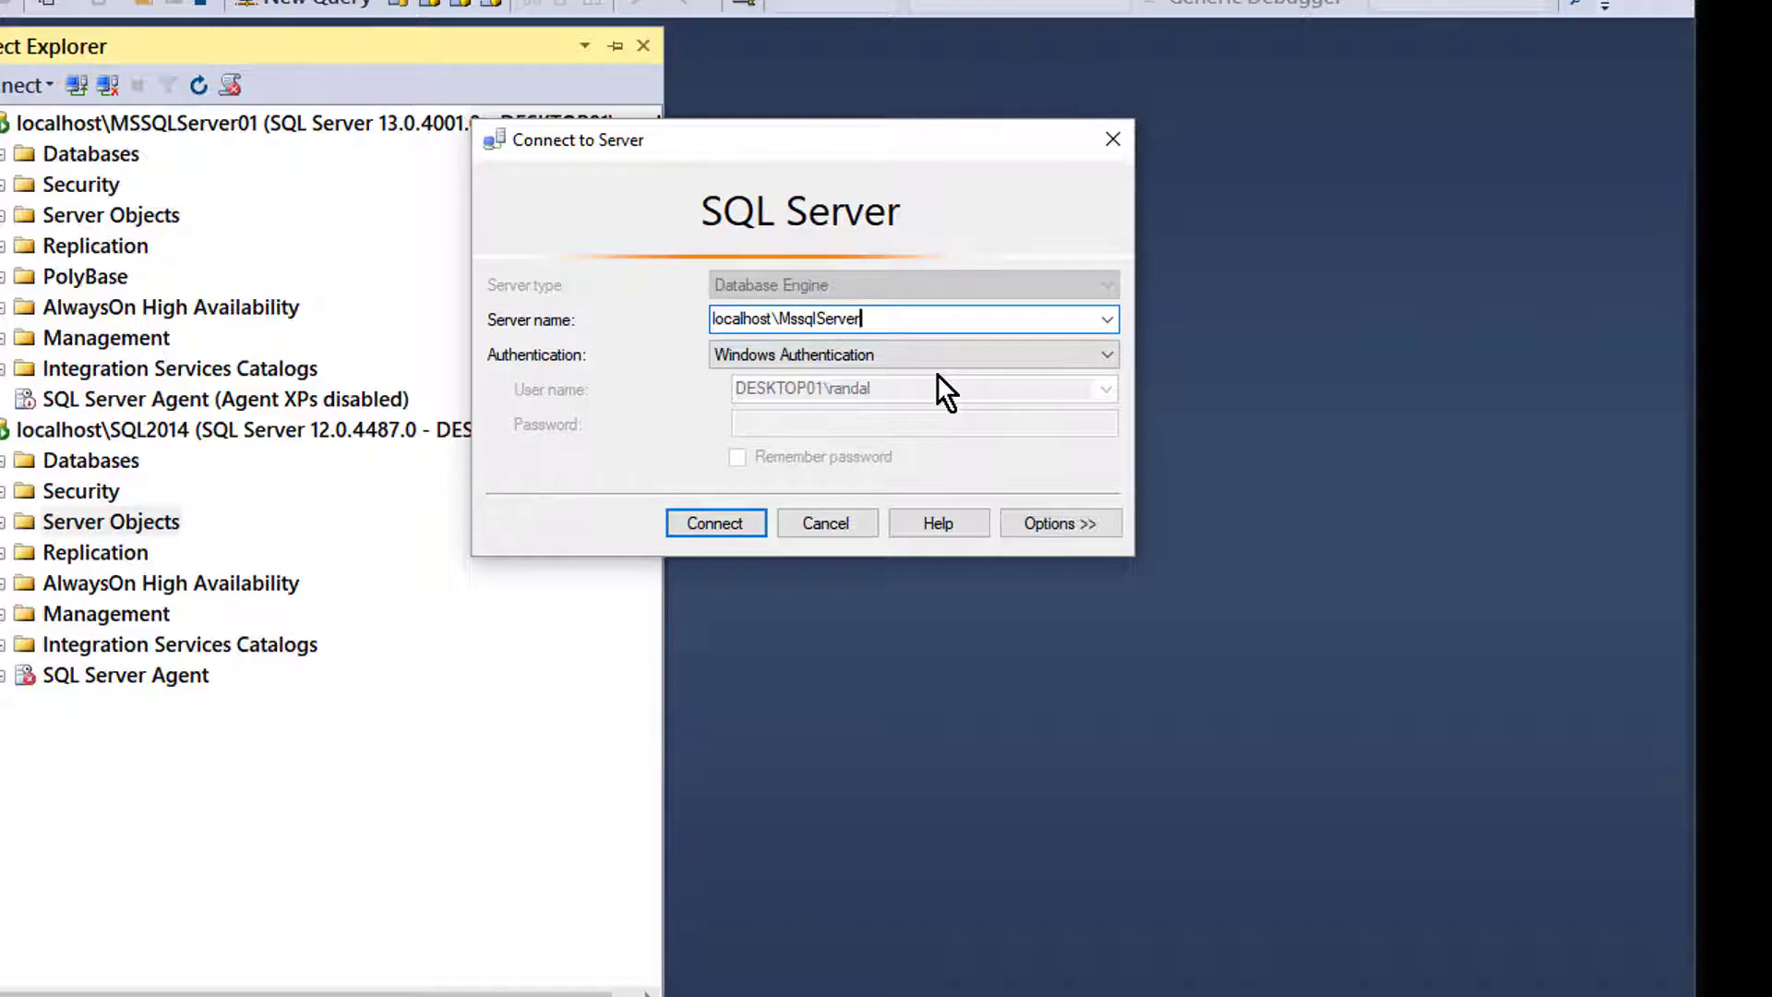
{"action": "mouse_move", "coordinate": [915, 646]}
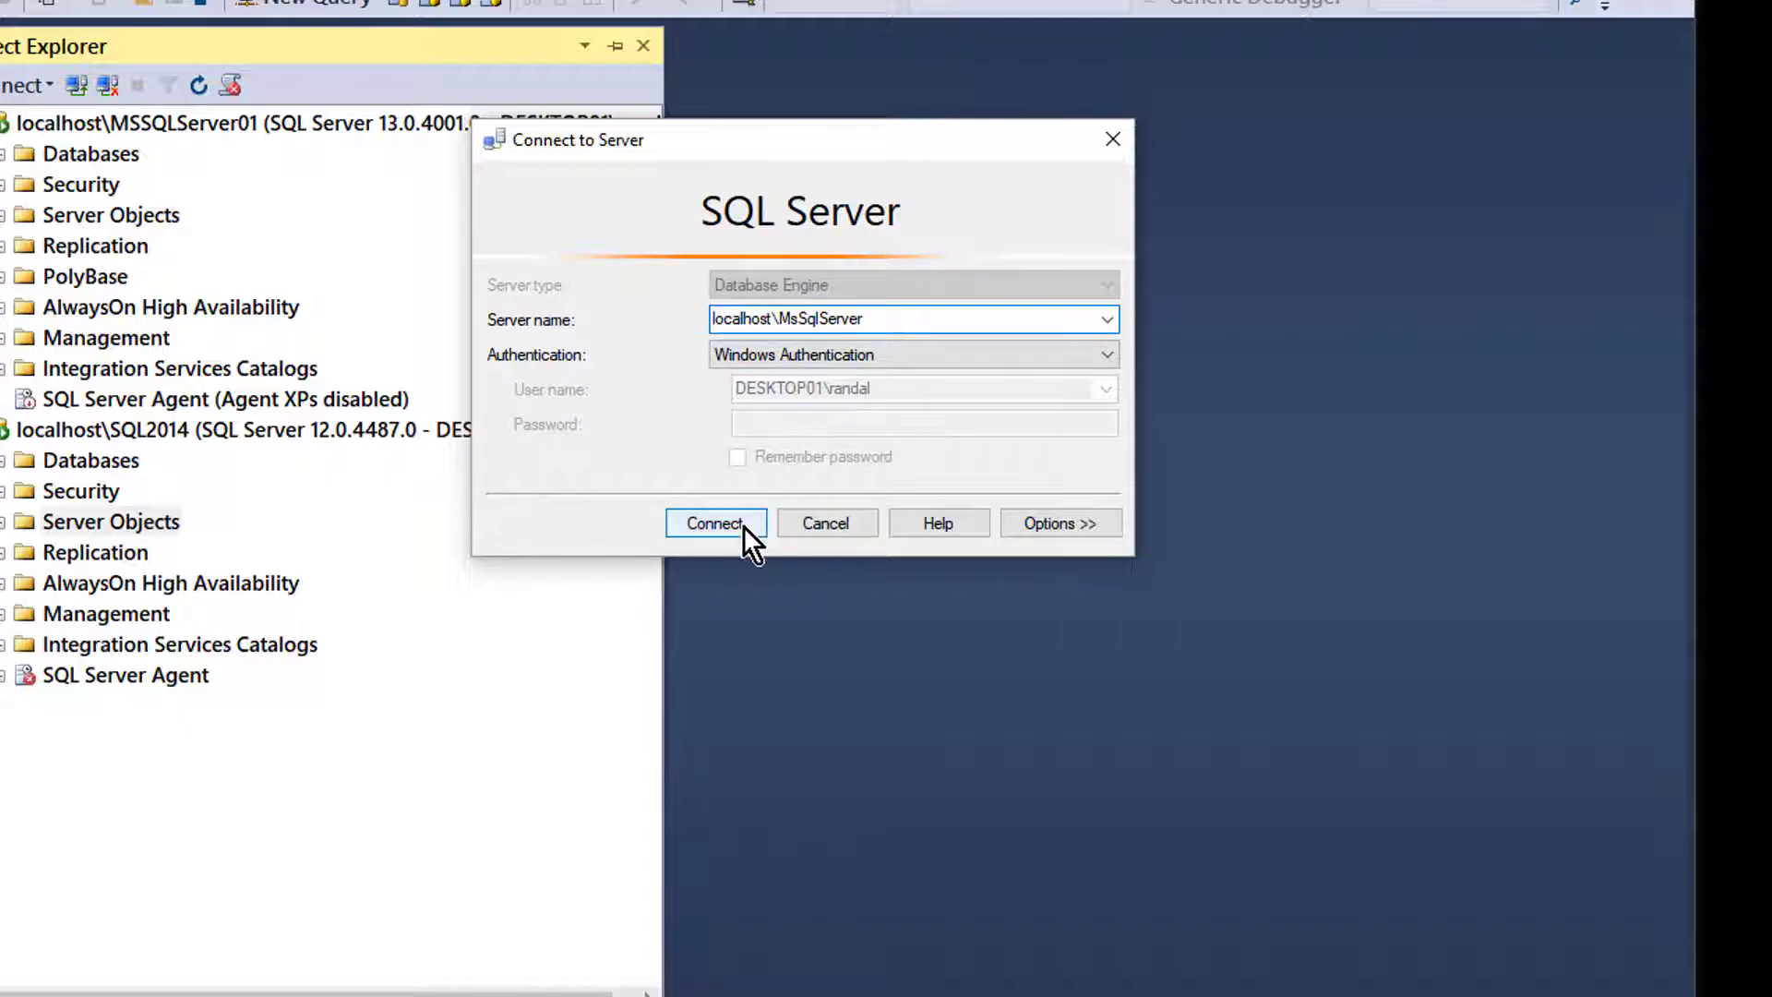
{"action": "left_click", "coordinate": [714, 523]}
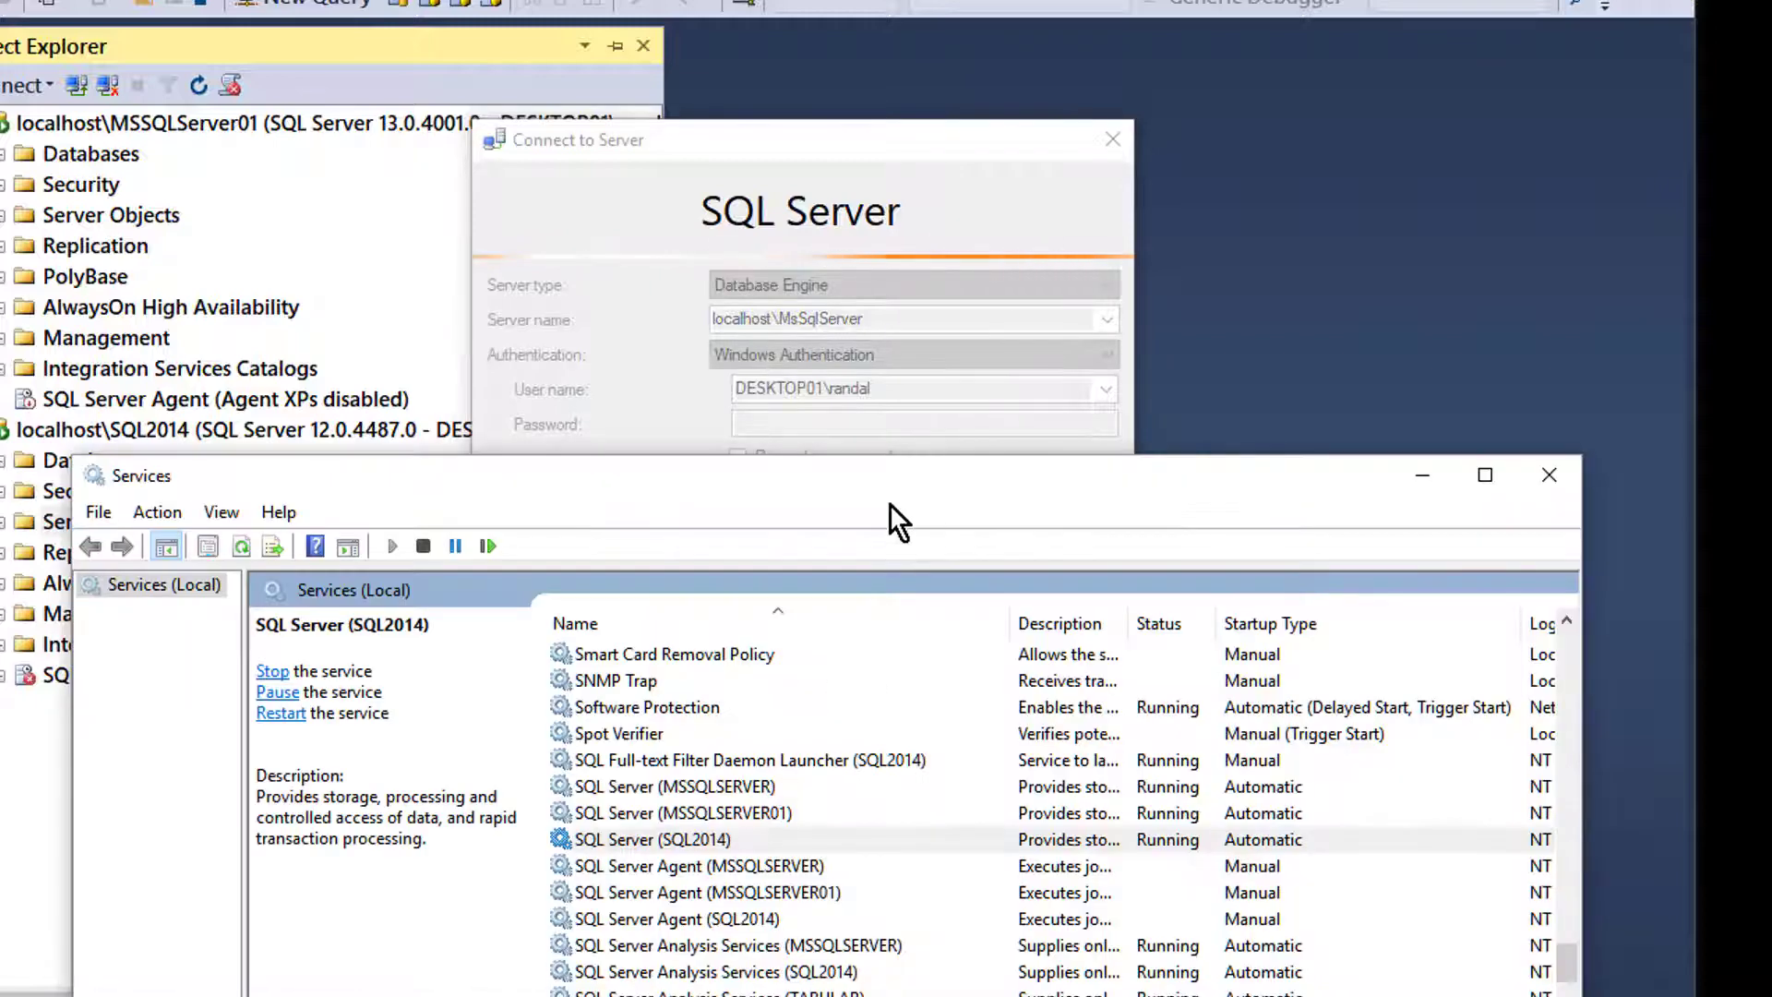
{"action": "mouse_move", "coordinate": [730, 864]}
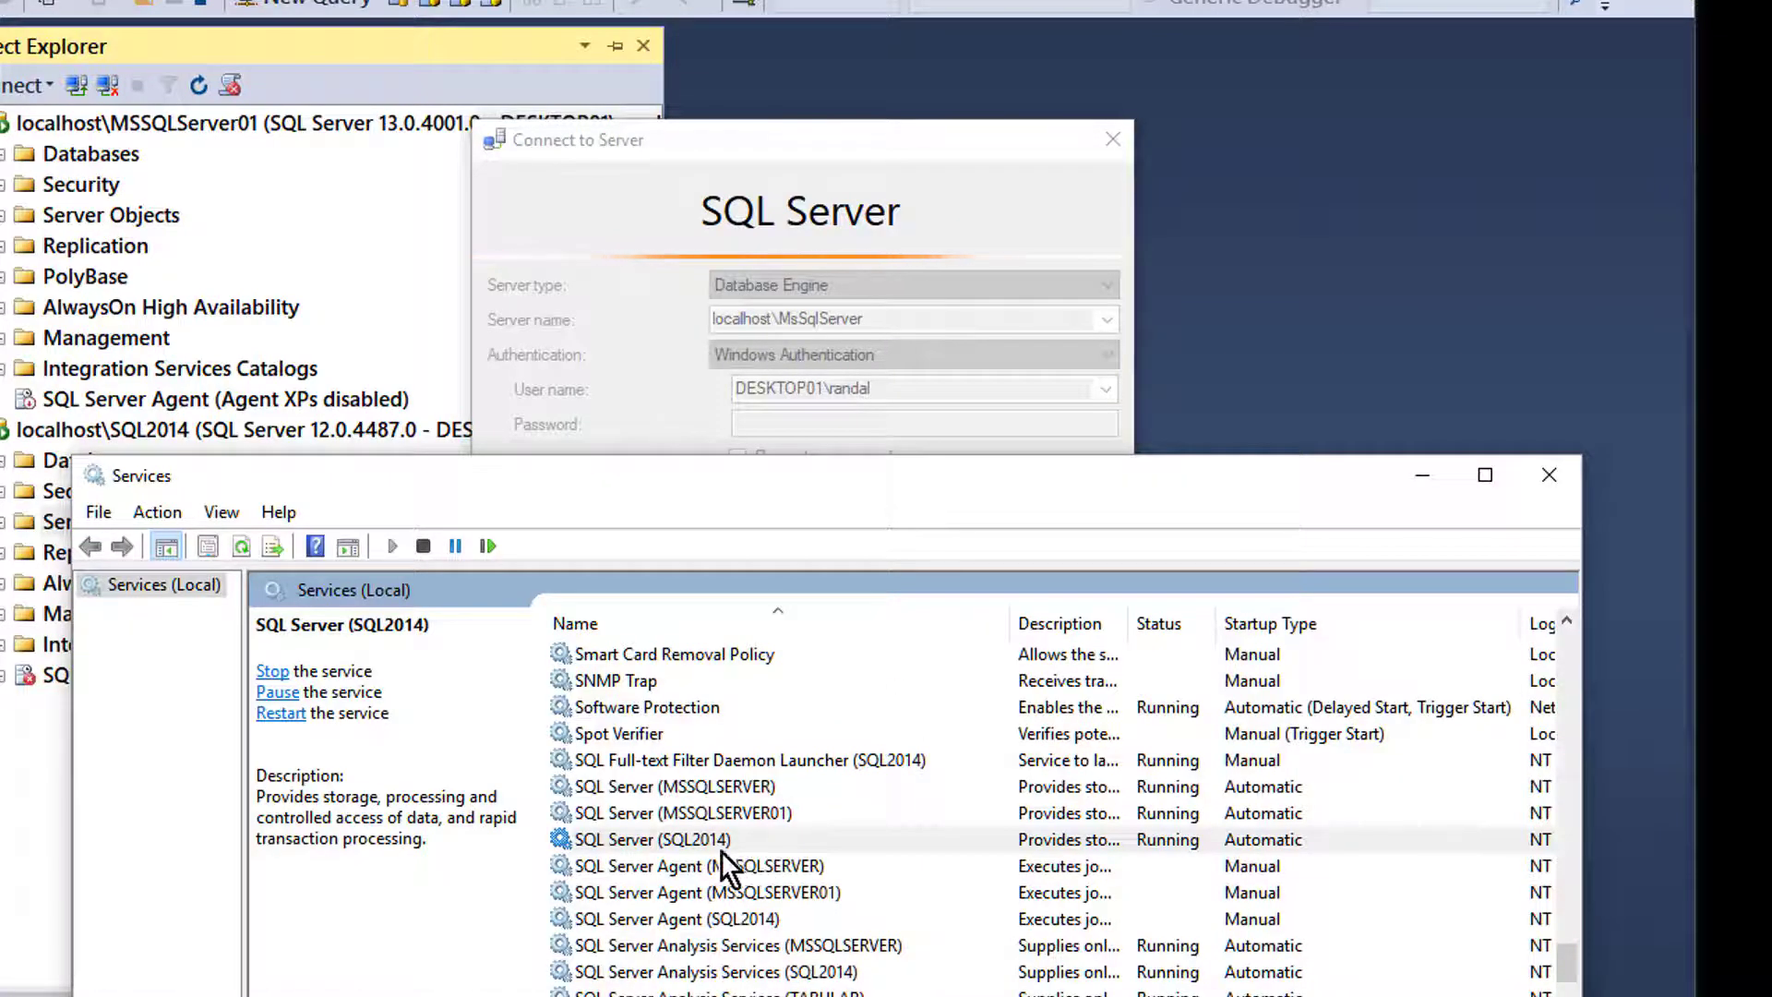
{"action": "mouse_move", "coordinate": [814, 419]}
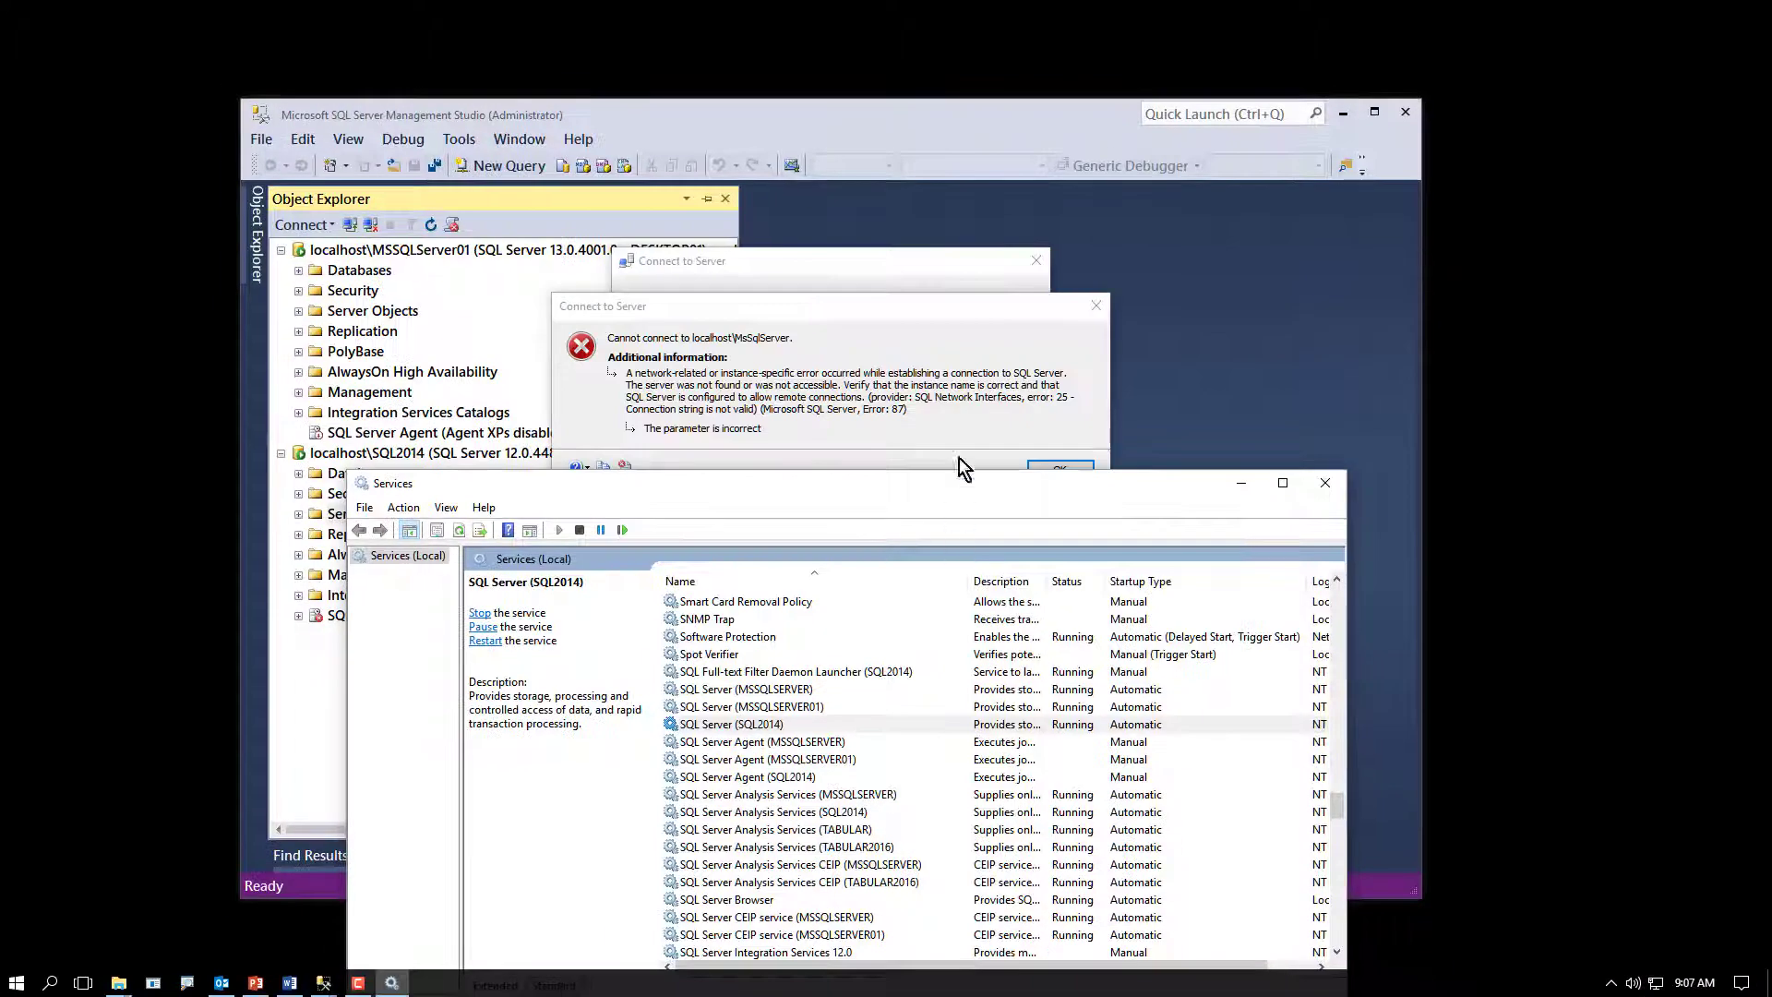
Step: Dismiss the error and connect to the default localhost instance (SQL Server 13.0.1728.2)
{"action": "left_click", "coordinate": [1060, 469]}
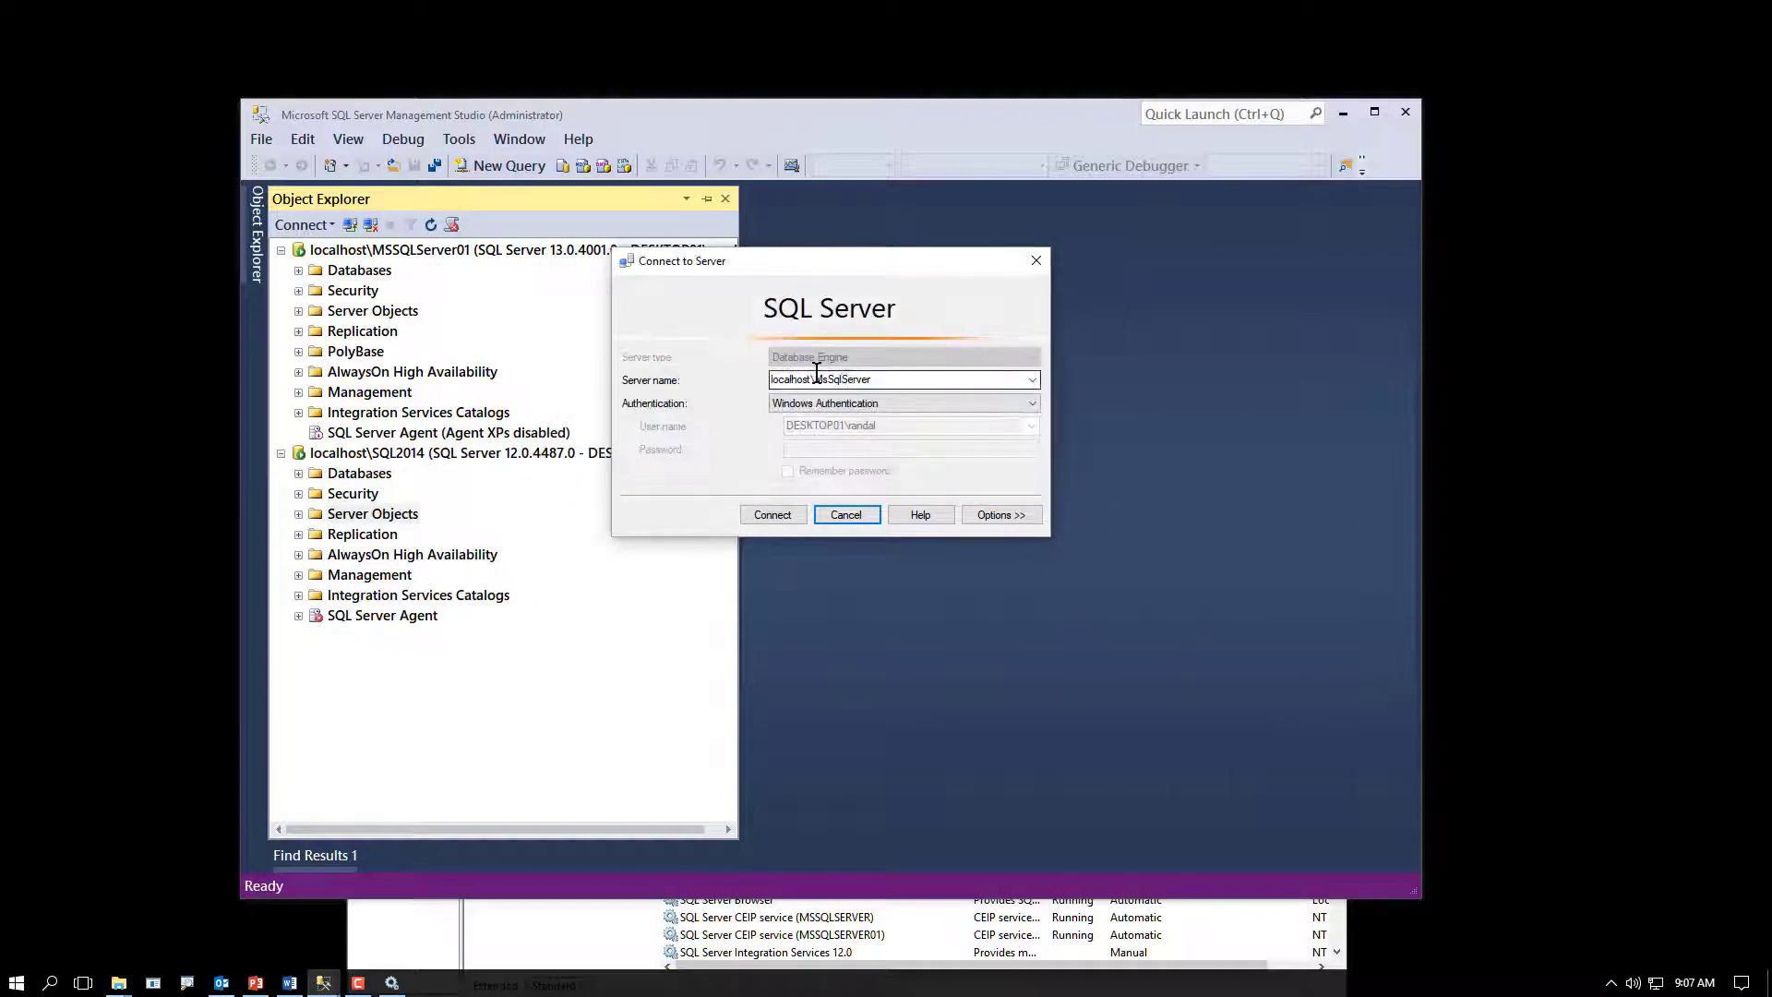
{"action": "double_click", "coordinate": [842, 378]}
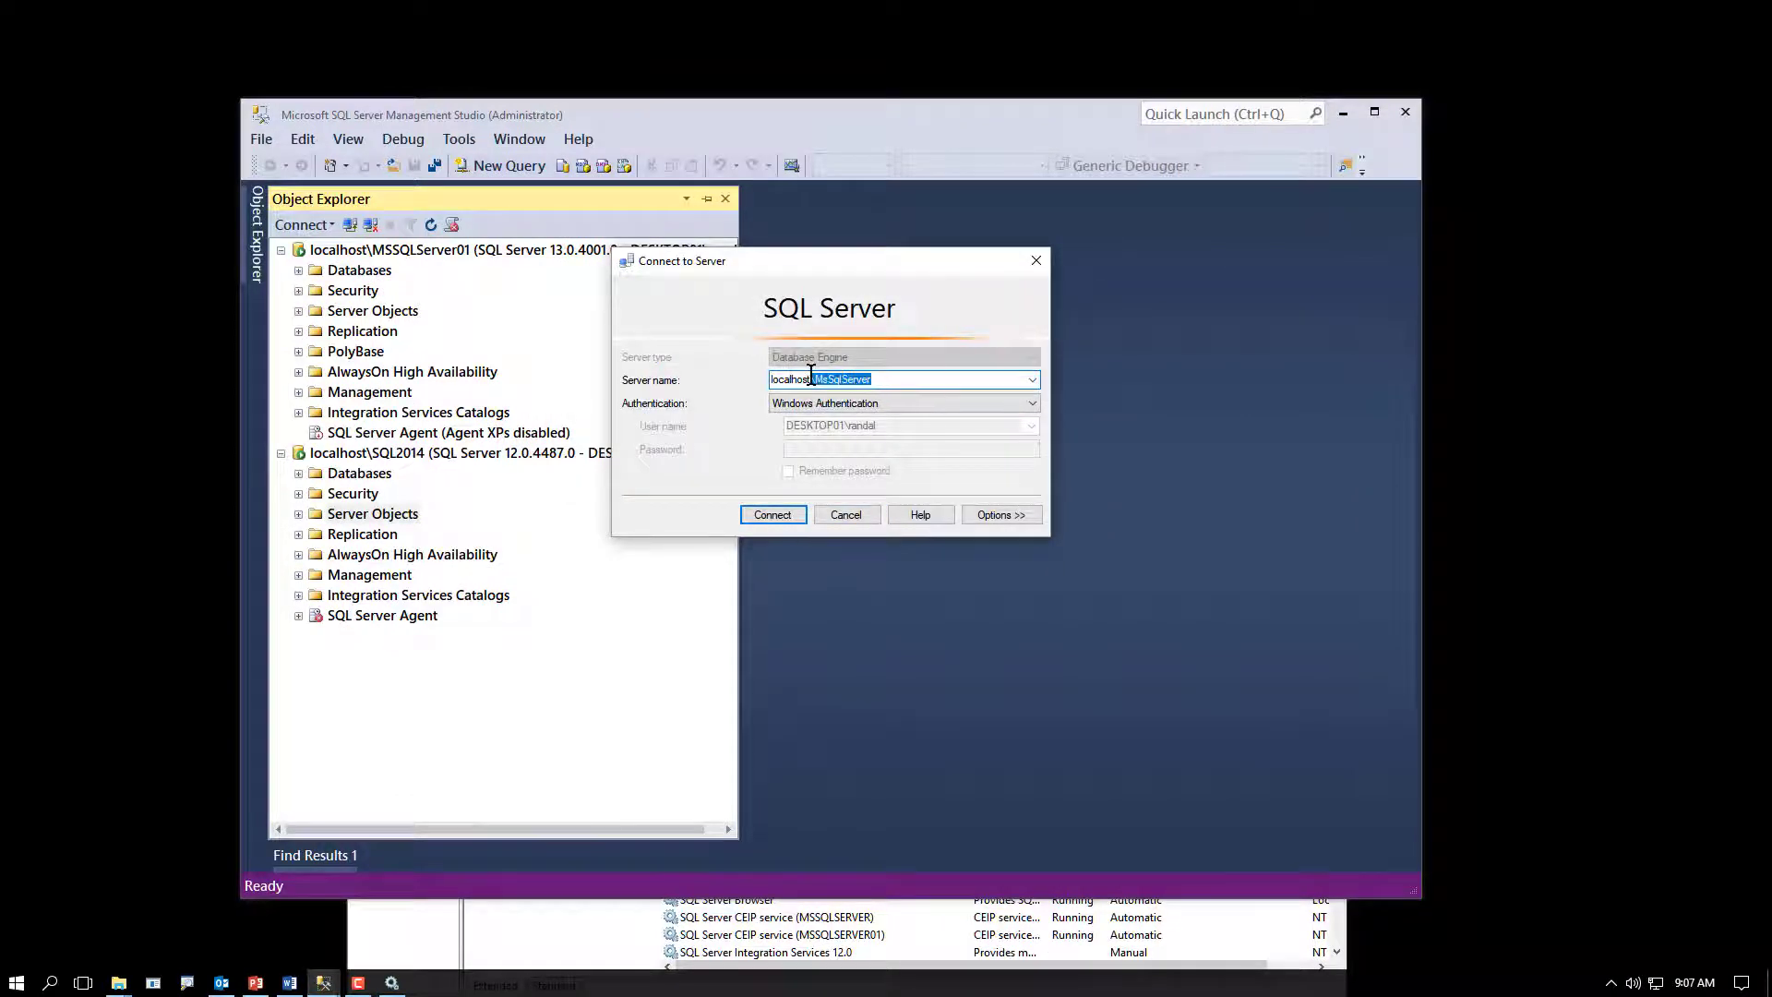
{"action": "left_click", "coordinate": [772, 515]}
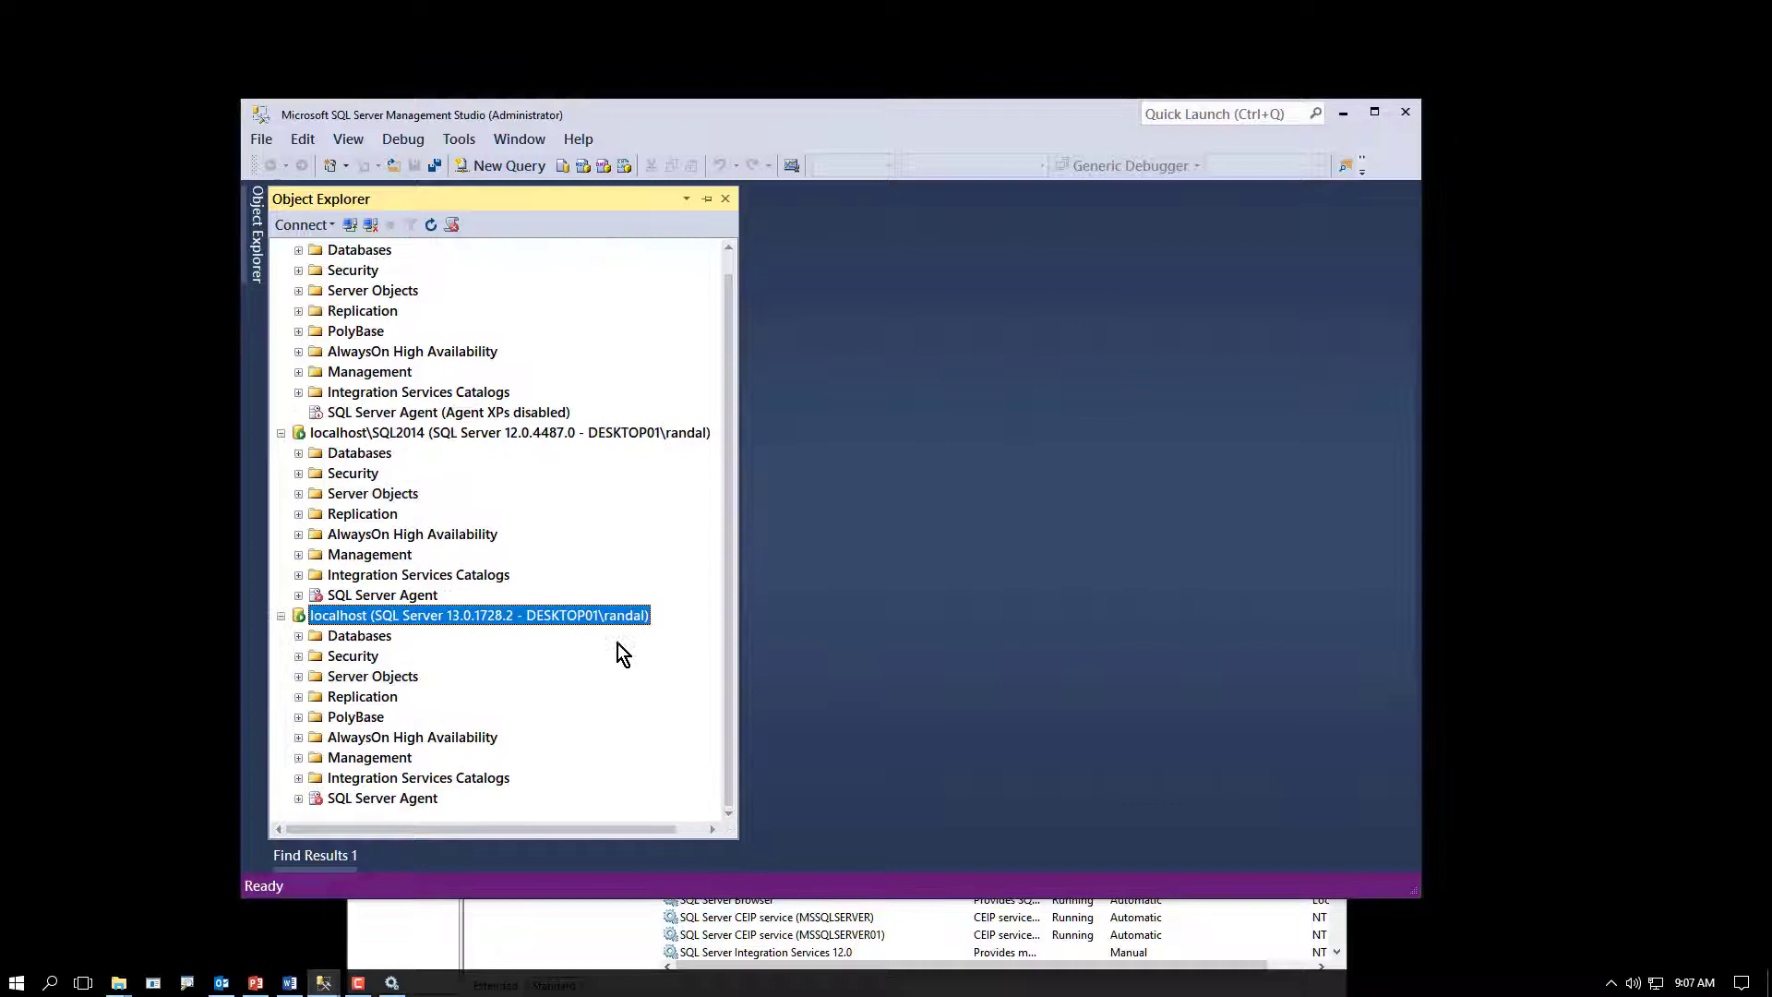
{"action": "left_click", "coordinate": [392, 981]}
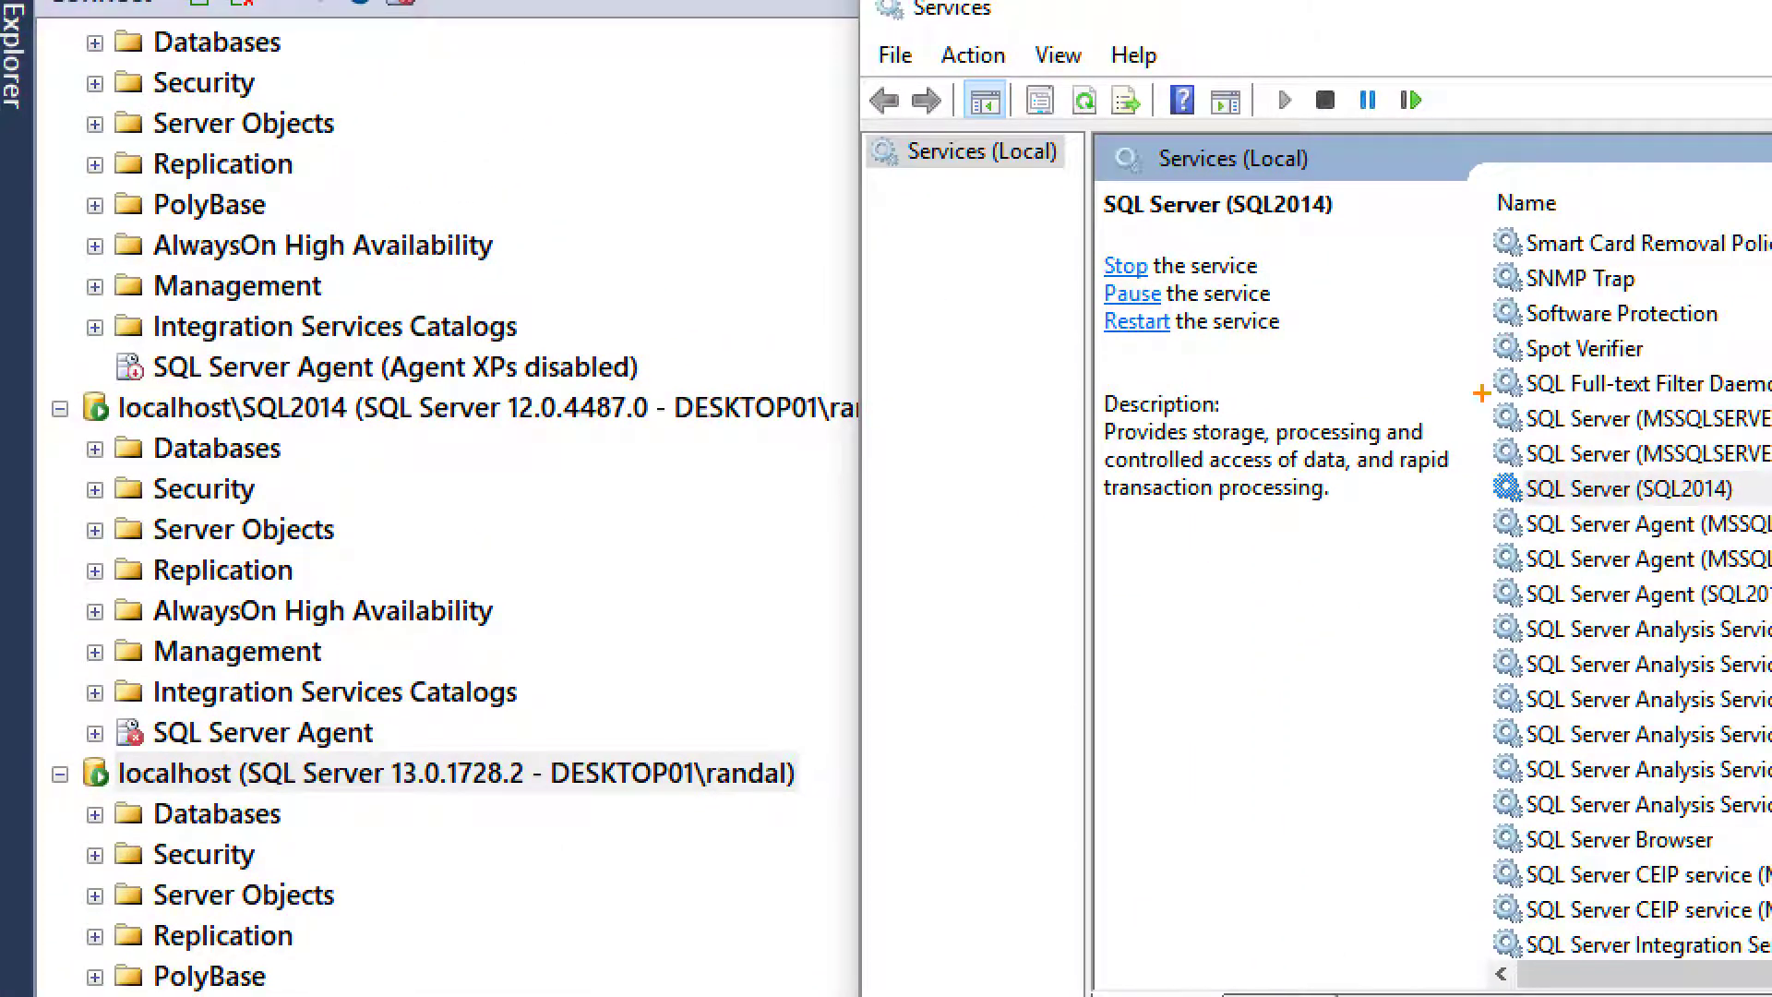
{"action": "mouse_move", "coordinate": [1492, 419]}
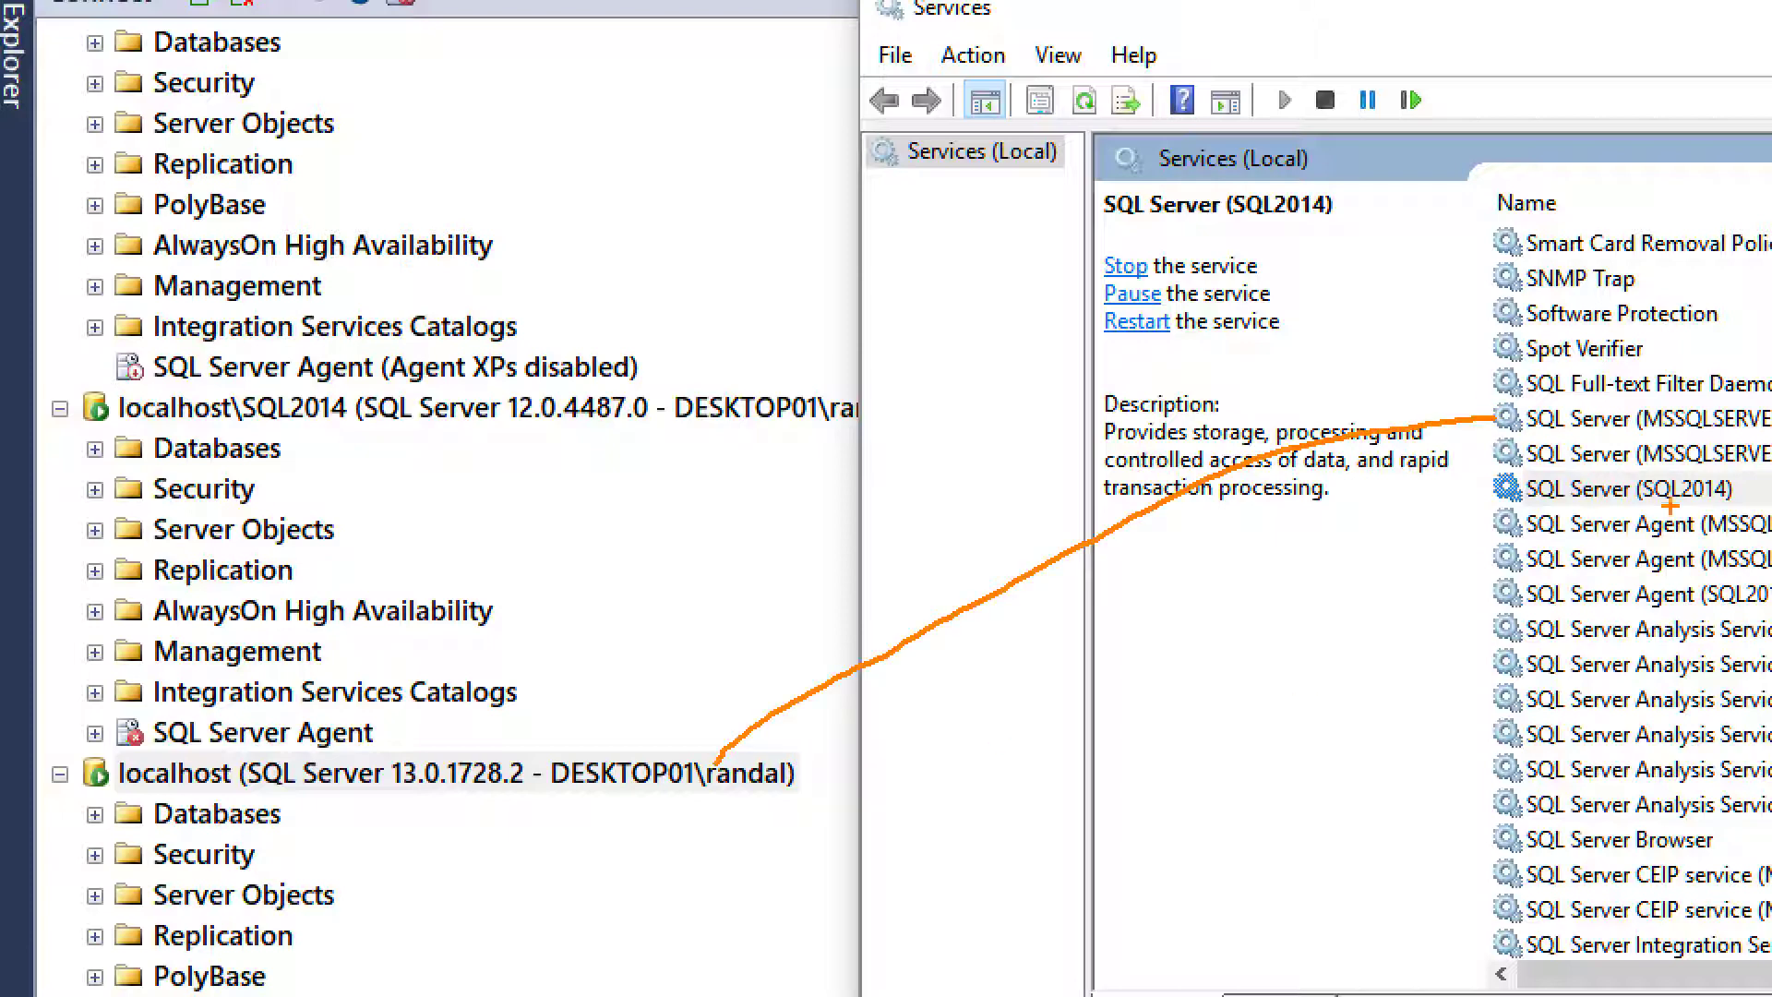
{"action": "mouse_move", "coordinate": [1503, 454]}
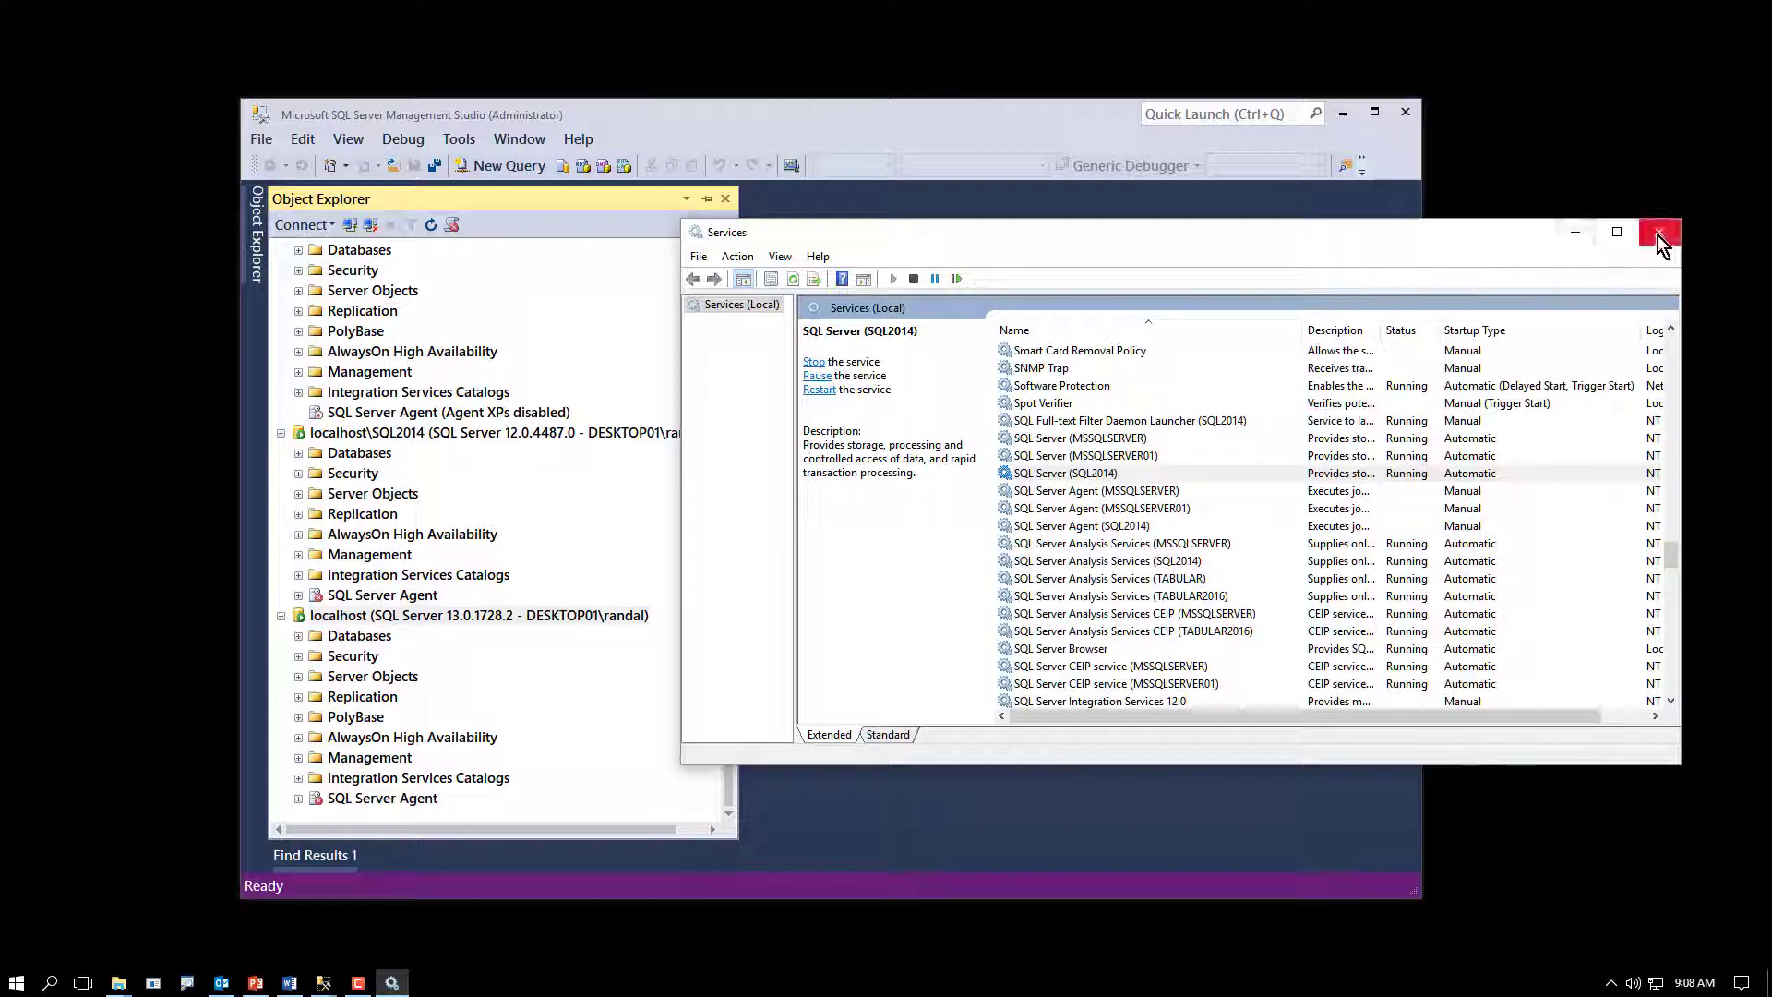
{"action": "mouse_move", "coordinate": [640, 438]}
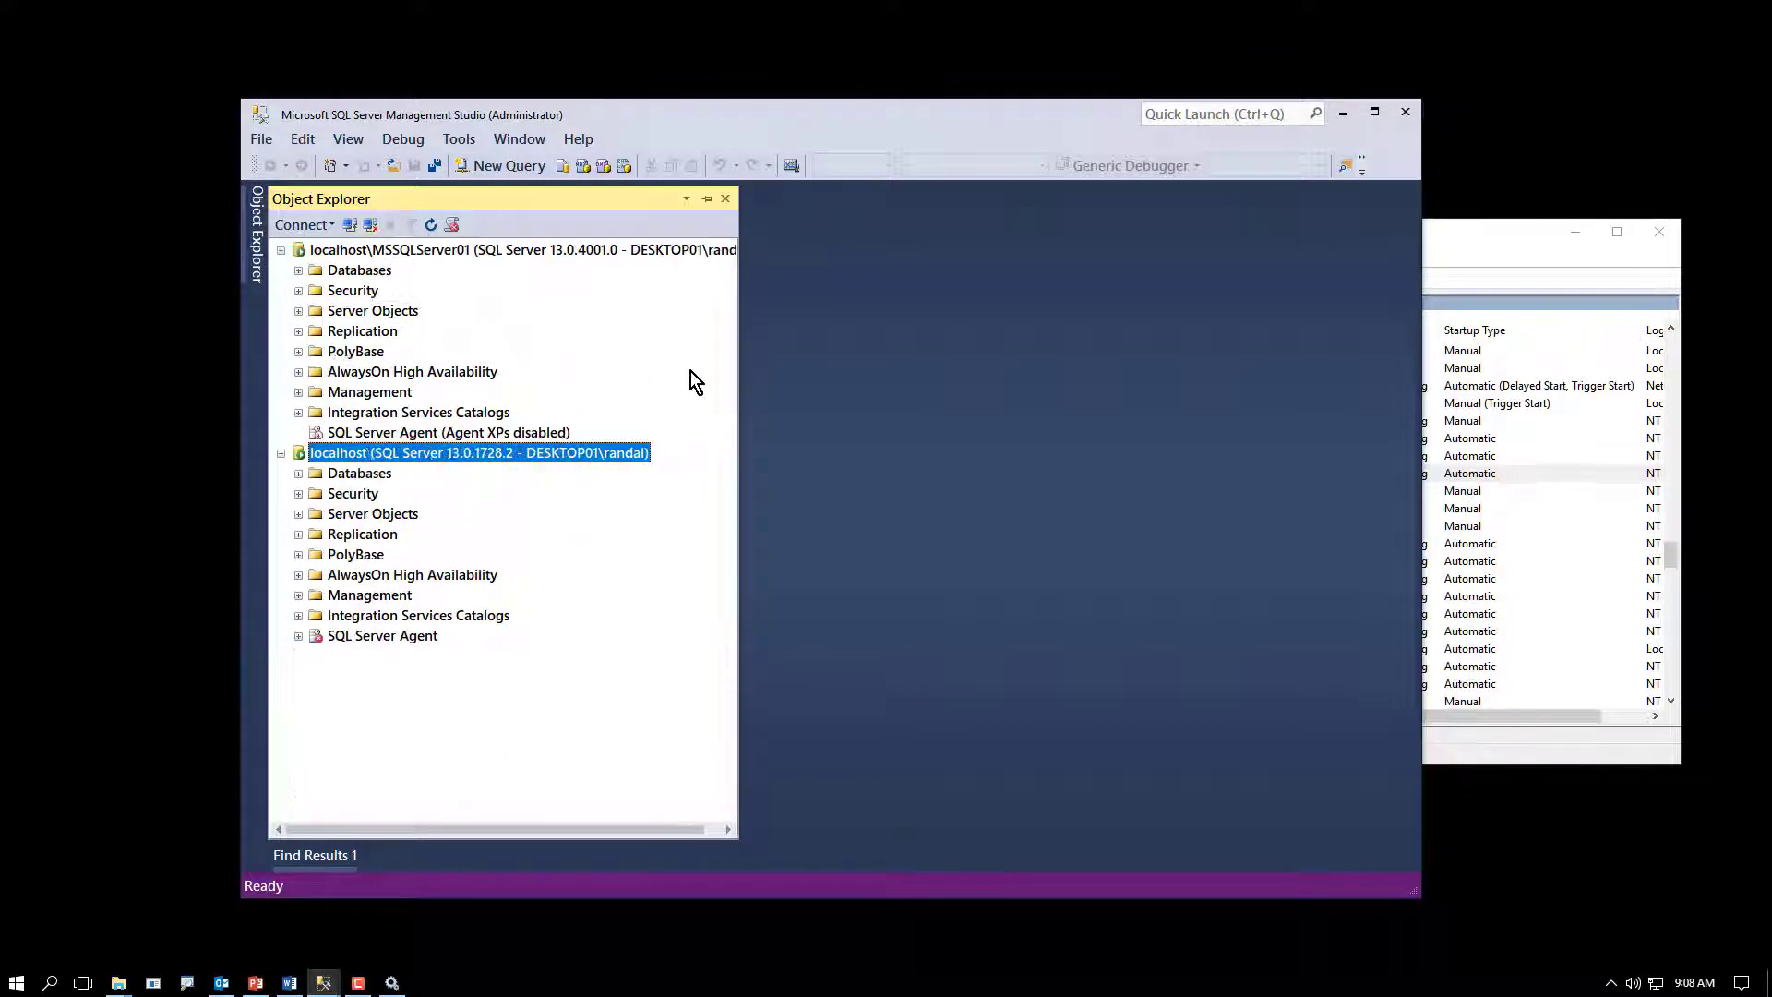
Step: Disconnect the MSSQLServer01 instance so only localhost remains connected
{"action": "left_click", "coordinate": [523, 249]}
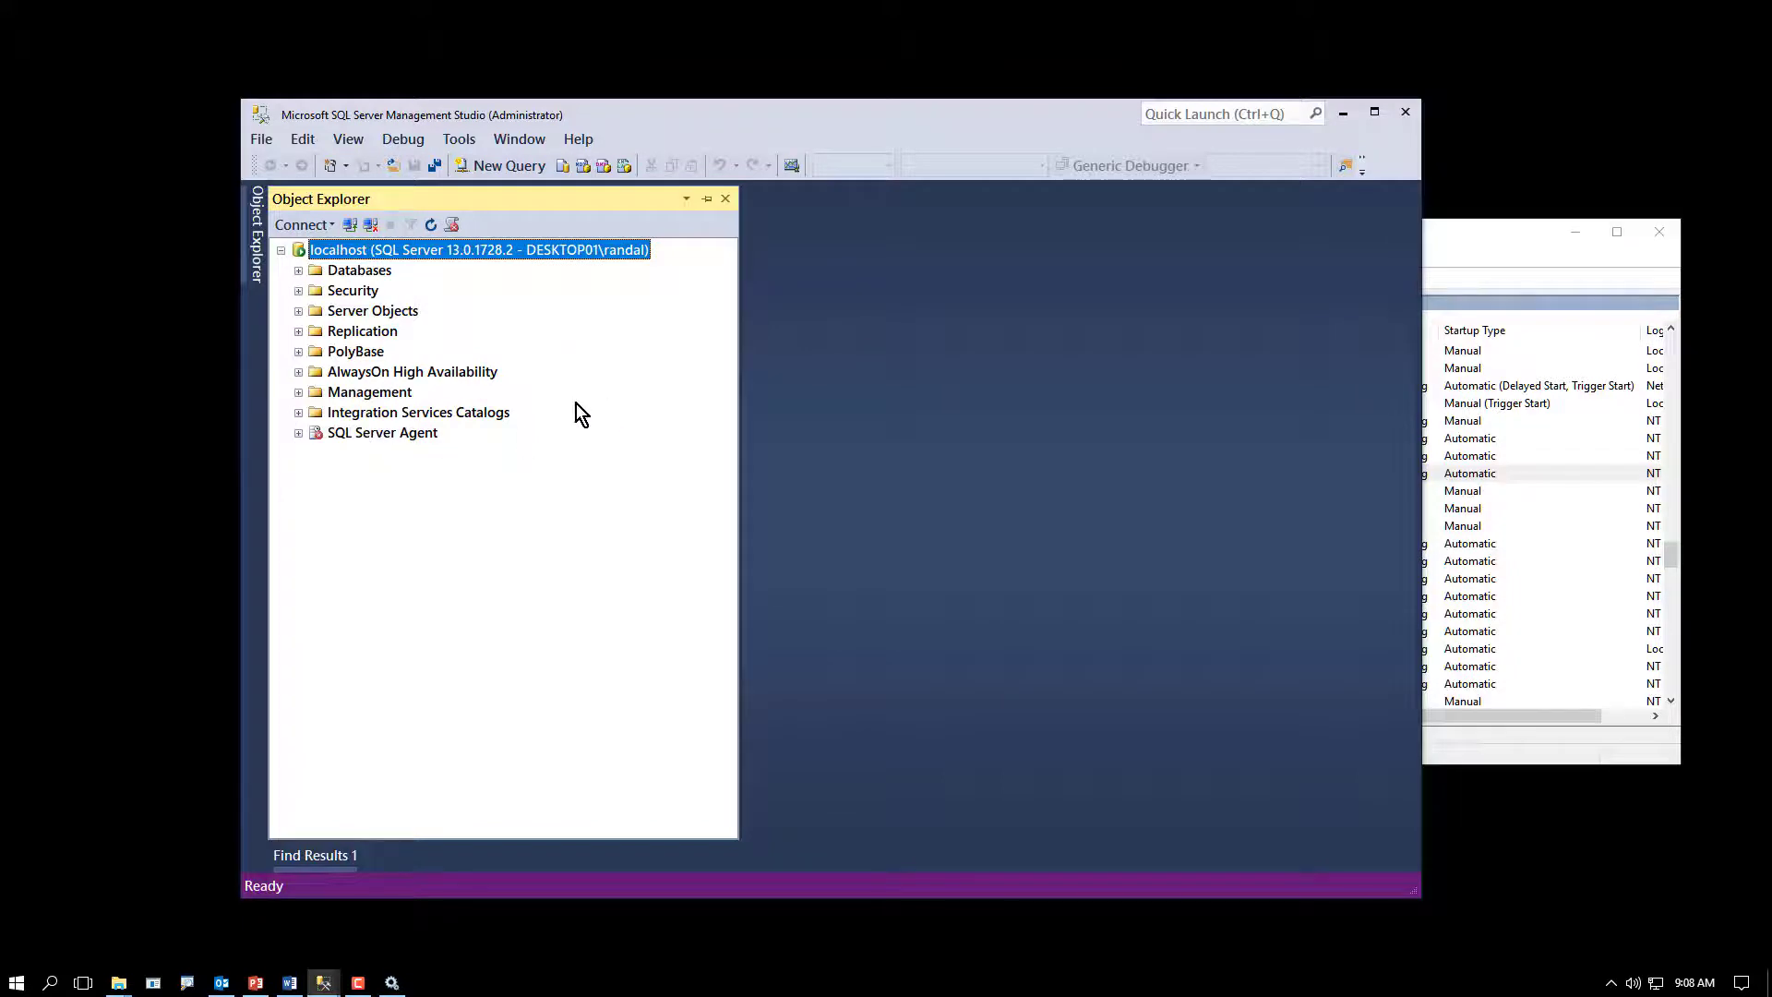
{"action": "mouse_move", "coordinate": [500, 395]}
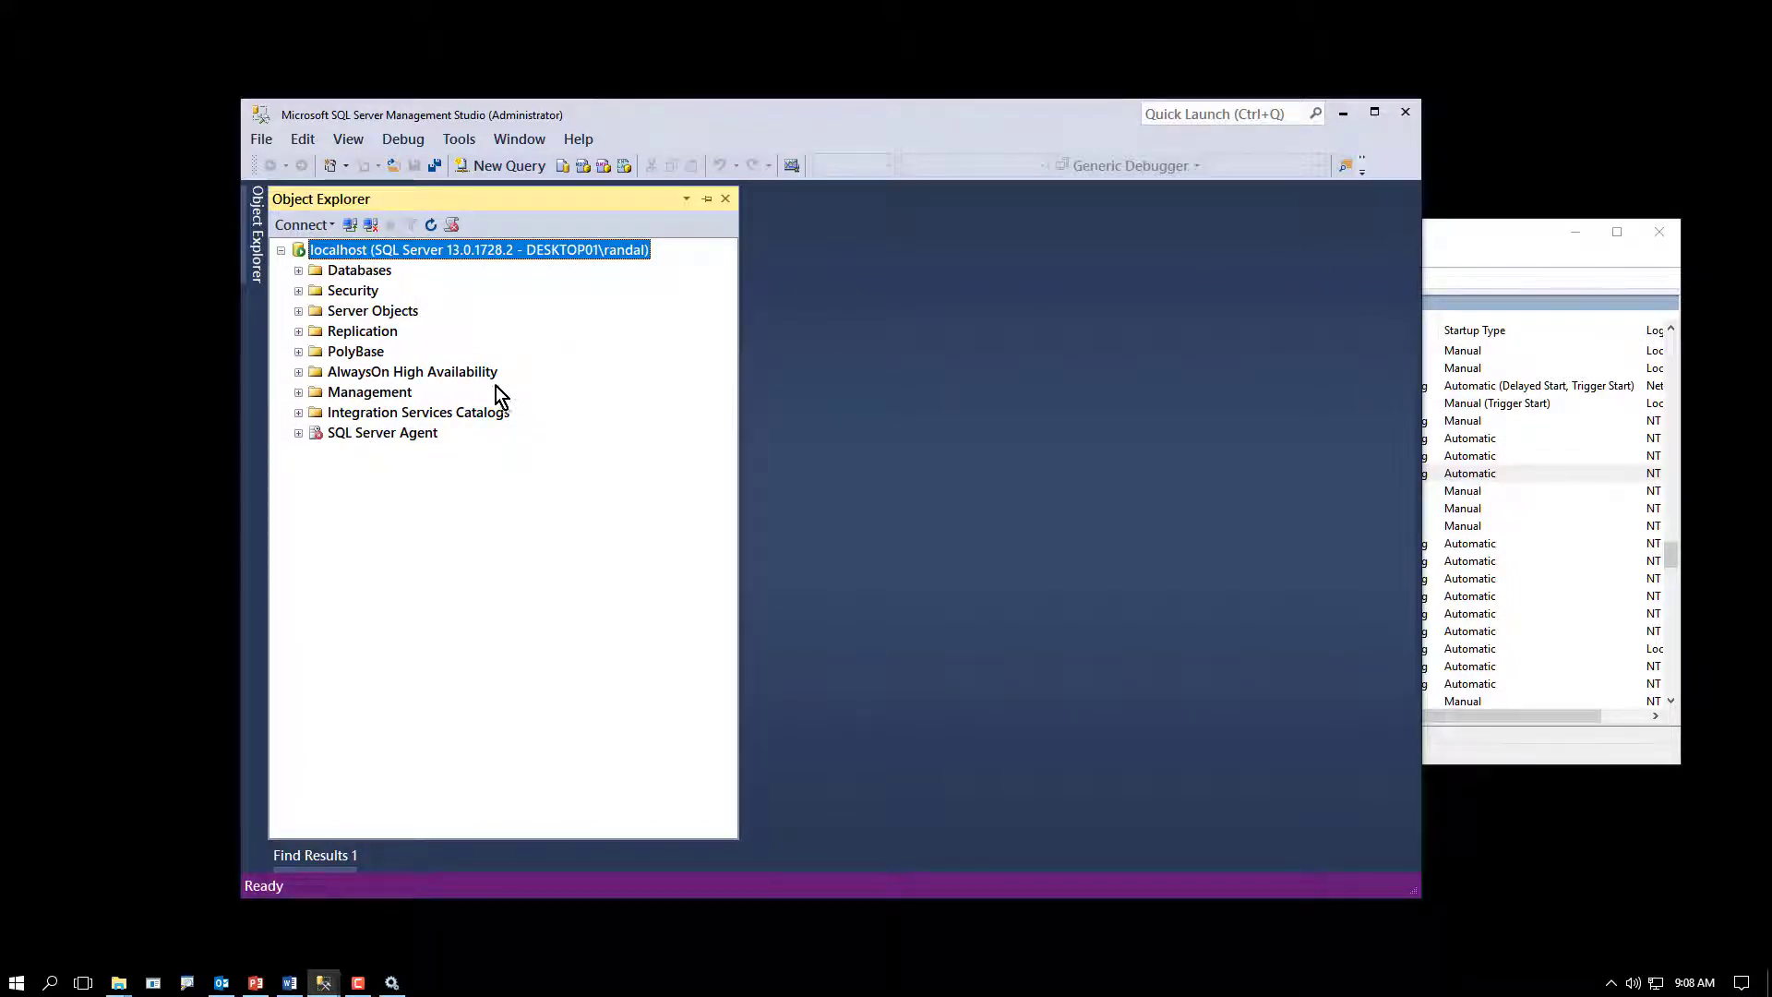
{"action": "mouse_move", "coordinate": [352, 311]}
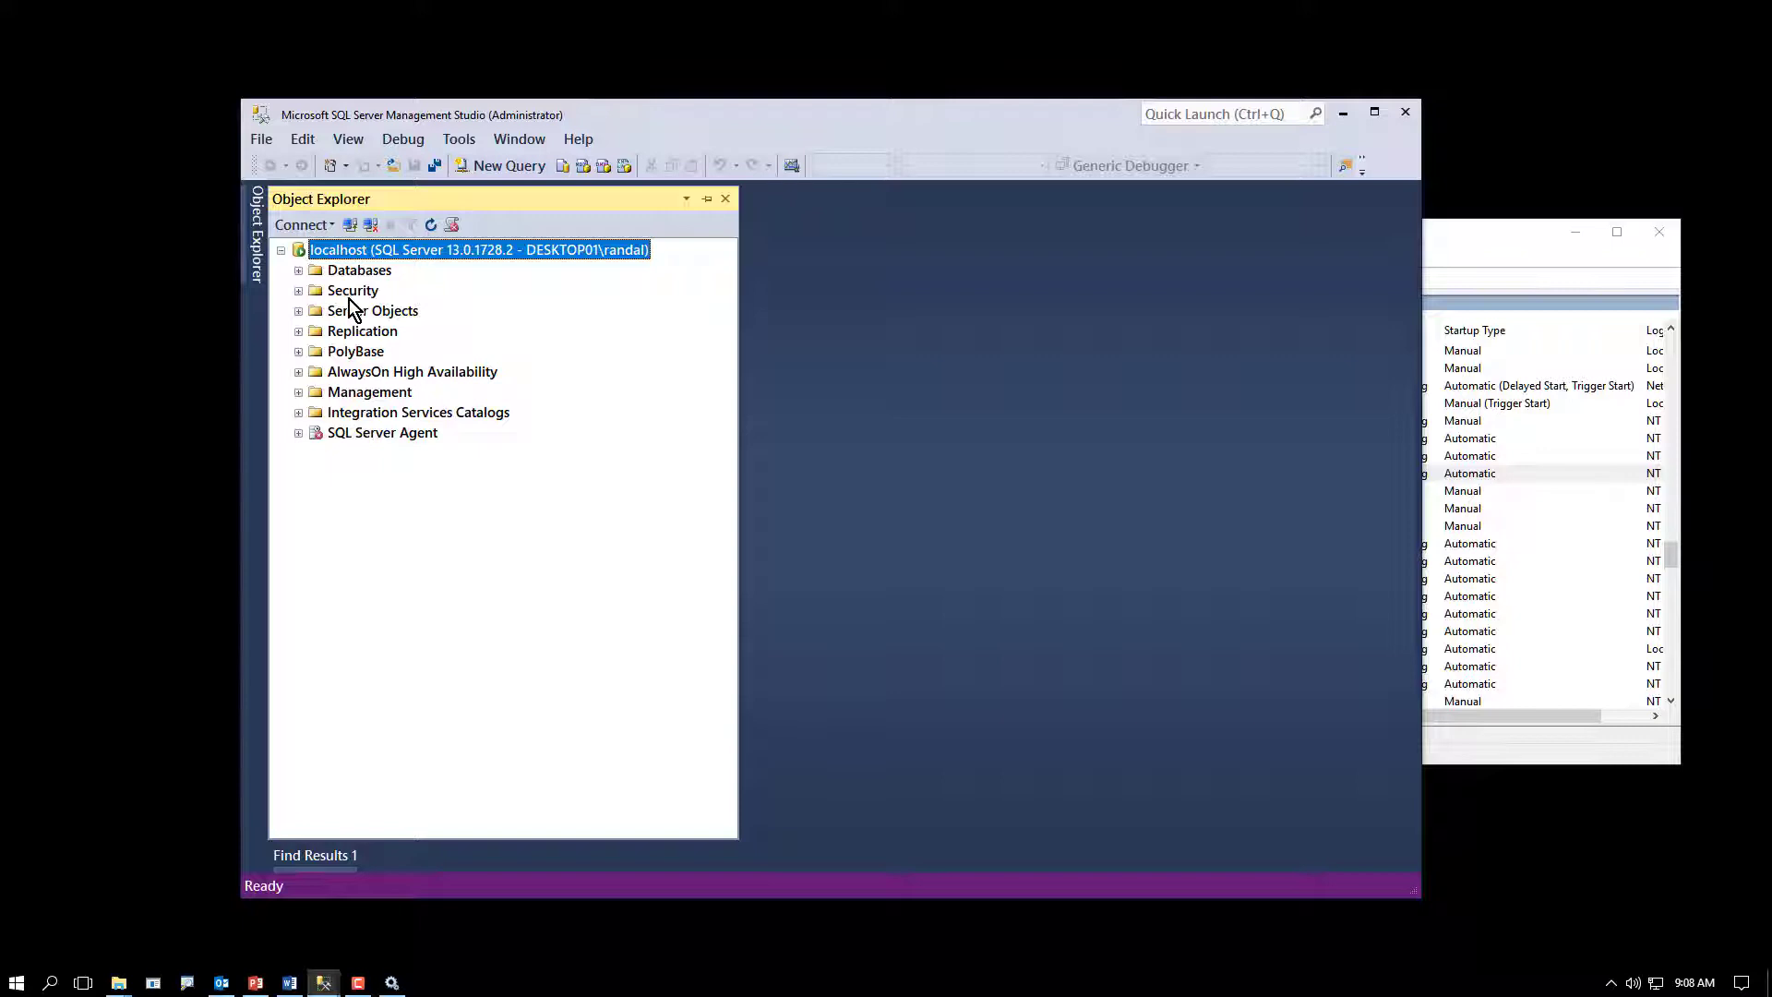
Step: Name the new database AAA and check its data file path under MSSQL13.MSSQLSERVER\DATA
{"action": "right_click", "coordinate": [360, 270]}
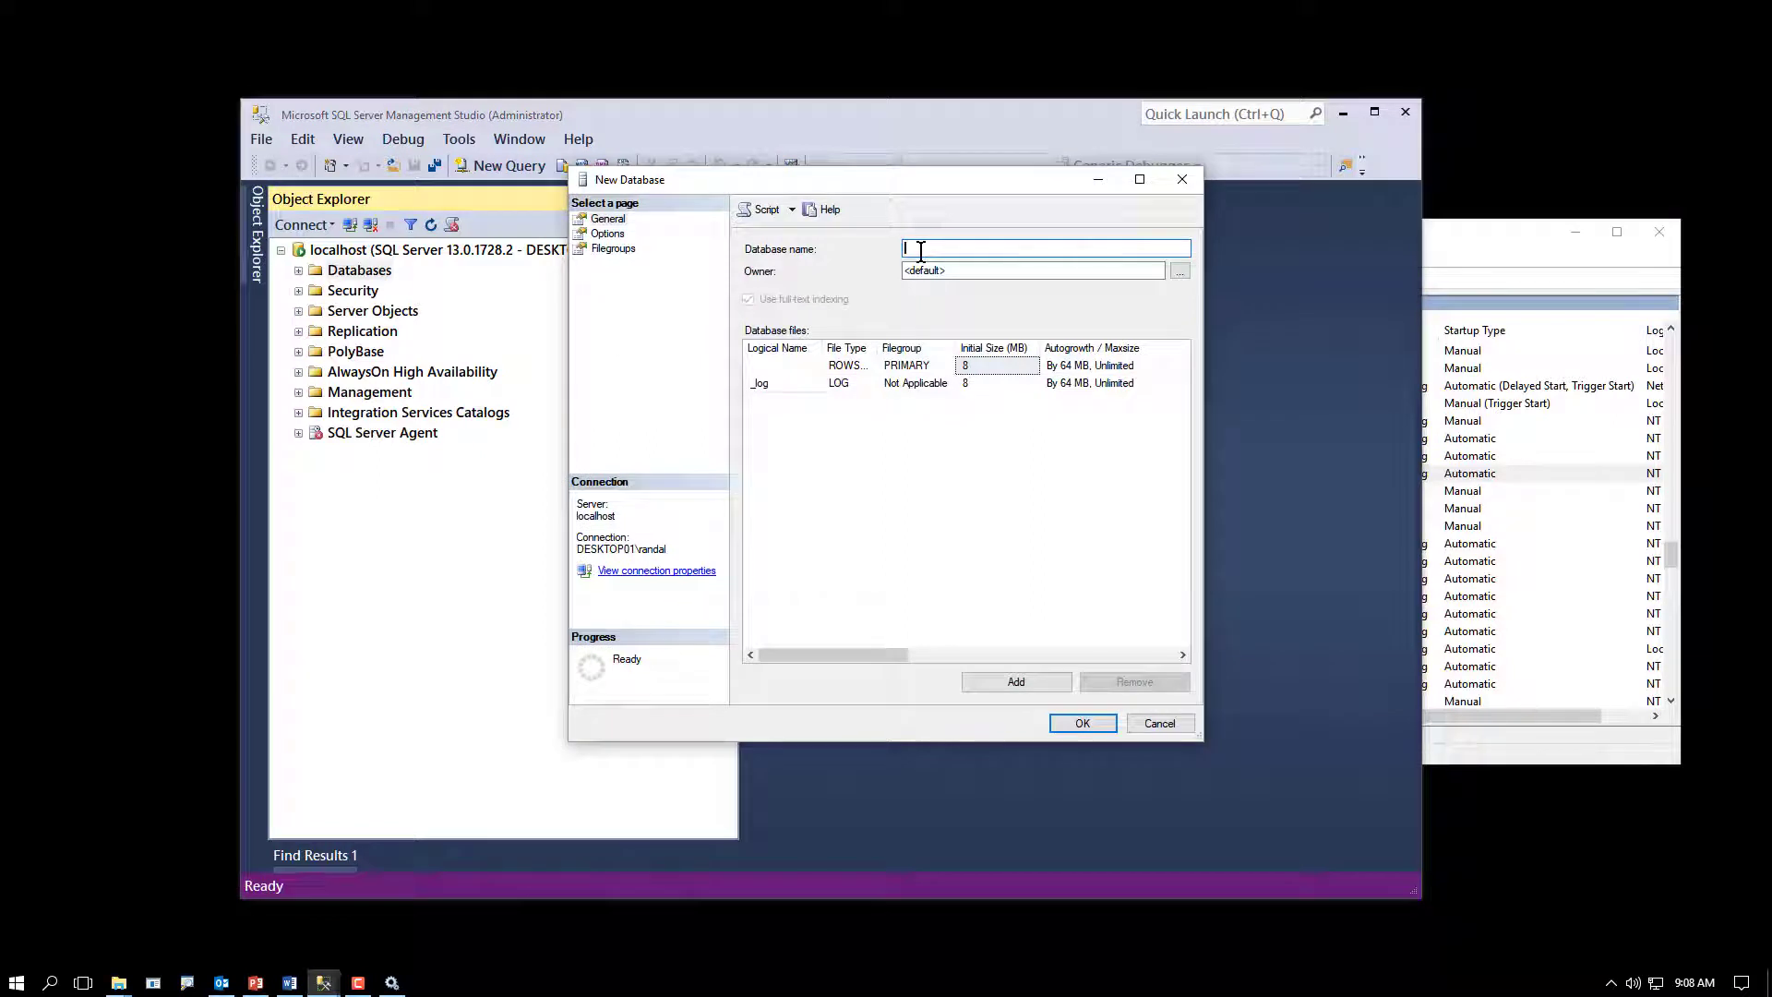
{"action": "type", "text": "AAA"}
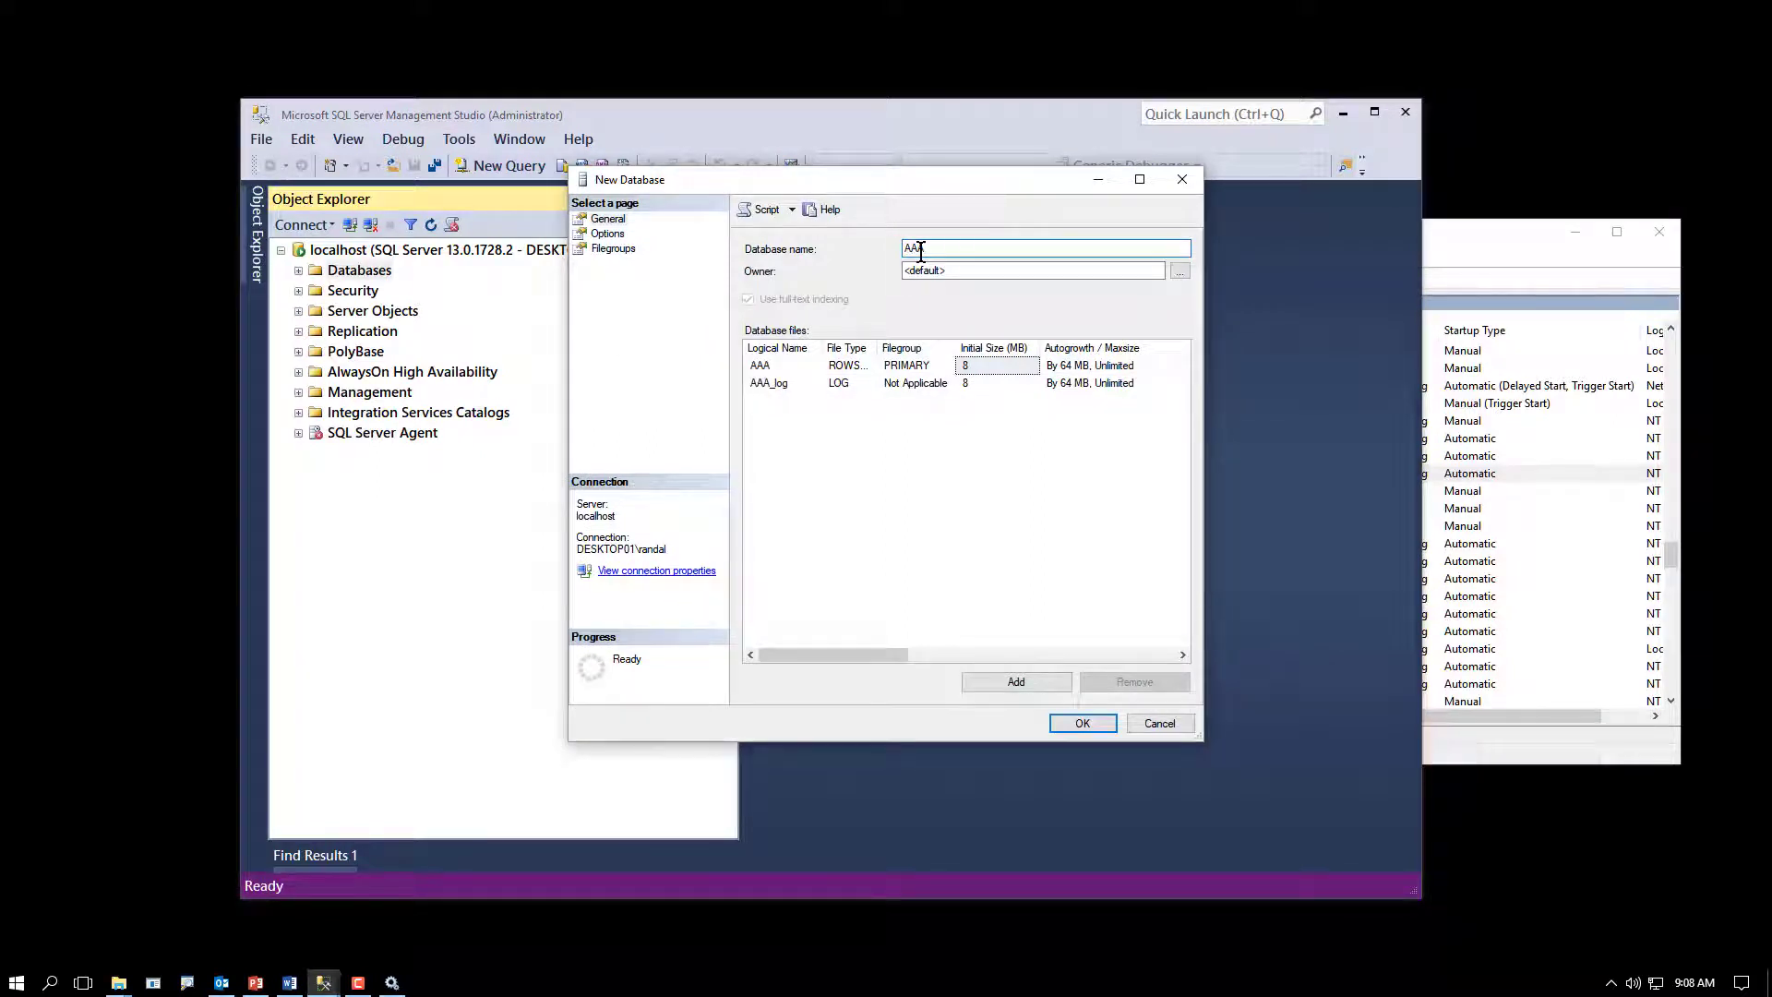
{"action": "type", "text": "A"}
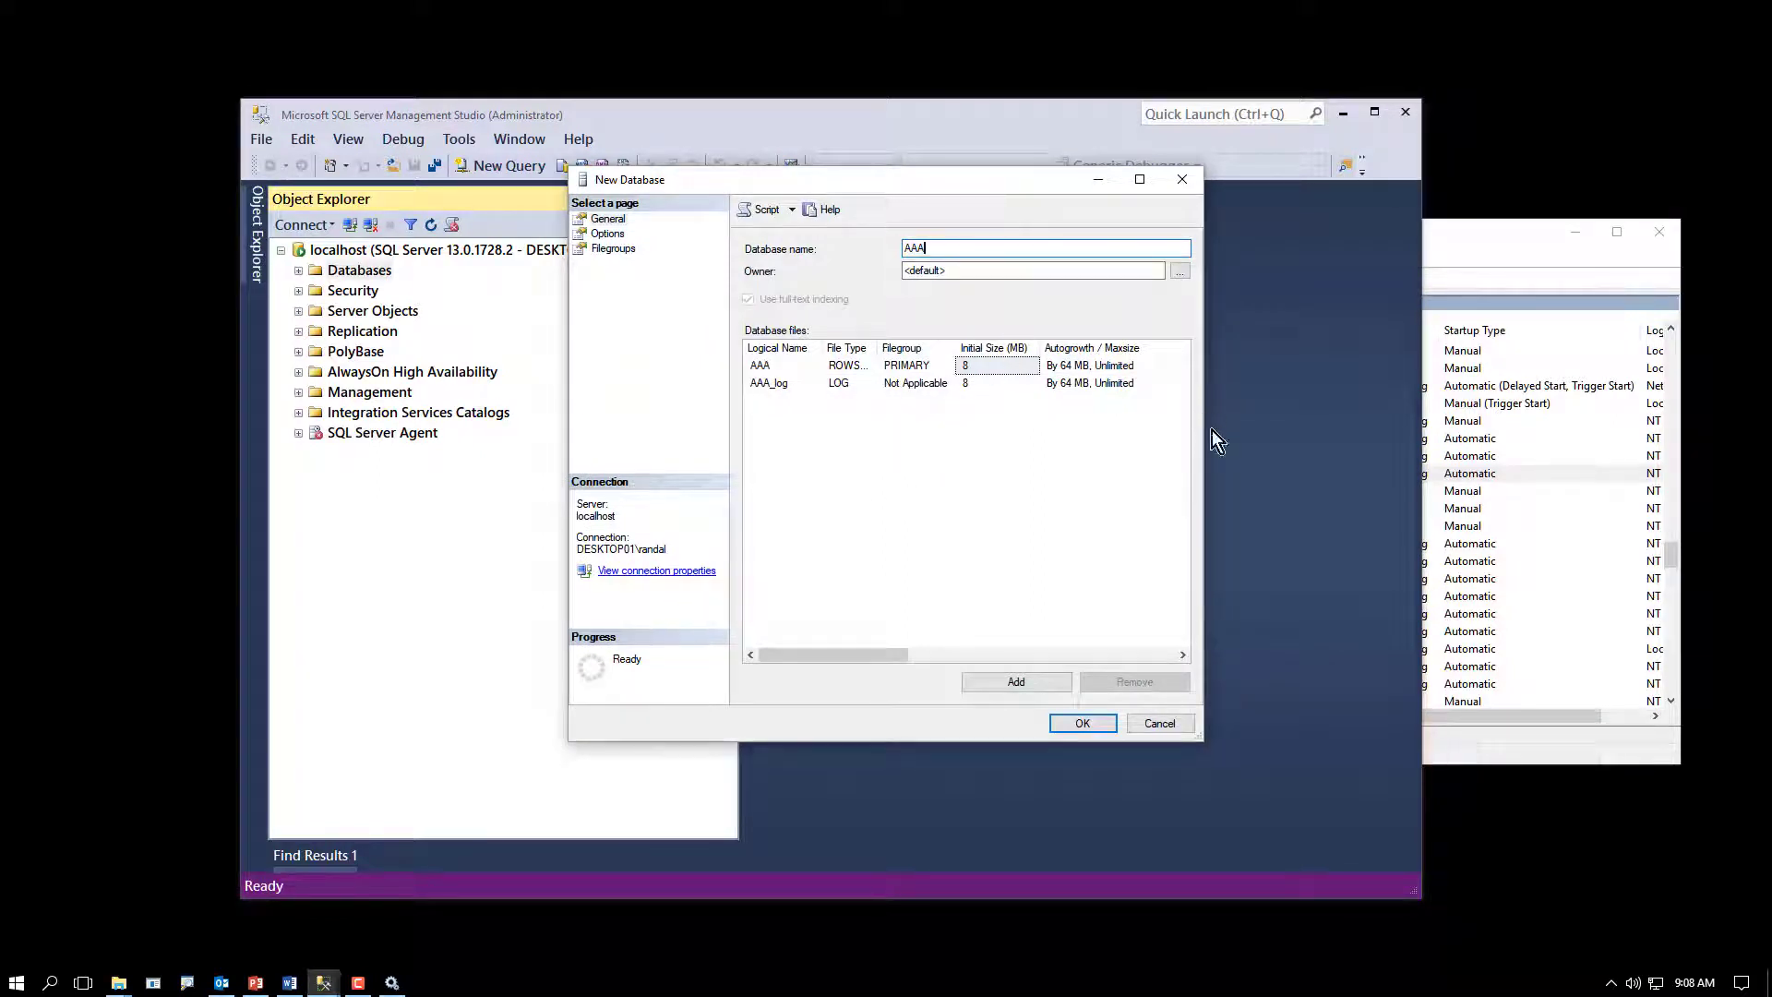
{"action": "left_click_drag", "start_coordinate": [630, 179], "coordinate": [441, 210]}
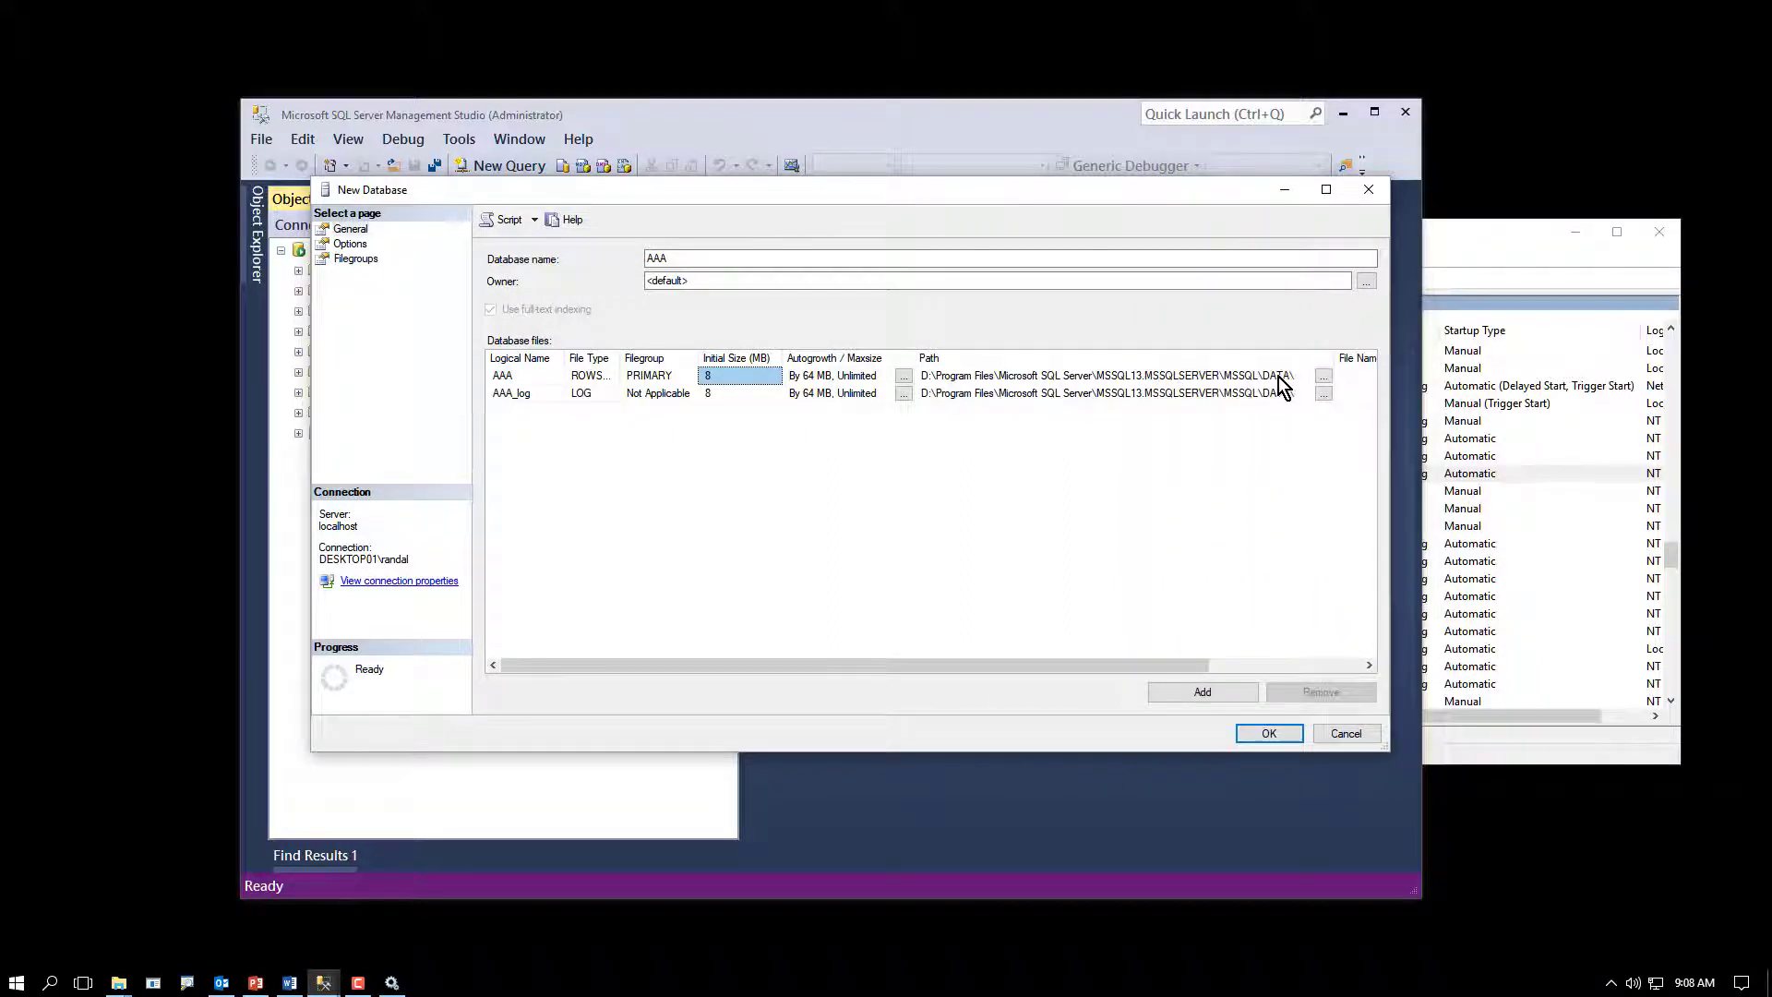
{"action": "mouse_move", "coordinate": [1289, 497]}
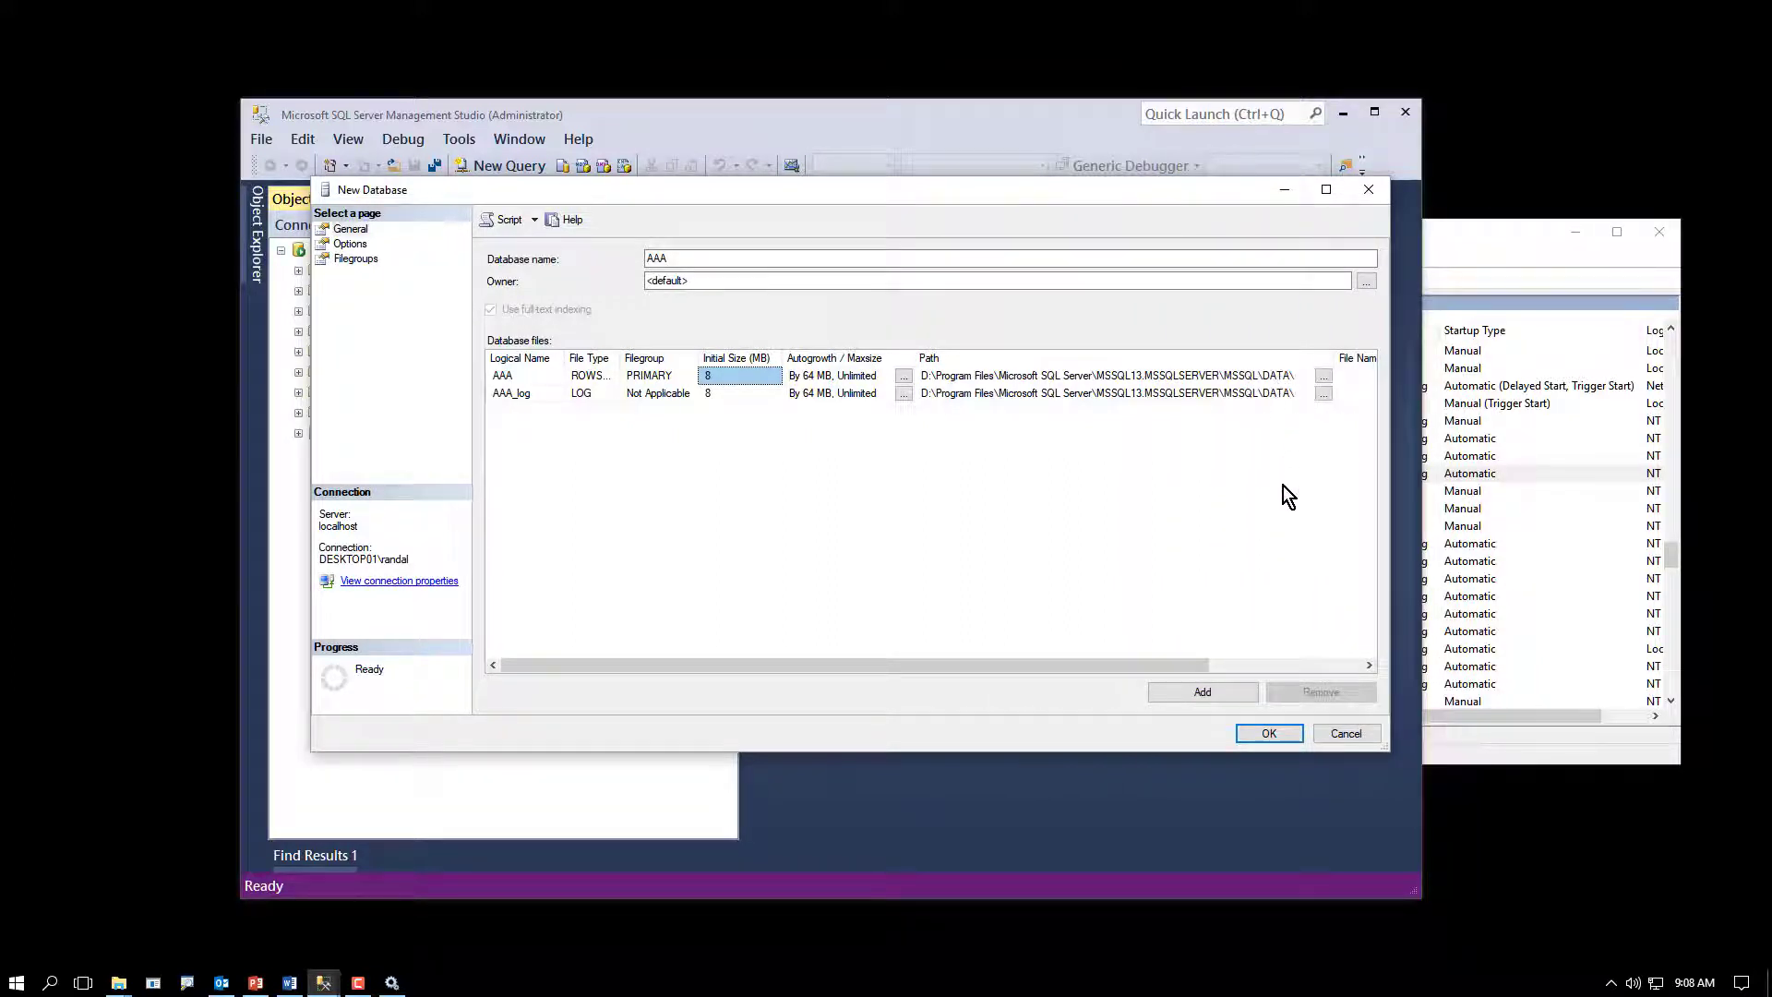
{"action": "left_click", "coordinate": [1107, 375]}
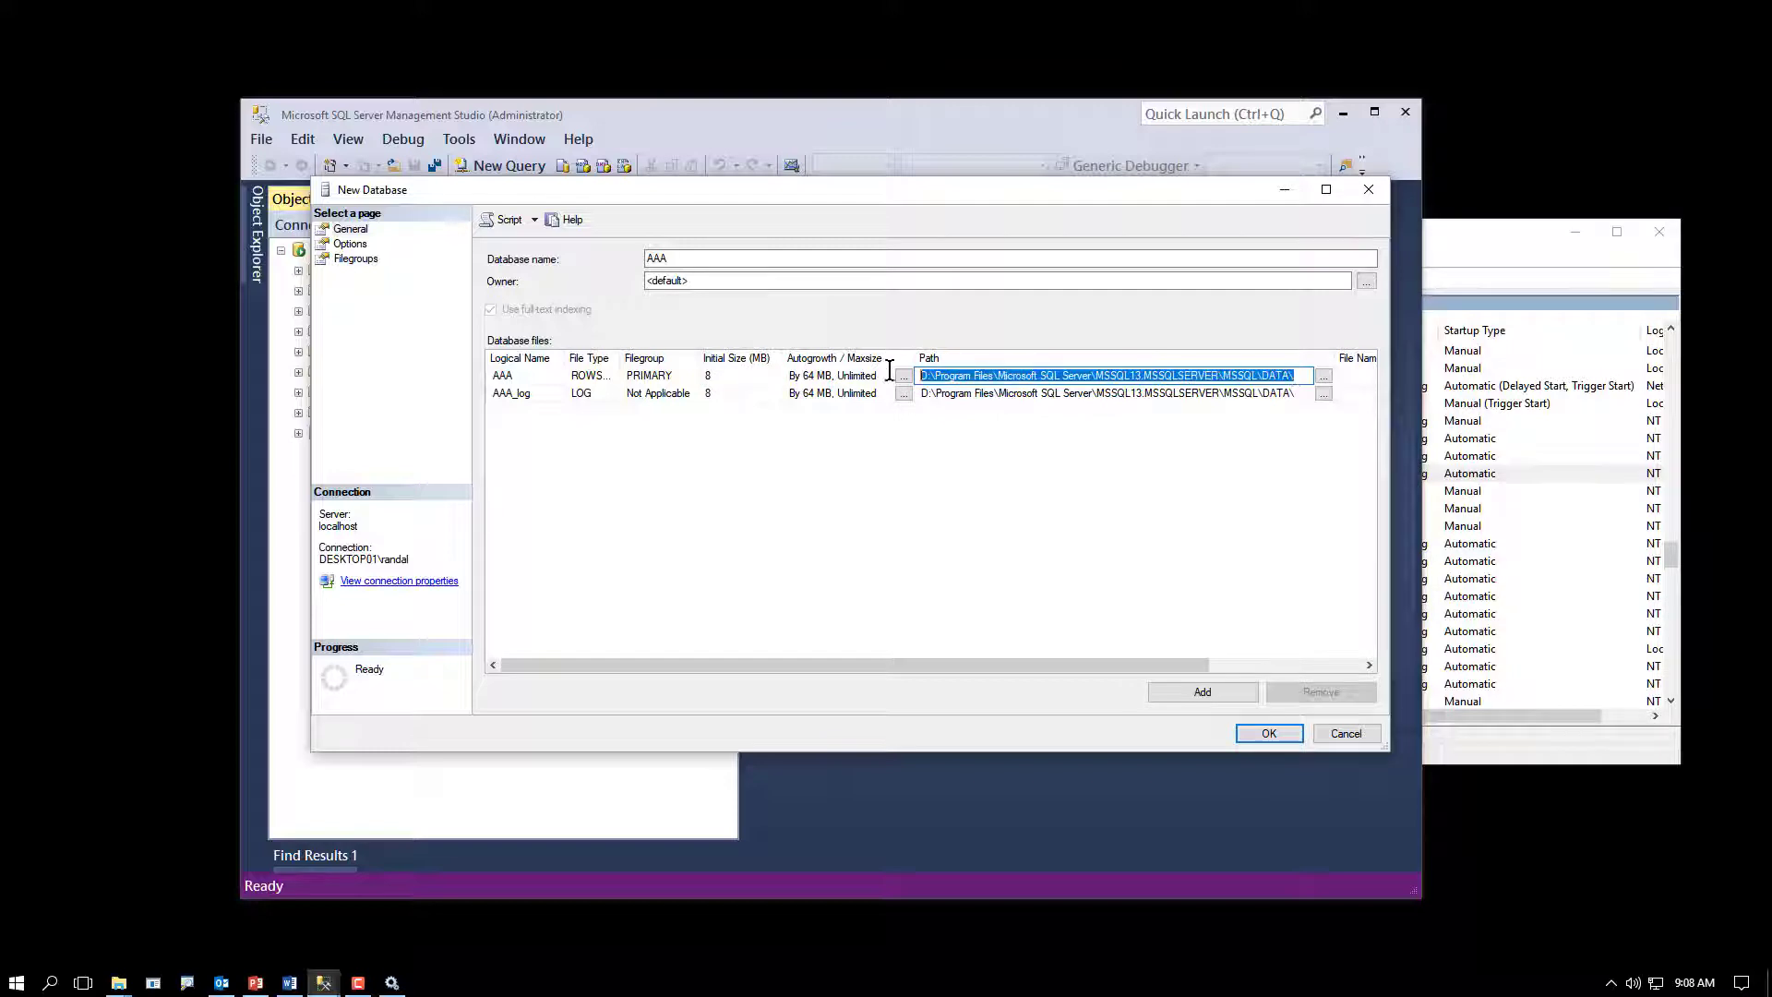
{"action": "mouse_move", "coordinate": [559, 664]}
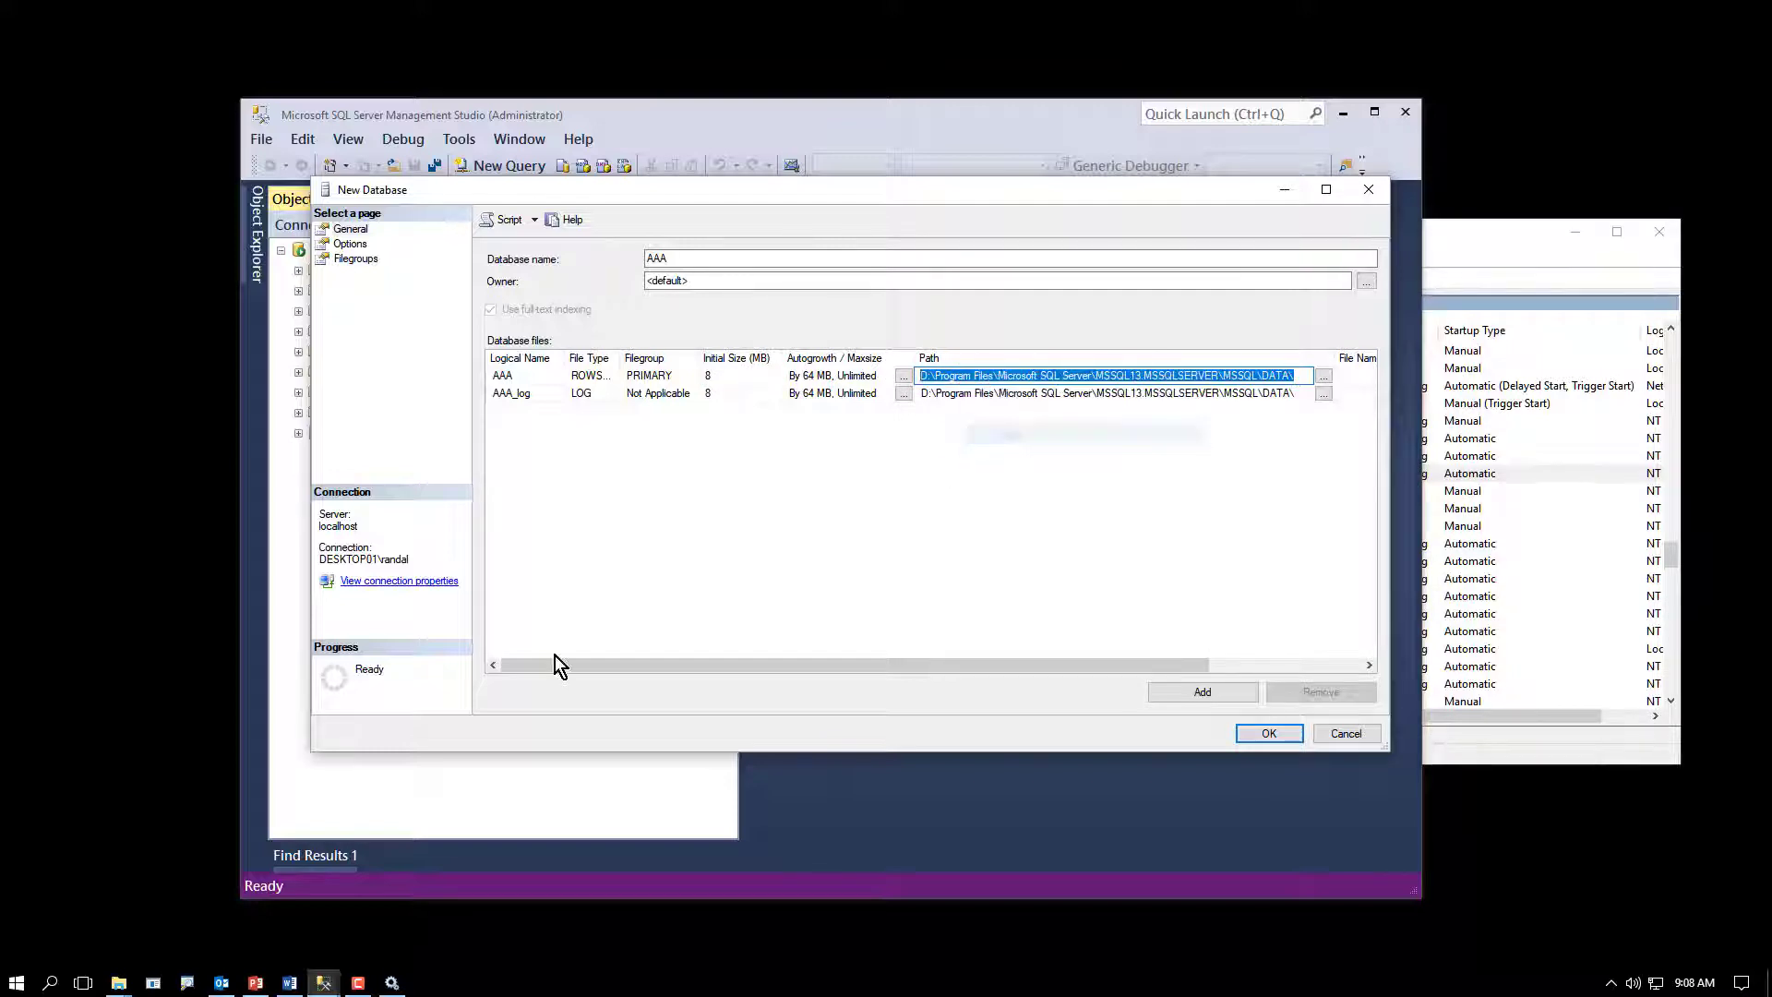
{"action": "left_click", "coordinate": [17, 980]}
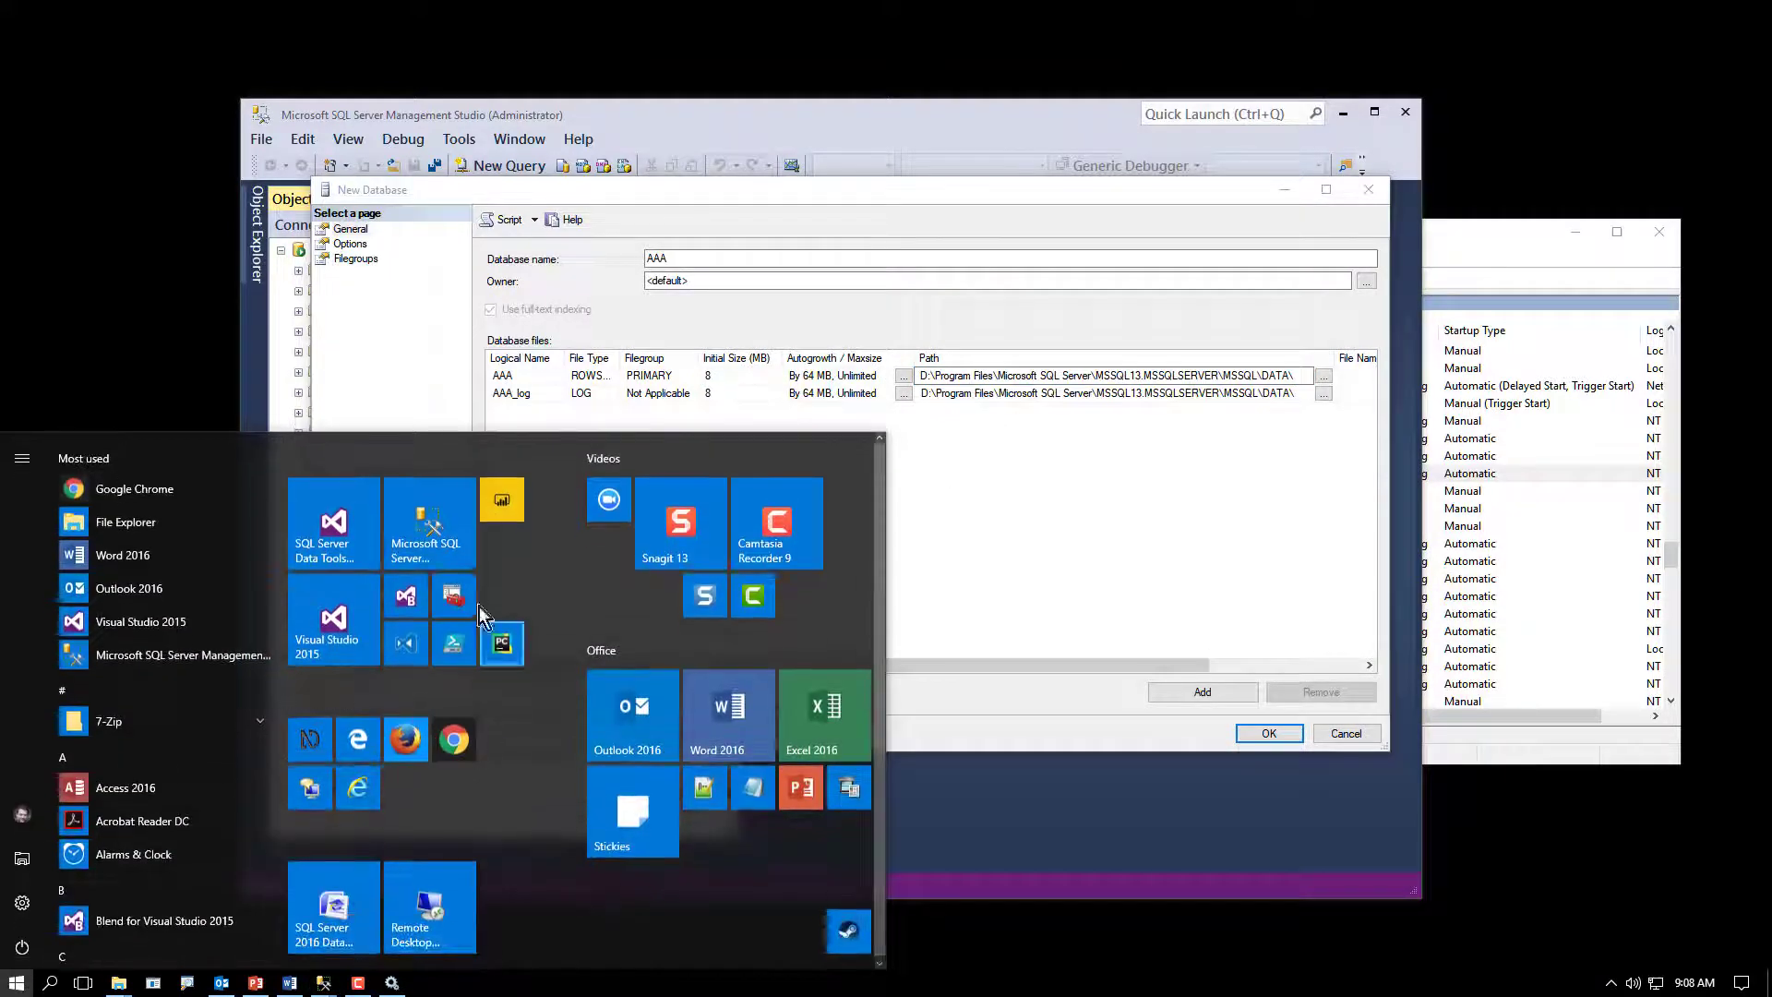
{"action": "mouse_move", "coordinate": [129, 897]}
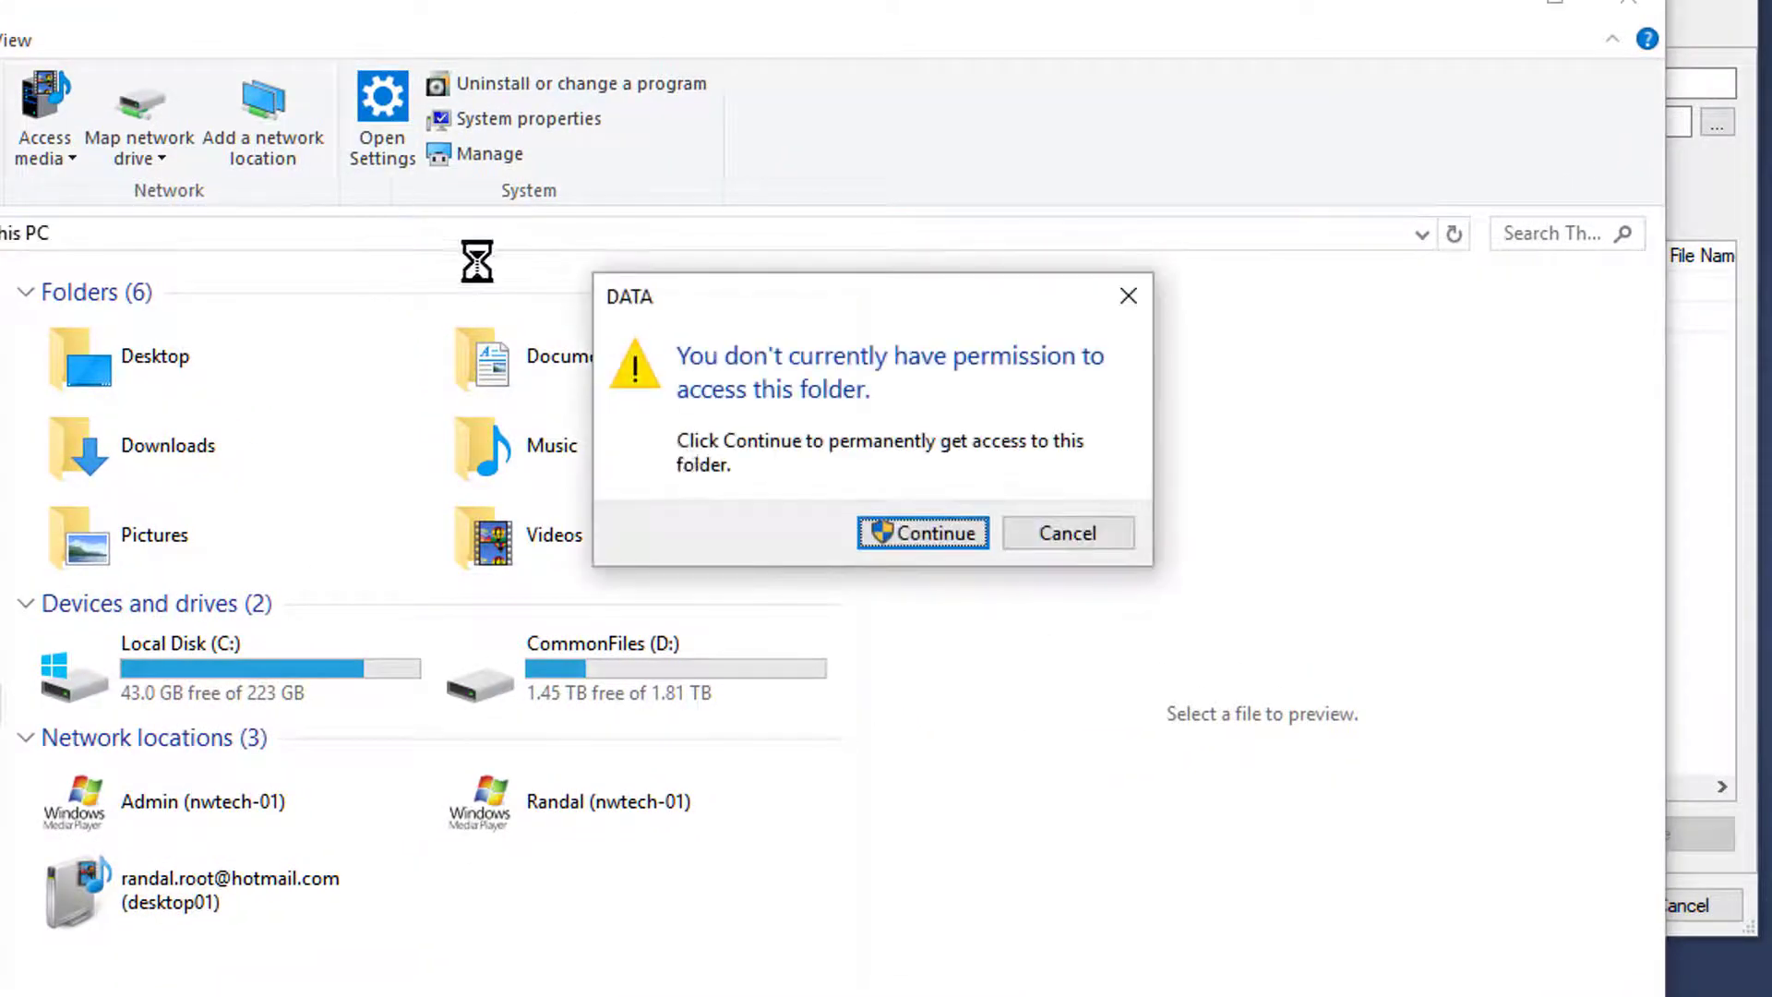
Step: Grant access to the MSSQL DATA folder and look through its database files
{"action": "left_click", "coordinate": [923, 531]}
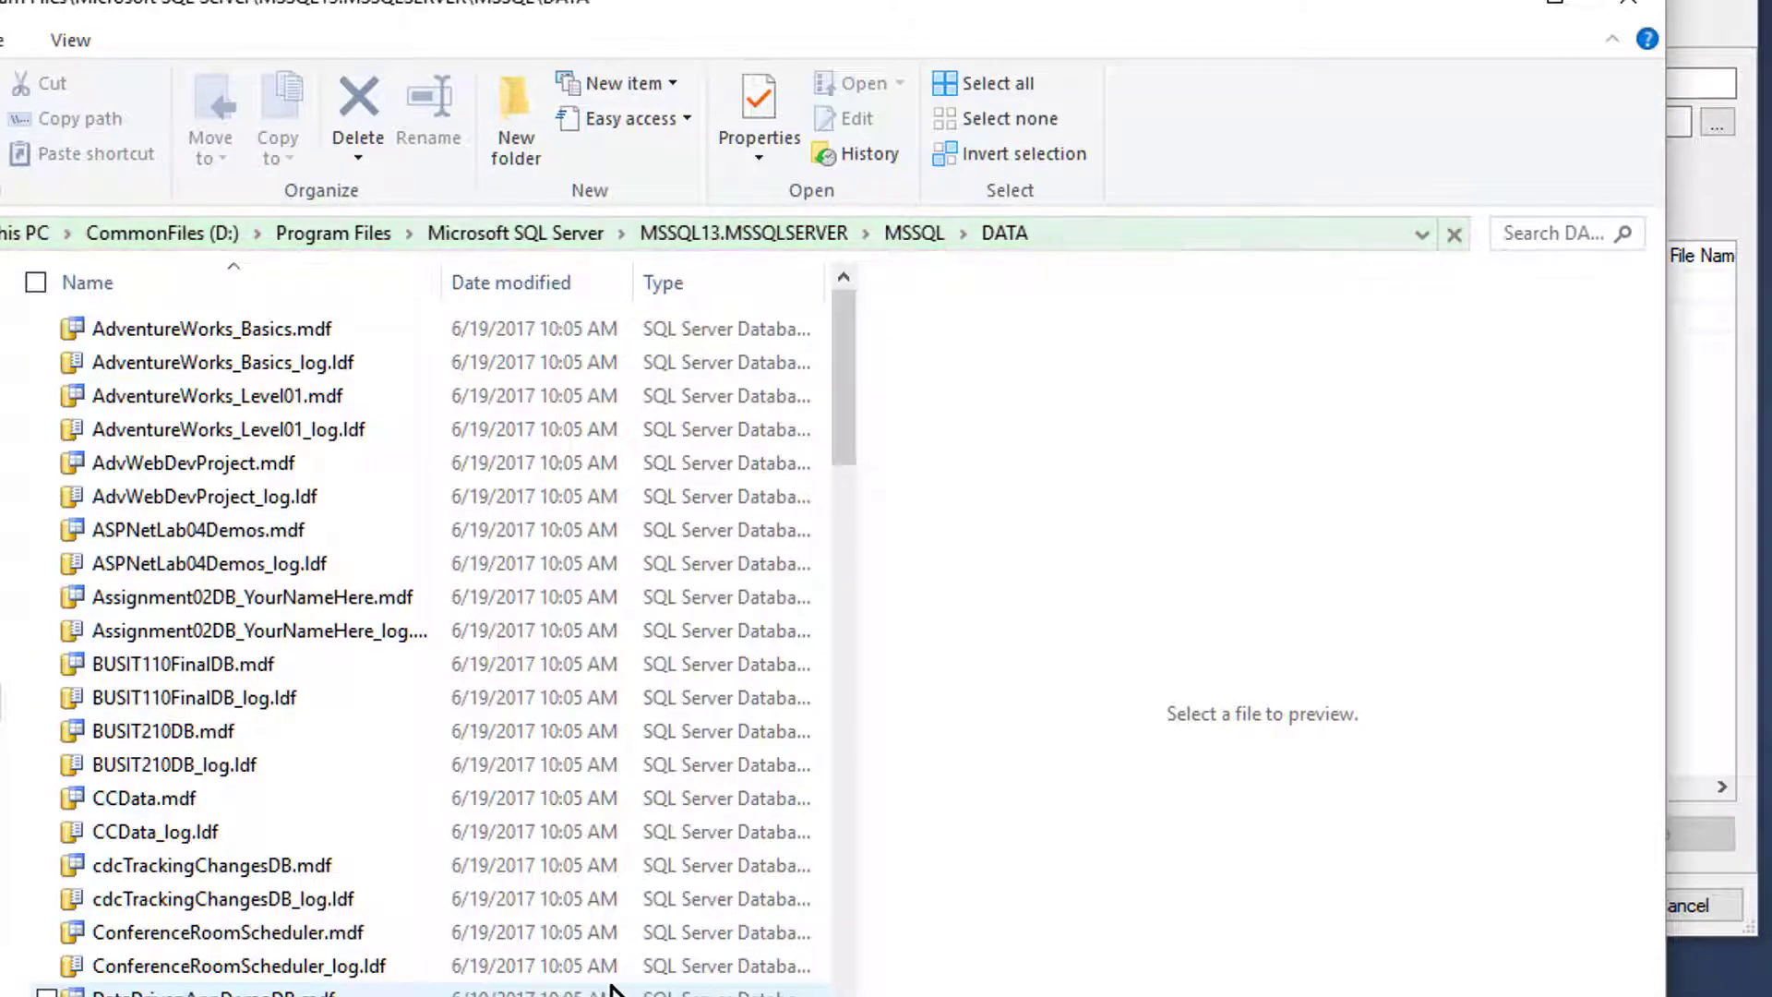
{"action": "scroll", "scroll_direction": "down", "scroll_amount": 3}
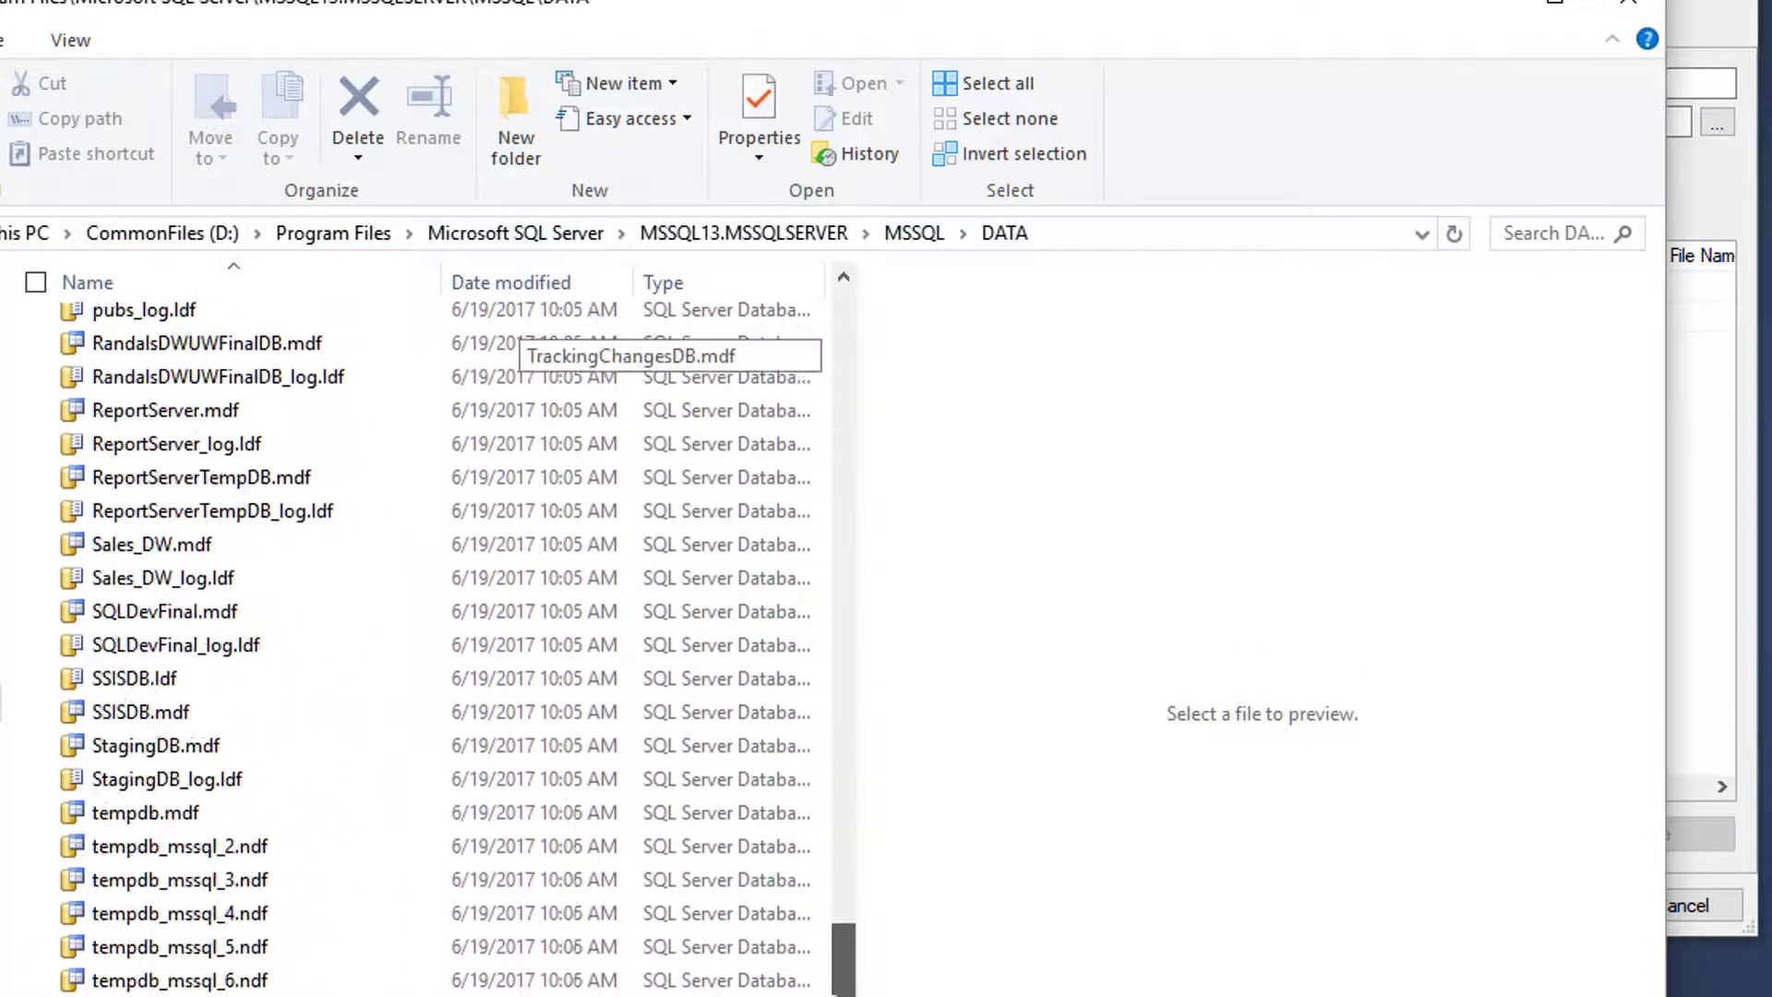
{"action": "scroll", "scroll_direction": "up", "scroll_amount": 3}
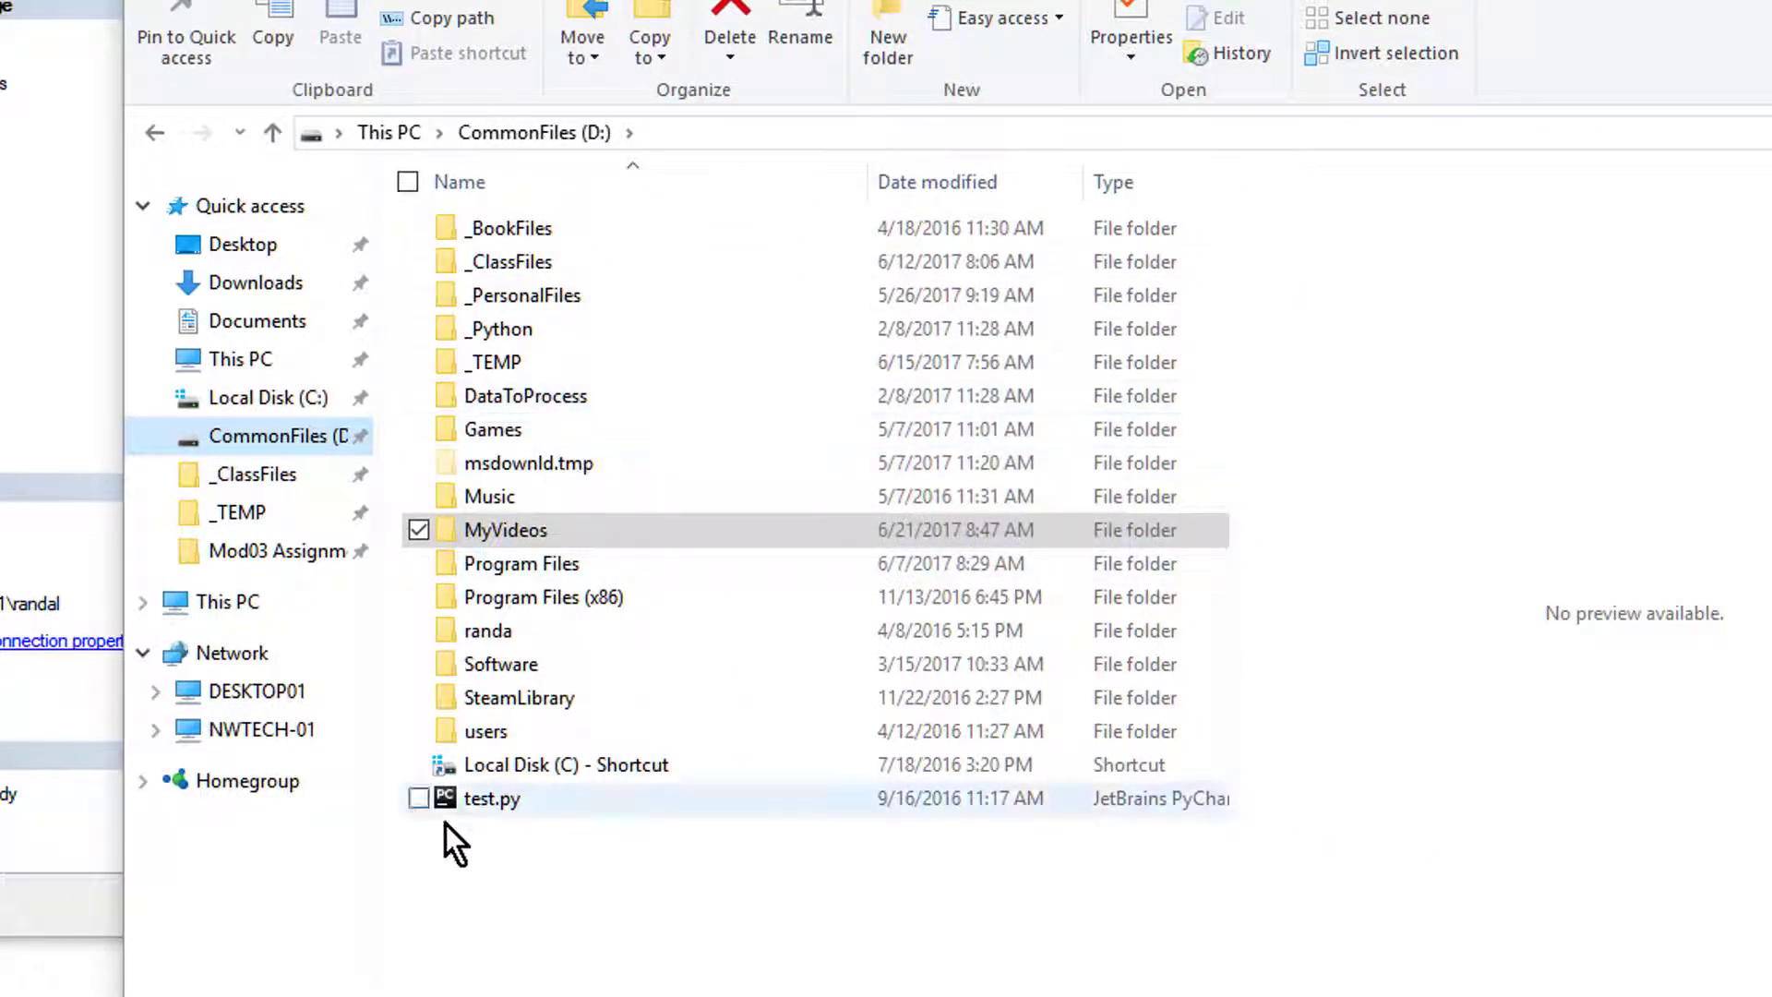
{"action": "mouse_move", "coordinate": [553, 261]}
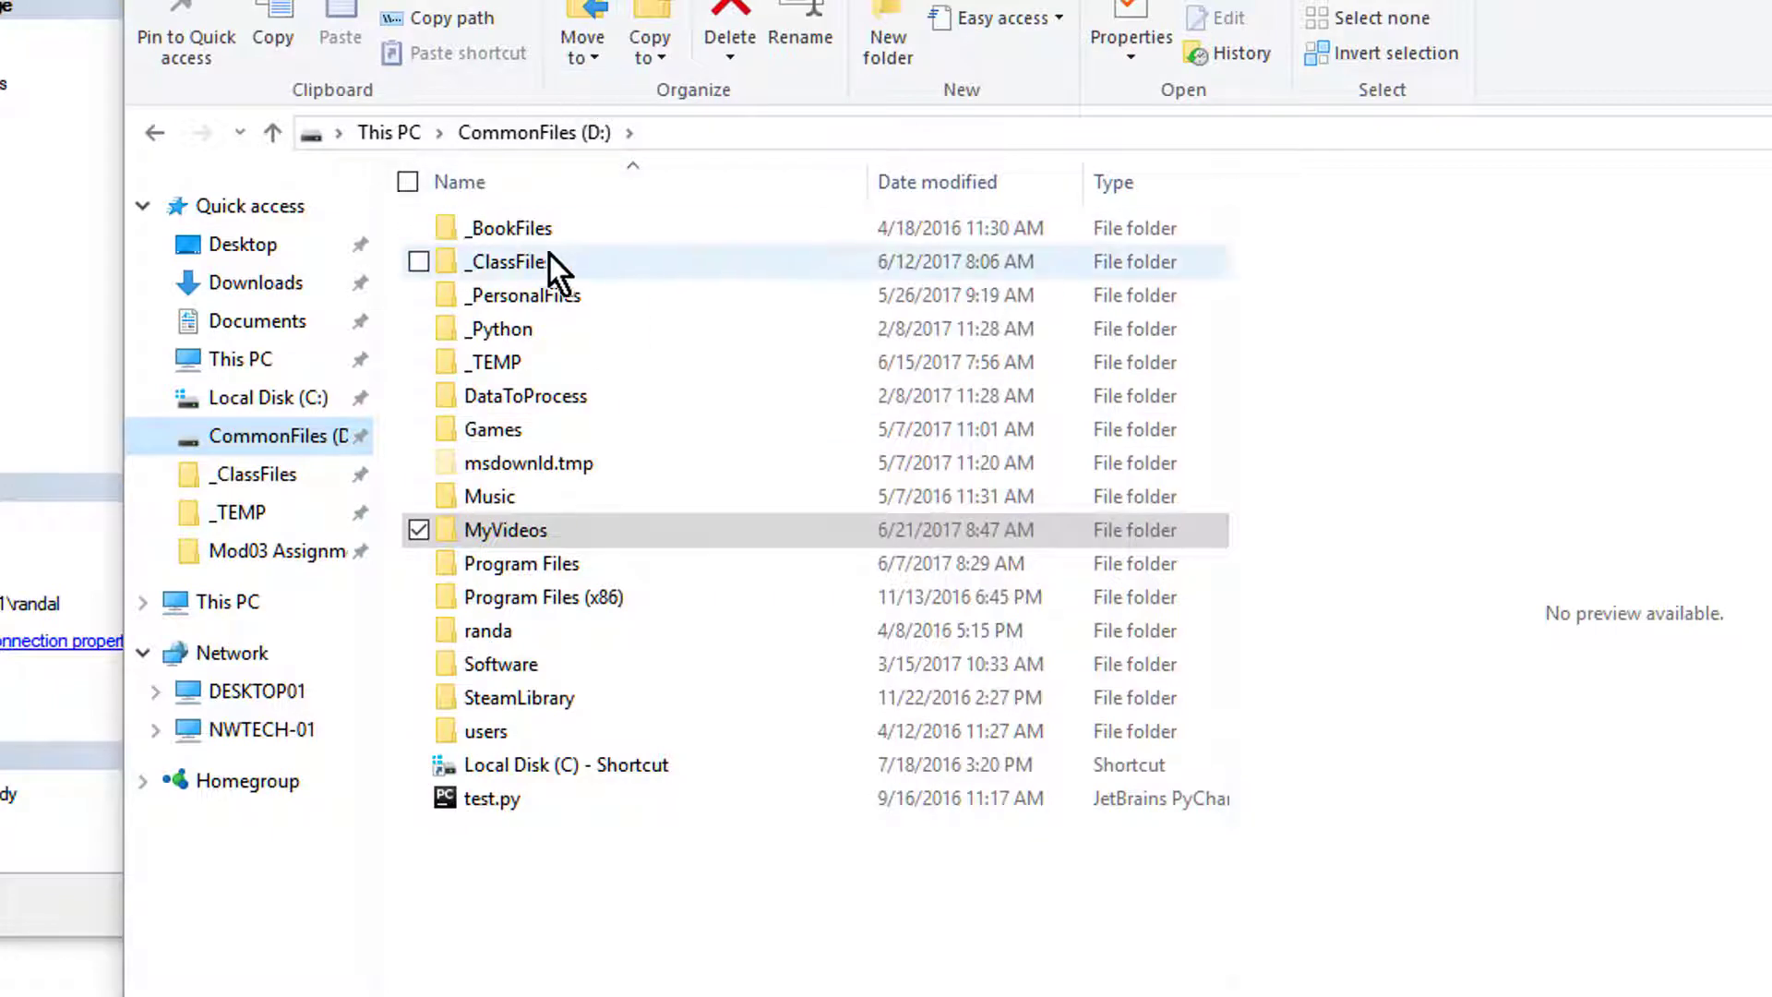
{"action": "mouse_move", "coordinate": [543, 631]}
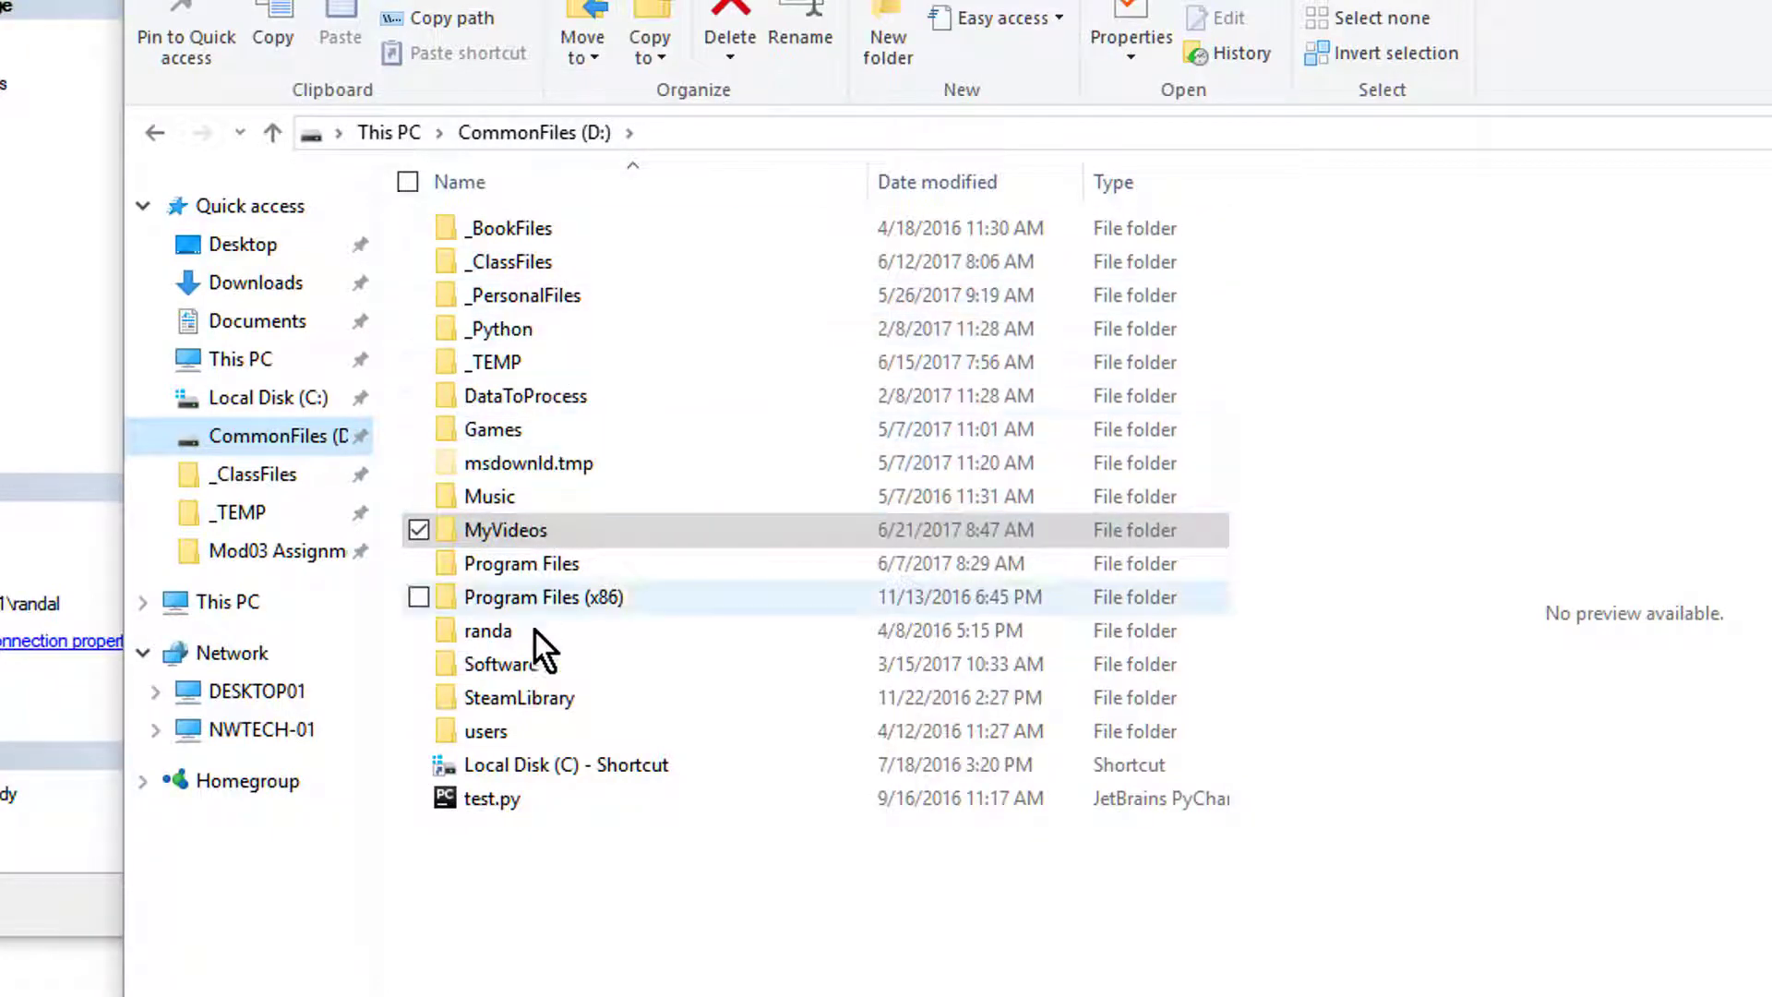
Step: Create a new folder named Data on the CommonFiles (D:) drive
{"action": "left_click", "coordinate": [888, 39]}
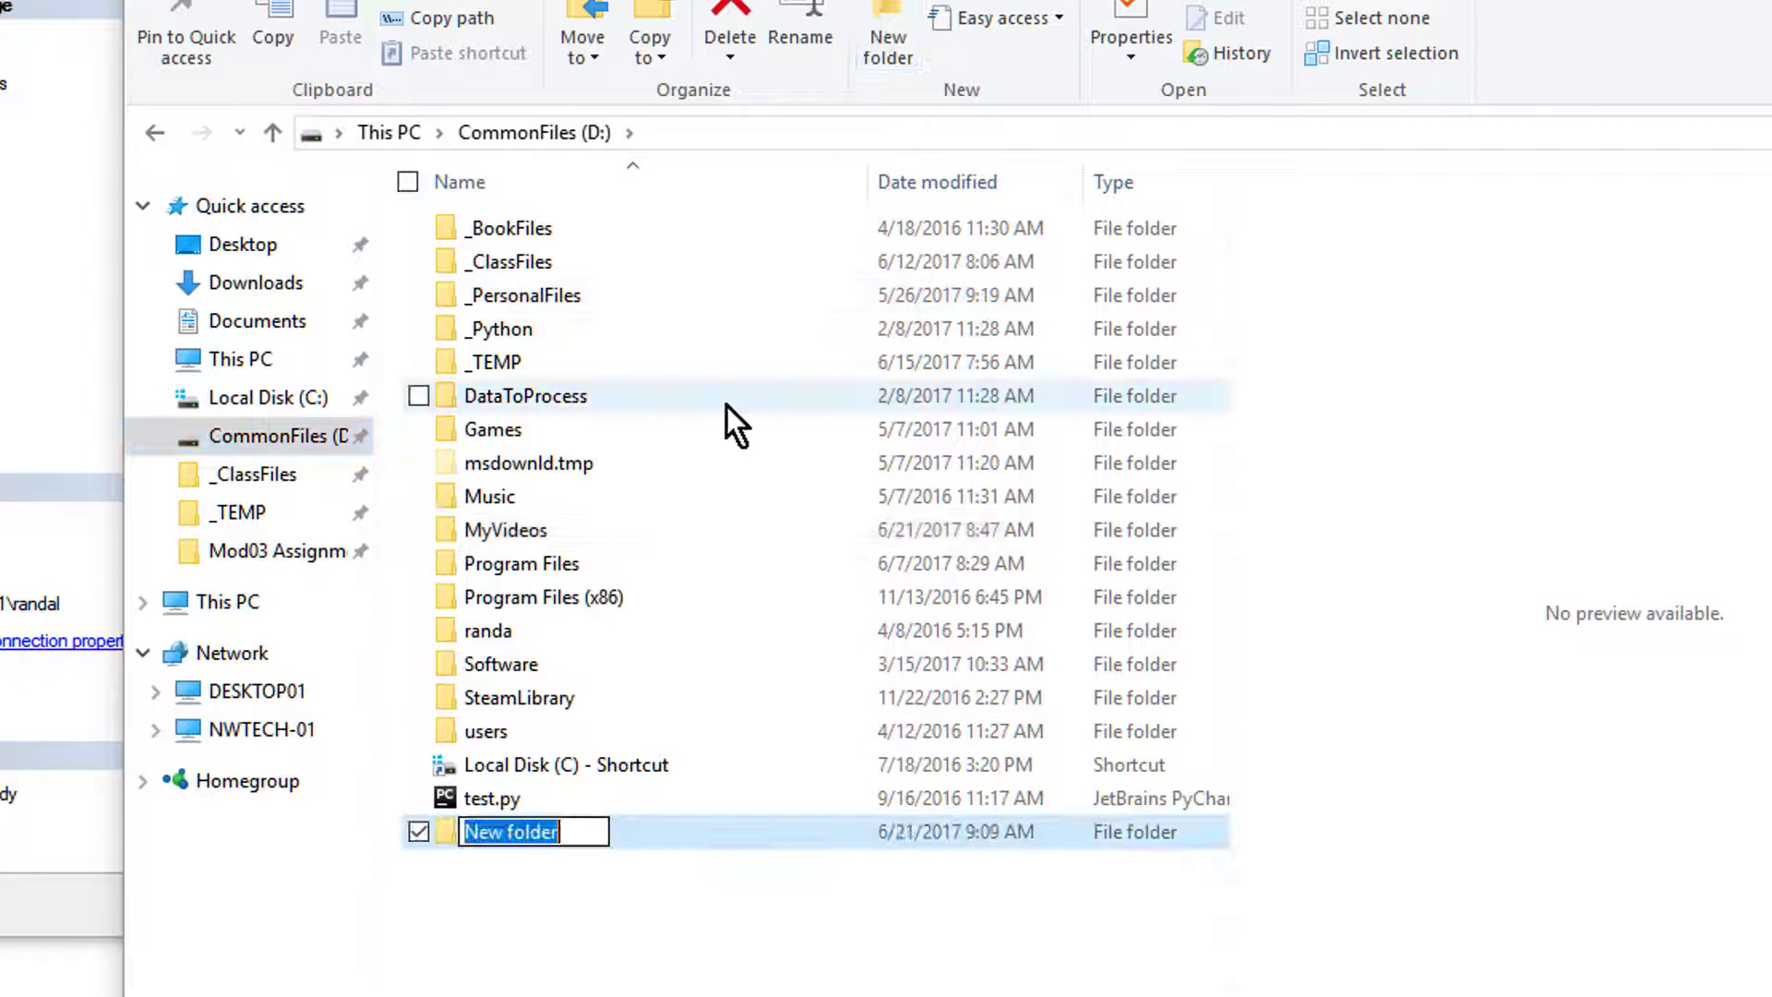
{"action": "type", "text": "Data"}
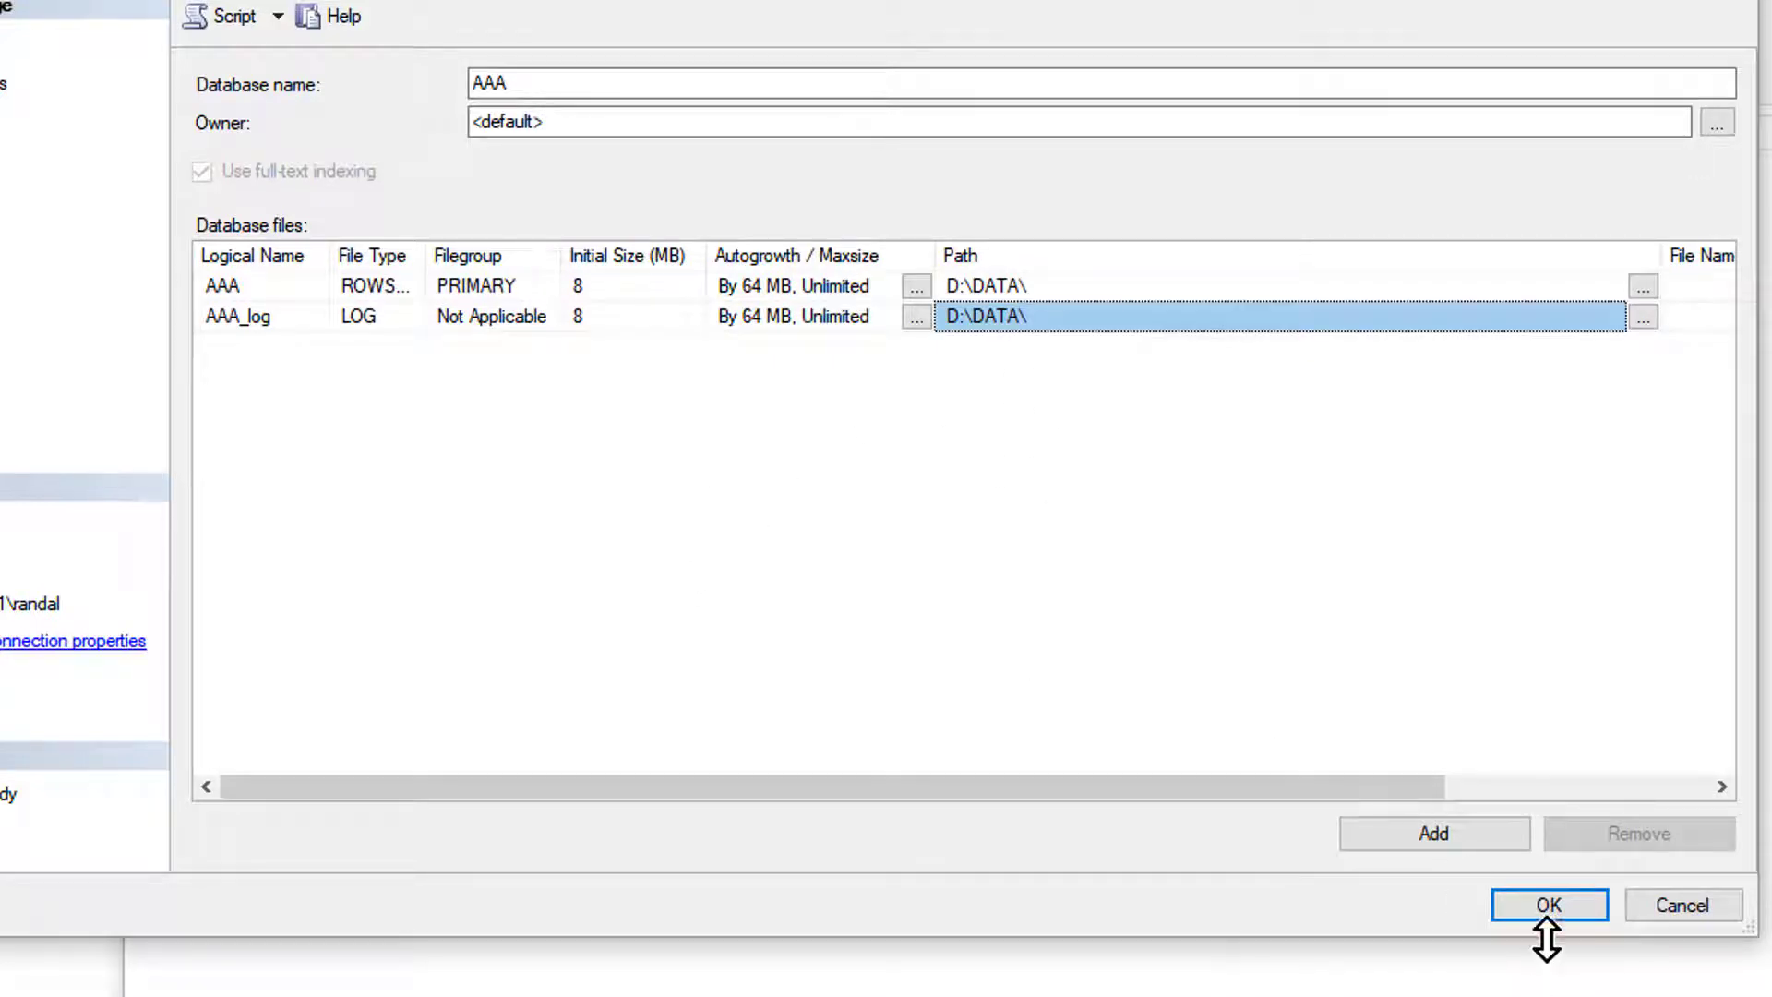
{"action": "mouse_move", "coordinate": [319, 319]}
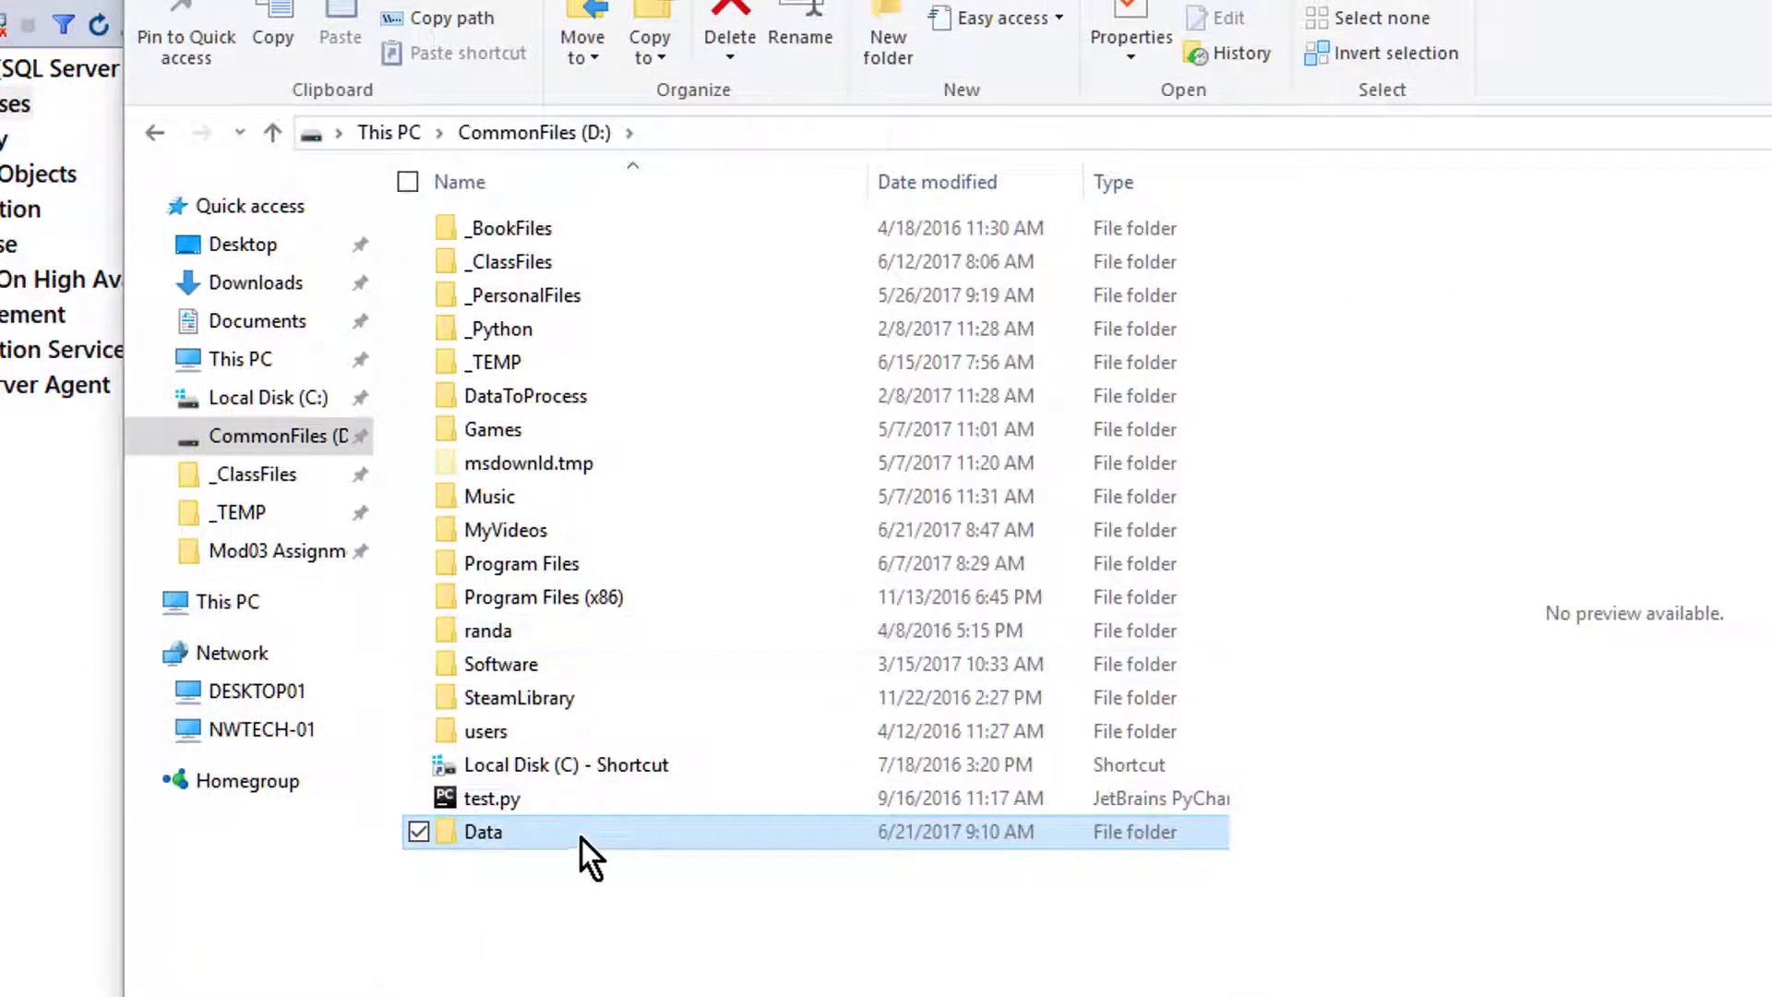
Step: Open D:\Data and check the AAA.mdf database file is there alongside AAA_log.ldf
{"action": "double_click", "coordinate": [482, 831]}
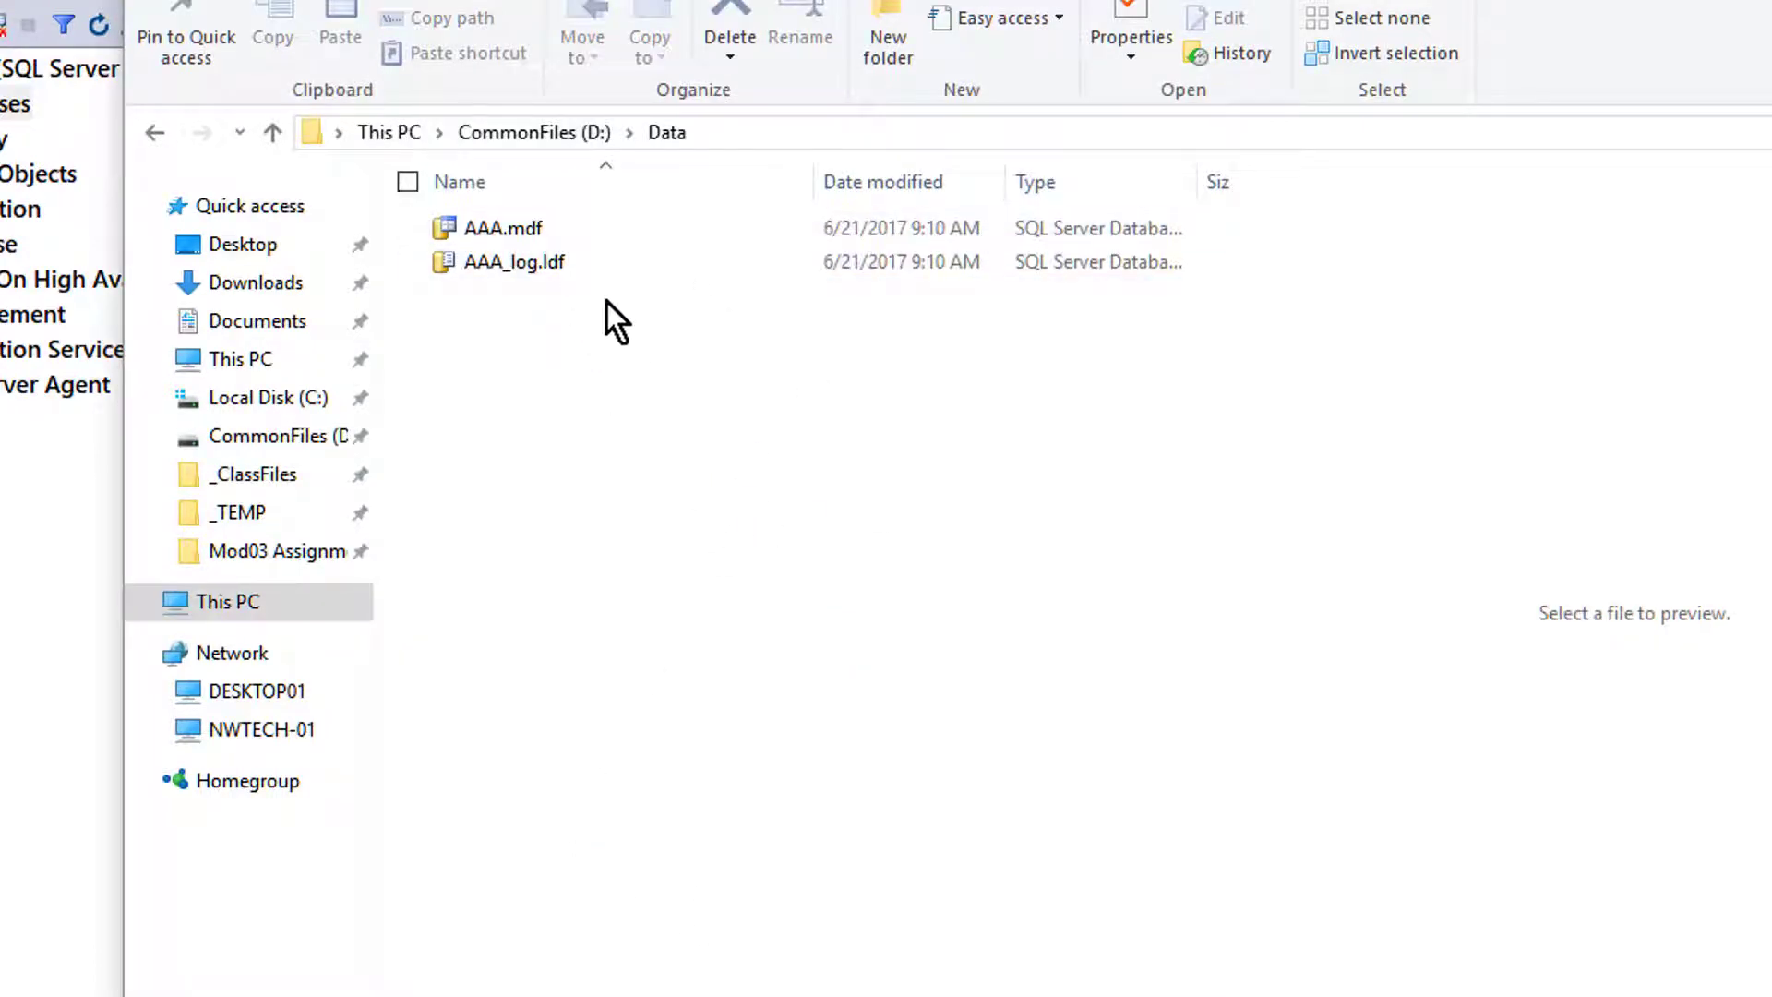
{"action": "left_click", "coordinate": [504, 227]}
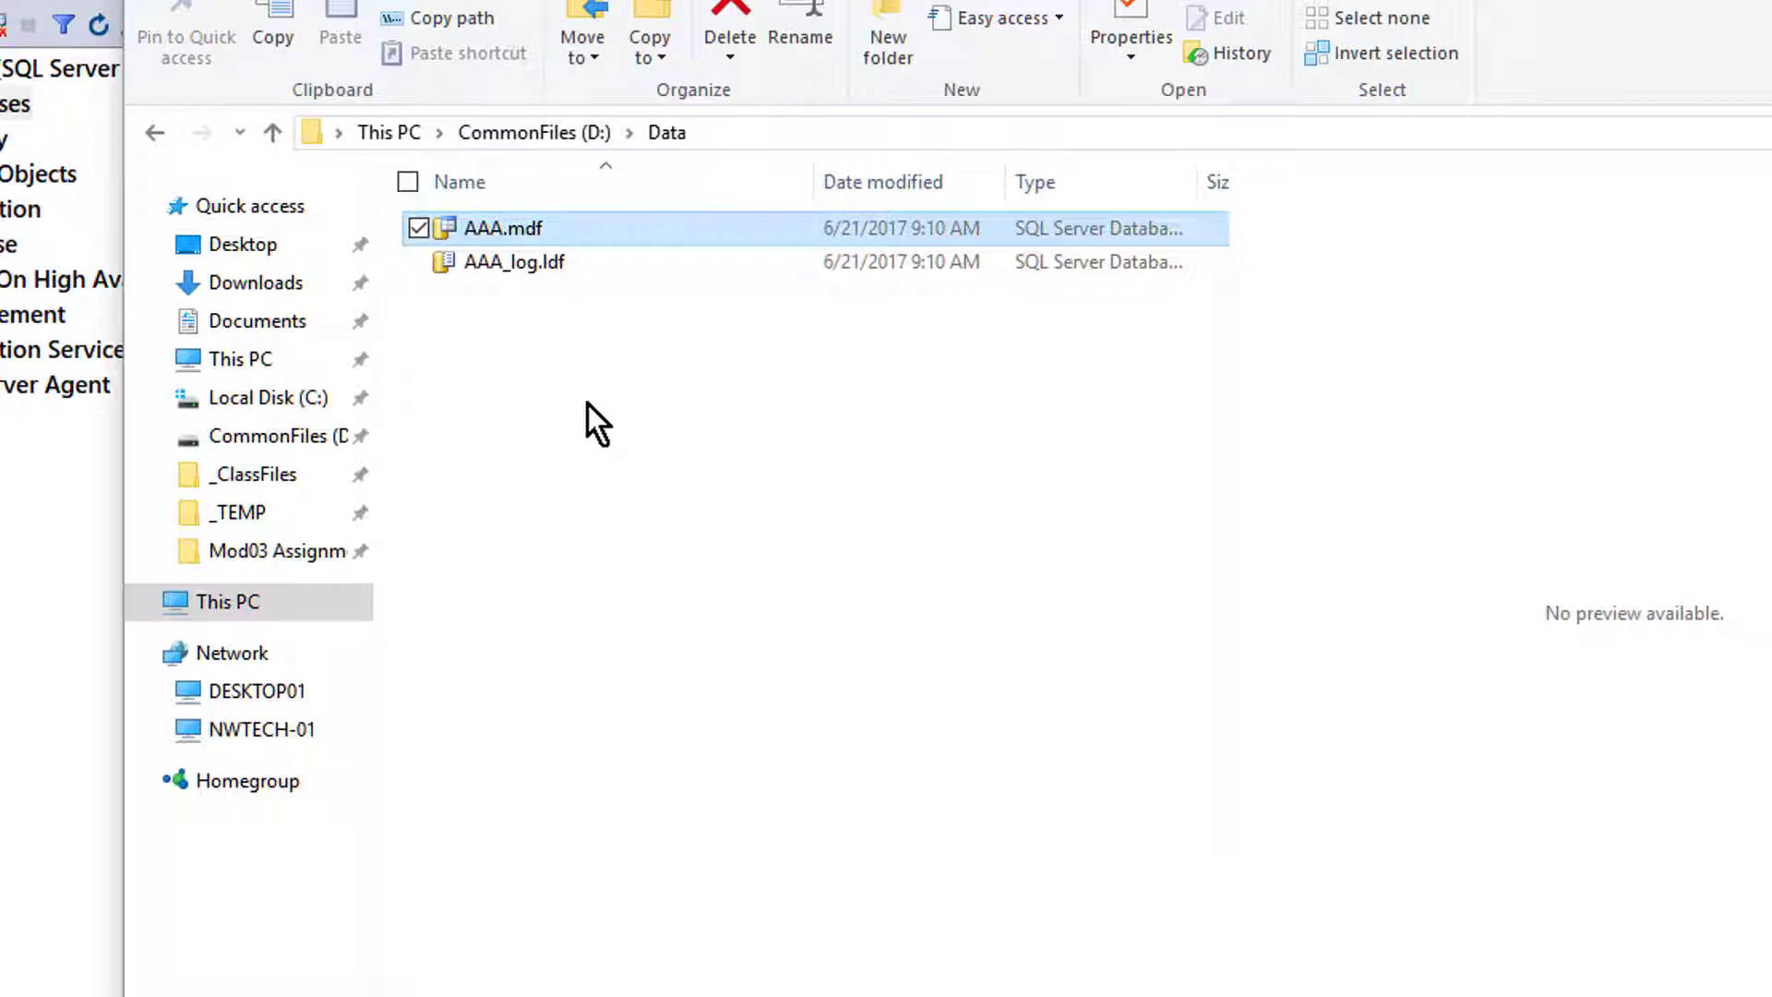
{"action": "mouse_move", "coordinate": [582, 316]}
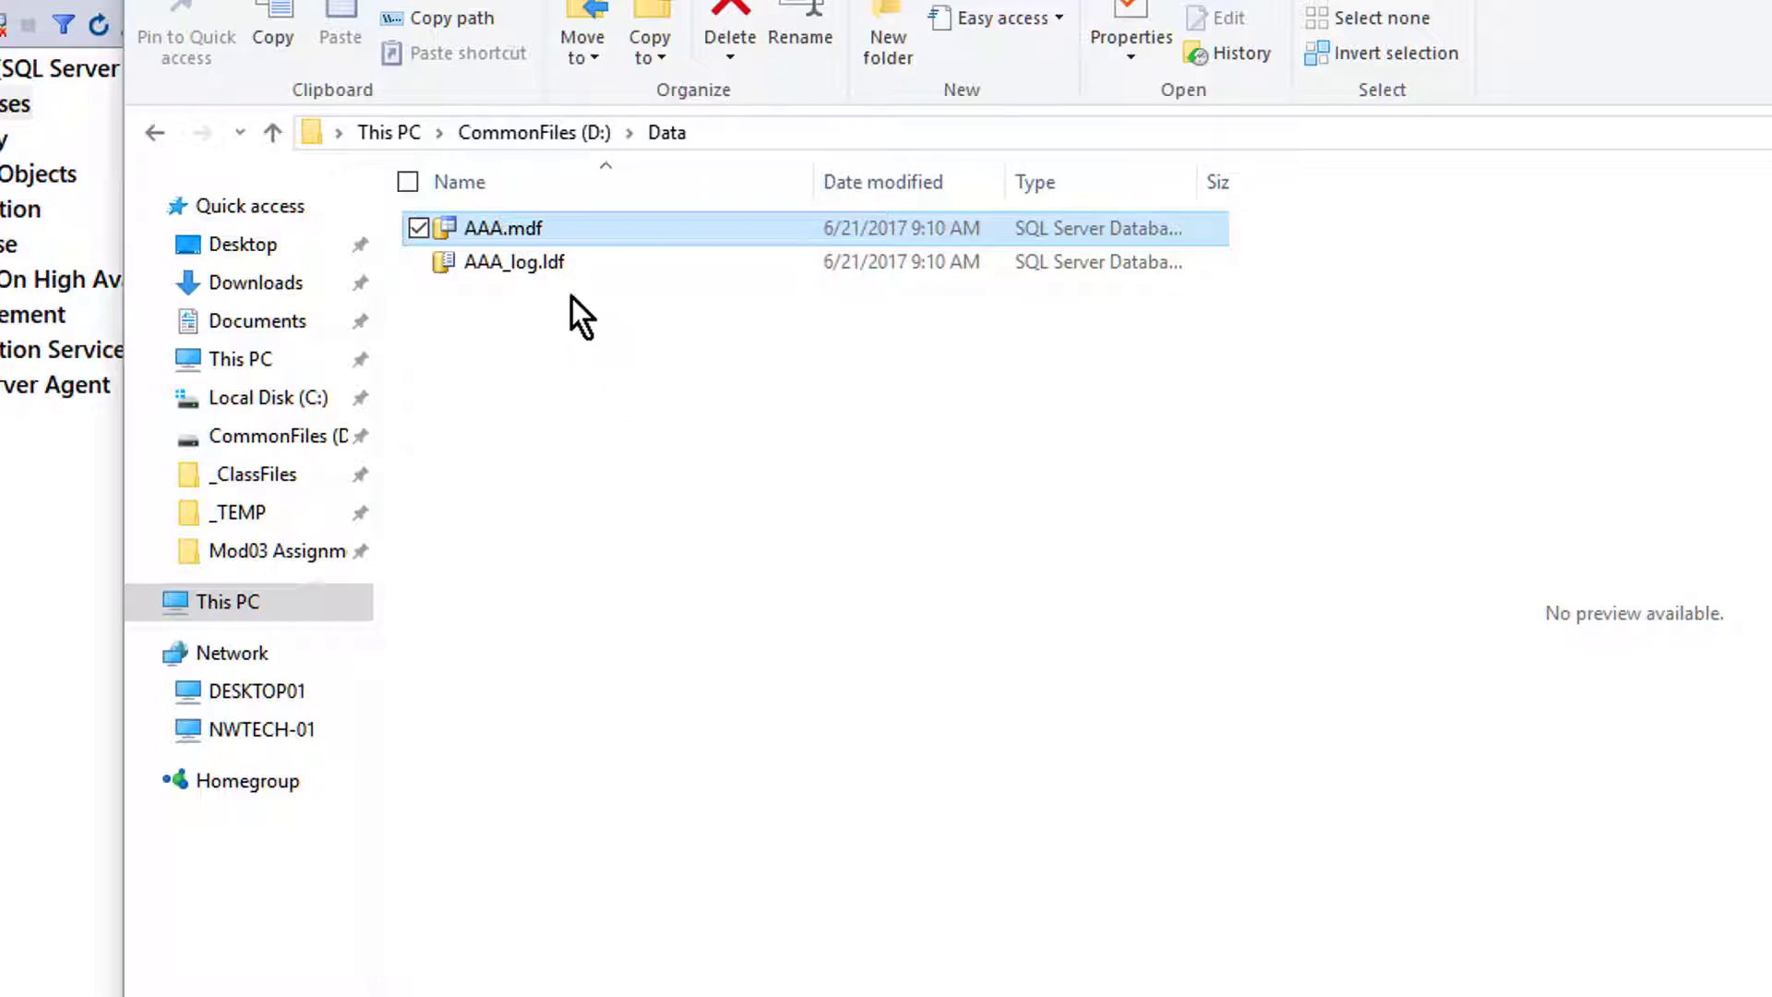
{"action": "mouse_move", "coordinate": [532, 279]}
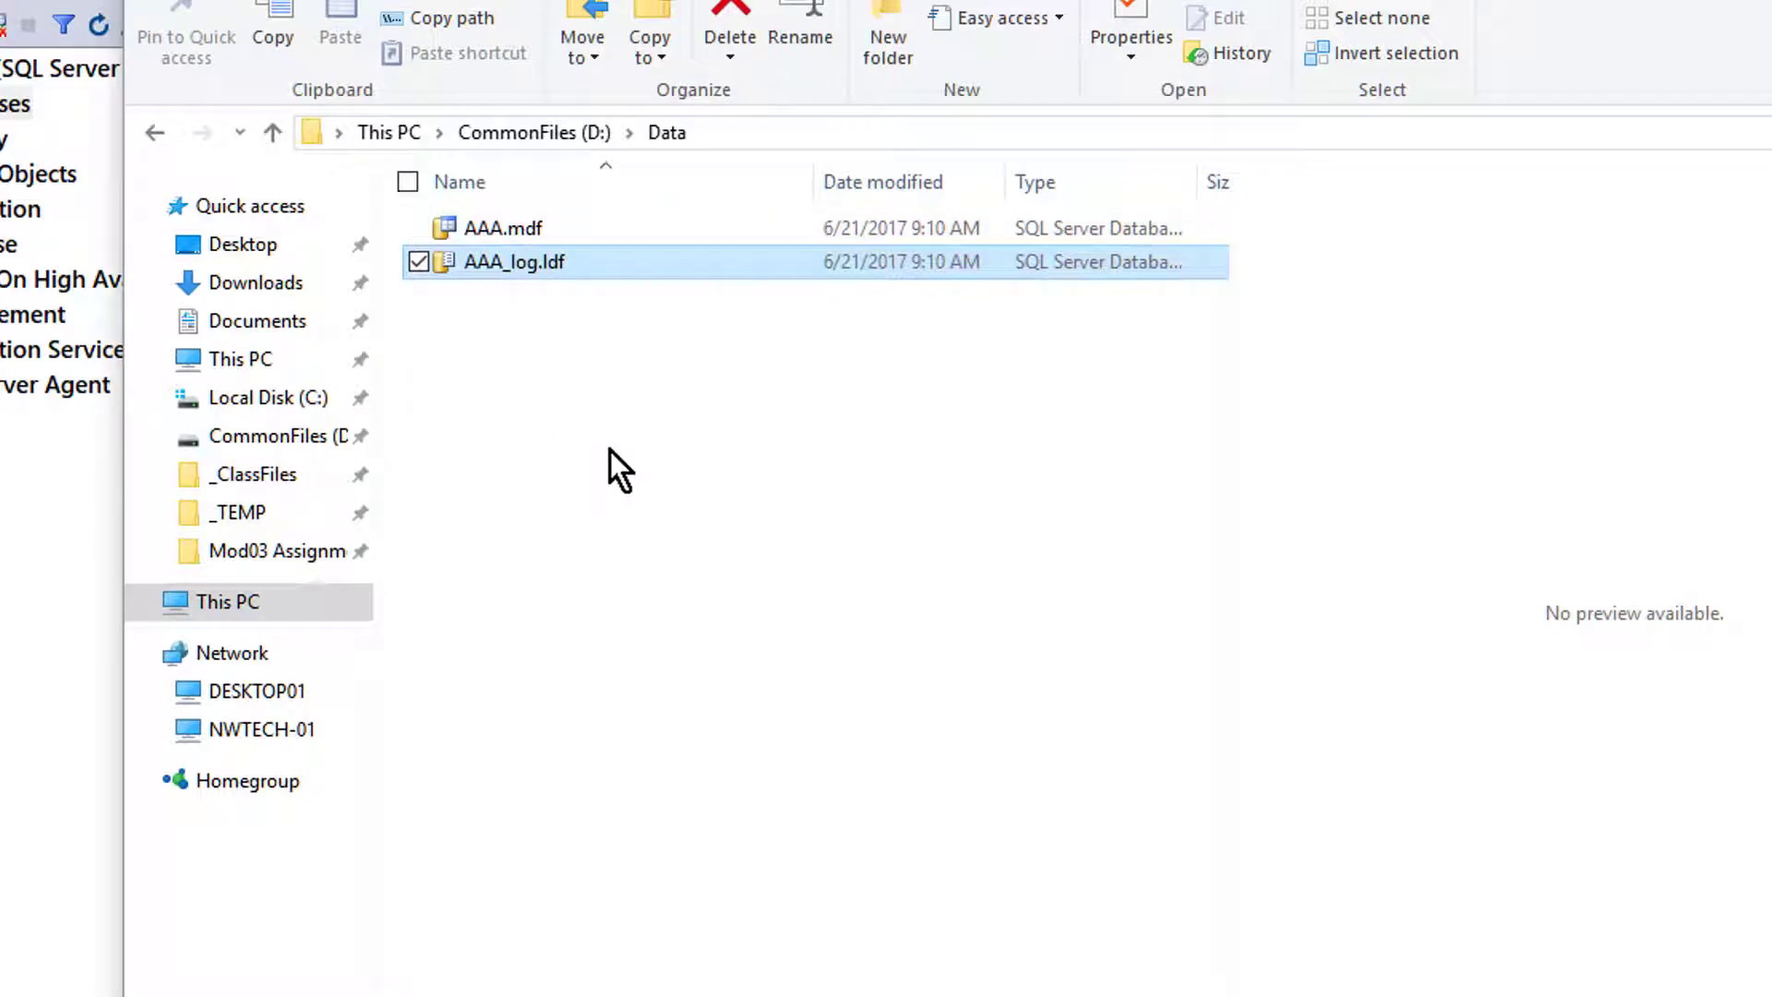
{"action": "mouse_move", "coordinate": [670, 395]}
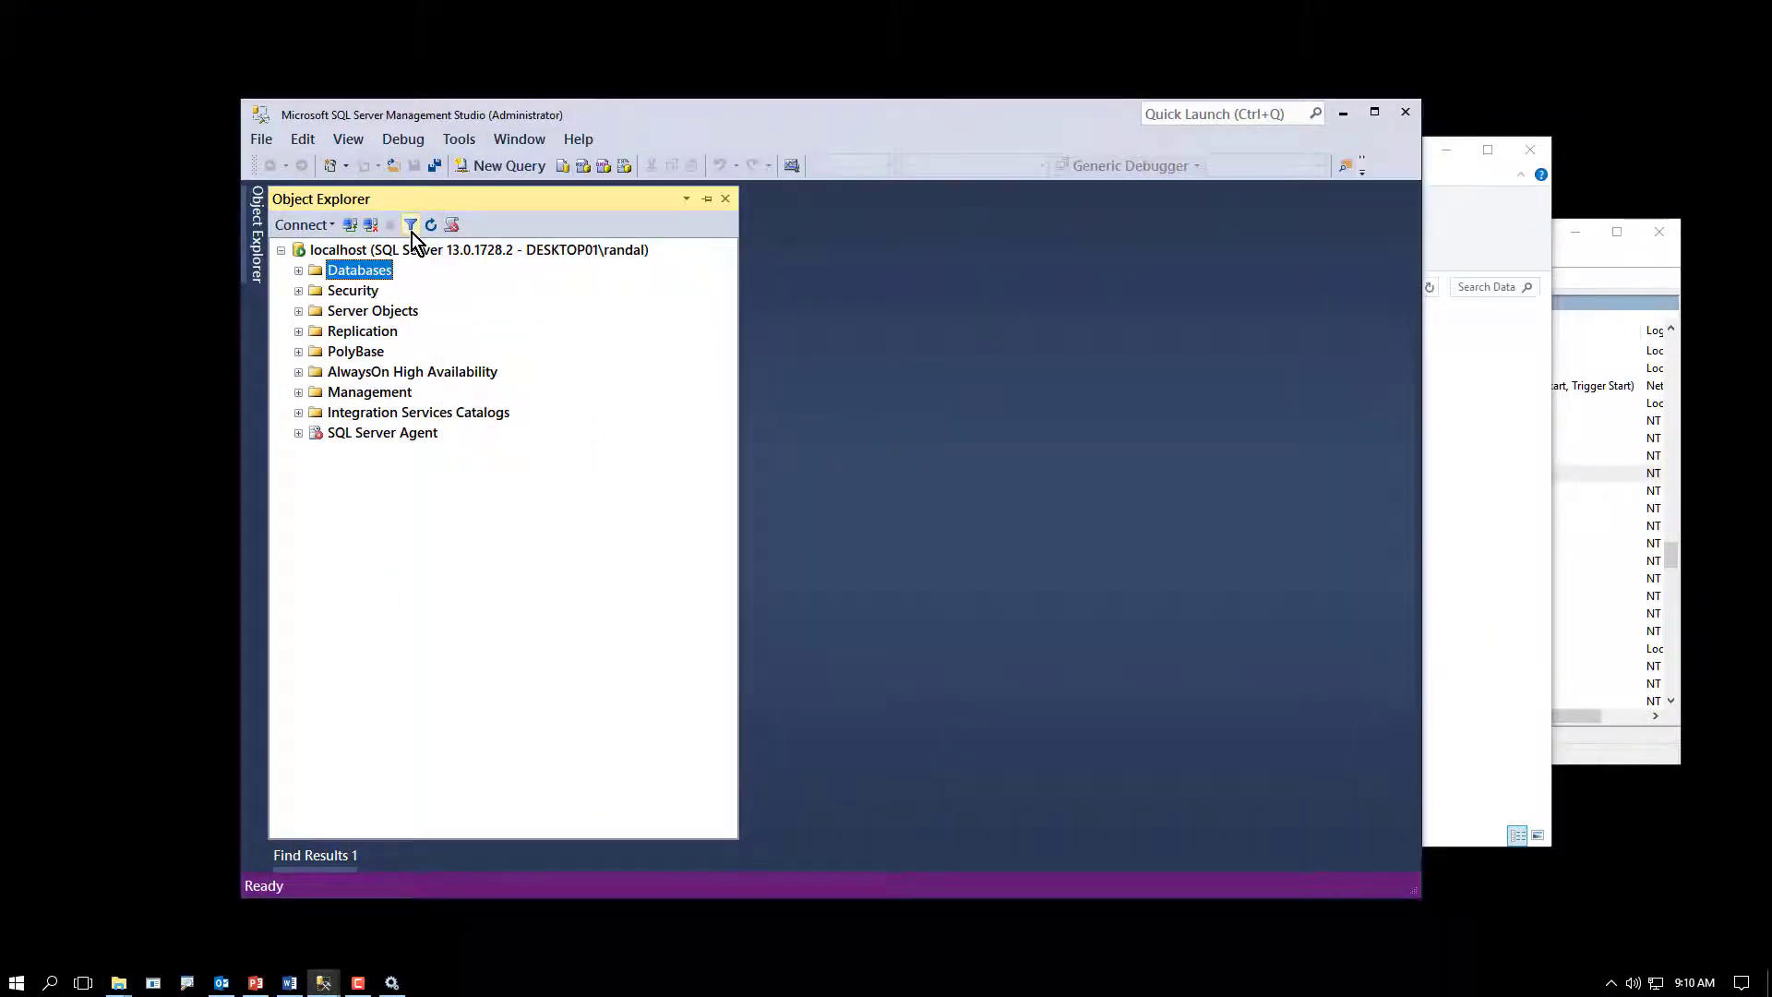
{"action": "mouse_move", "coordinate": [513, 480]}
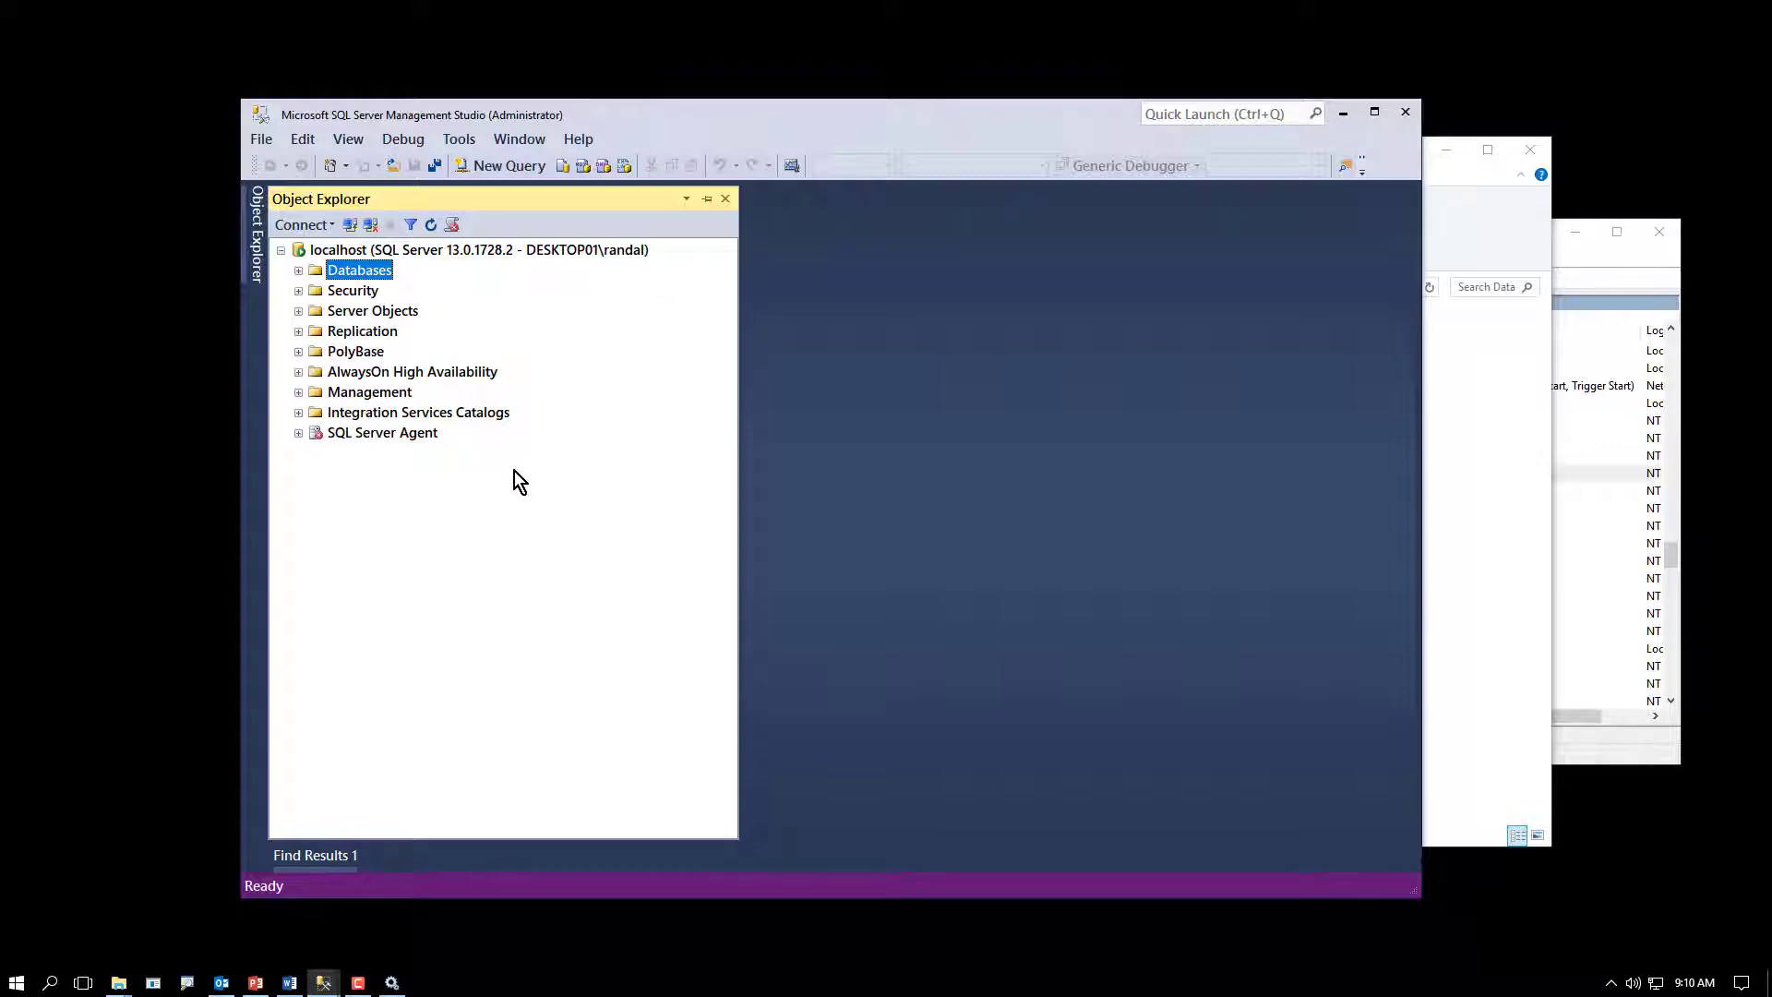
{"action": "mouse_move", "coordinate": [1459, 586]}
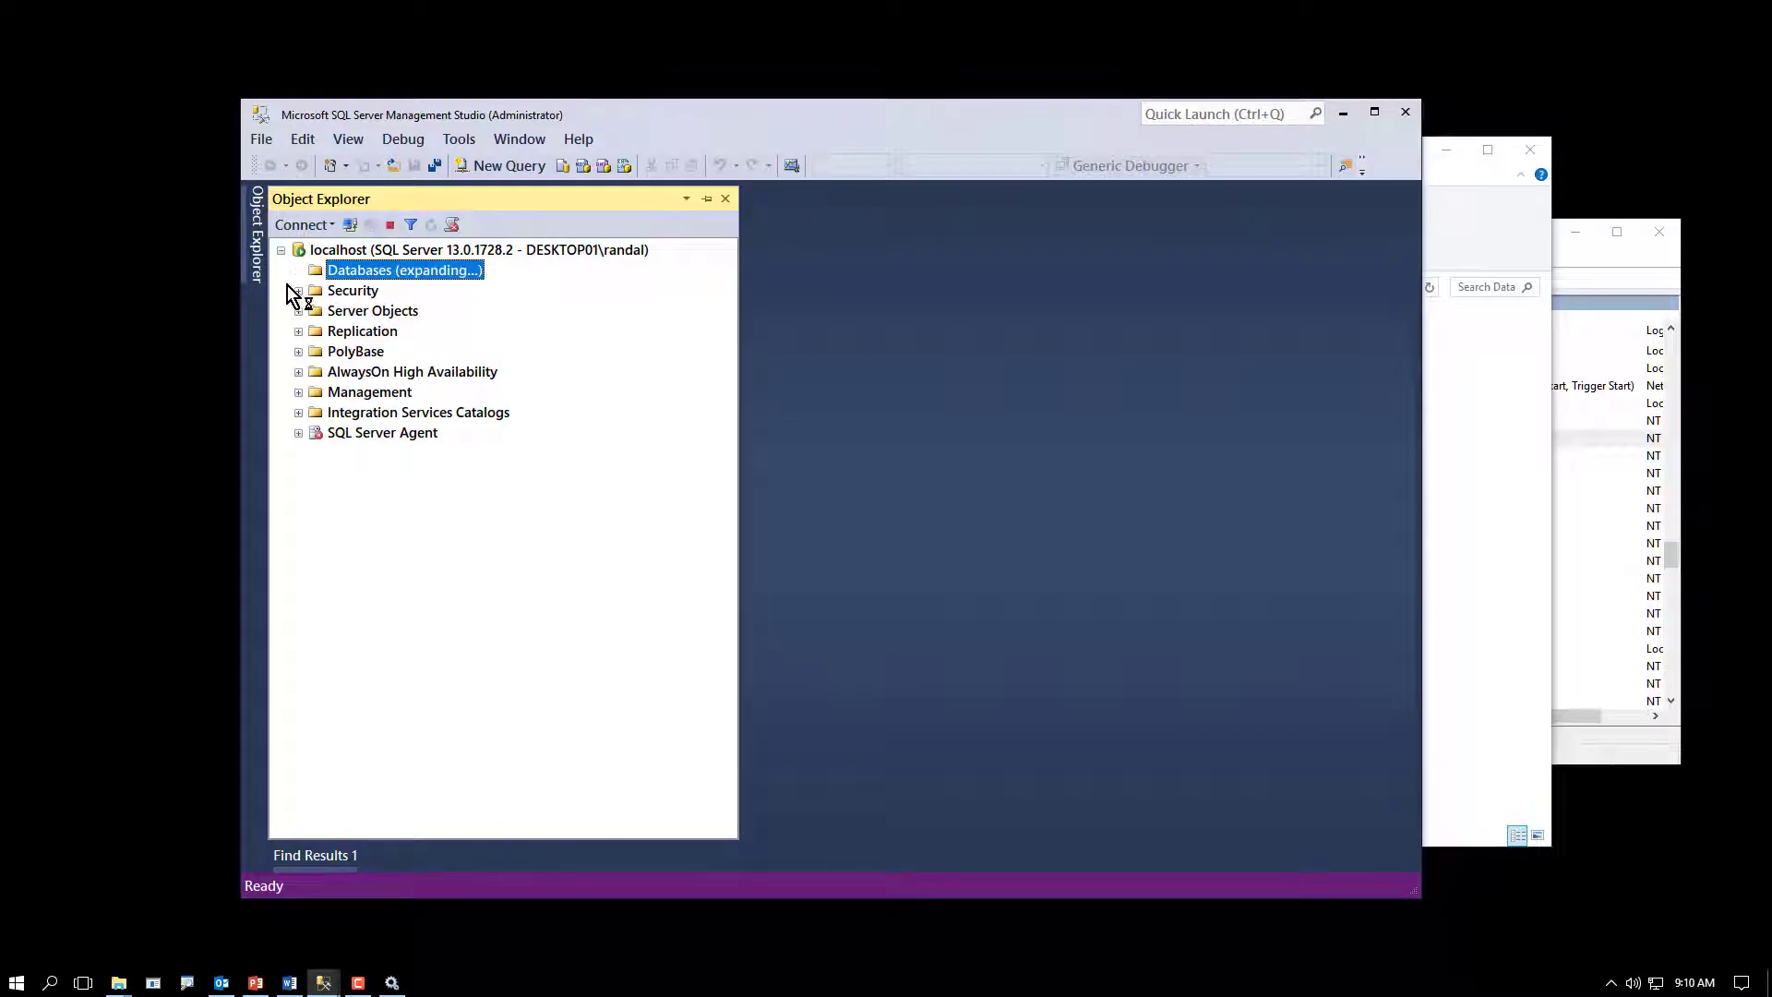
Step: Start a new table under database AAA with a column named zsdzsdf of type nchar(10)
{"action": "left_click", "coordinate": [299, 270]}
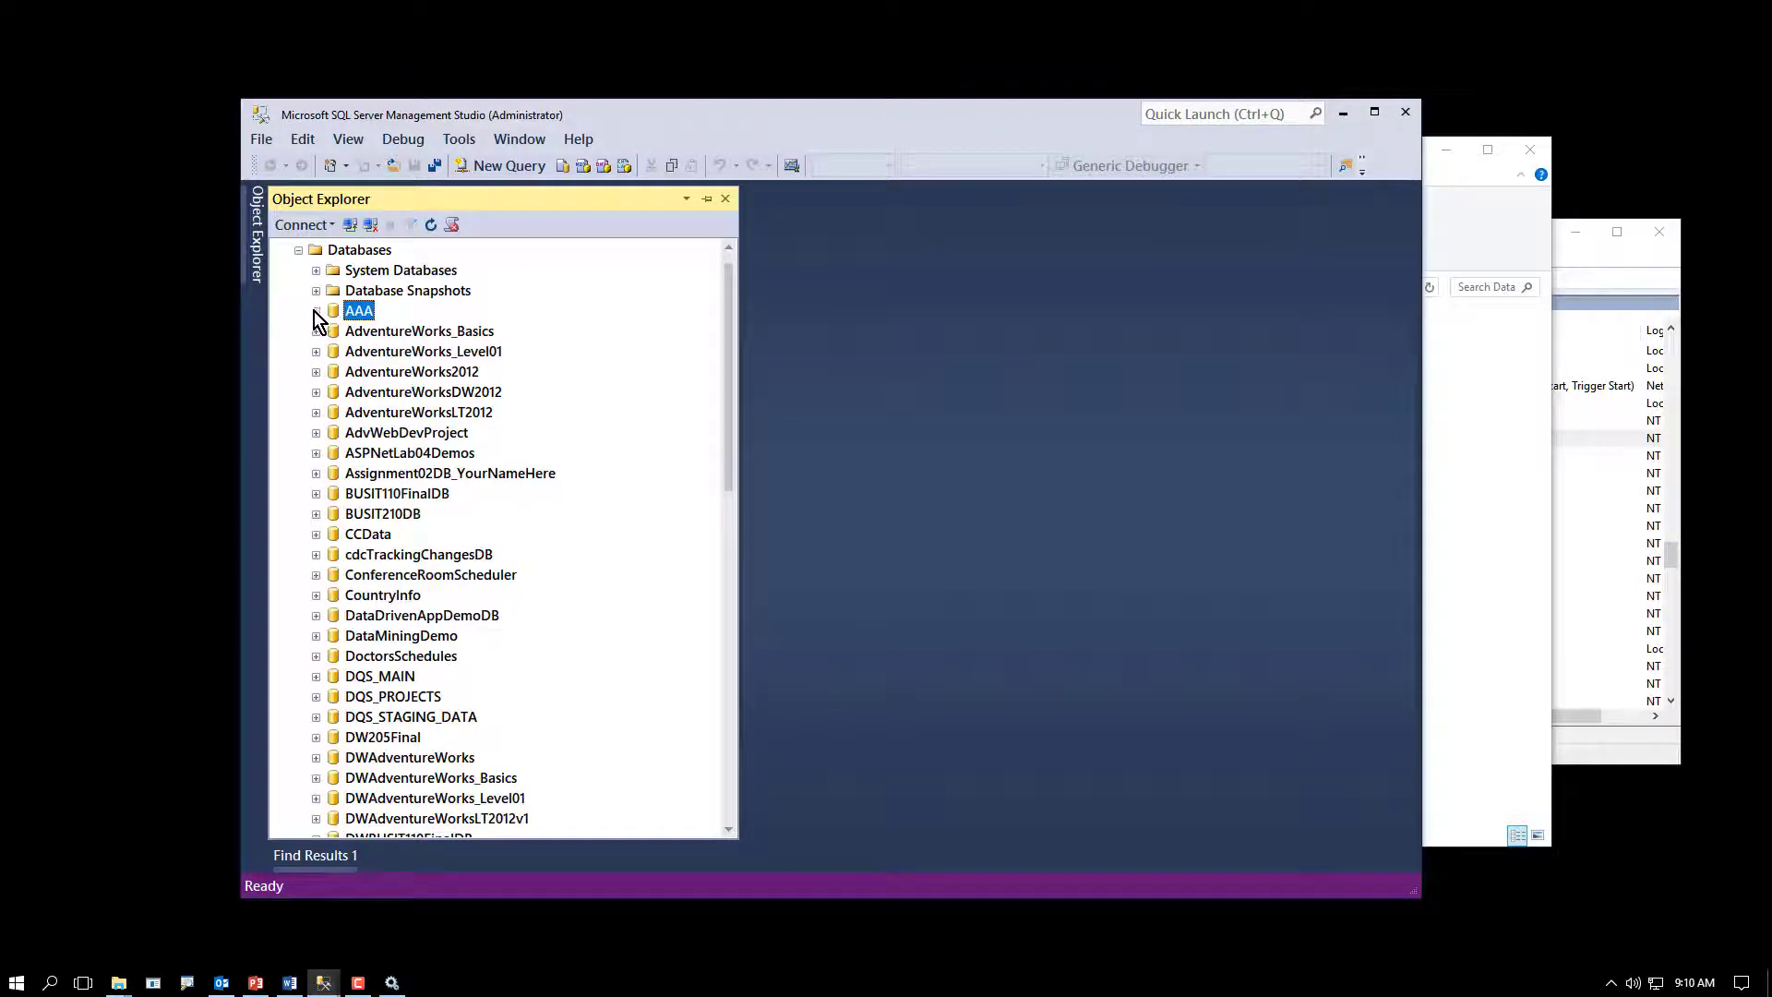
{"action": "right_click", "coordinate": [375, 351]}
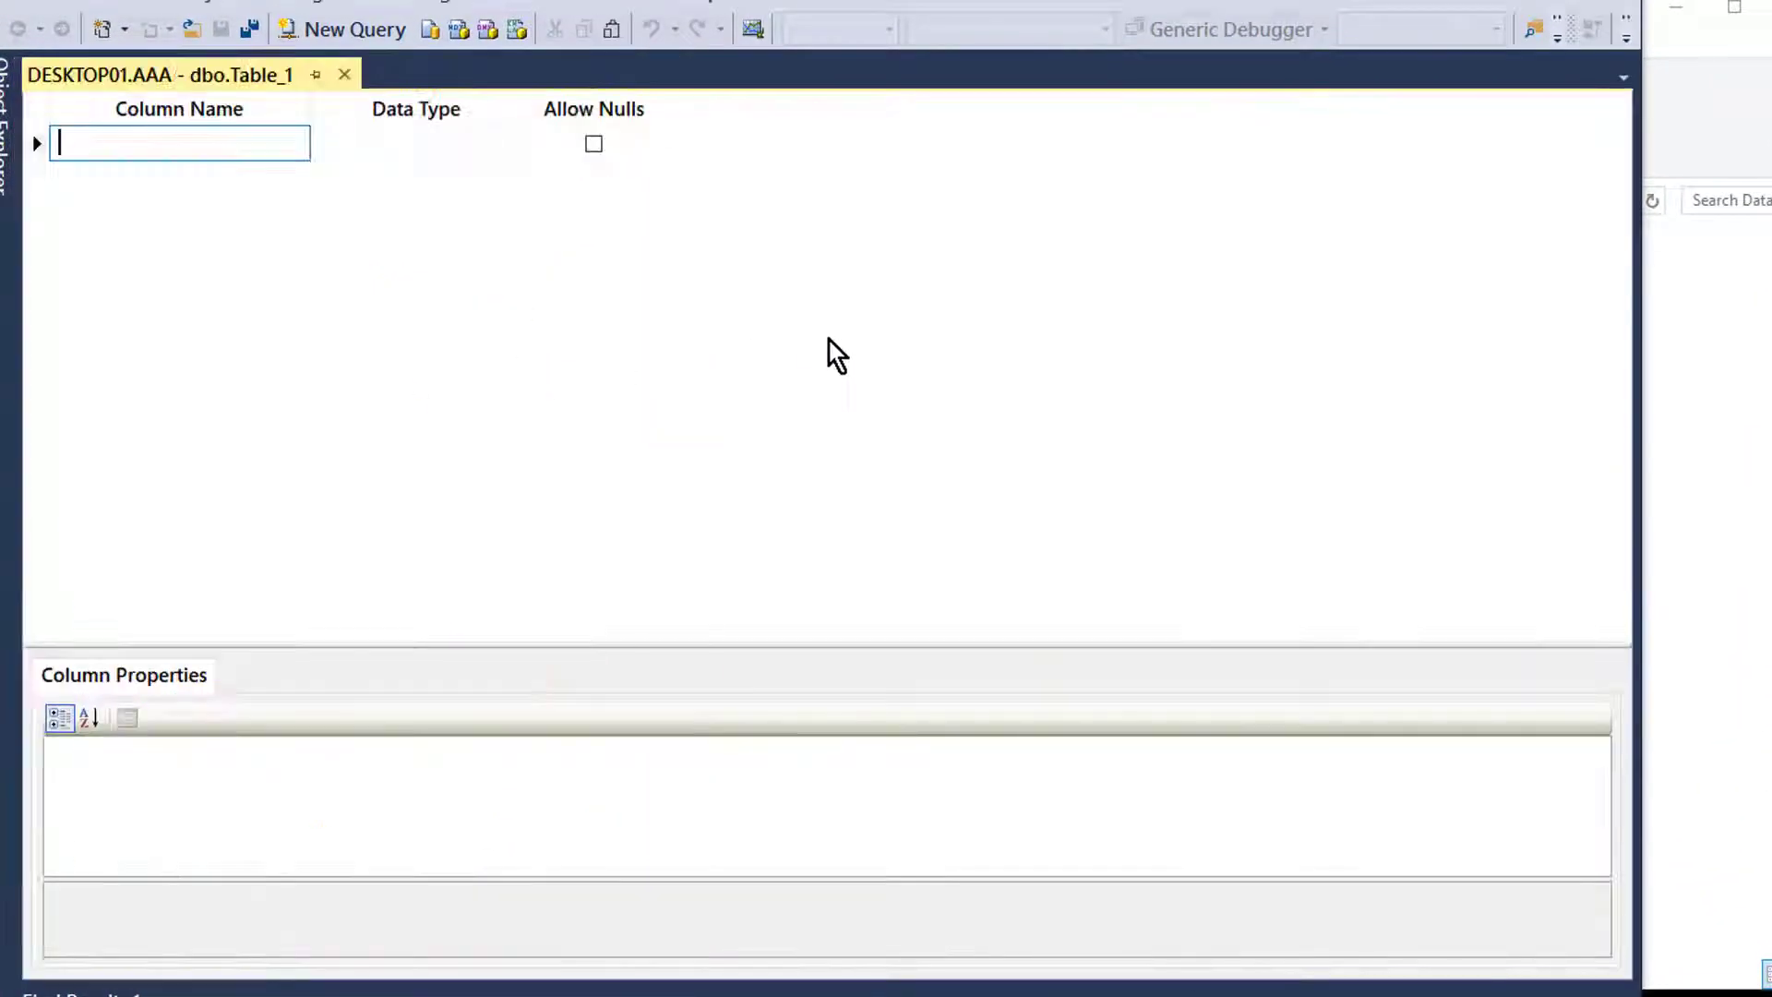
{"action": "type", "text": "zsdzsdf"}
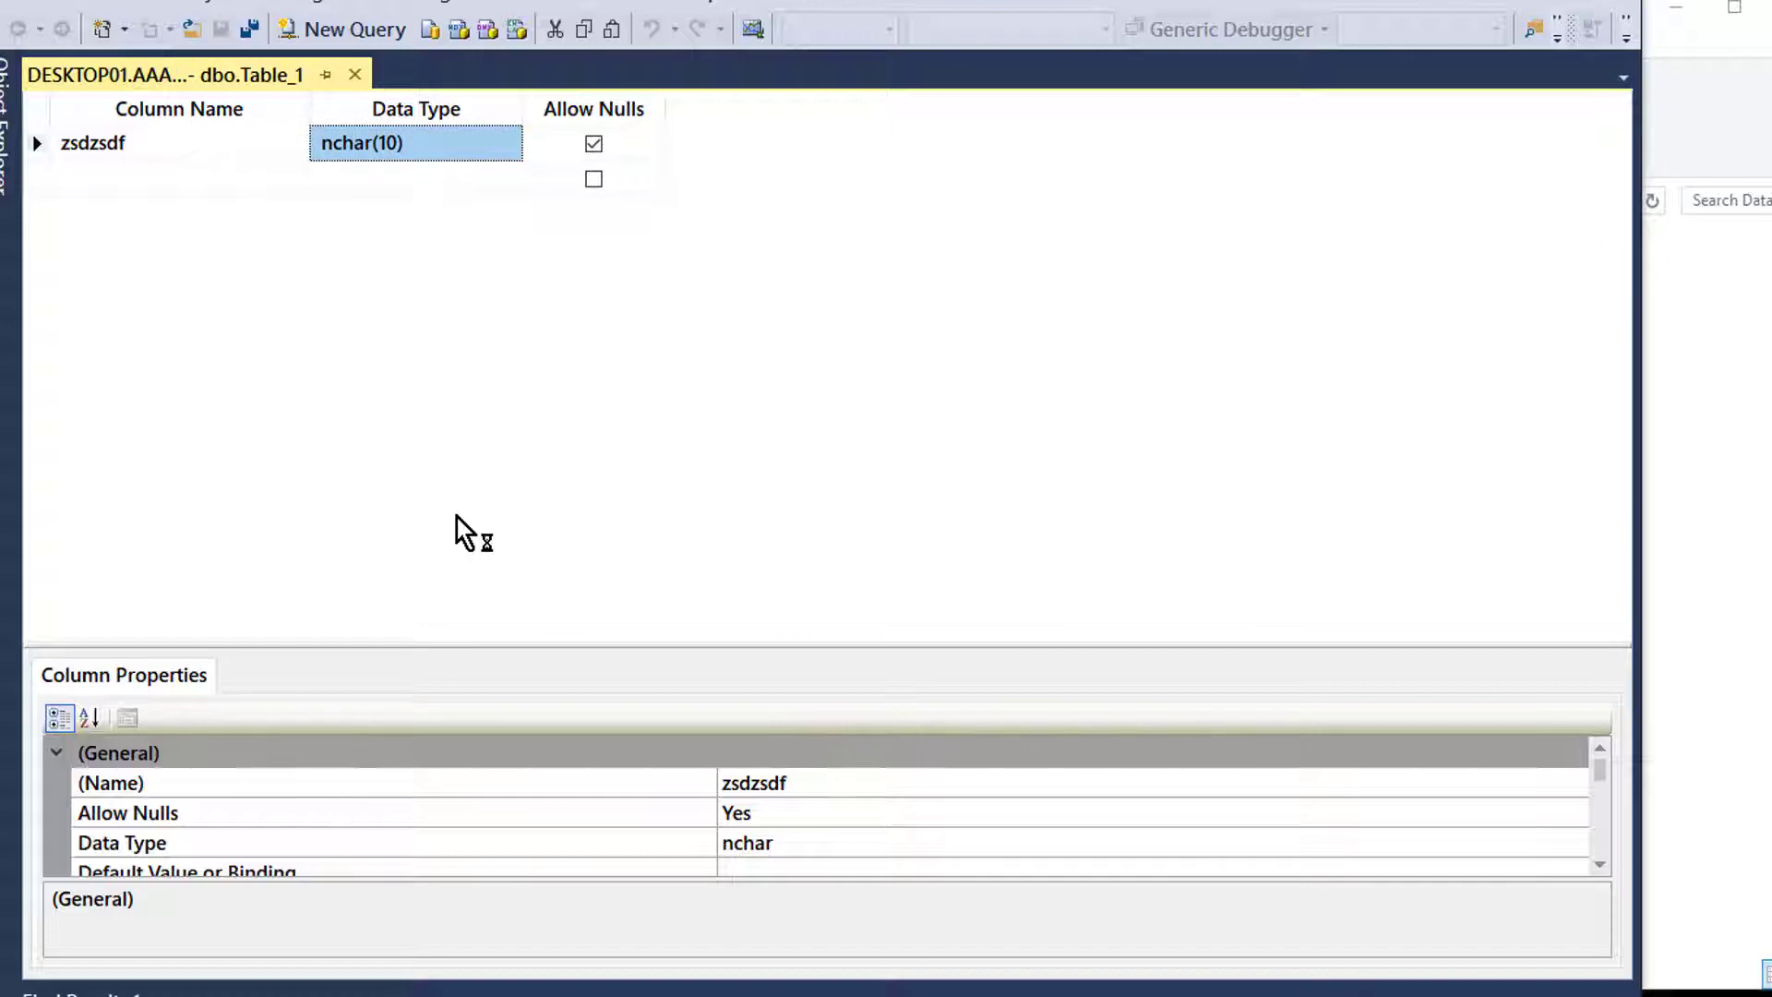
{"action": "mouse_move", "coordinate": [279, 201]}
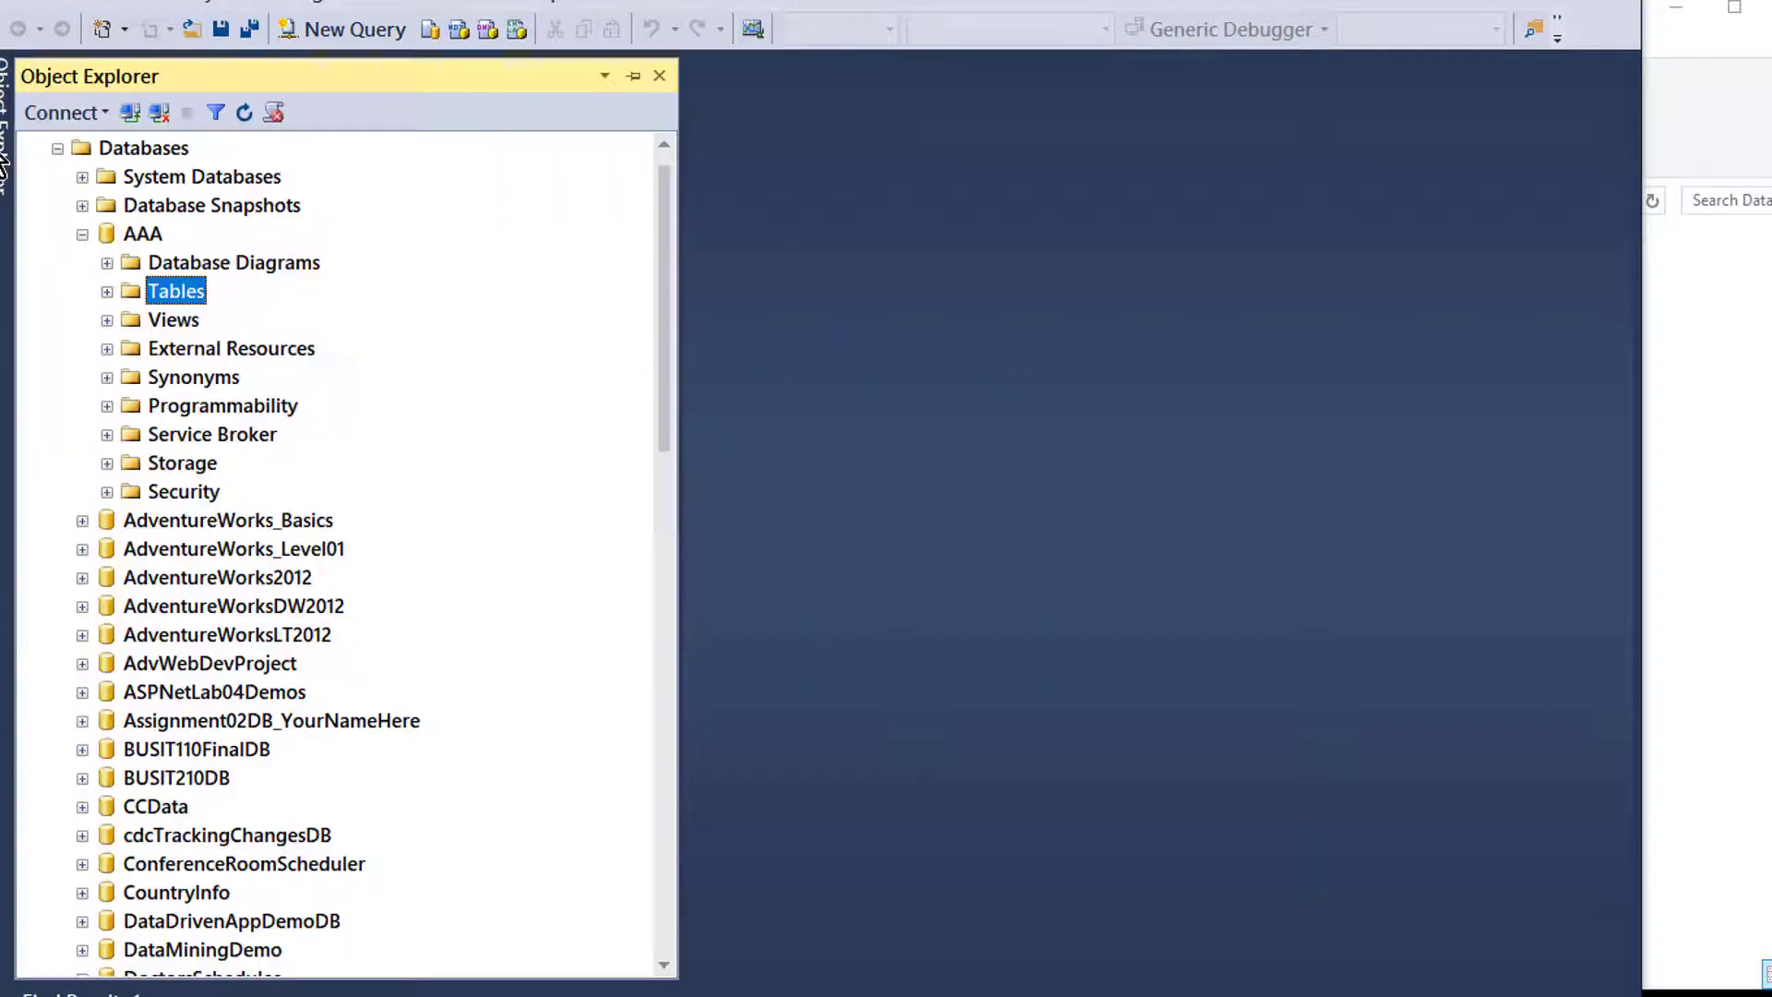
Step: Expand AAA's Tables and bring up the actions for dbo.Table_1 to edit its rows
{"action": "left_click", "coordinate": [107, 290]}
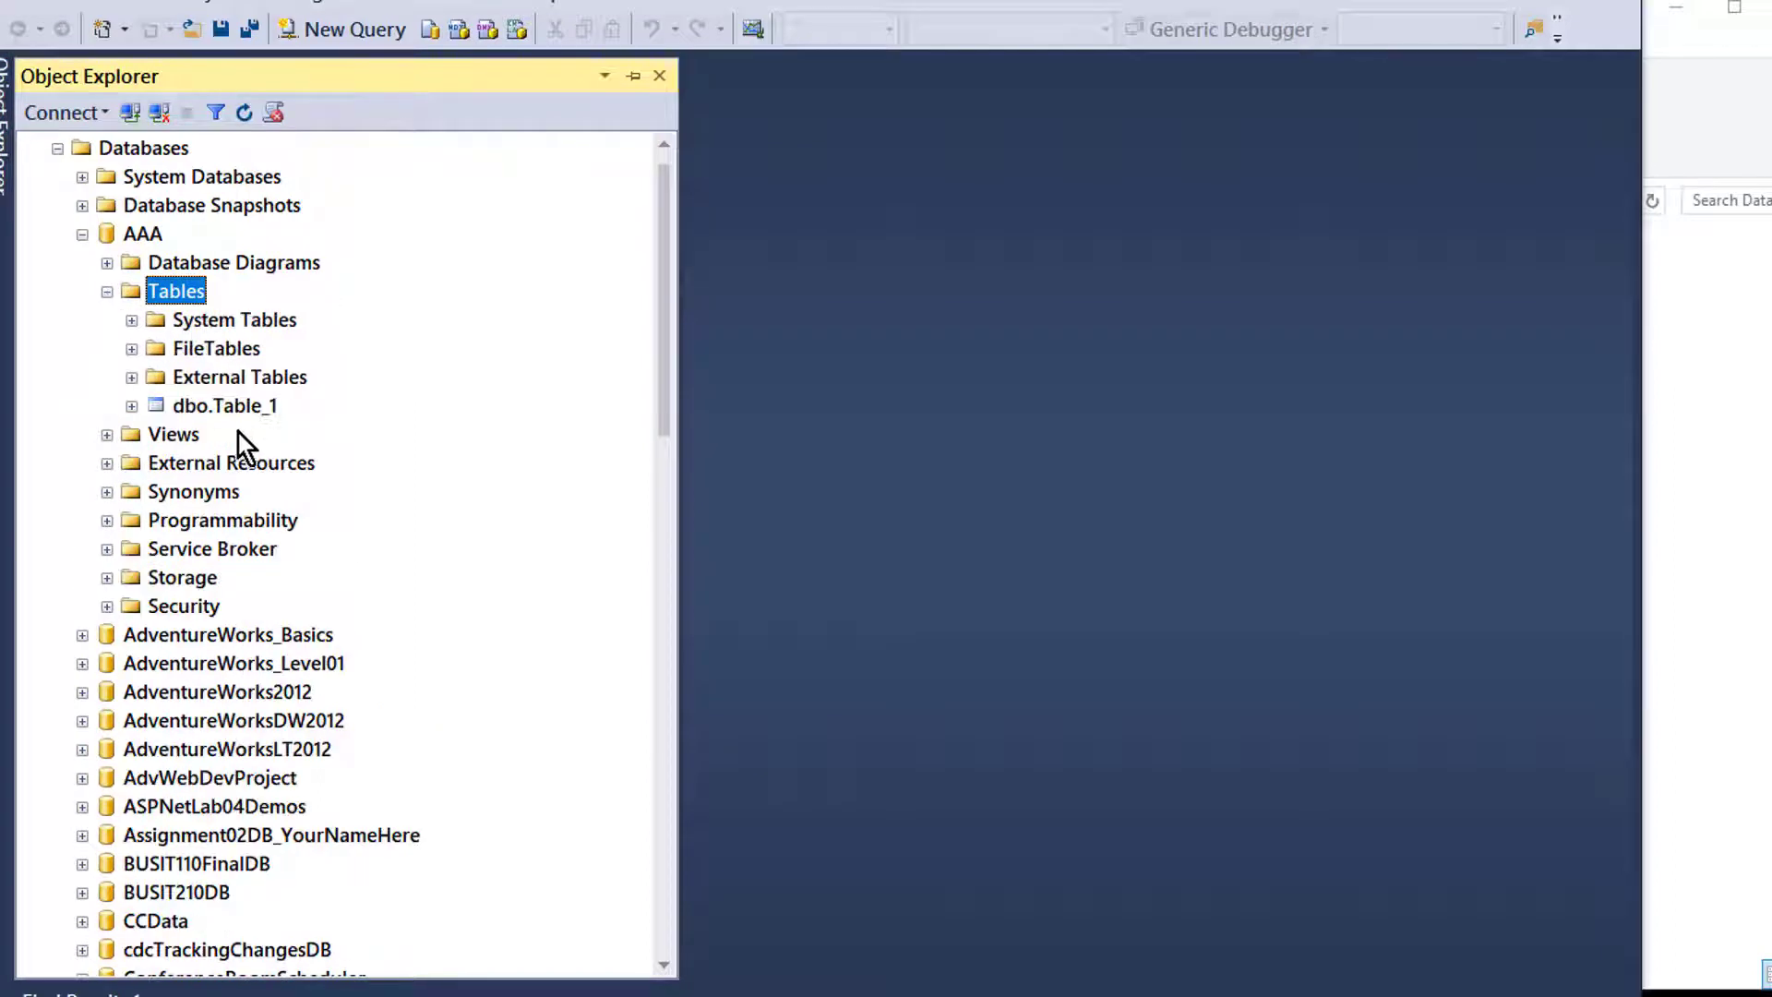
{"action": "right_click", "coordinate": [224, 404]}
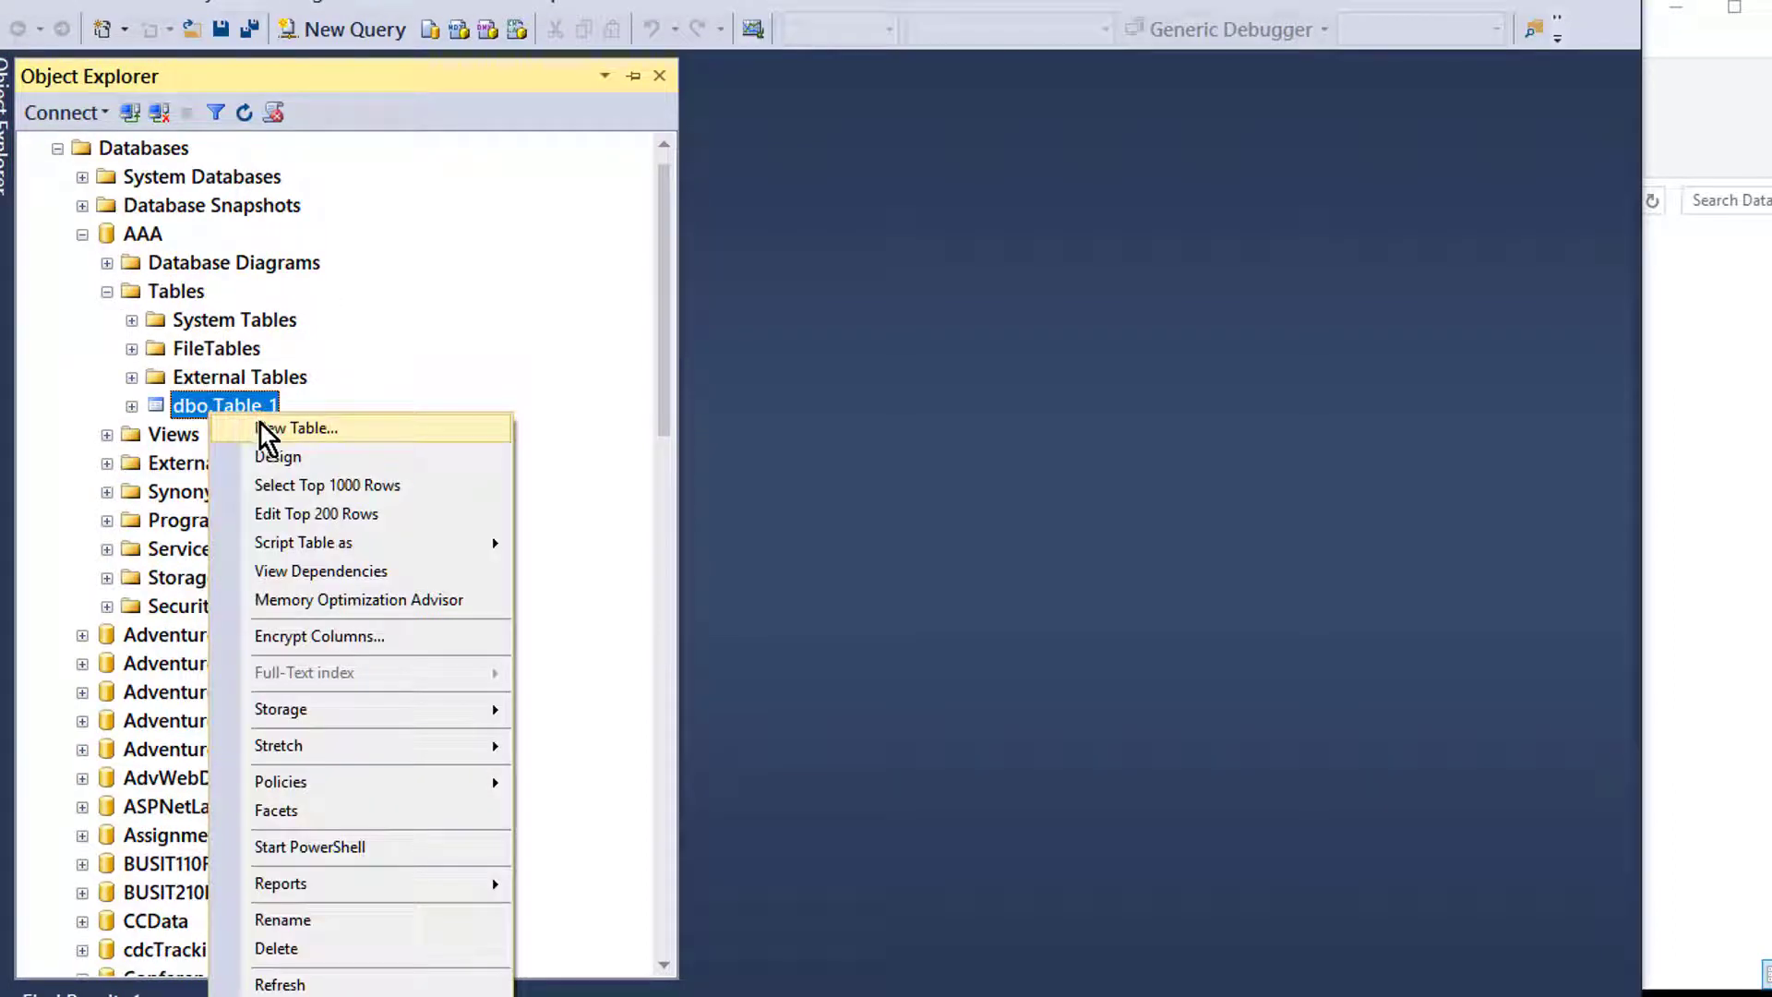
{"action": "mouse_move", "coordinate": [316, 513]}
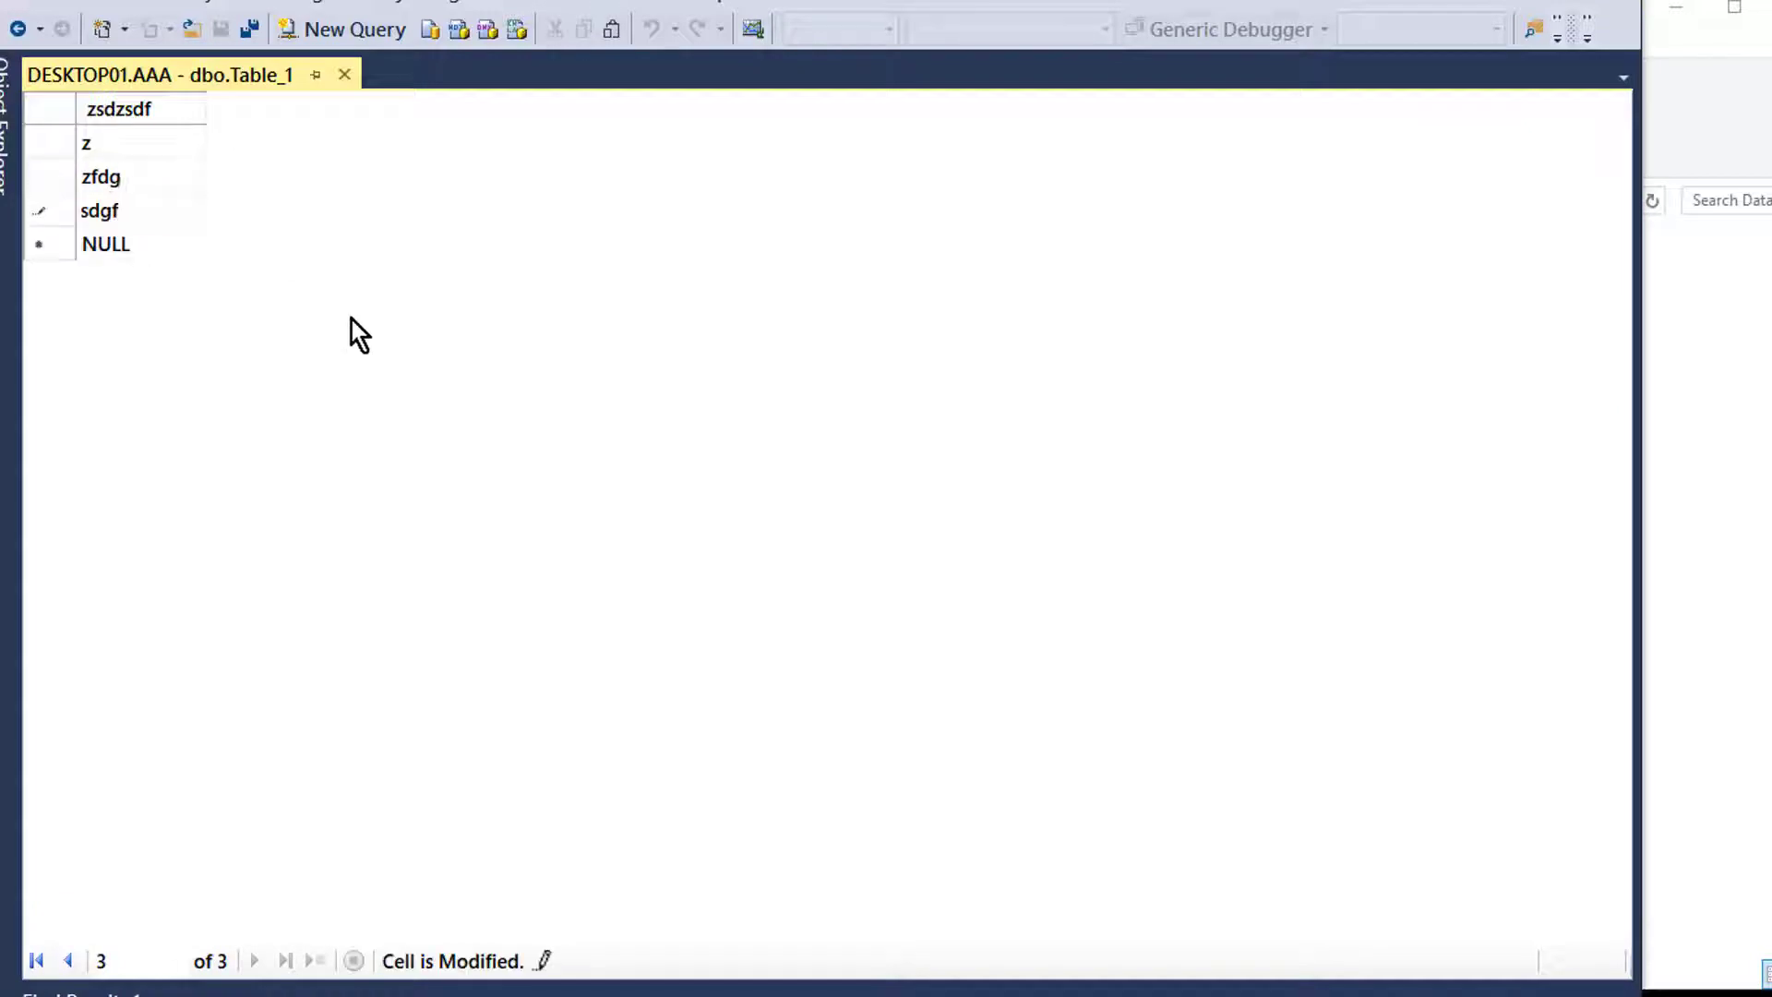
{"action": "mouse_move", "coordinate": [248, 28]}
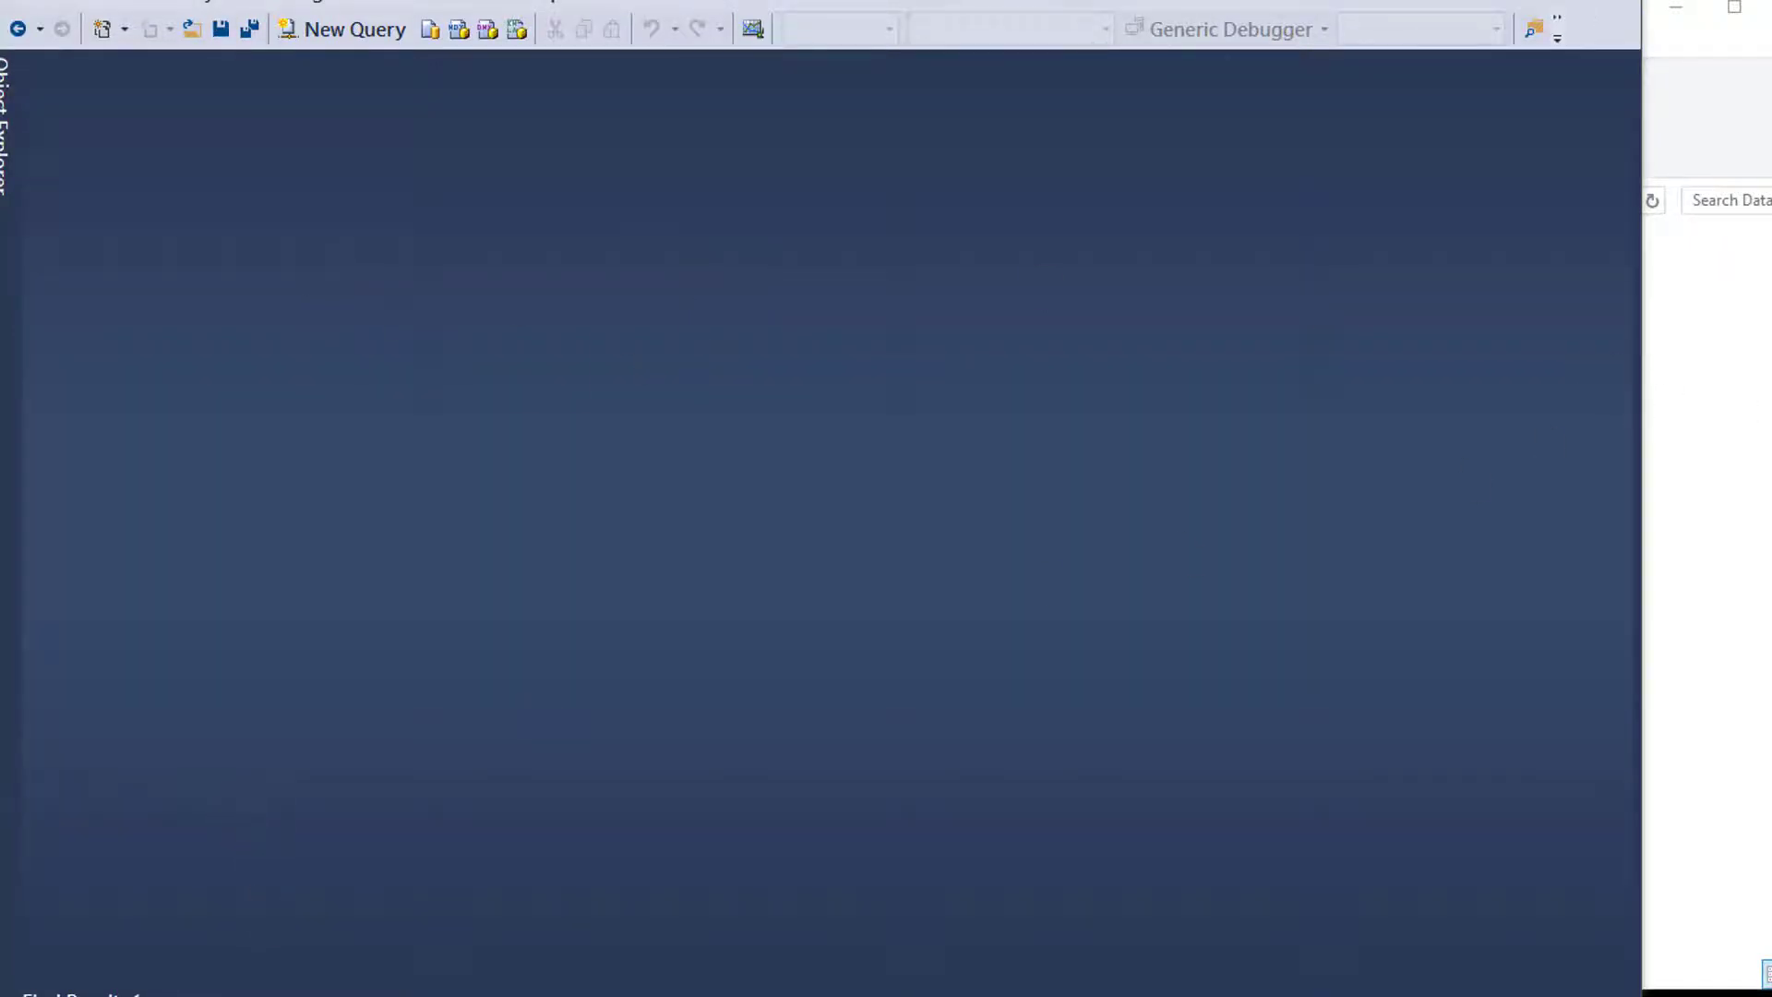
{"action": "mouse_move", "coordinate": [546, 511]}
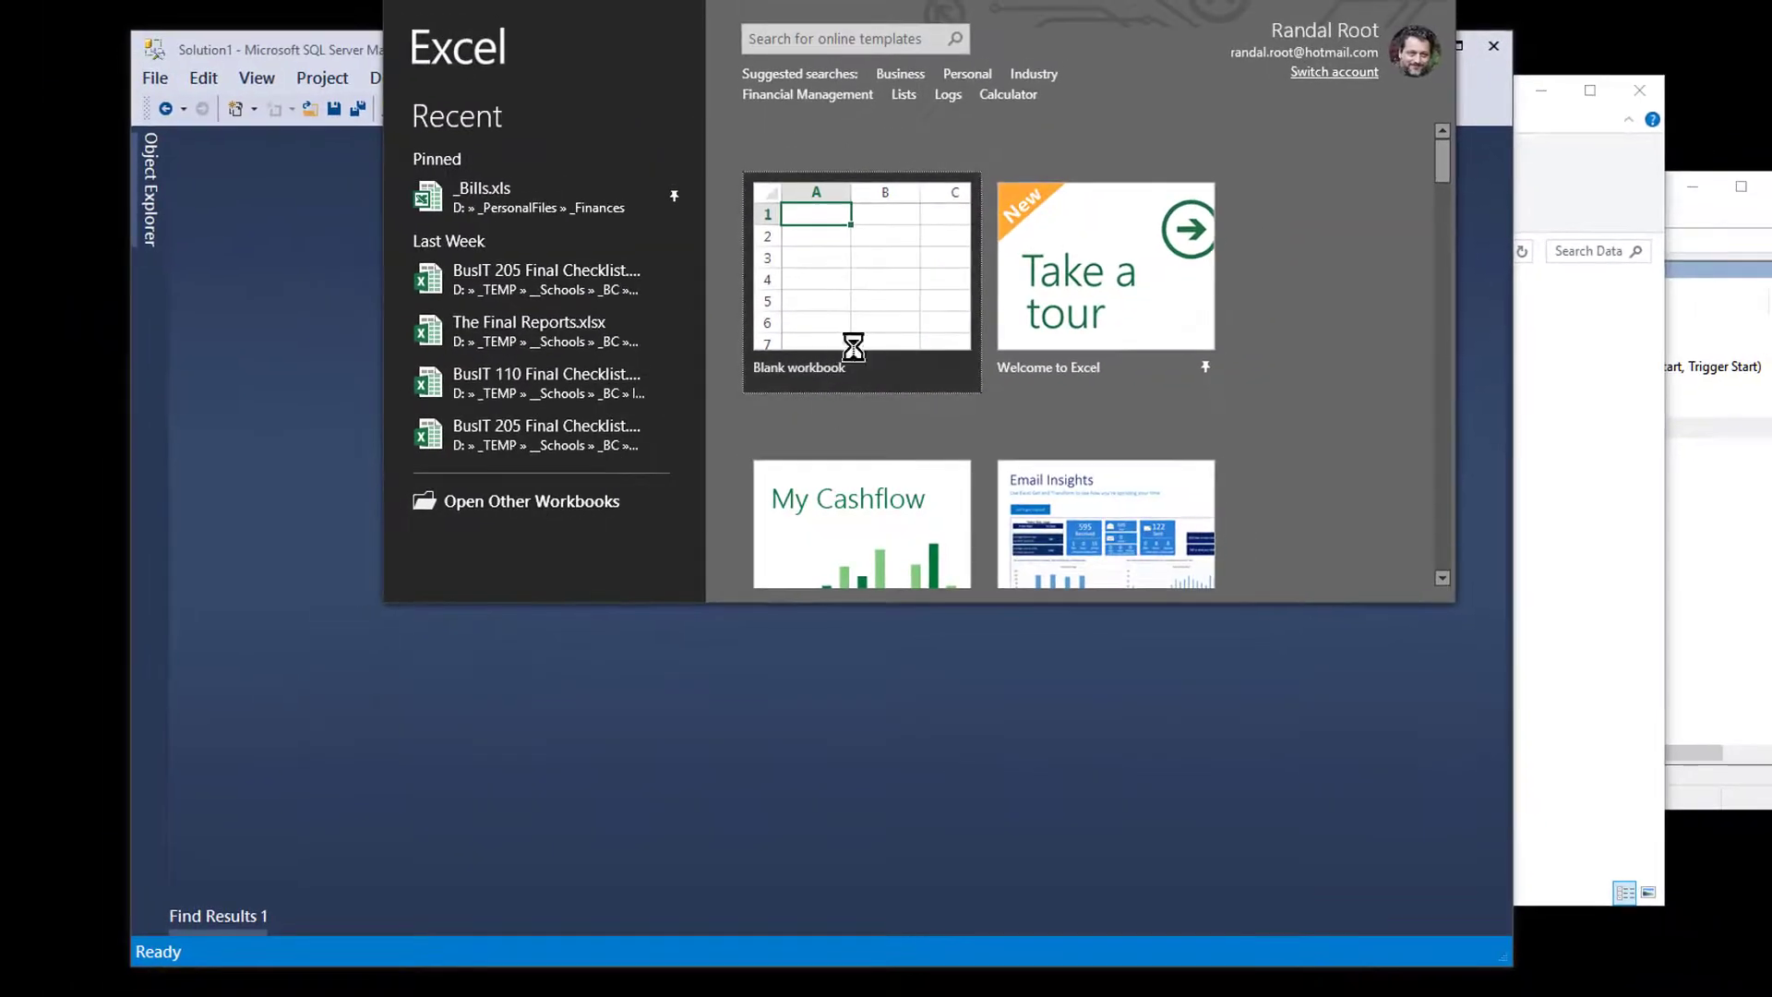
Step: Open a blank workbook and choose Get Data from a SQL Server database
{"action": "left_click", "coordinate": [861, 277]}
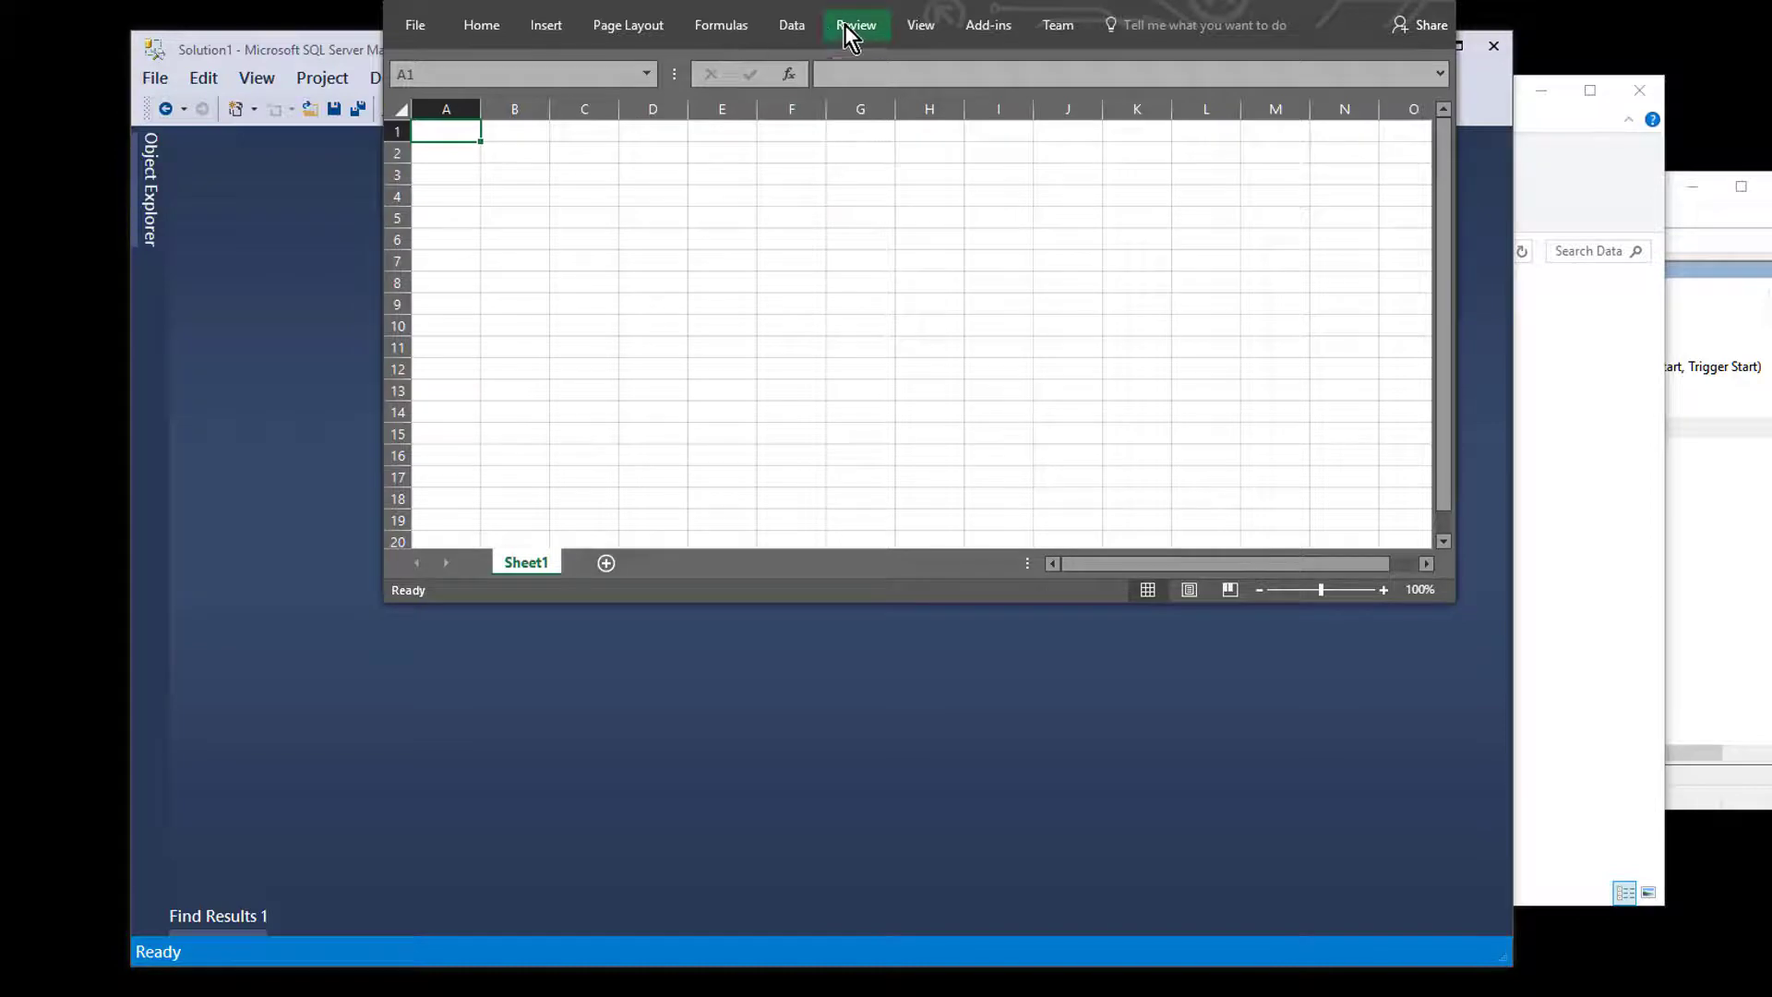
{"action": "left_click", "coordinate": [792, 24]}
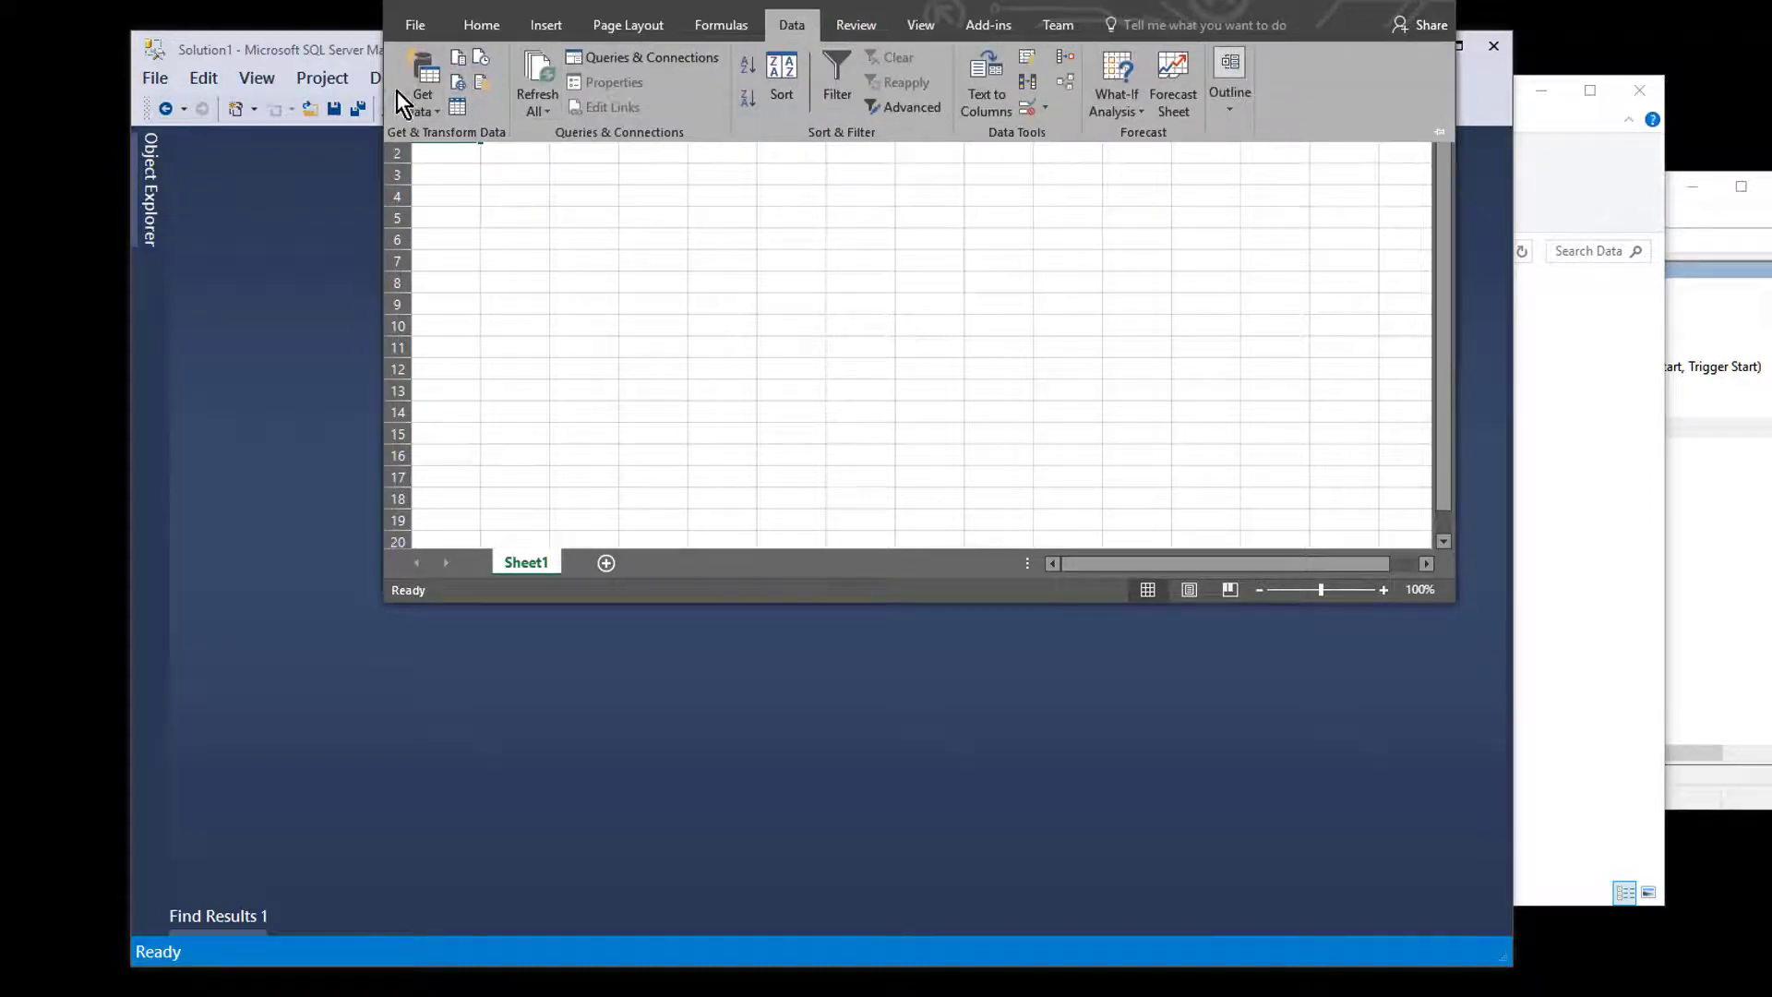
{"action": "left_click", "coordinate": [421, 82]}
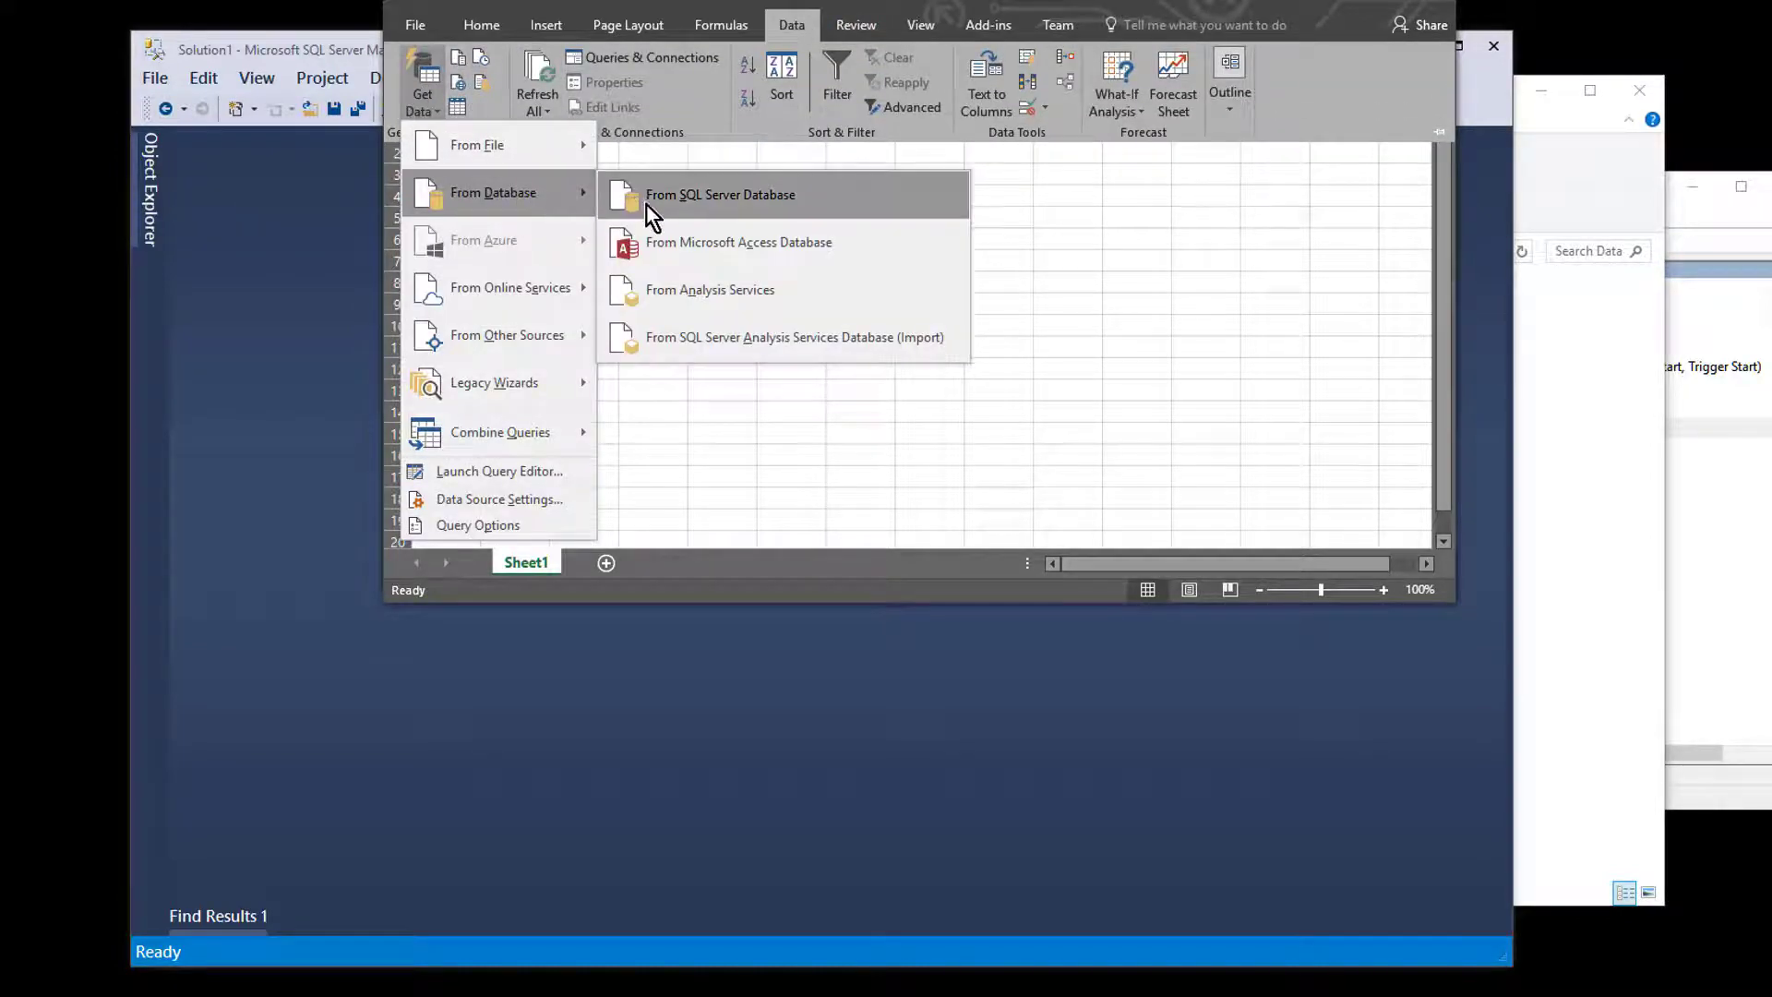
{"action": "left_click", "coordinate": [720, 194]}
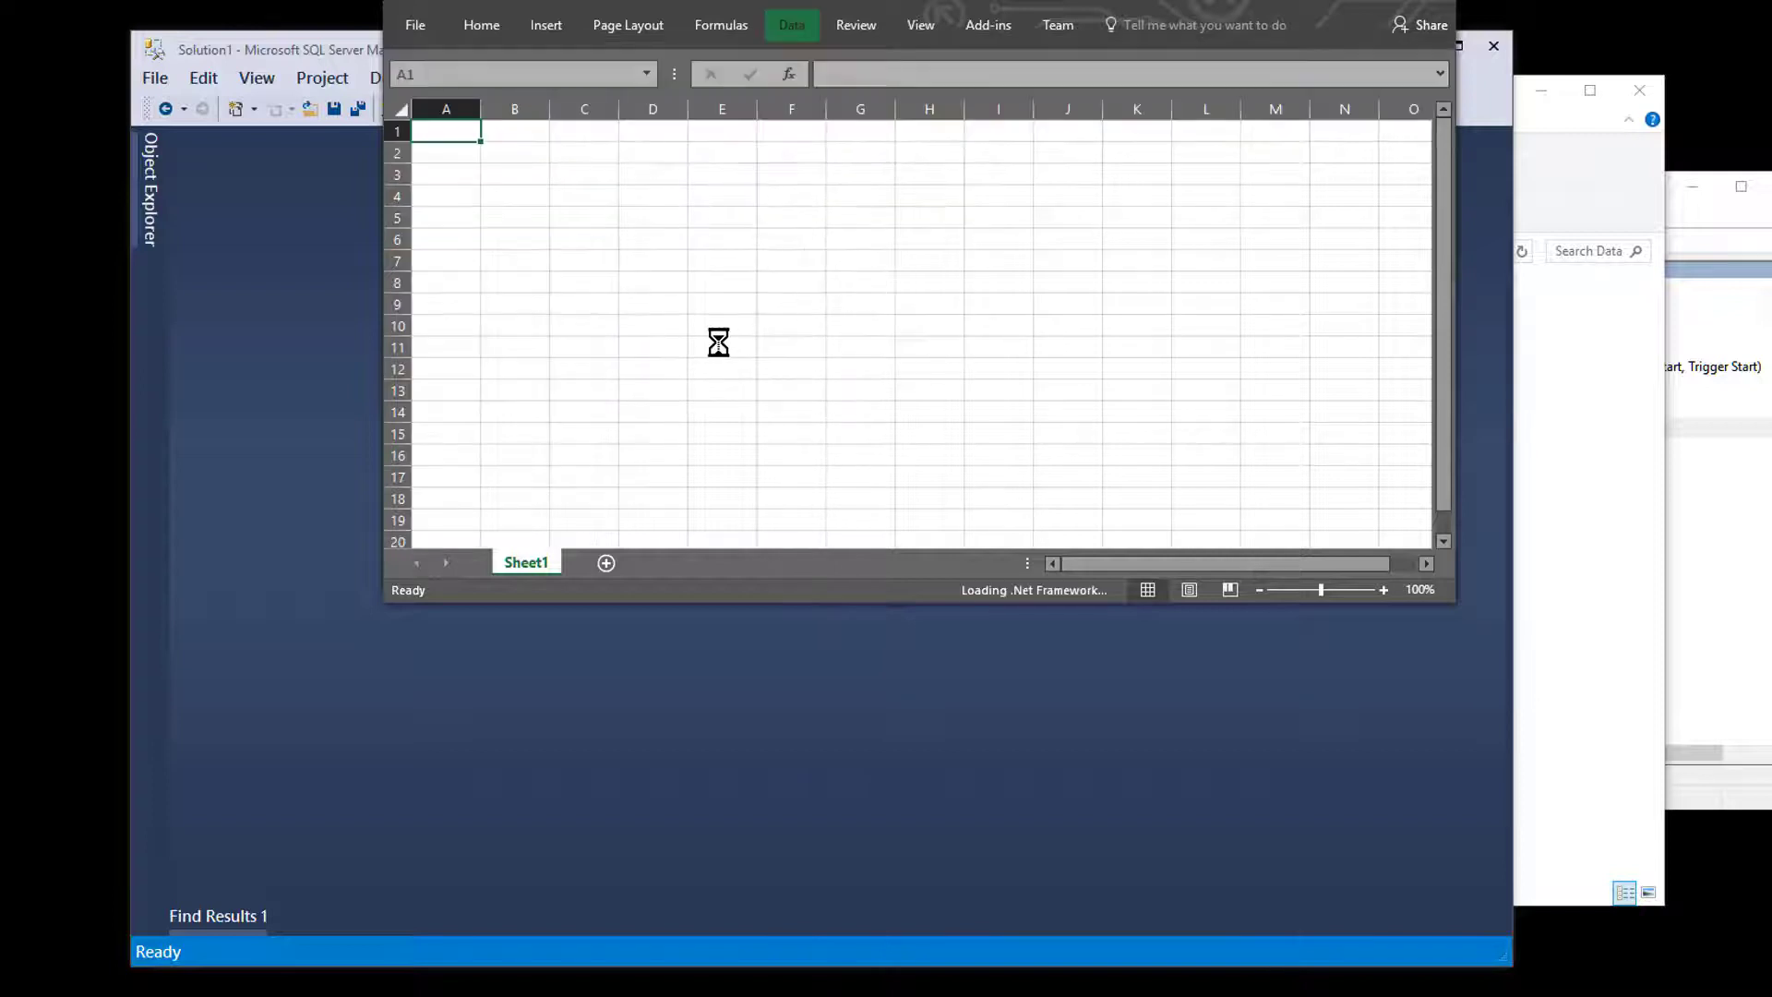
{"action": "mouse_move", "coordinate": [709, 349]}
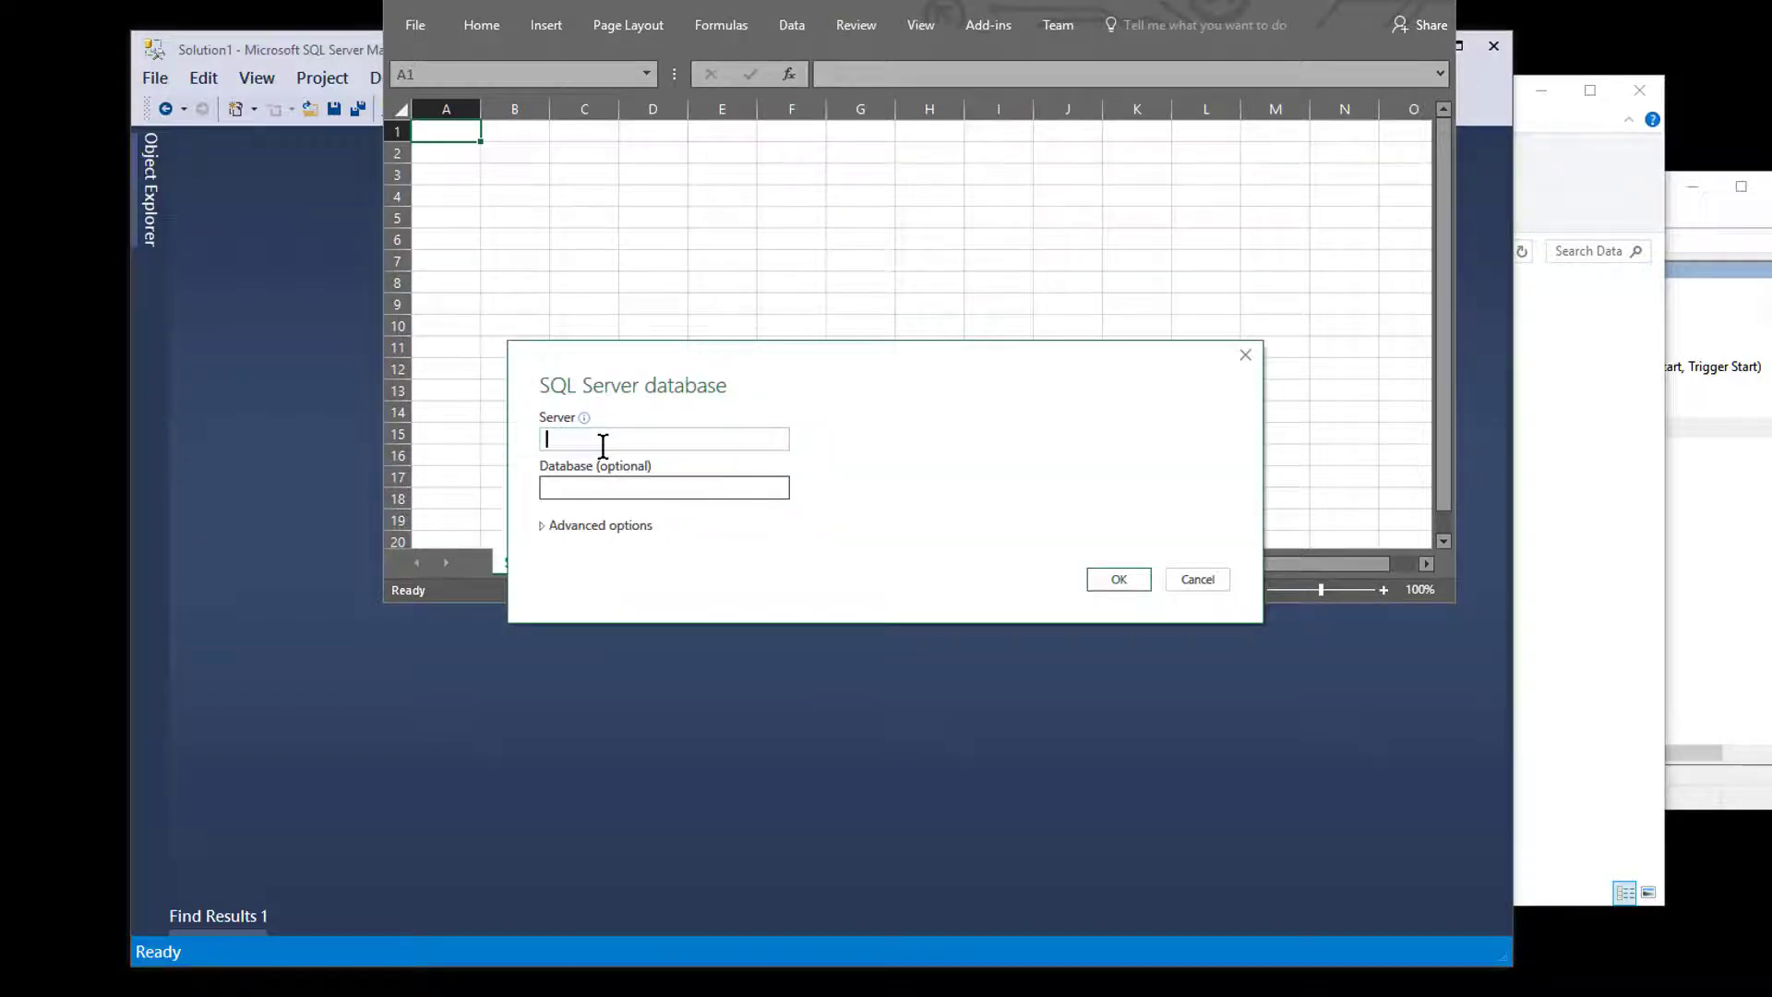
Step: Enter server localhost and database AAA and confirm the connection details
{"action": "type", "text": "localhost"}
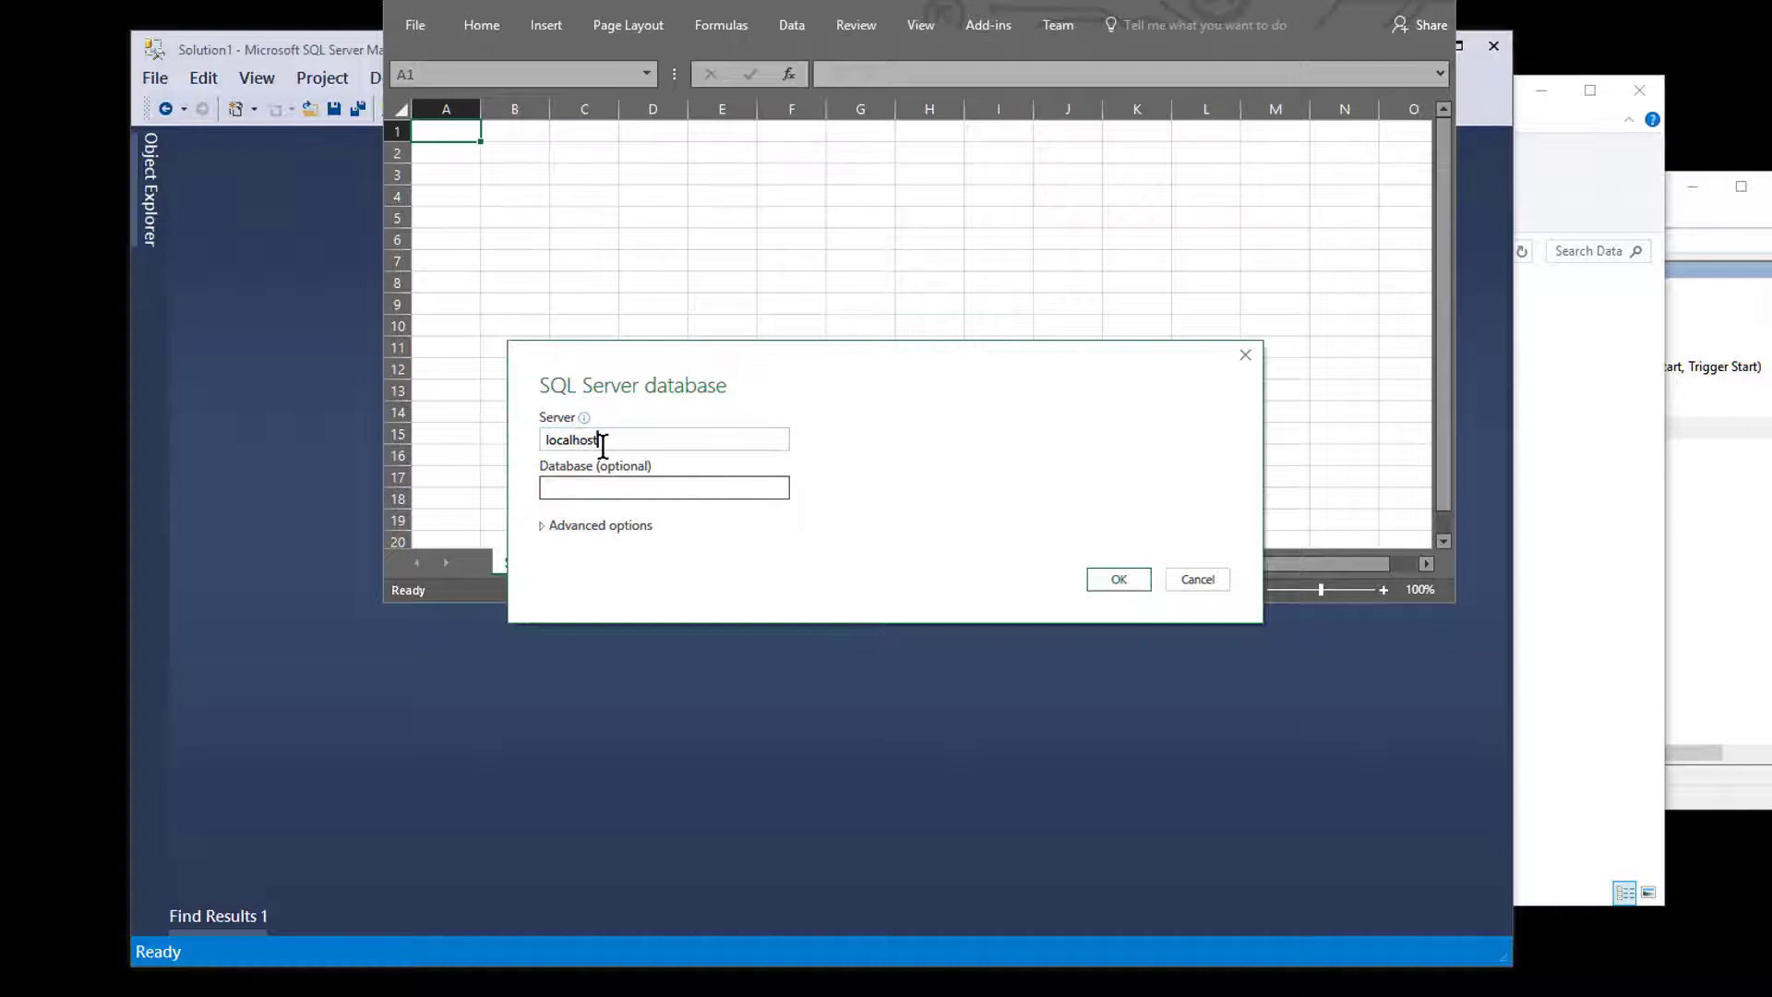
{"action": "type", "text": "AA"}
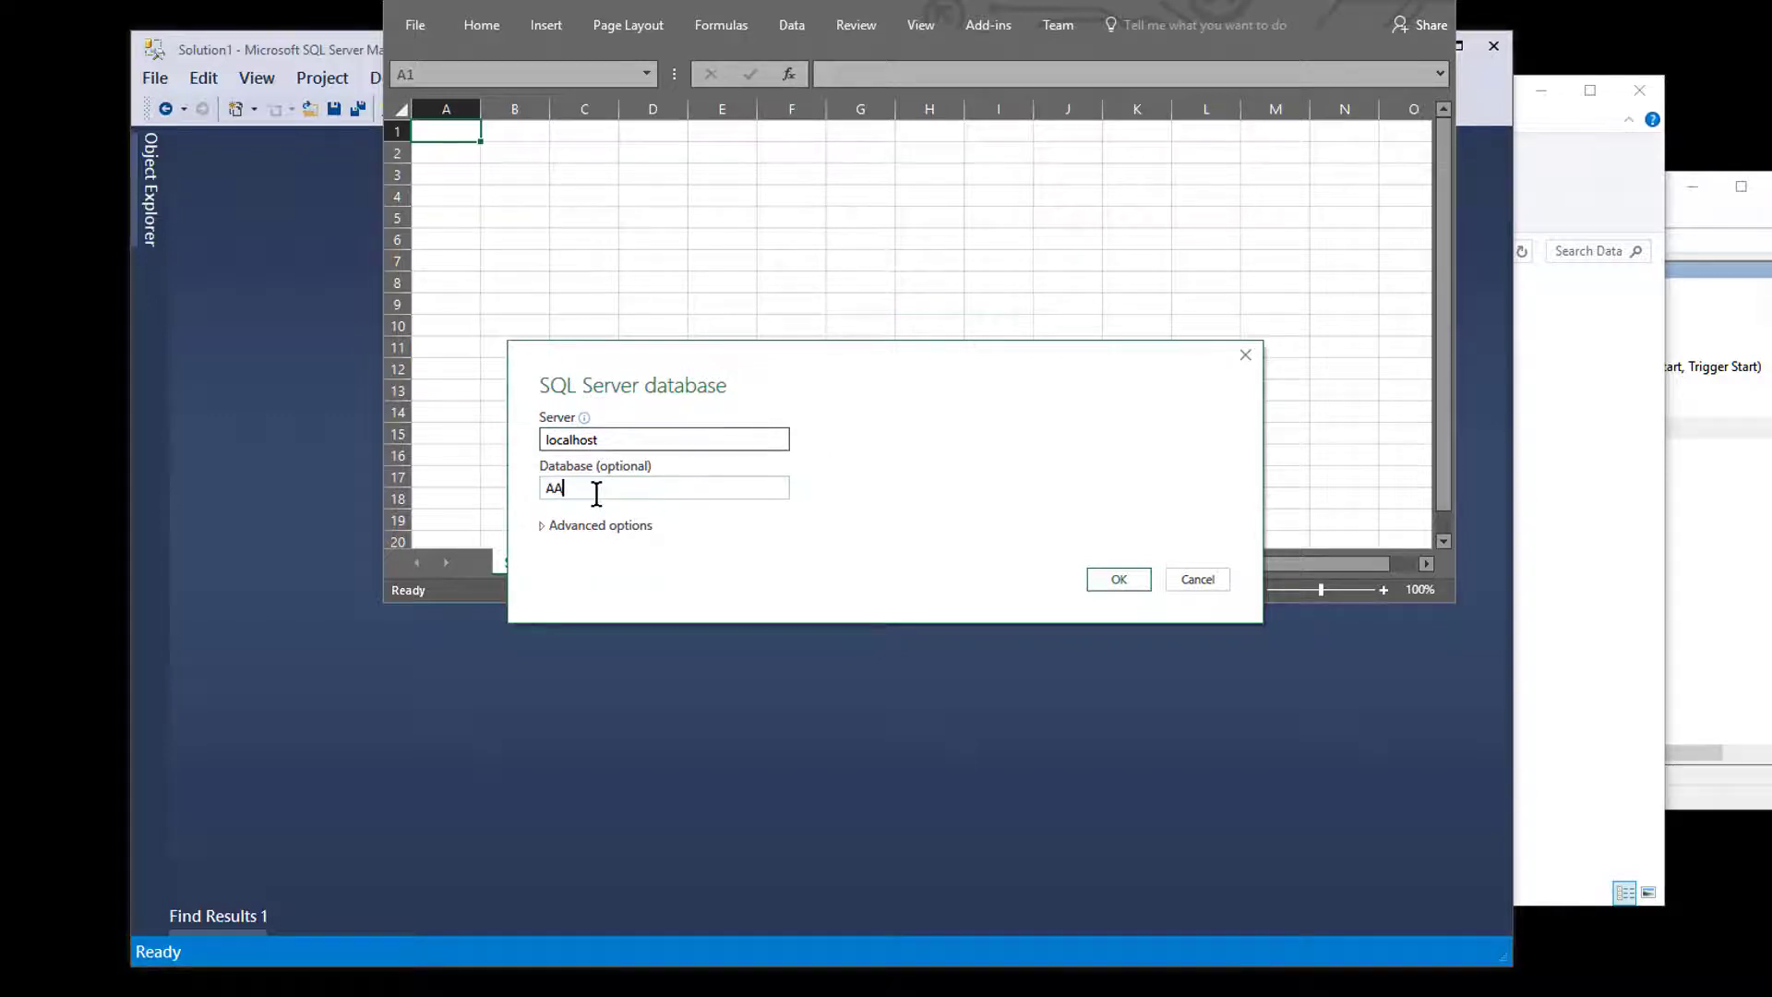
{"action": "type", "text": "A"}
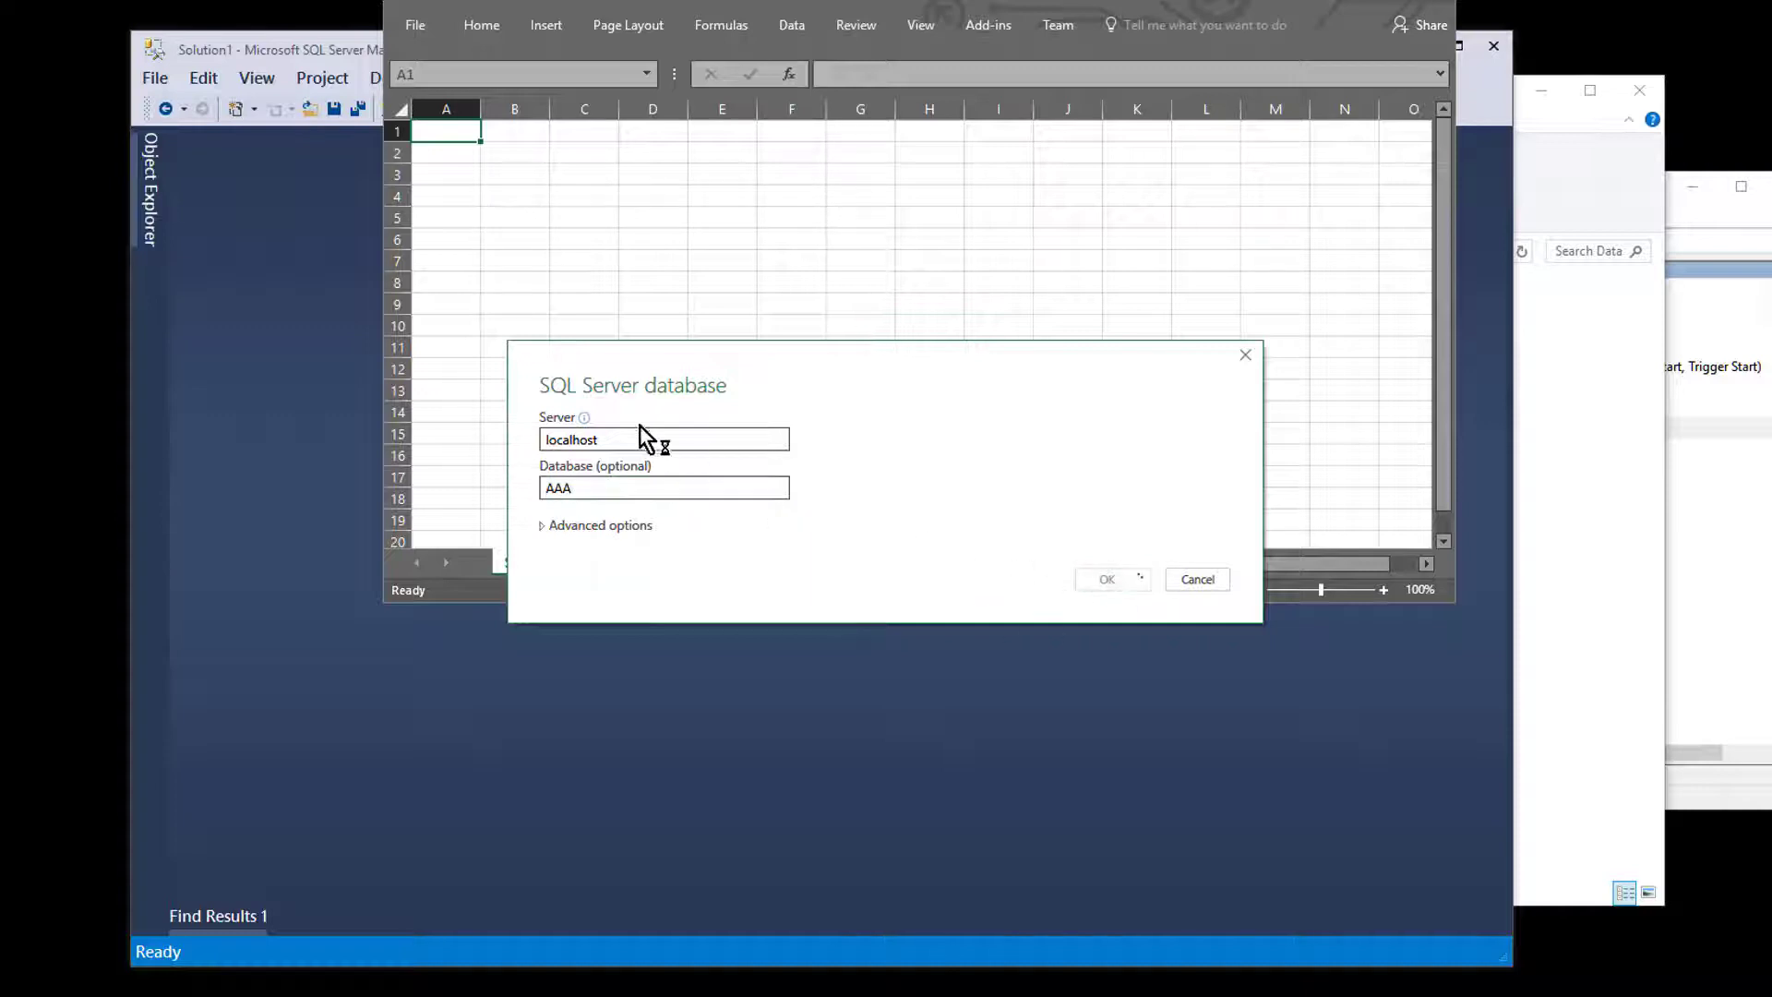
{"action": "left_click", "coordinate": [1106, 577]}
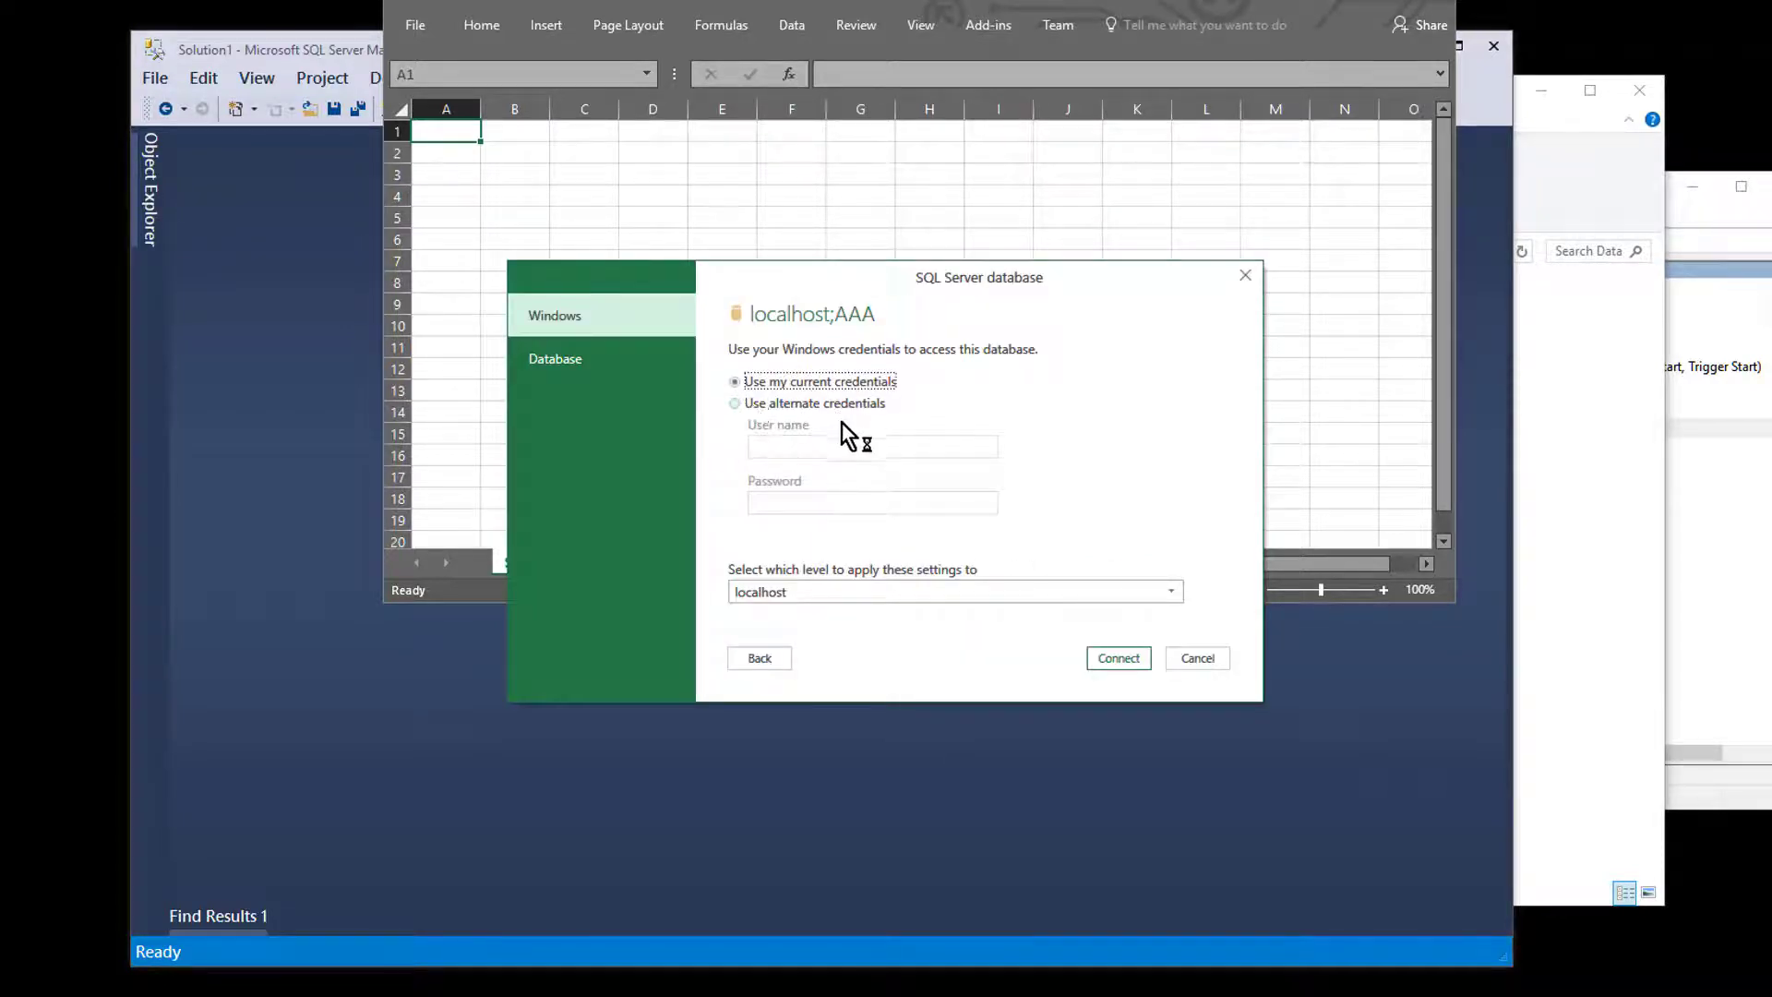
Step: Connect with current Windows credentials, preview Table_1 and load it into the workbook
{"action": "left_click", "coordinate": [1117, 657]}
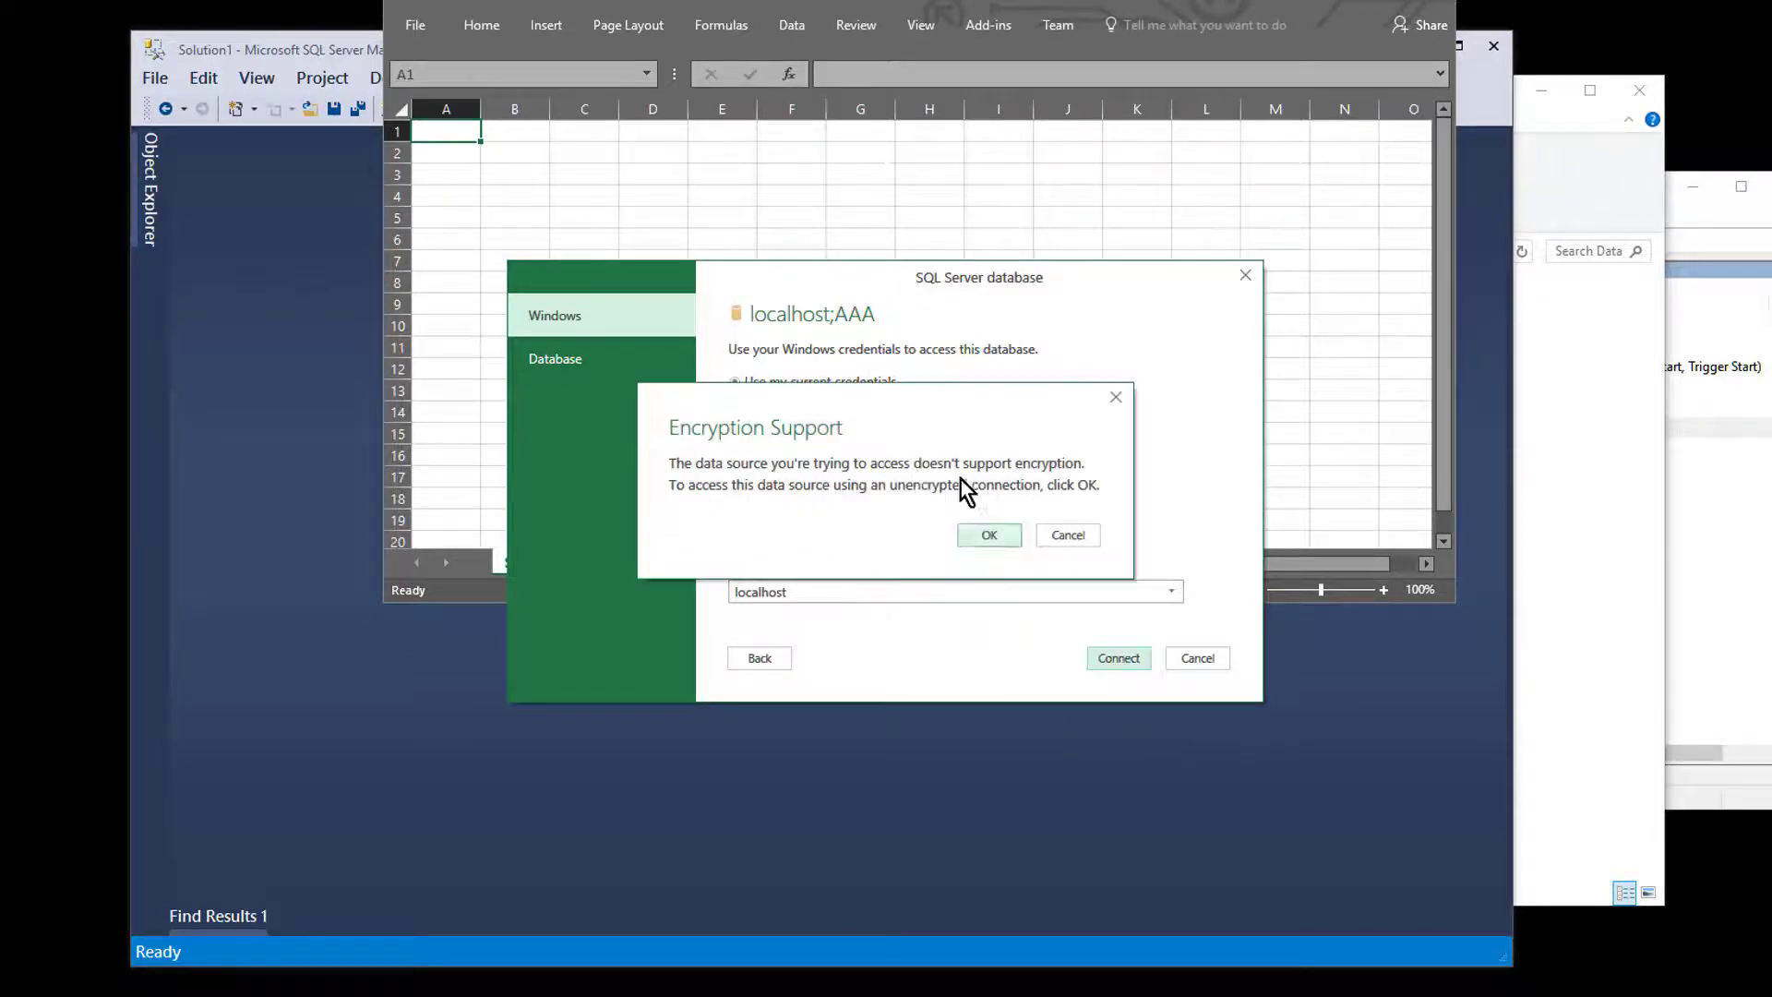
{"action": "left_click", "coordinate": [986, 535]}
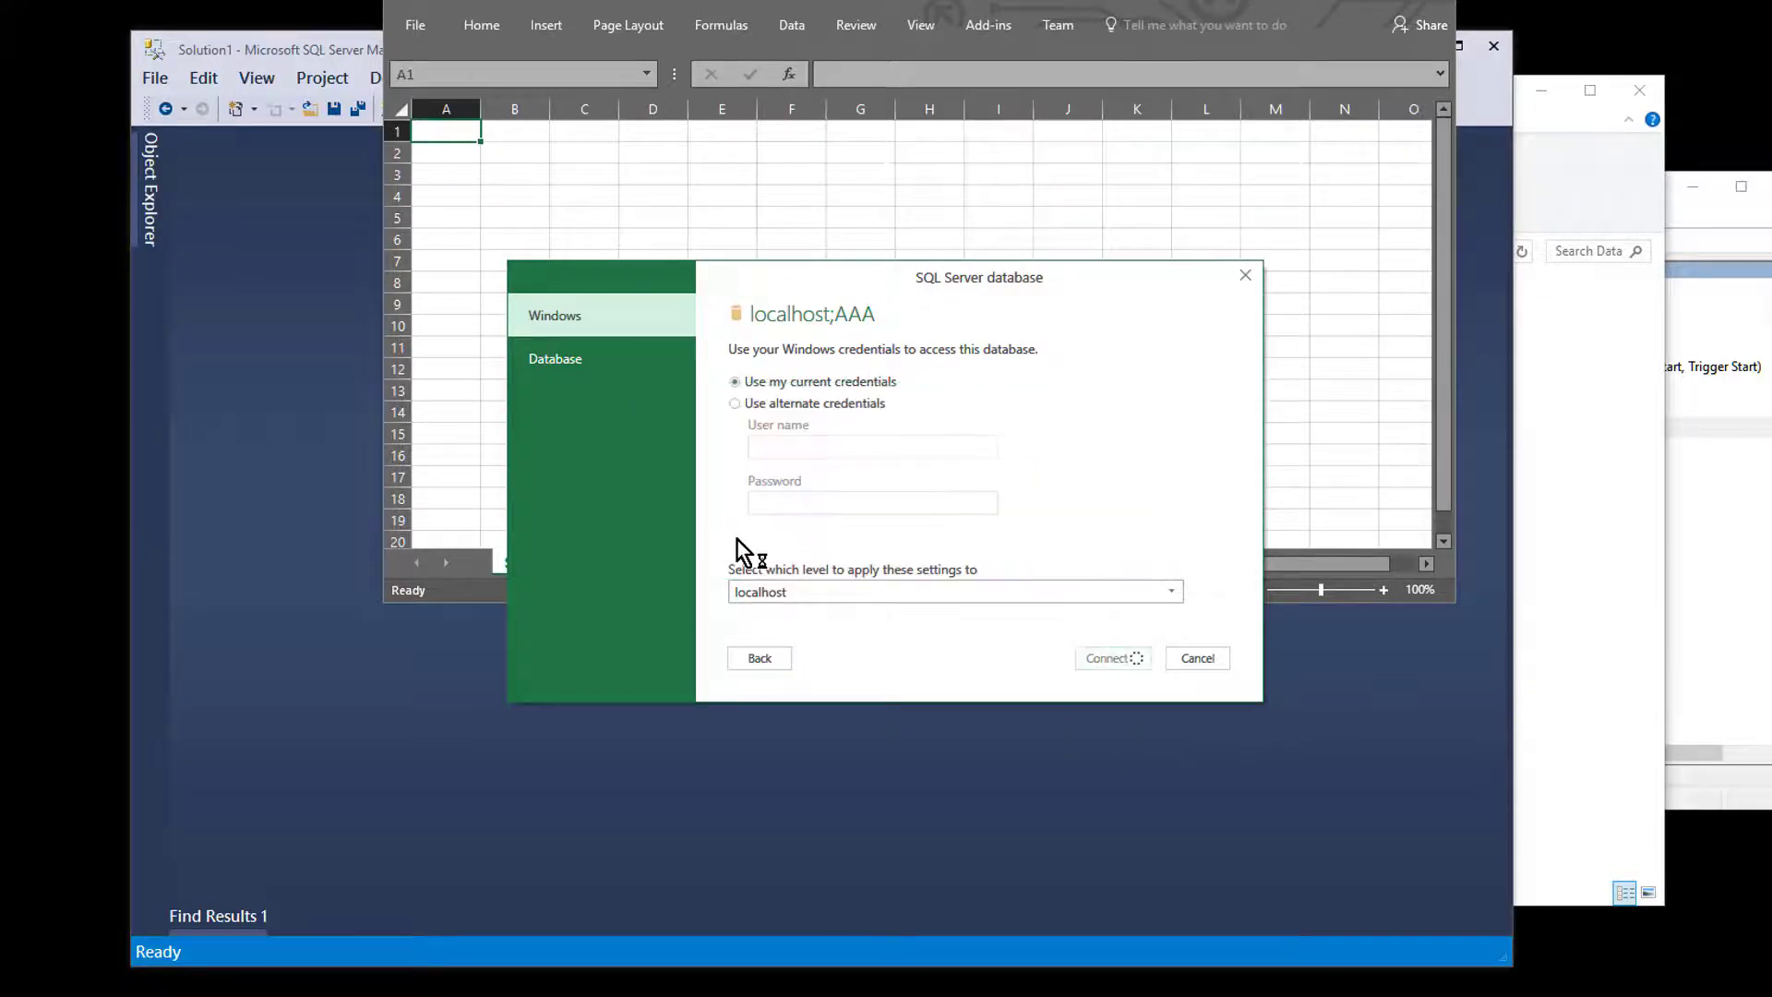
{"action": "left_click", "coordinate": [1195, 658]}
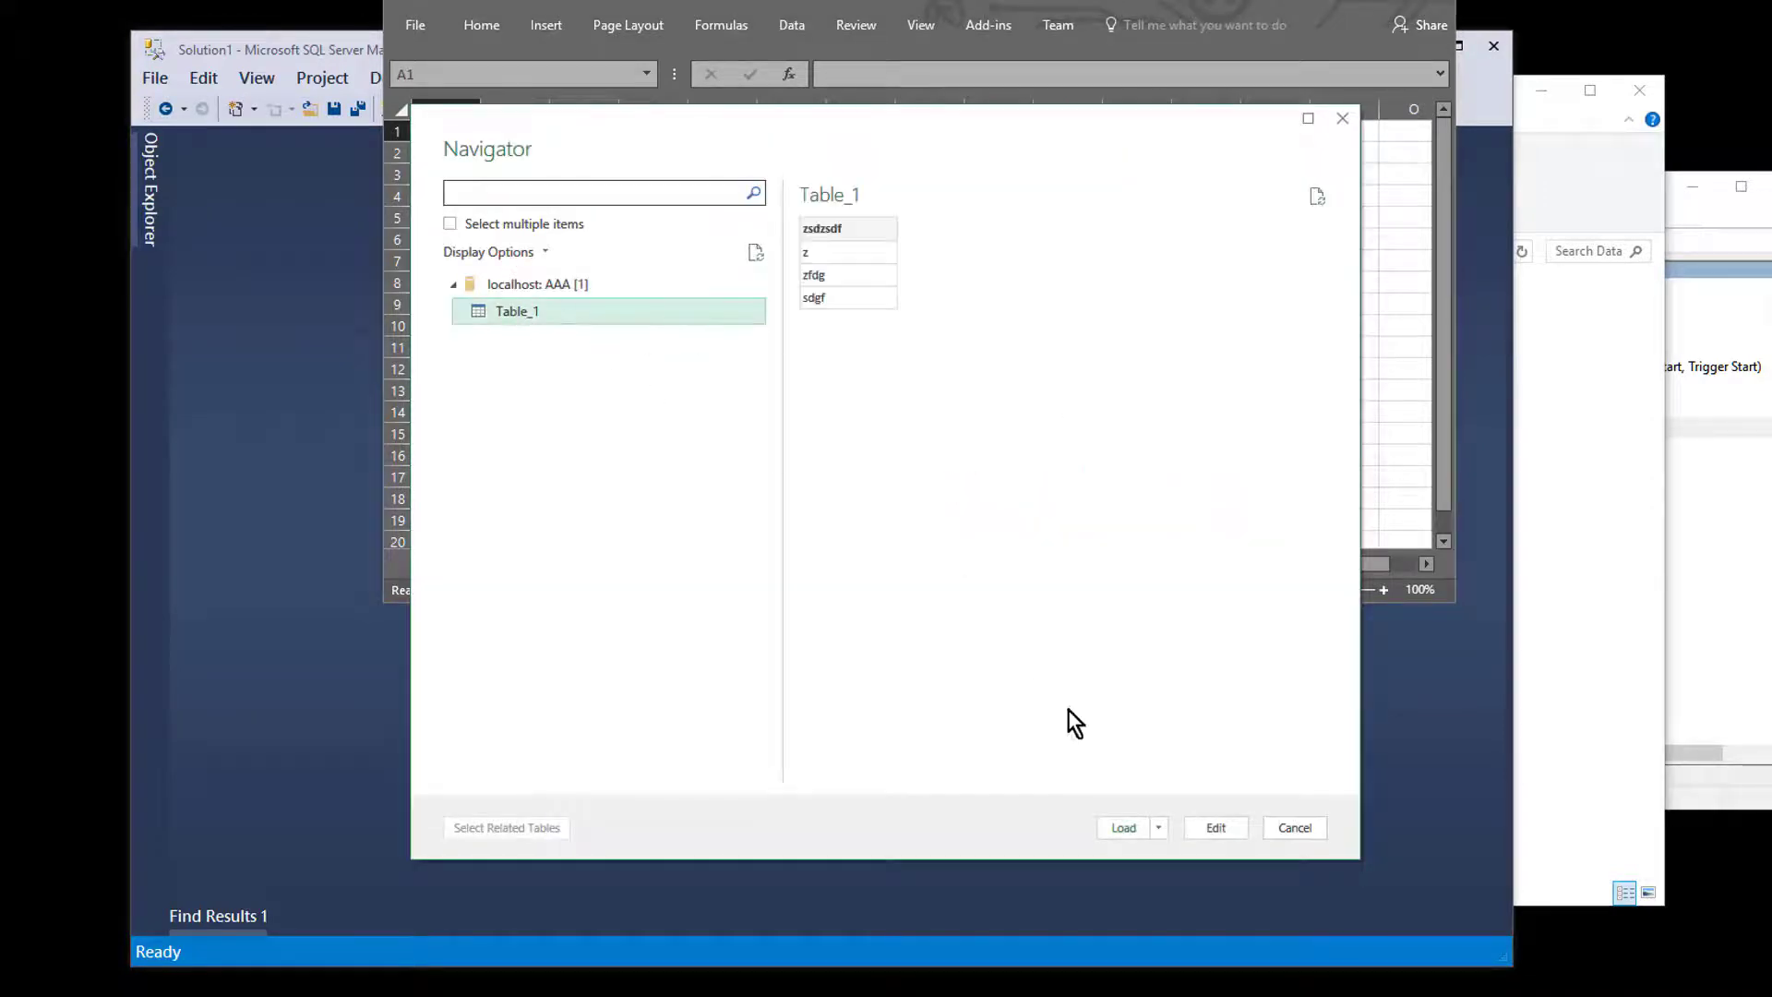
{"action": "mouse_move", "coordinate": [1125, 827]}
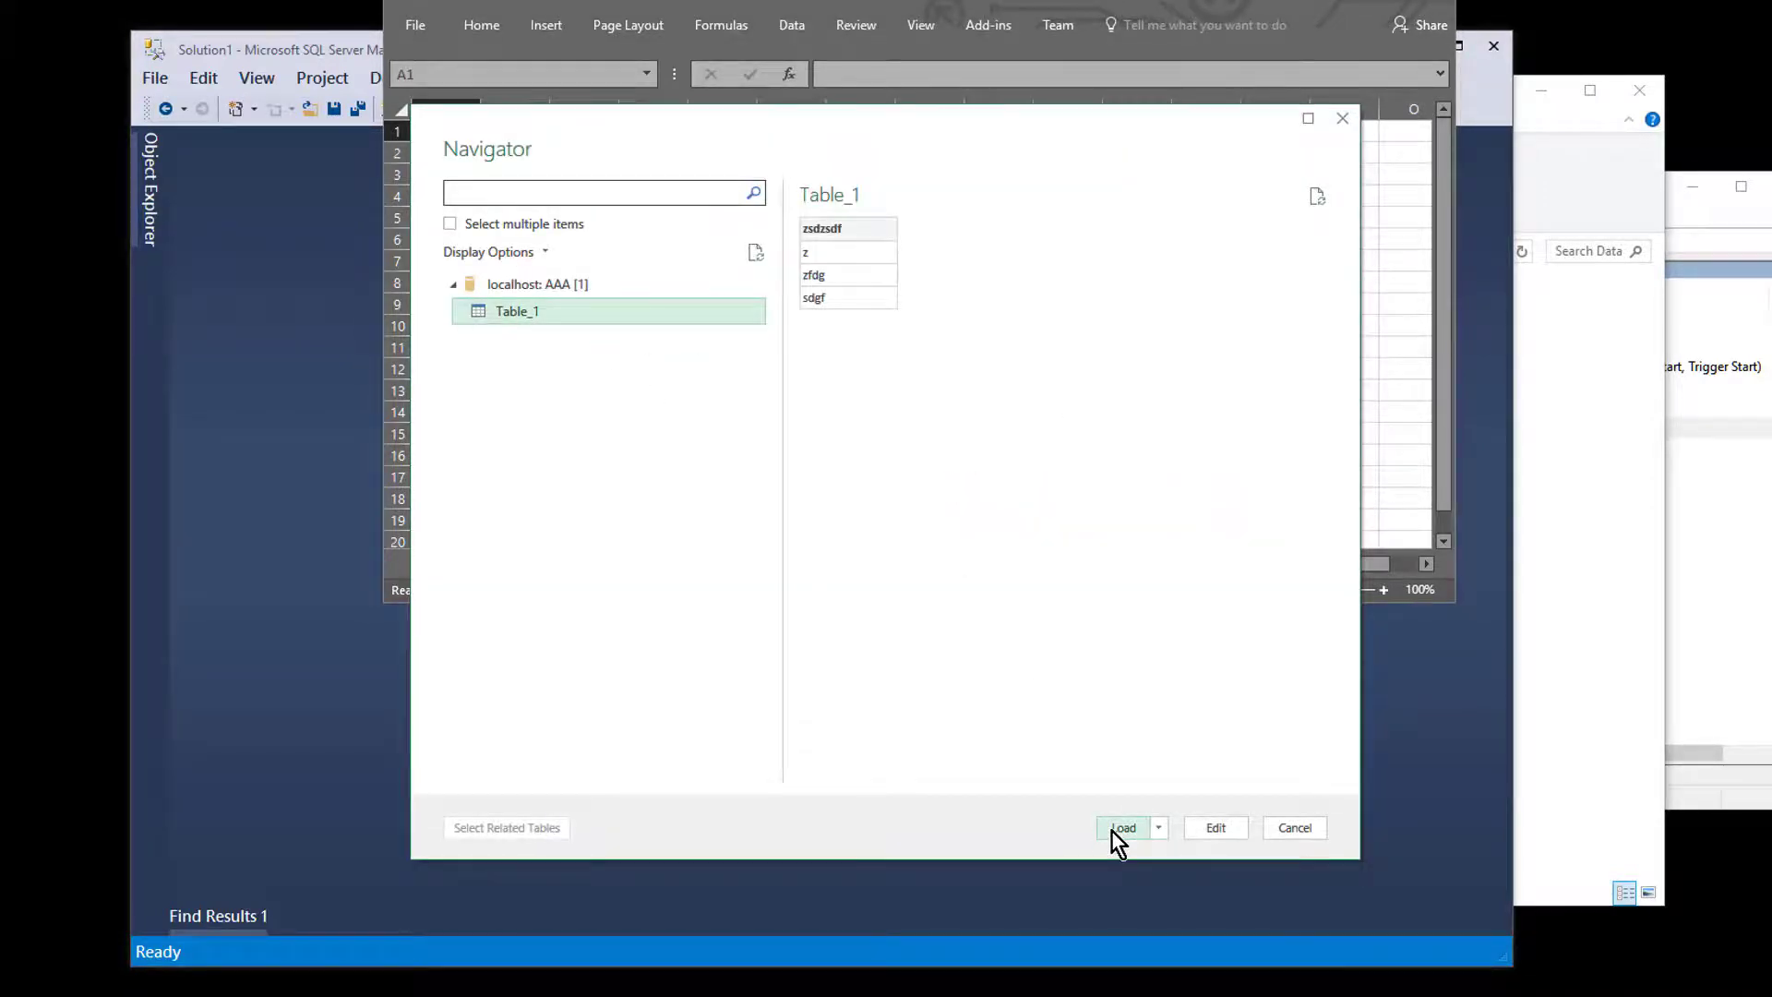
{"action": "left_click", "coordinate": [1125, 827]}
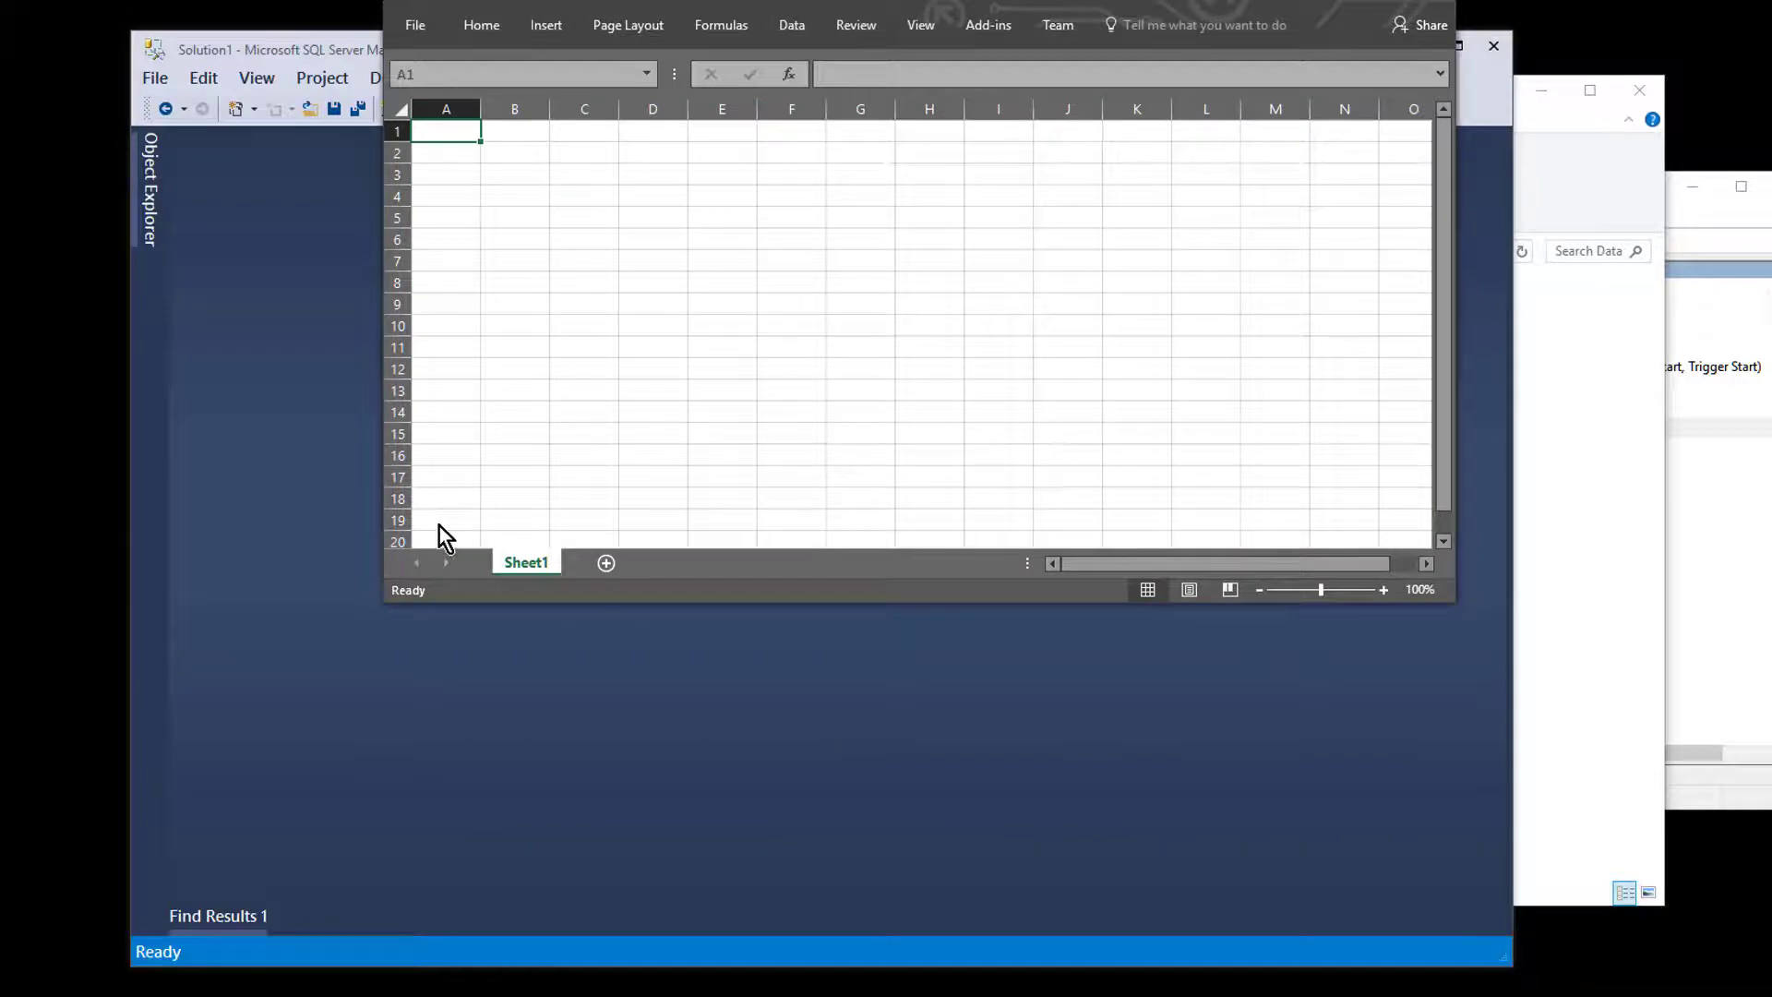
{"action": "mouse_move", "coordinate": [480, 238]}
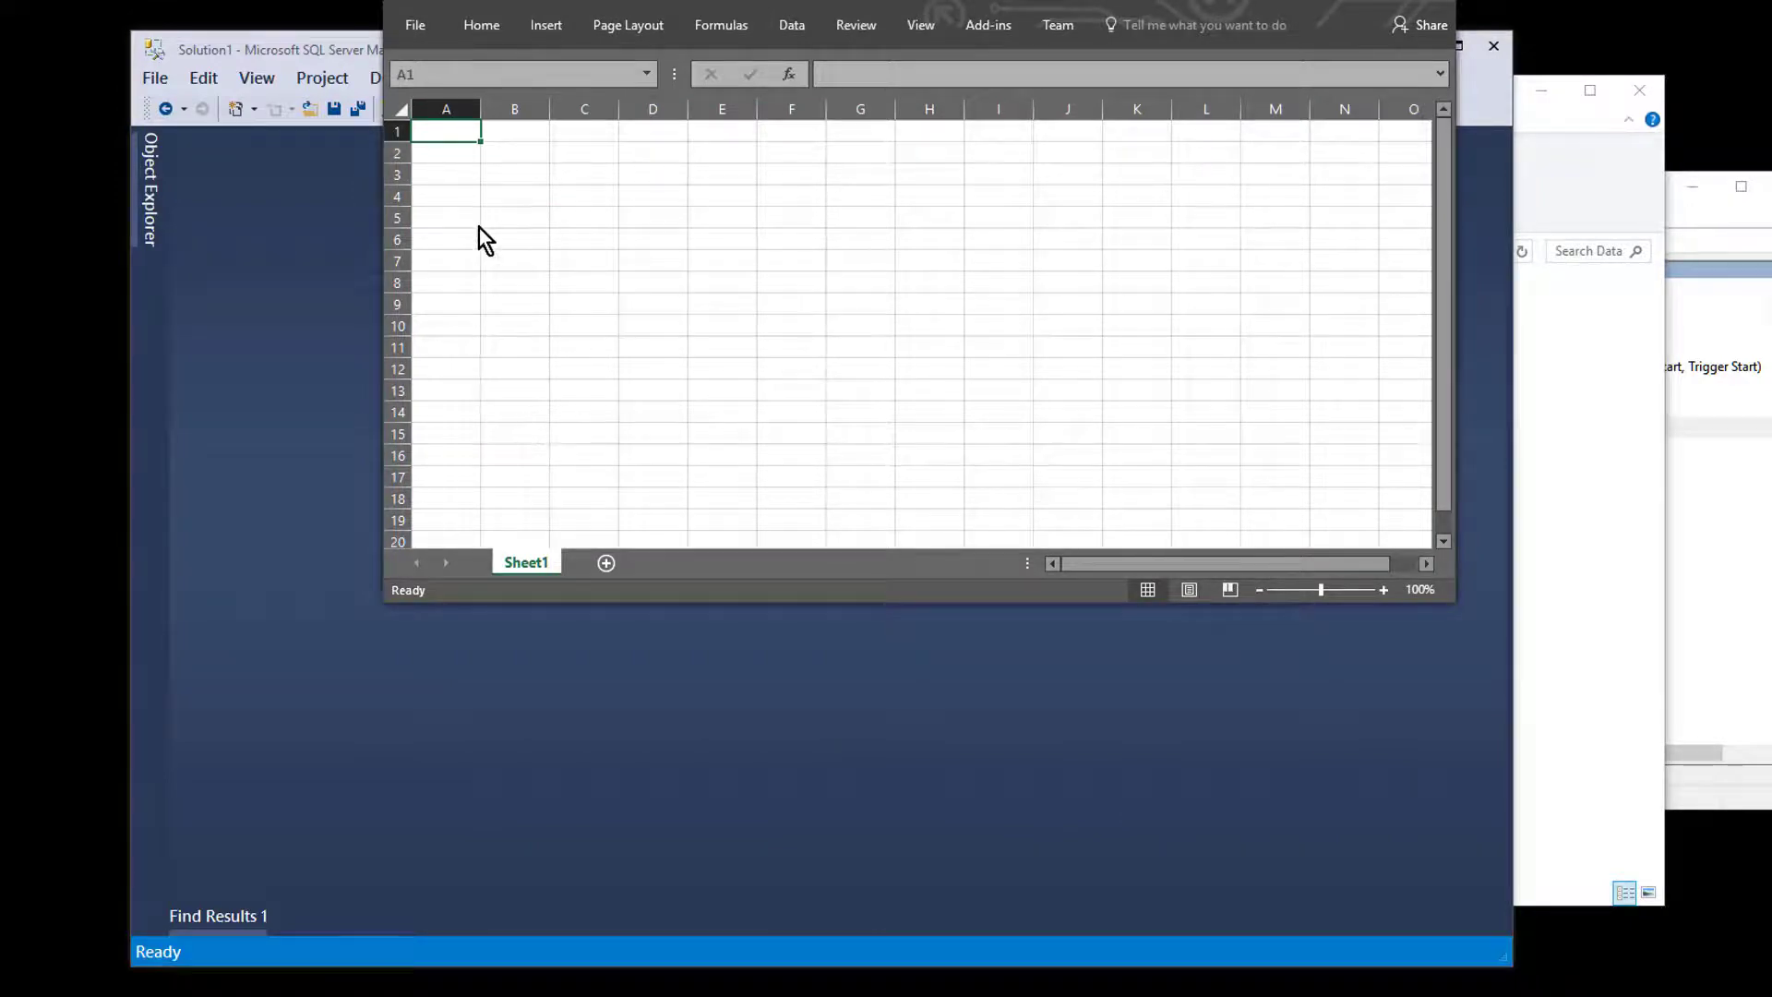
{"action": "mouse_move", "coordinate": [482, 410]}
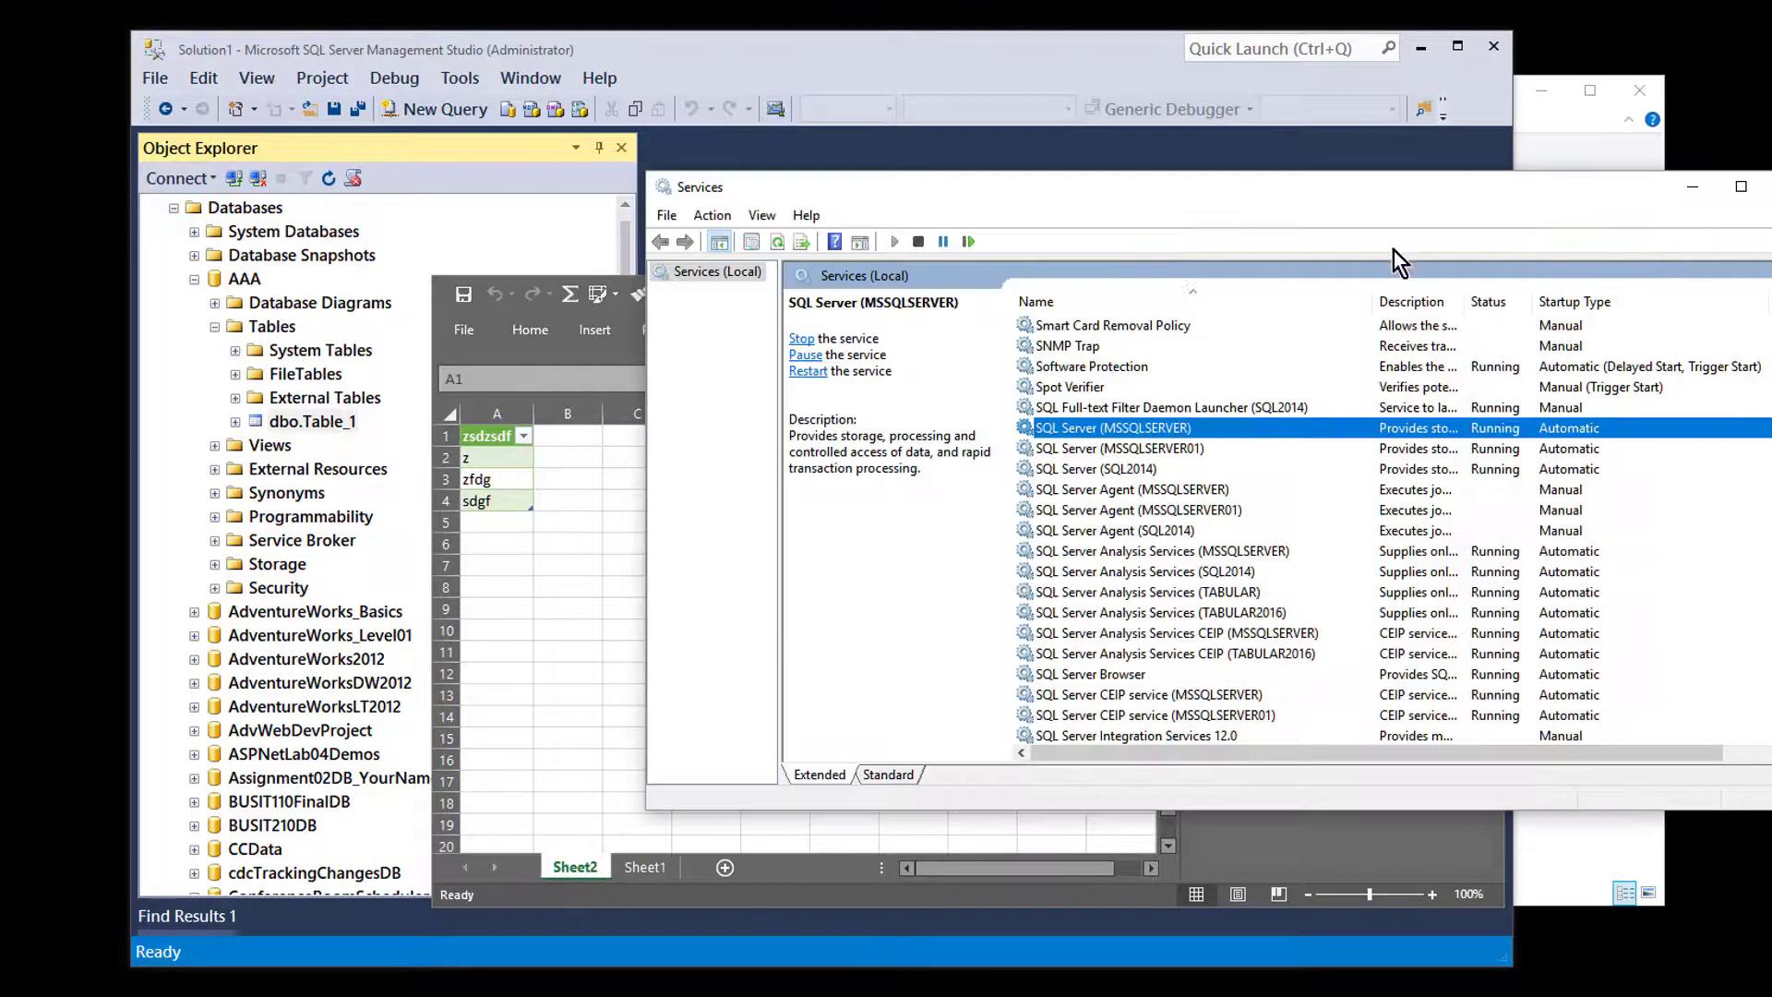
{"action": "mouse_move", "coordinate": [1452, 274]}
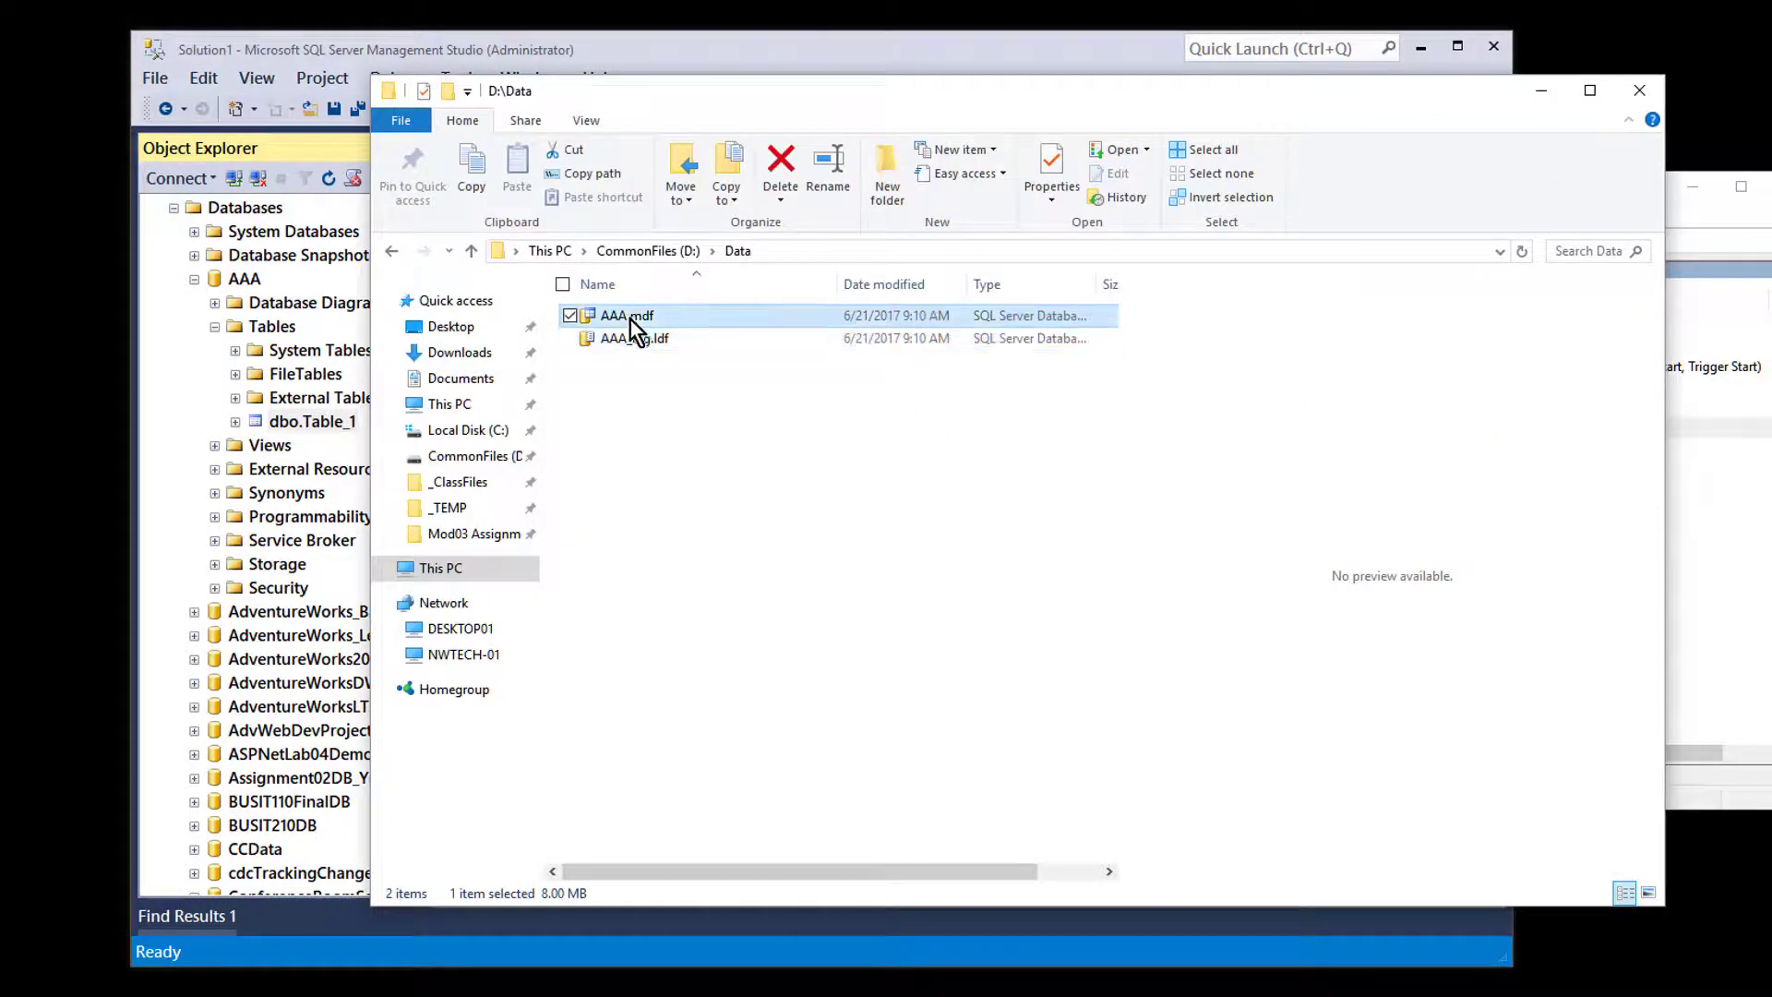
{"action": "mouse_move", "coordinate": [611, 443]}
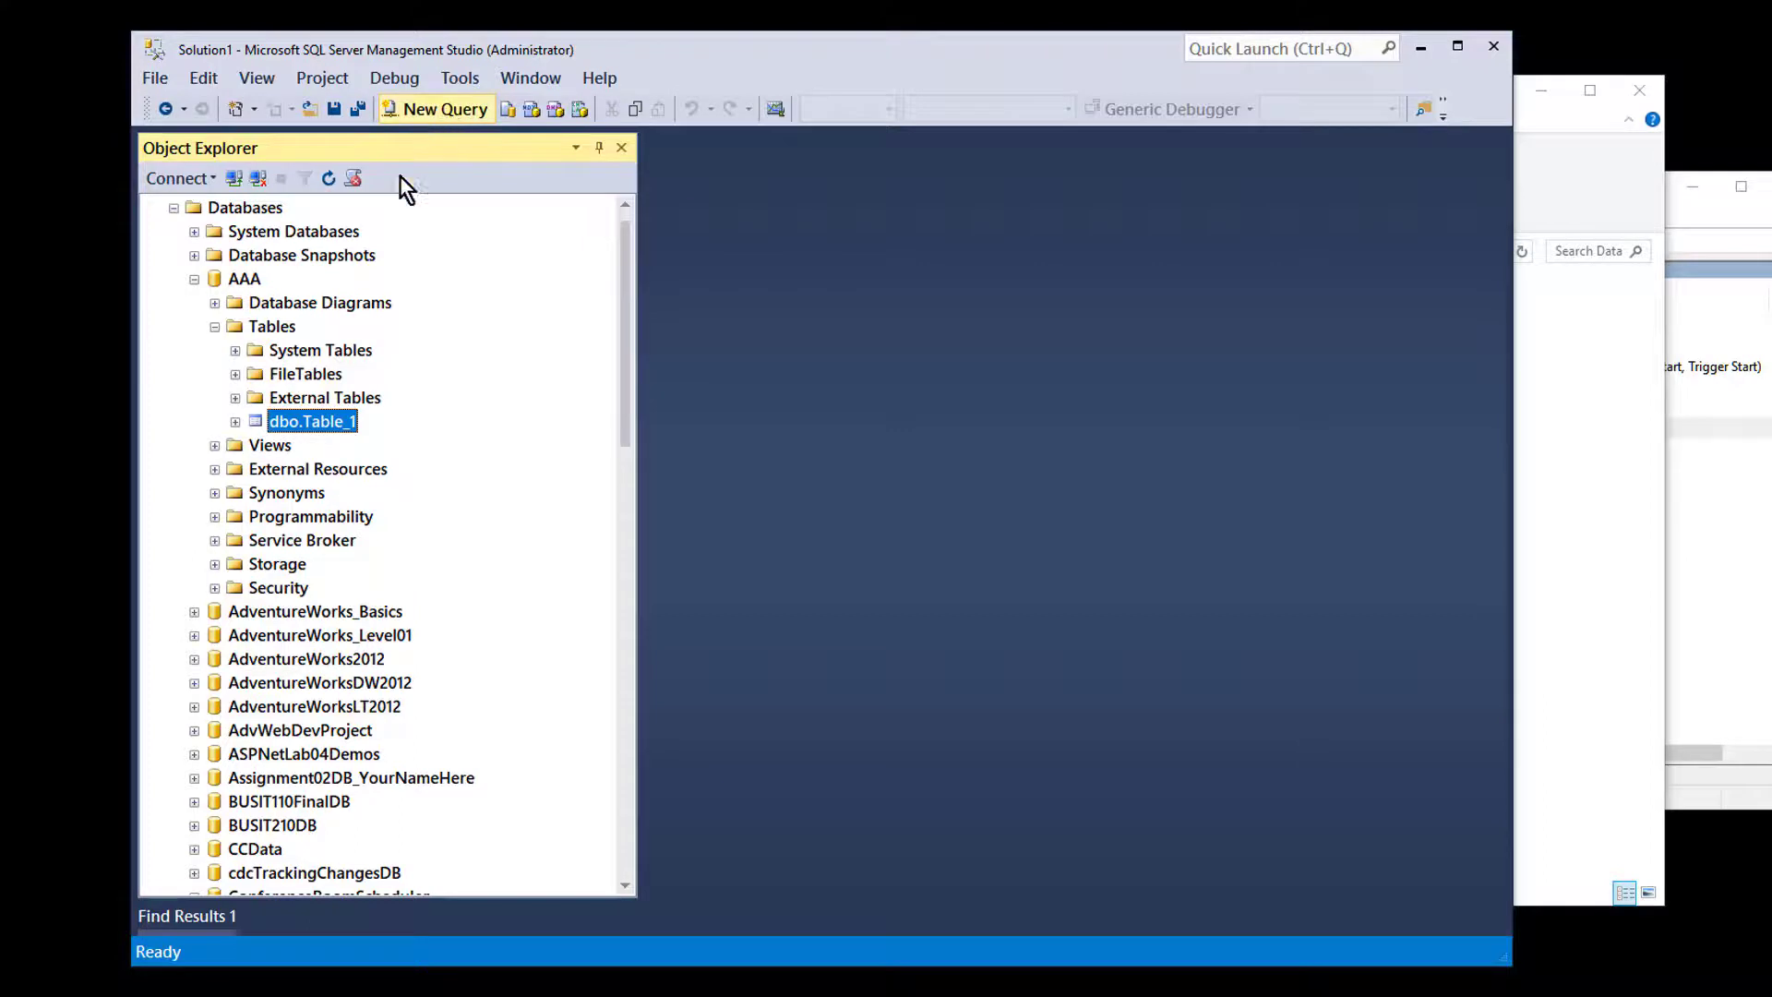
Step: Run a new query 'Create Table Demo (Id int);' against AAA to create the Demo table
{"action": "left_click", "coordinate": [436, 108]}
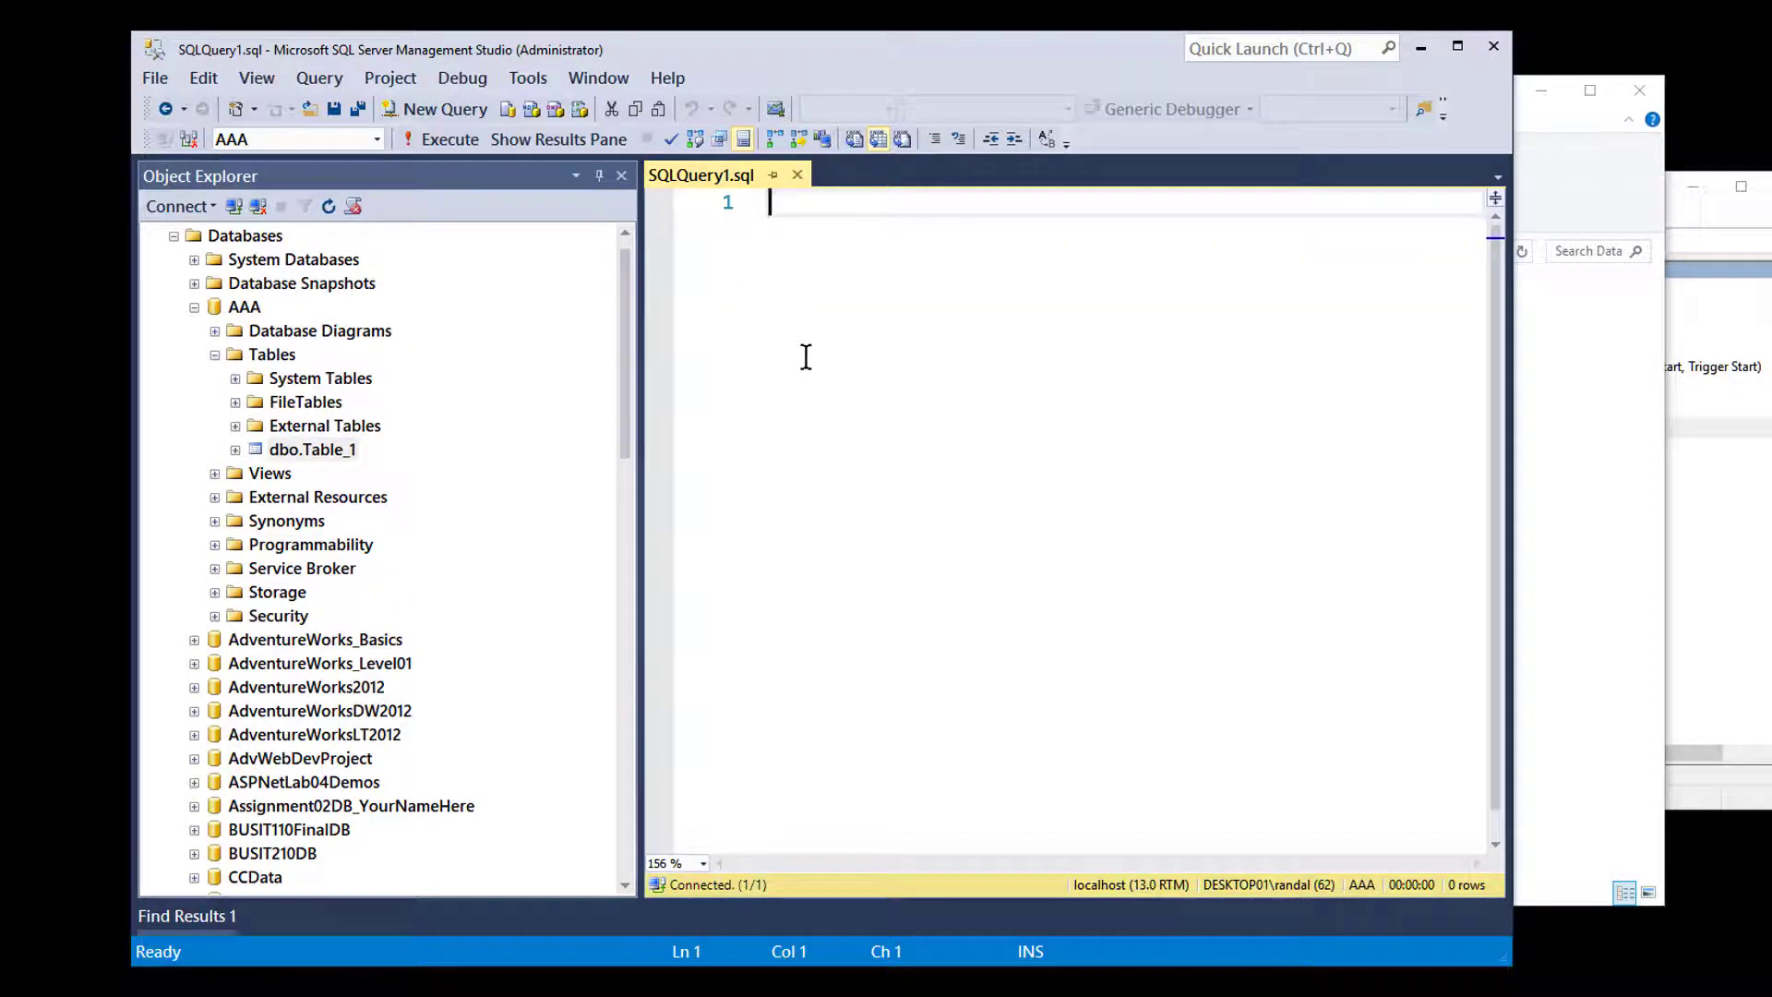
{"action": "type", "text": "Create"}
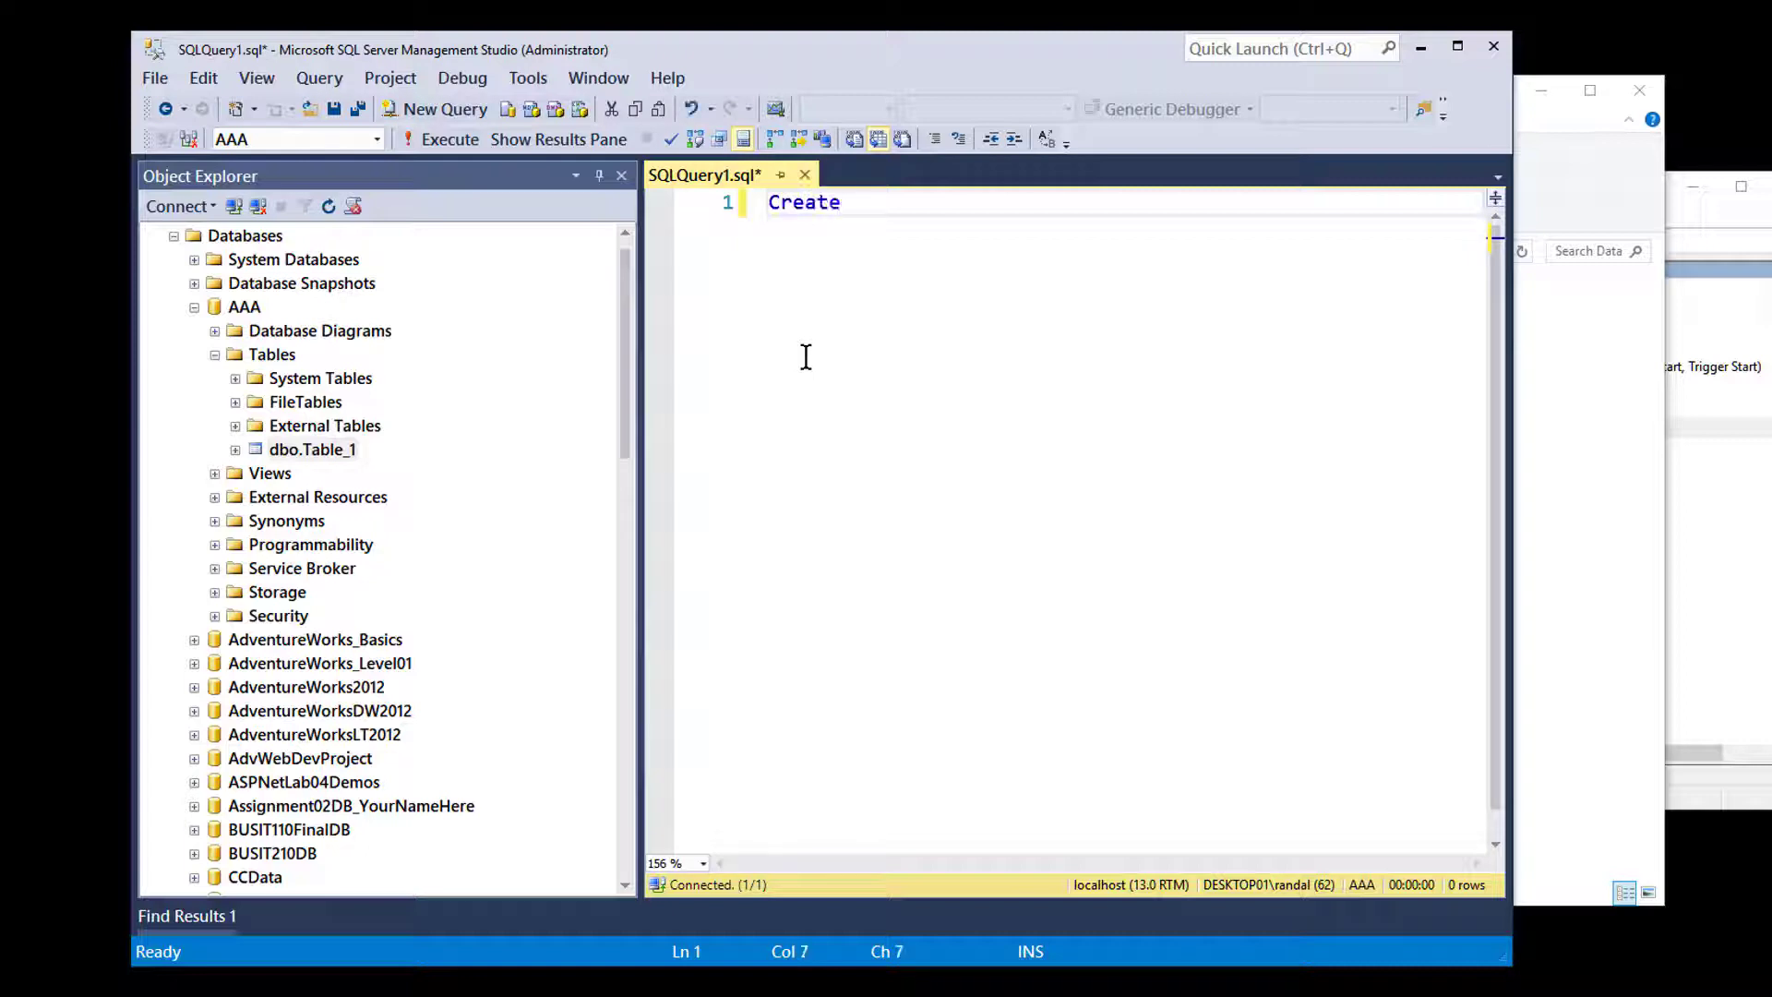
{"action": "type", "text": "Table"}
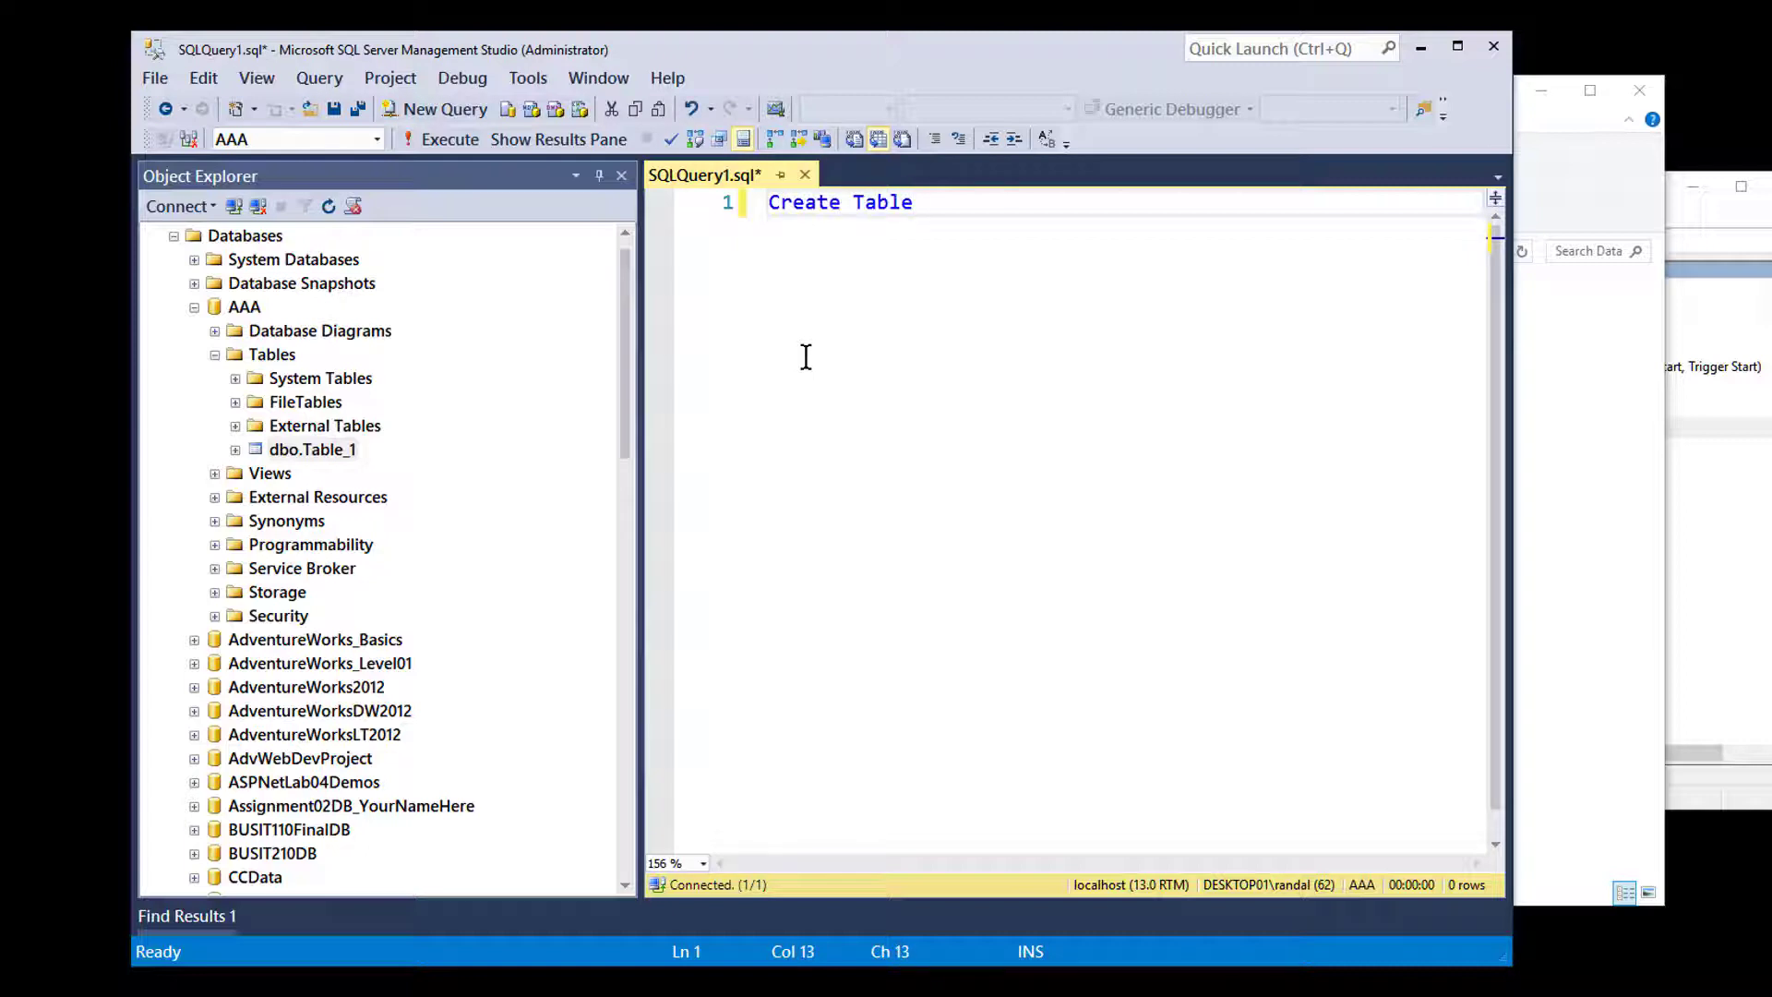
{"action": "type", "text": "Deo"}
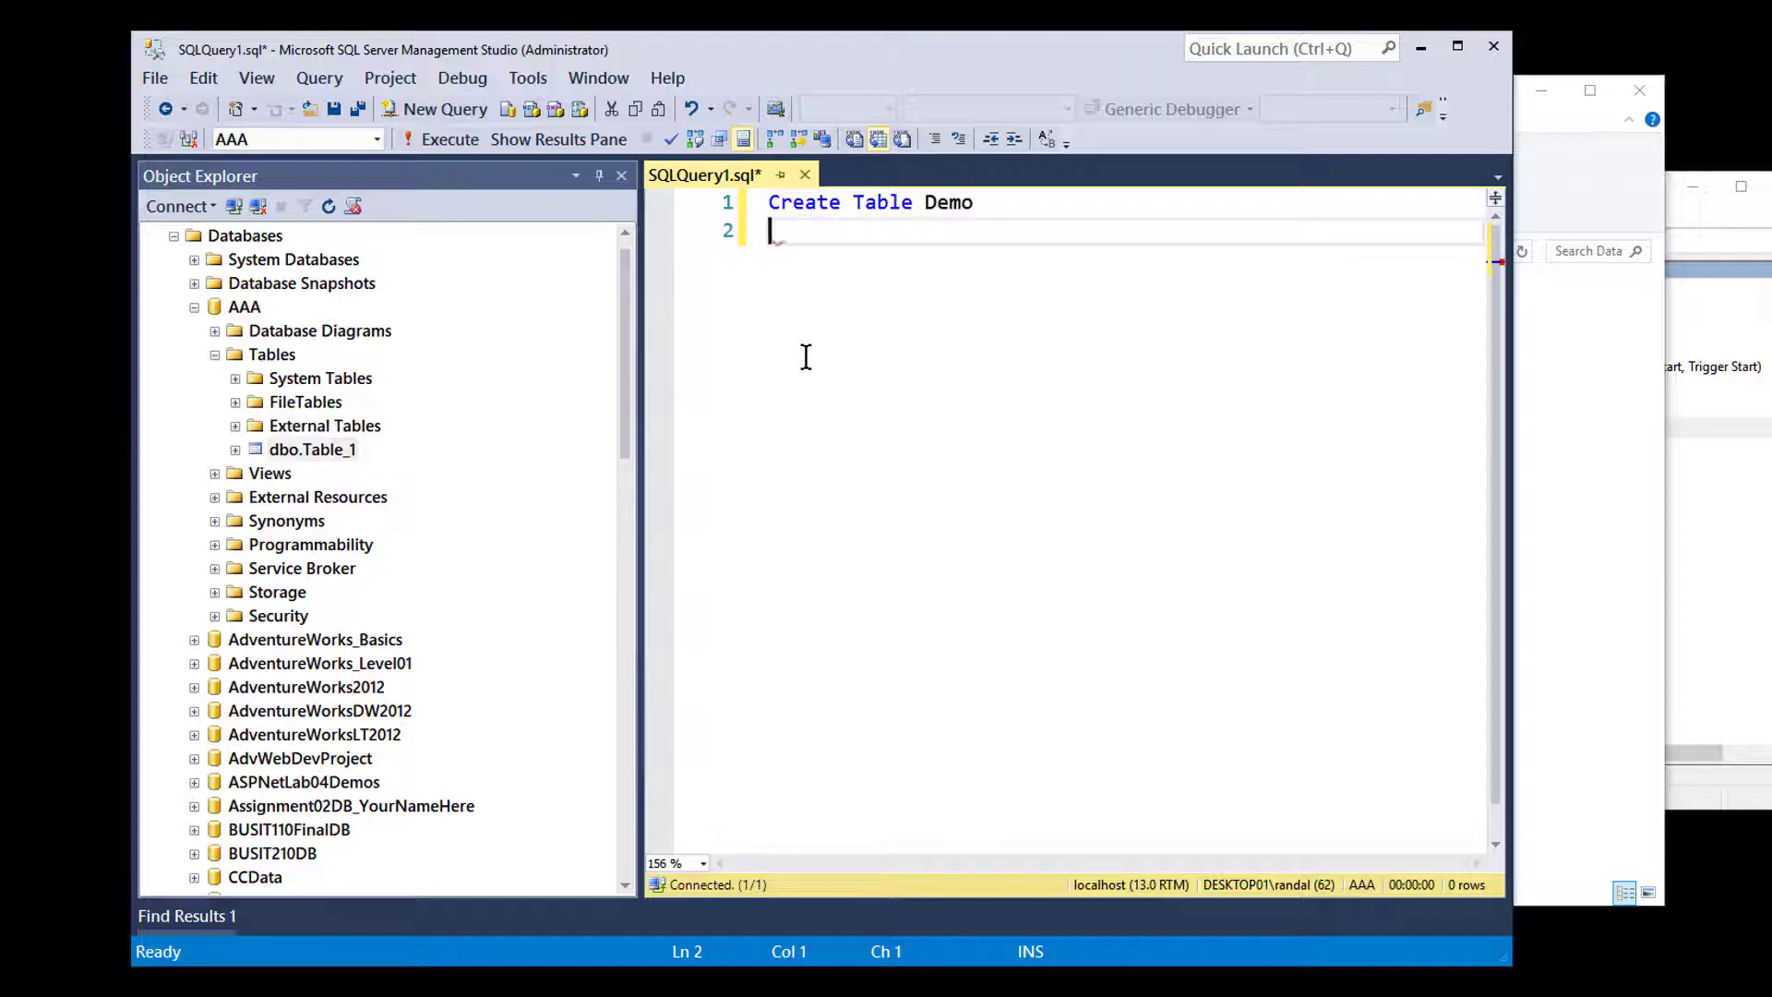
{"action": "type", "text": "(Id"}
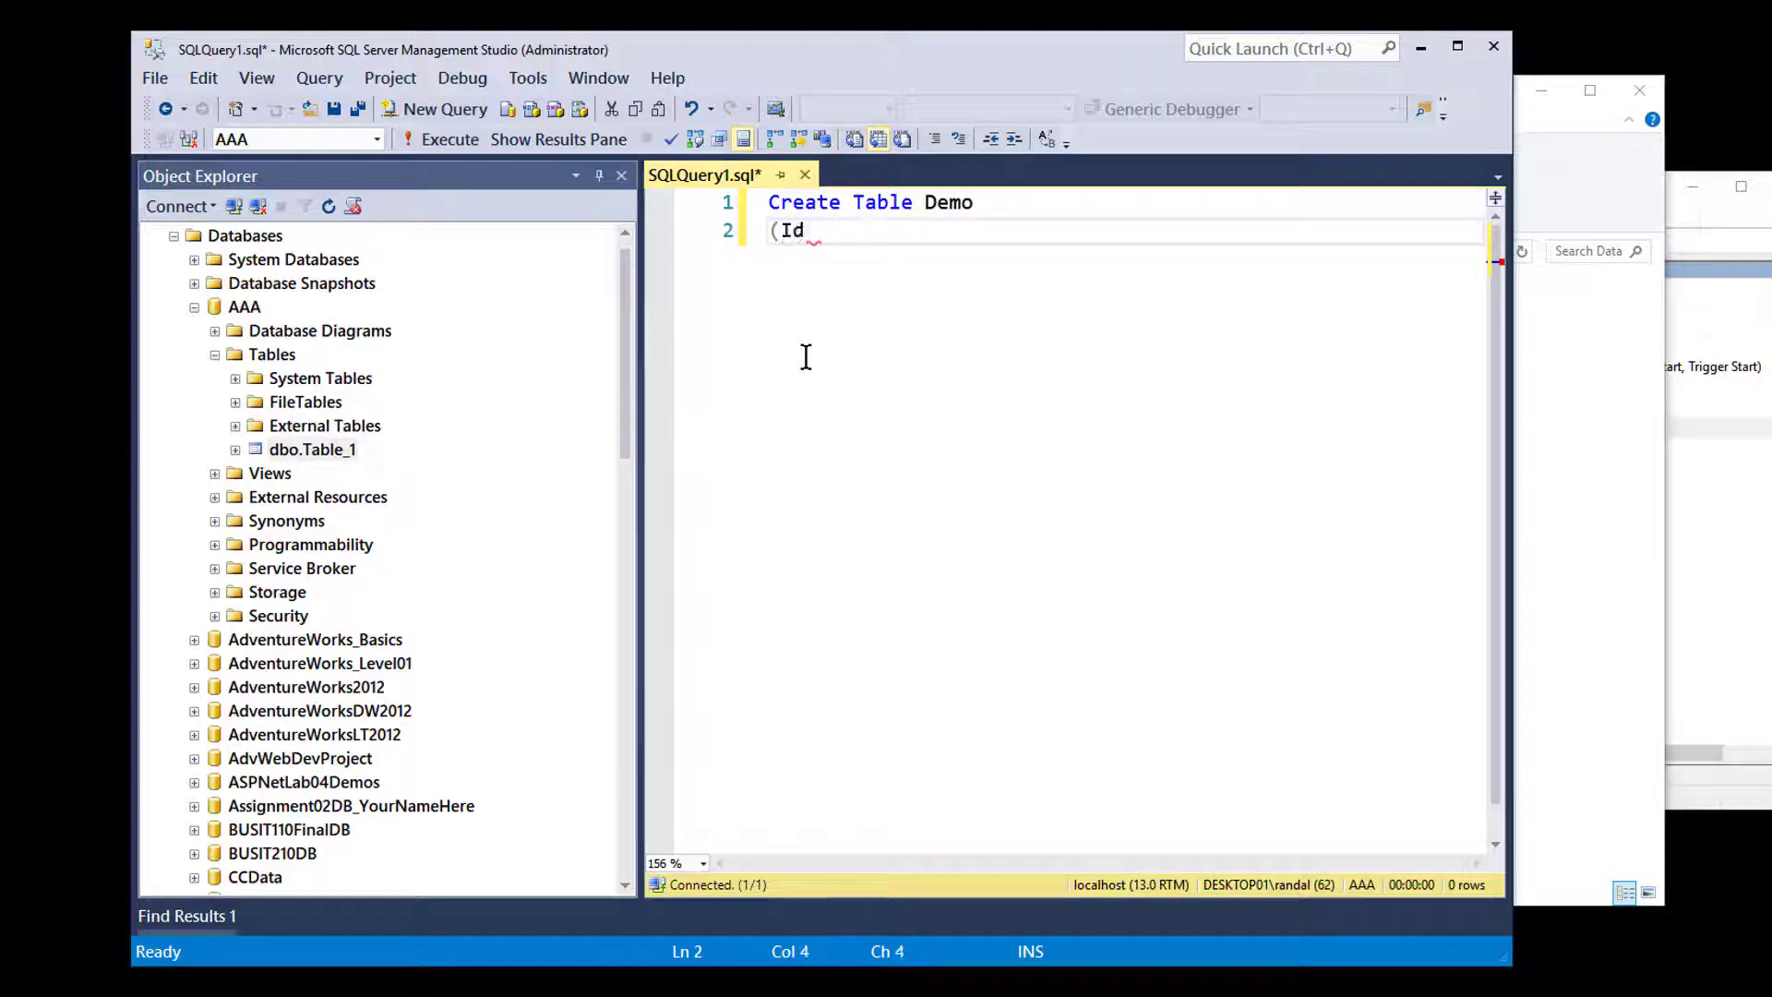
{"action": "type", "text": "int"}
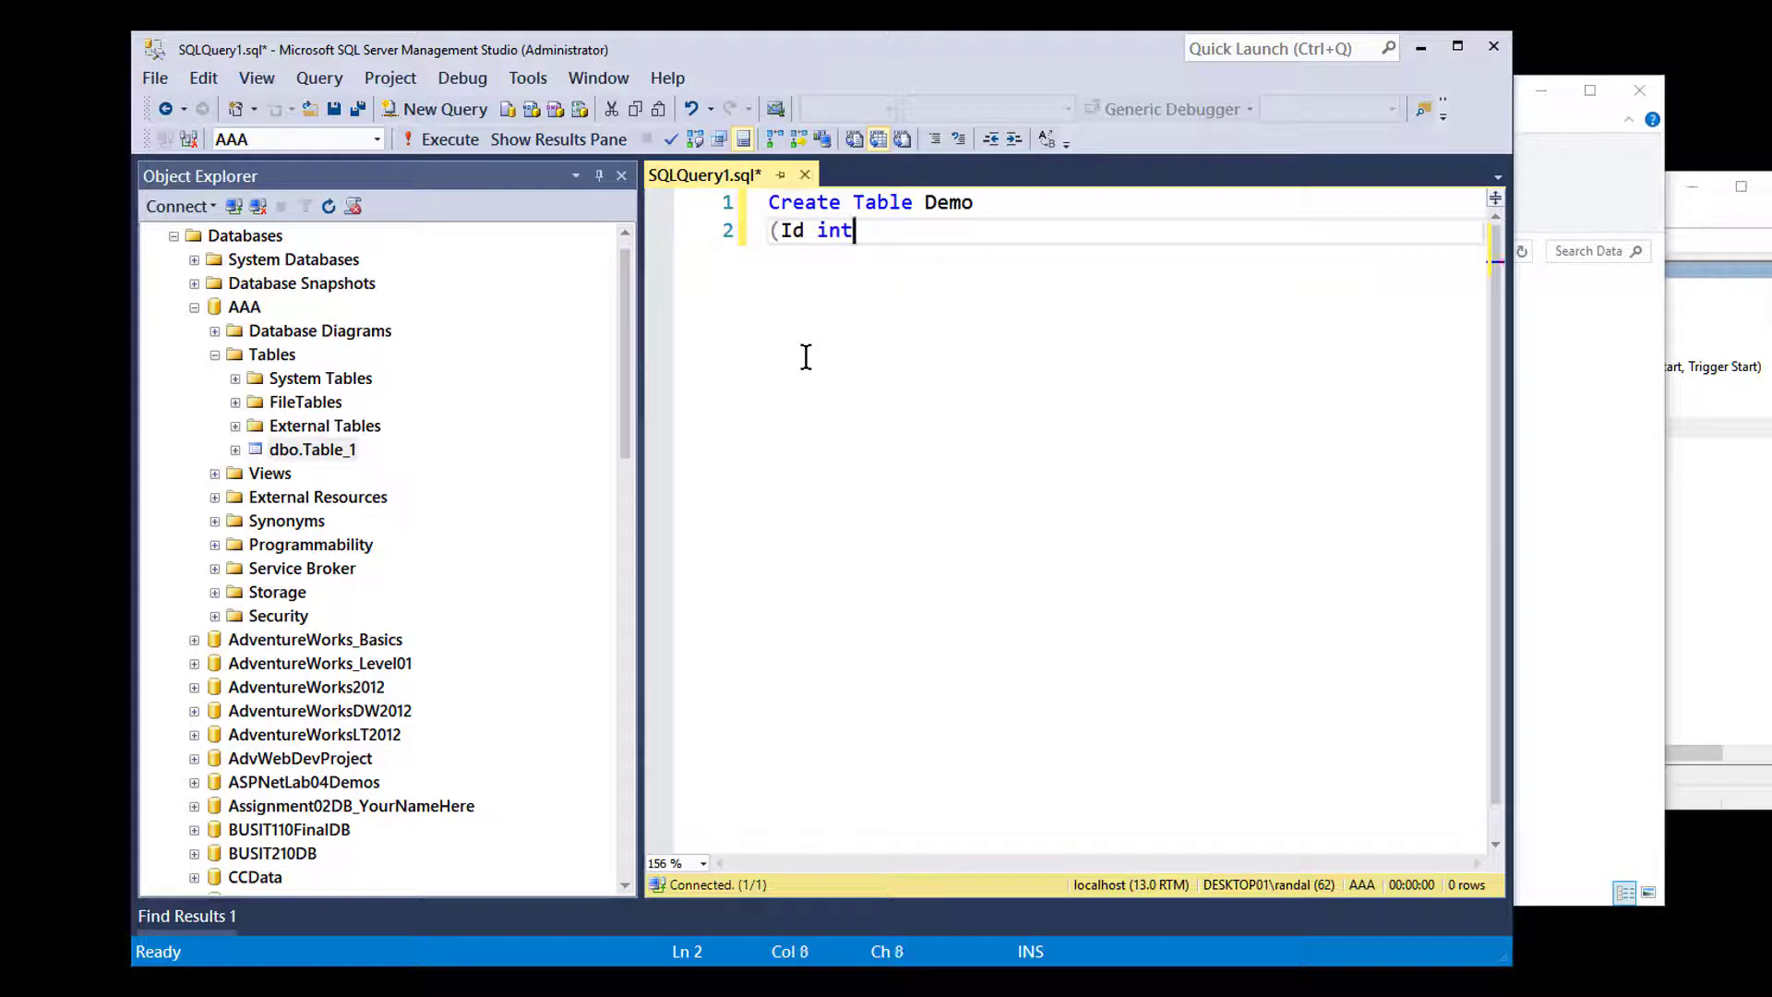
{"action": "type", "text": ")"}
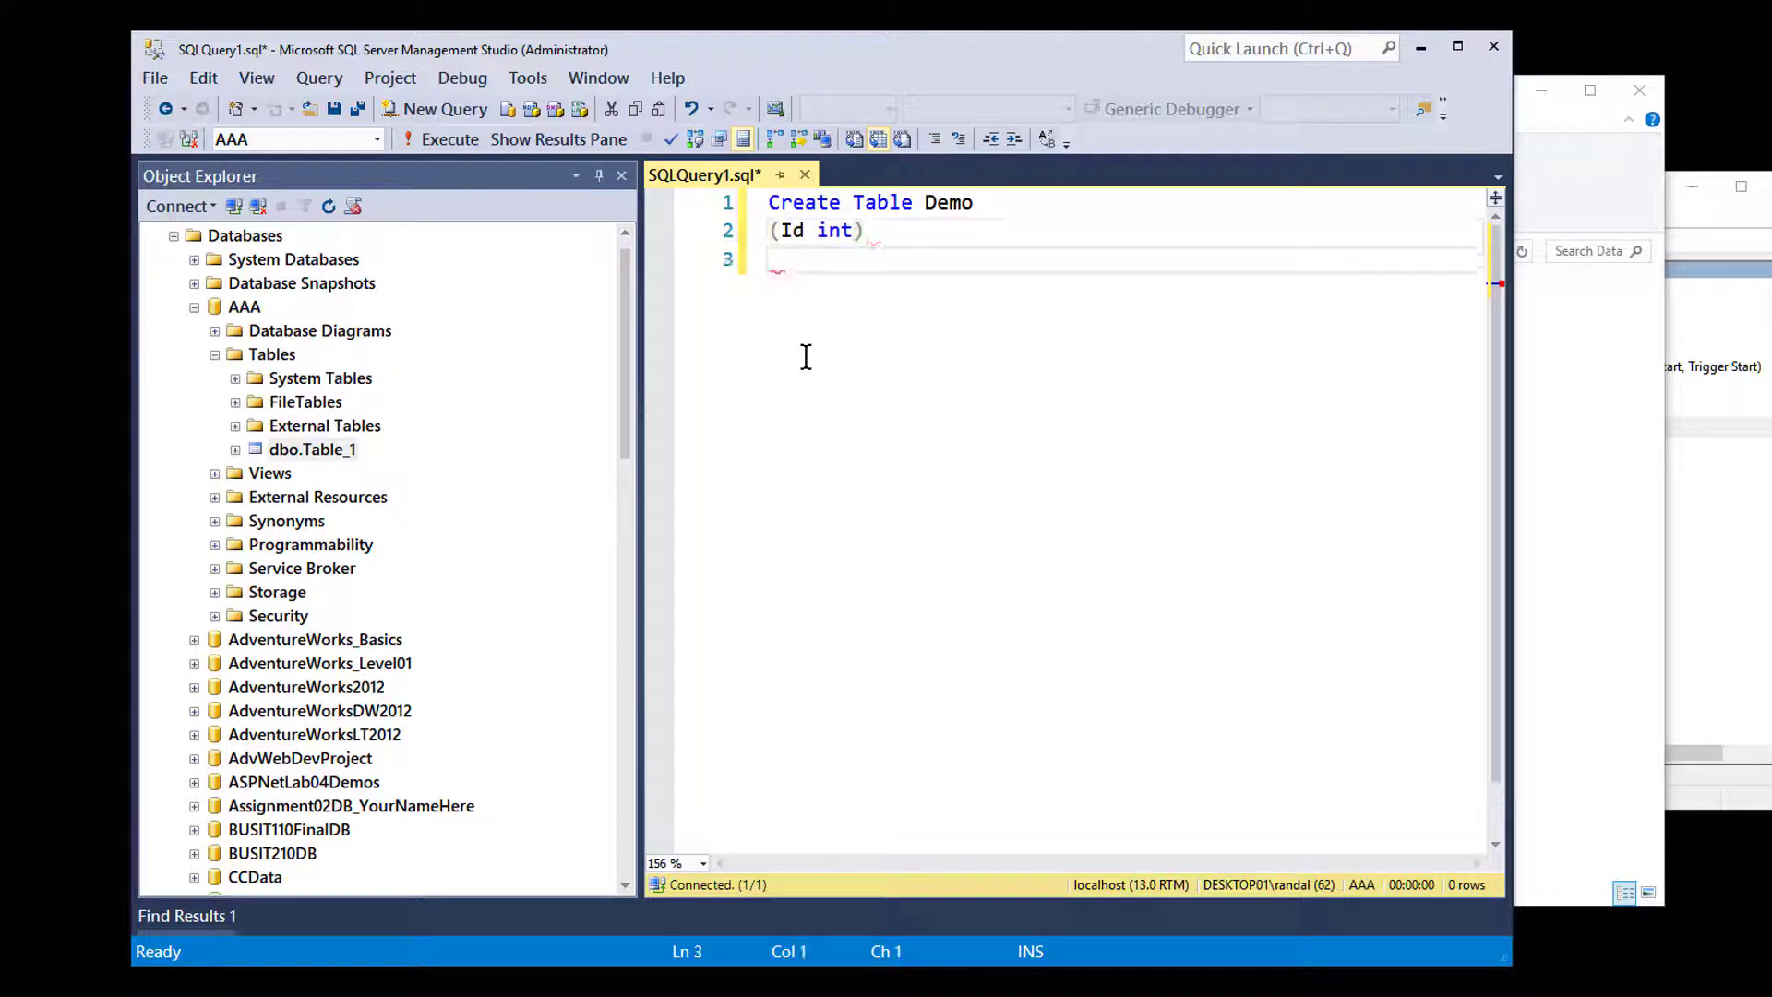
{"action": "key", "text": "Backspace"}
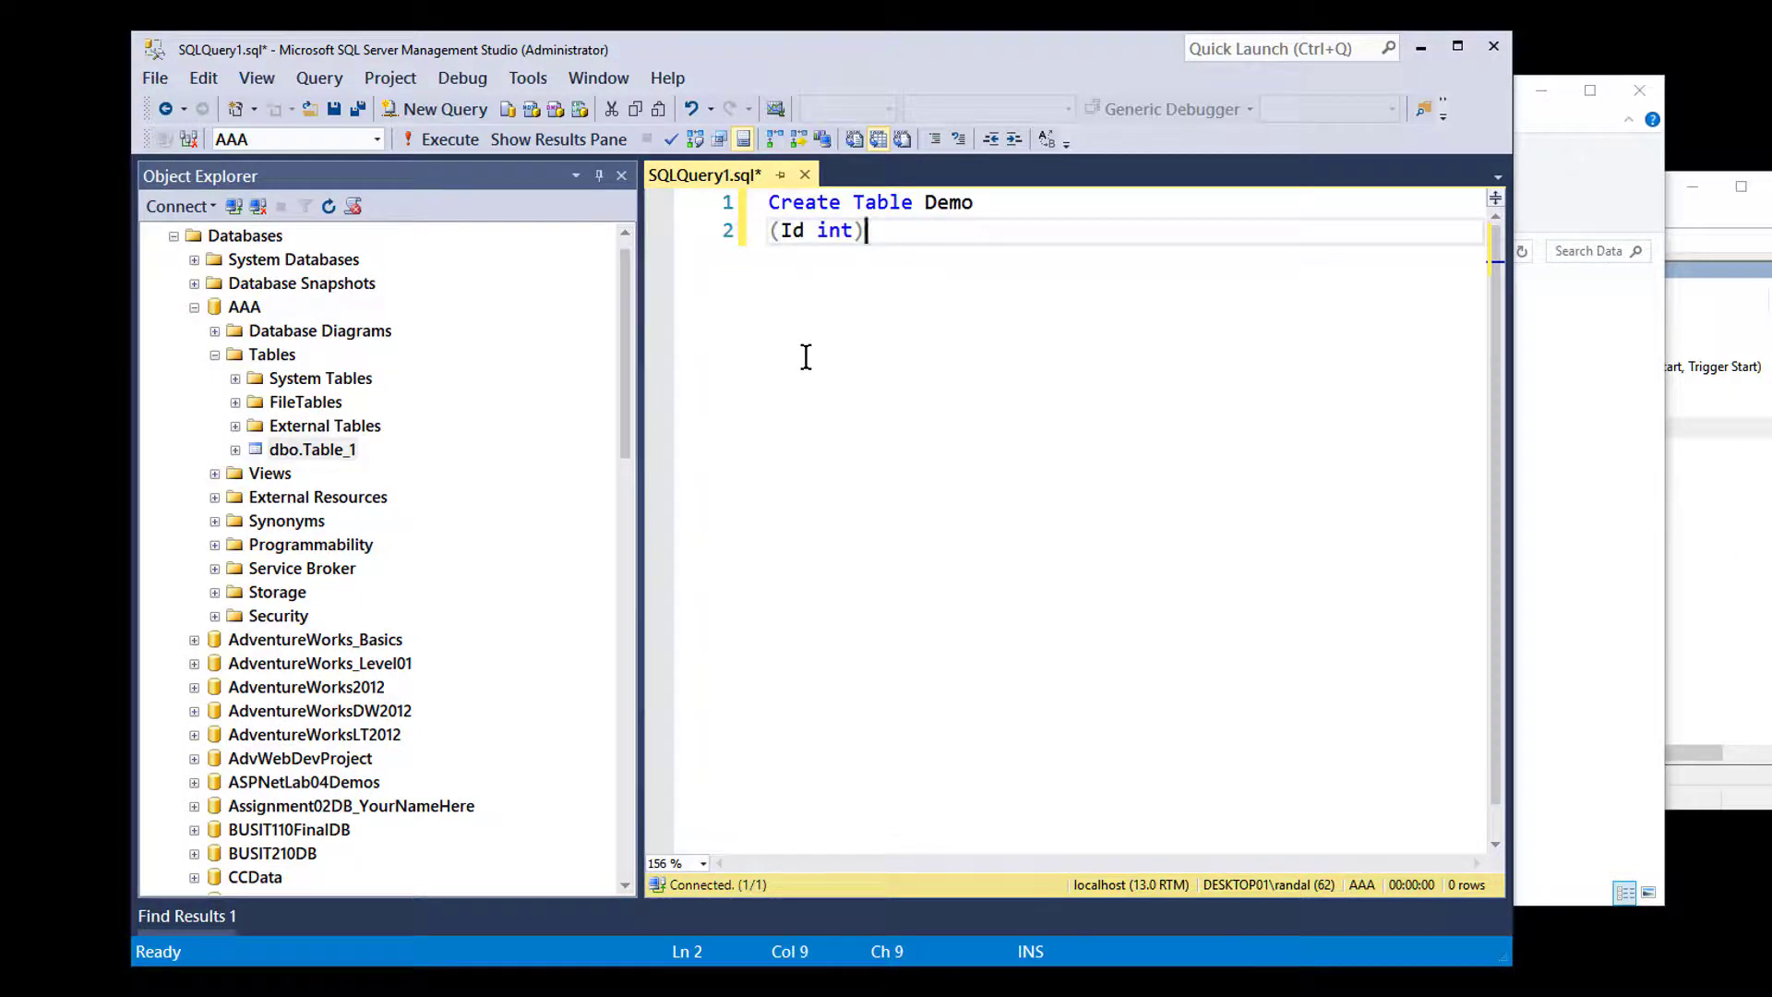
{"action": "type", "text": ";"}
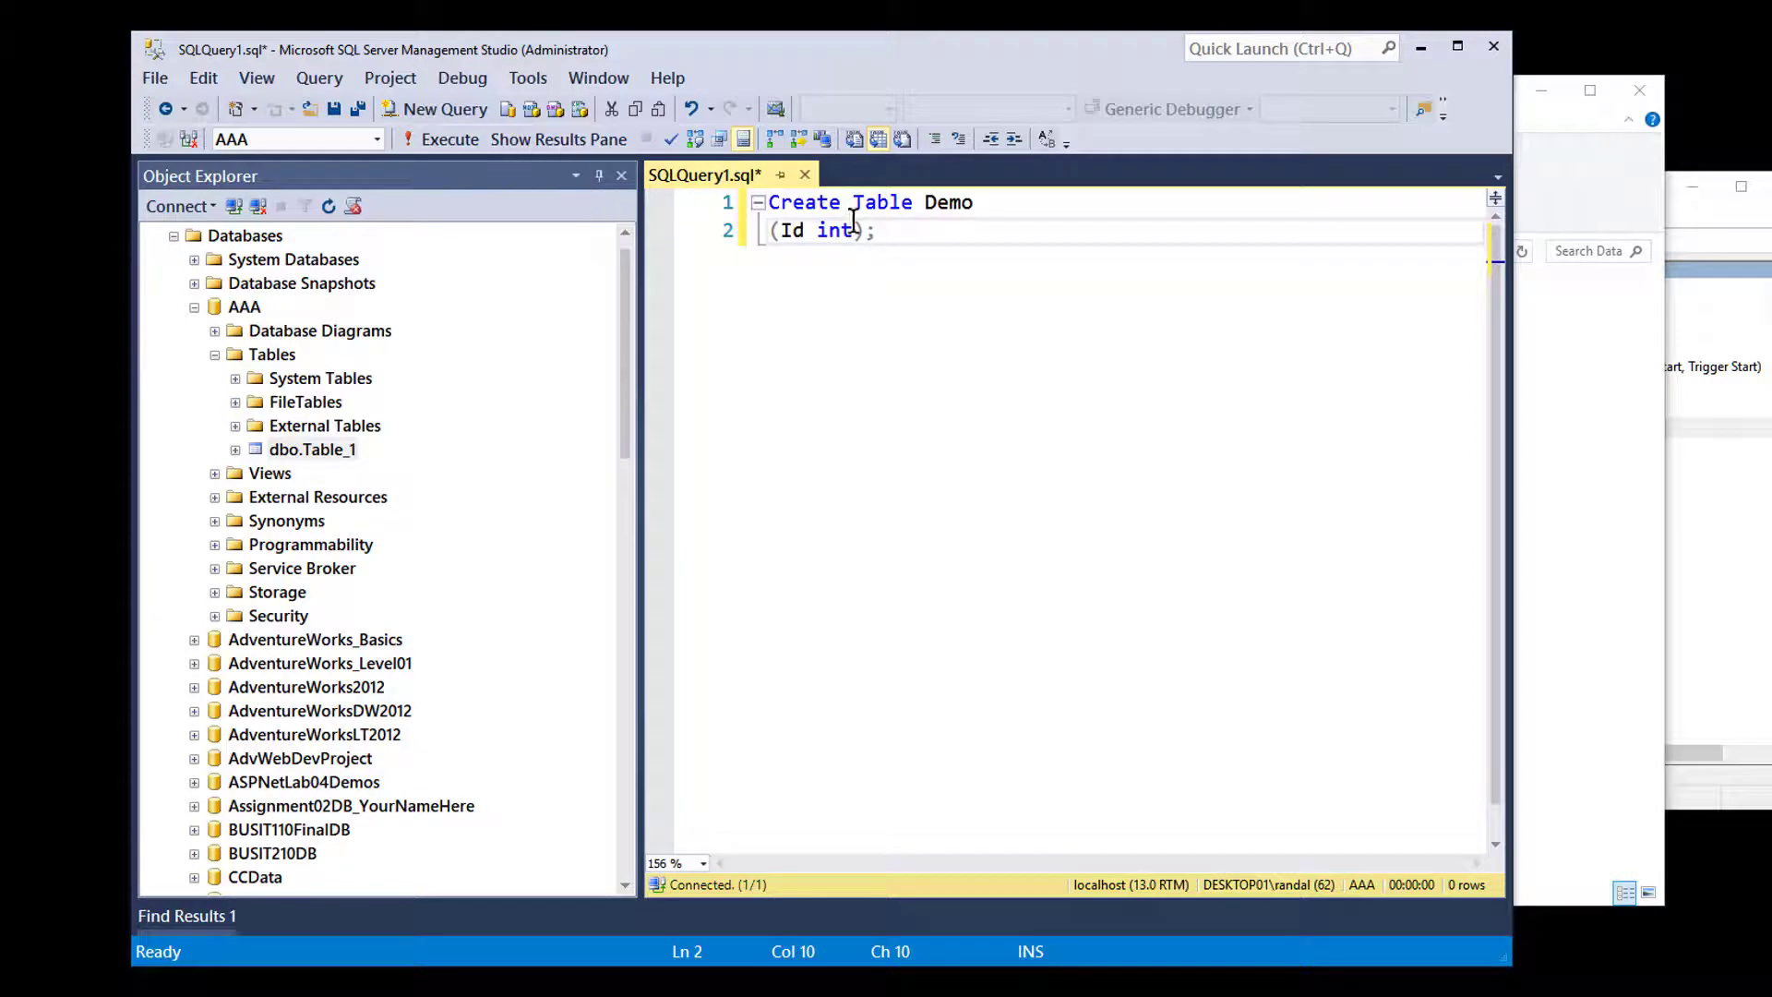
{"action": "left_click", "coordinate": [447, 138]}
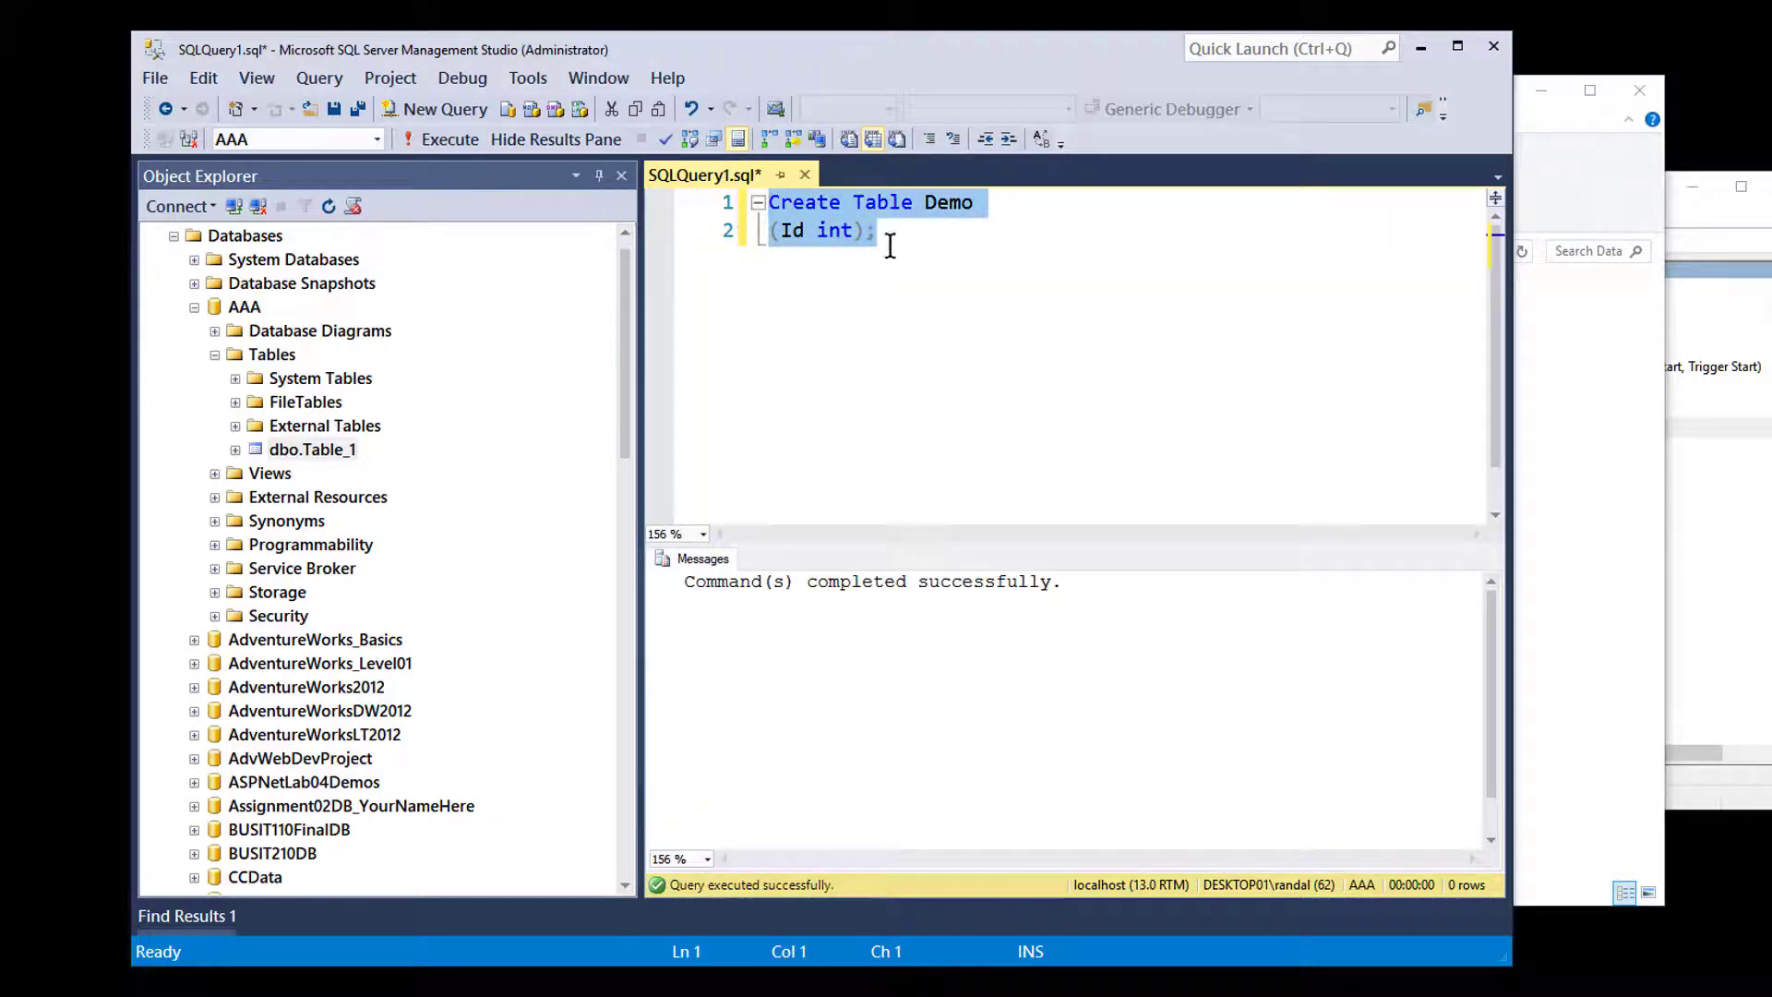
{"action": "left_click", "coordinate": [876, 231]}
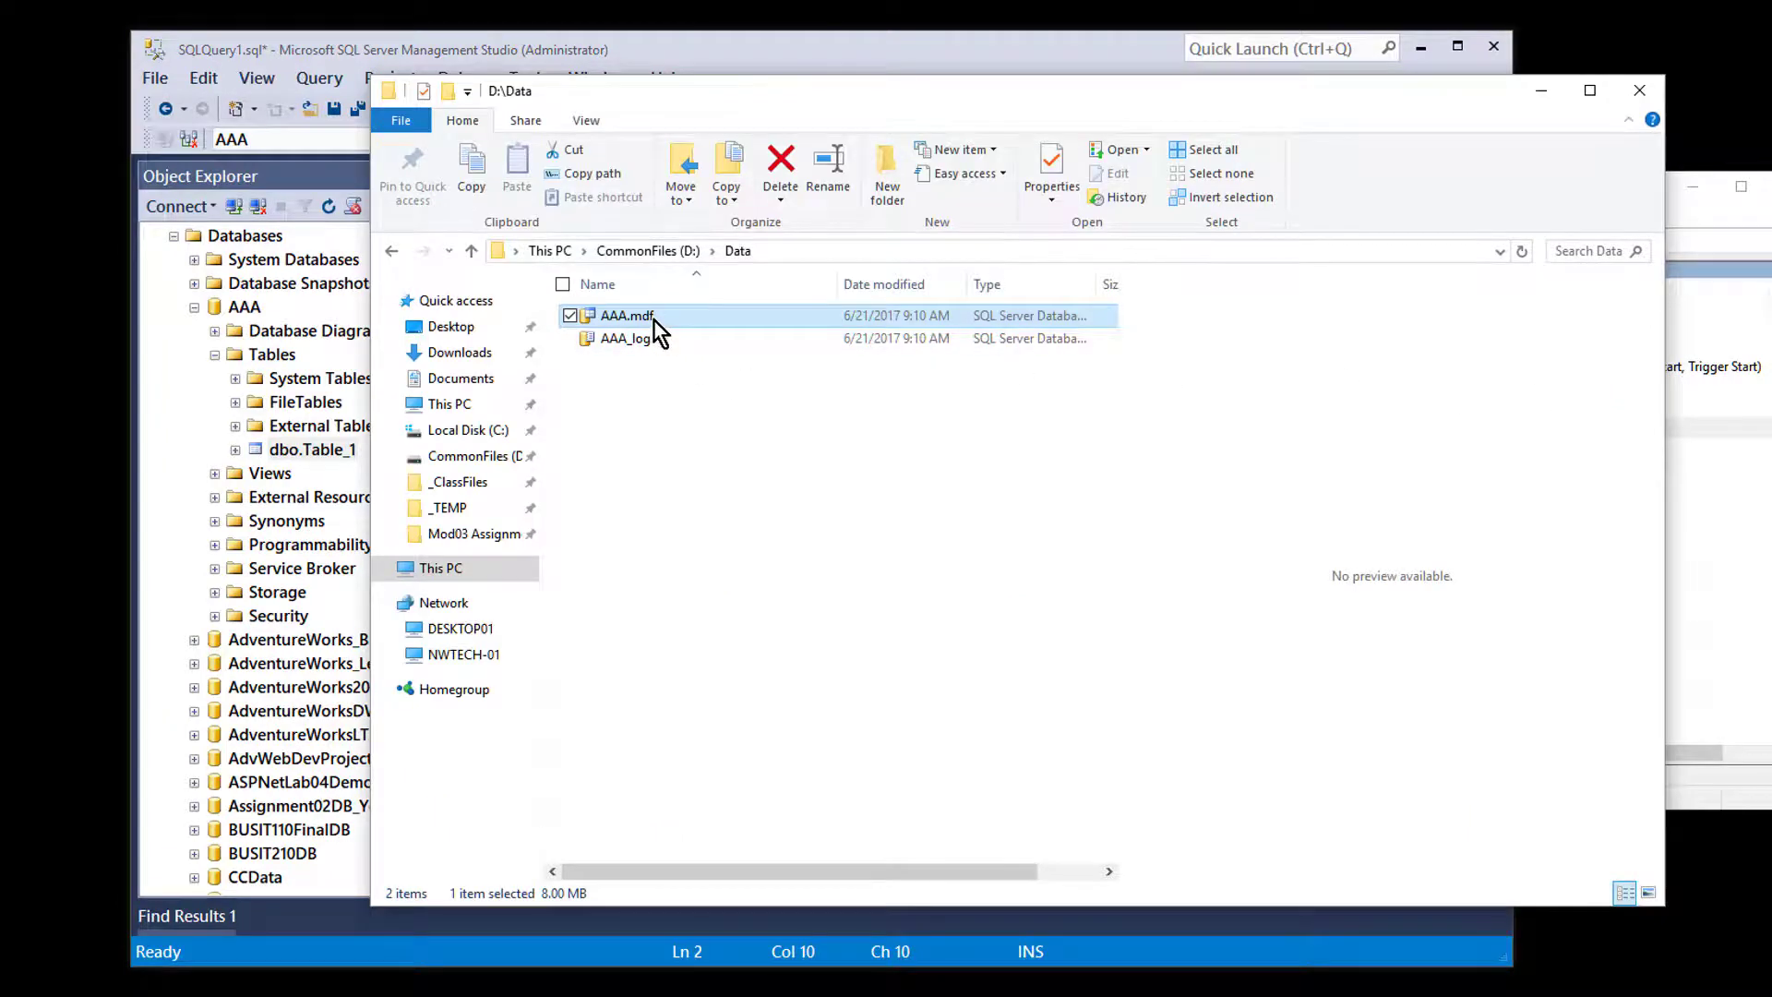
{"action": "mouse_move", "coordinate": [1316, 116]}
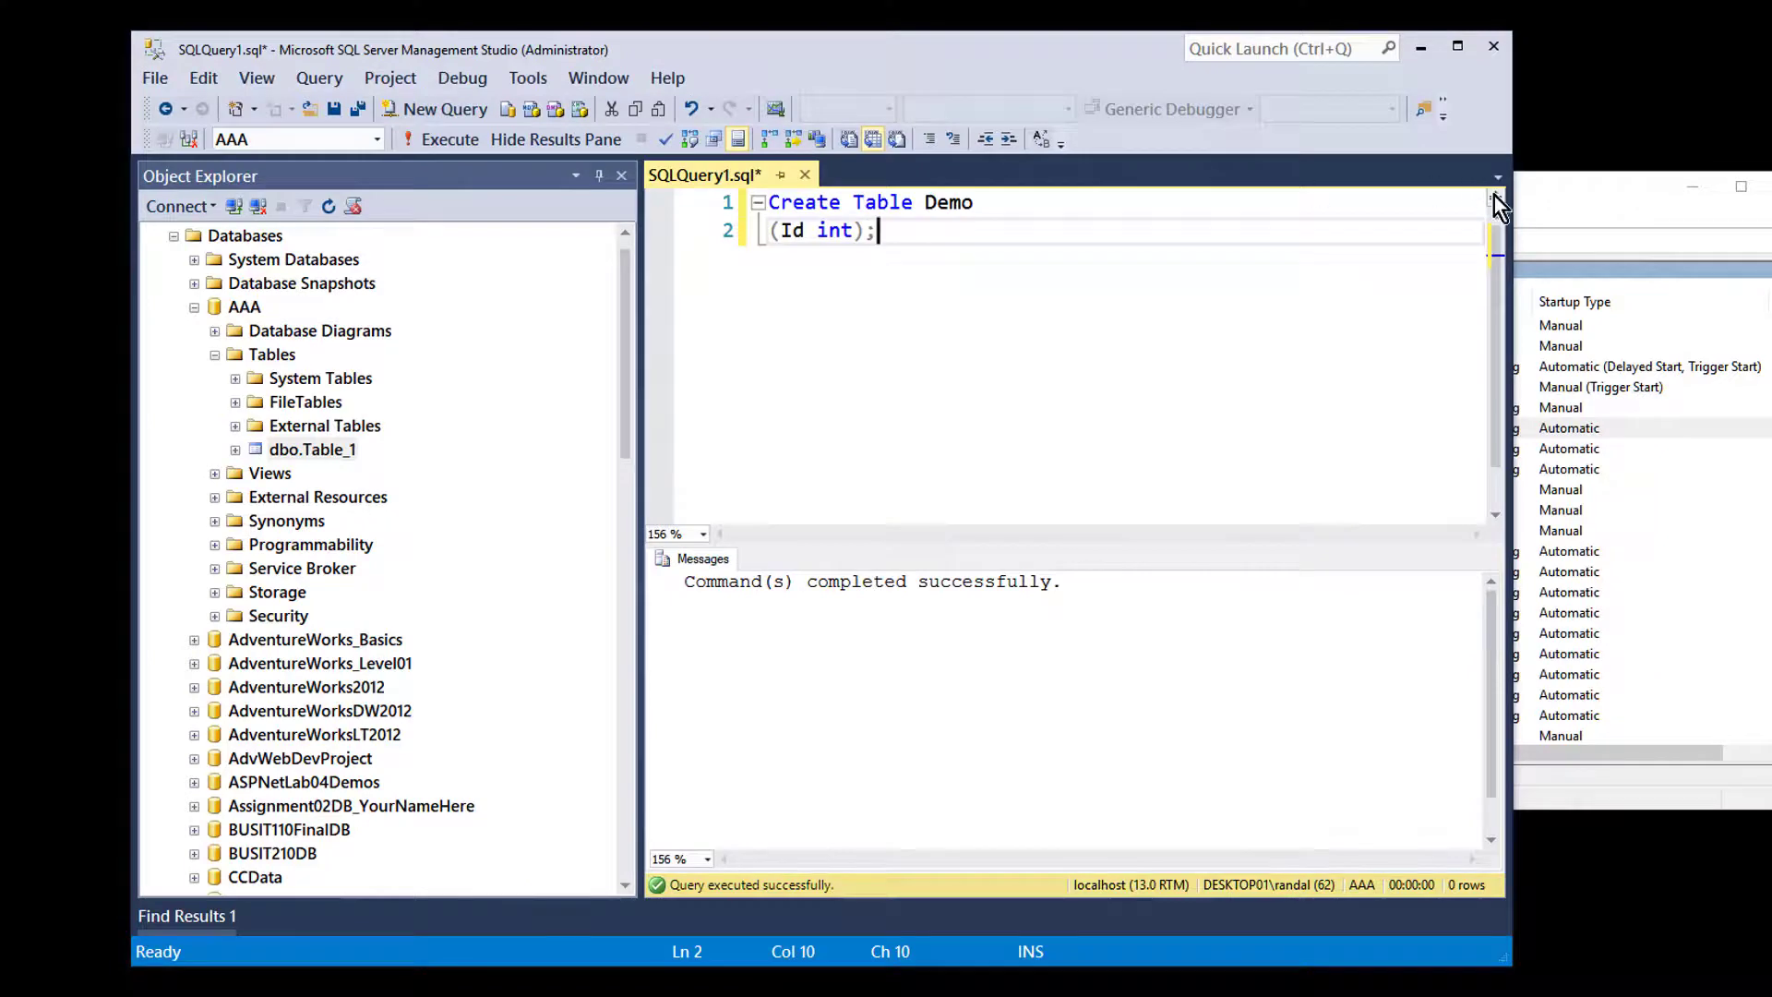
{"action": "left_click", "coordinate": [1111, 427]}
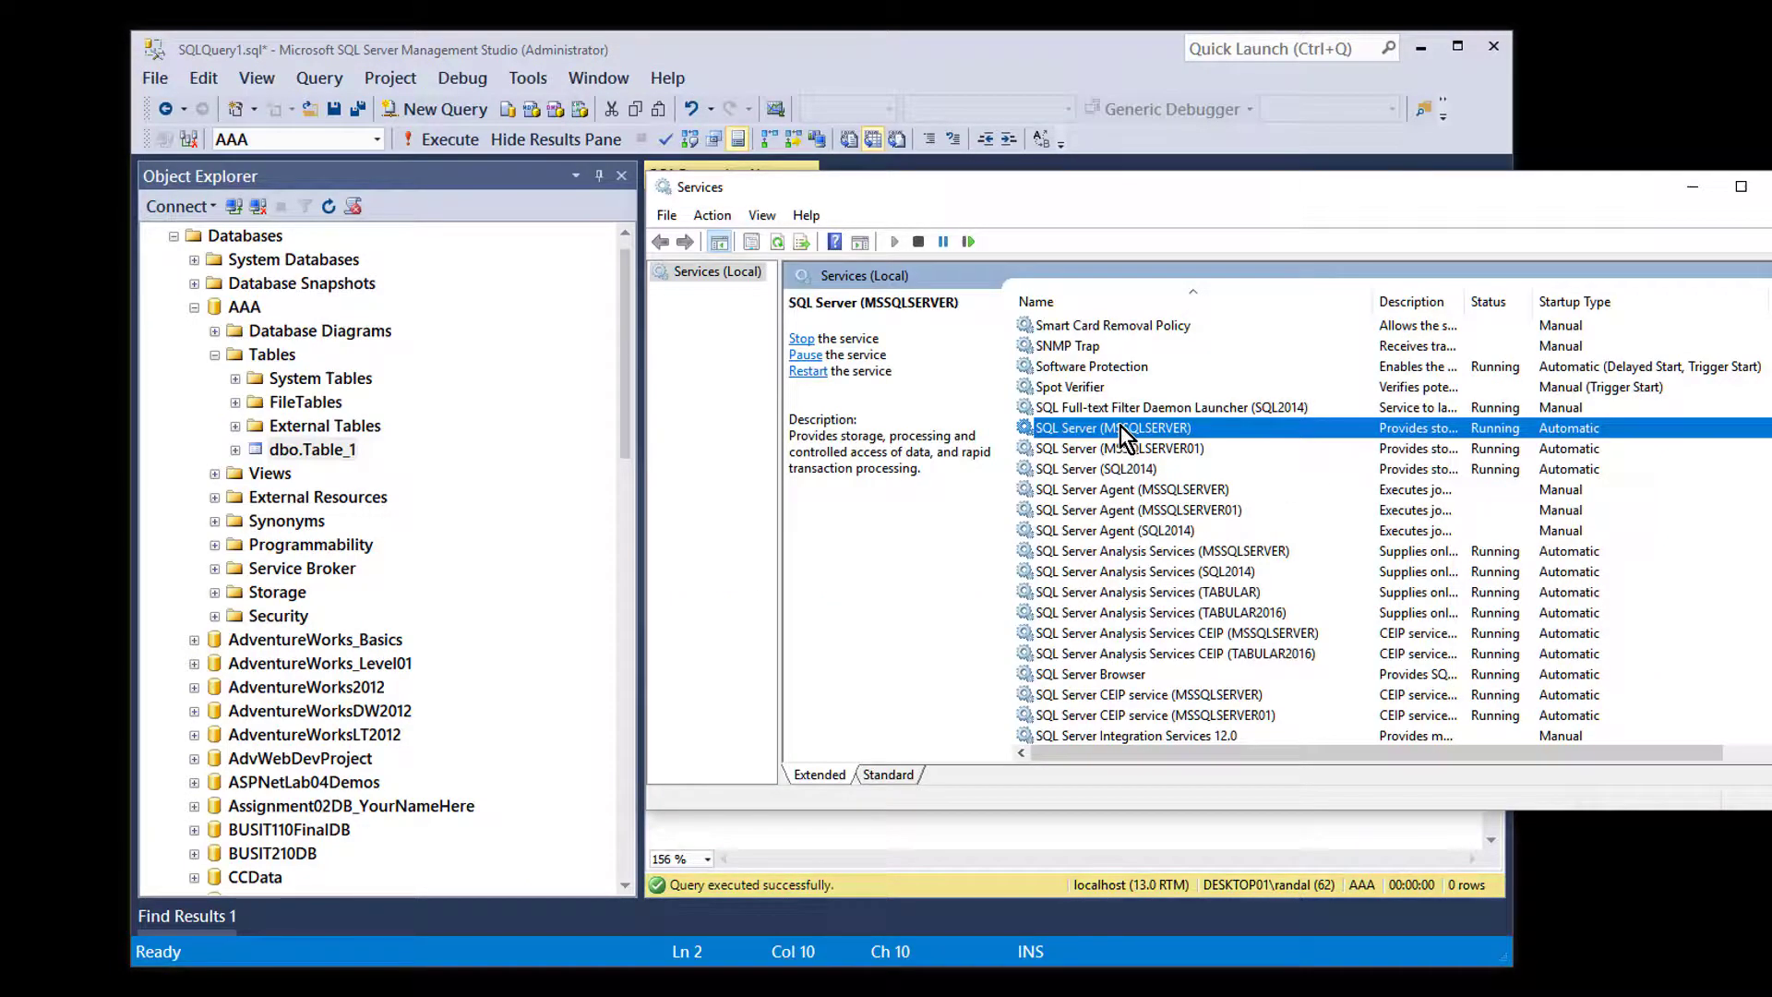
{"action": "mouse_move", "coordinate": [978, 497]}
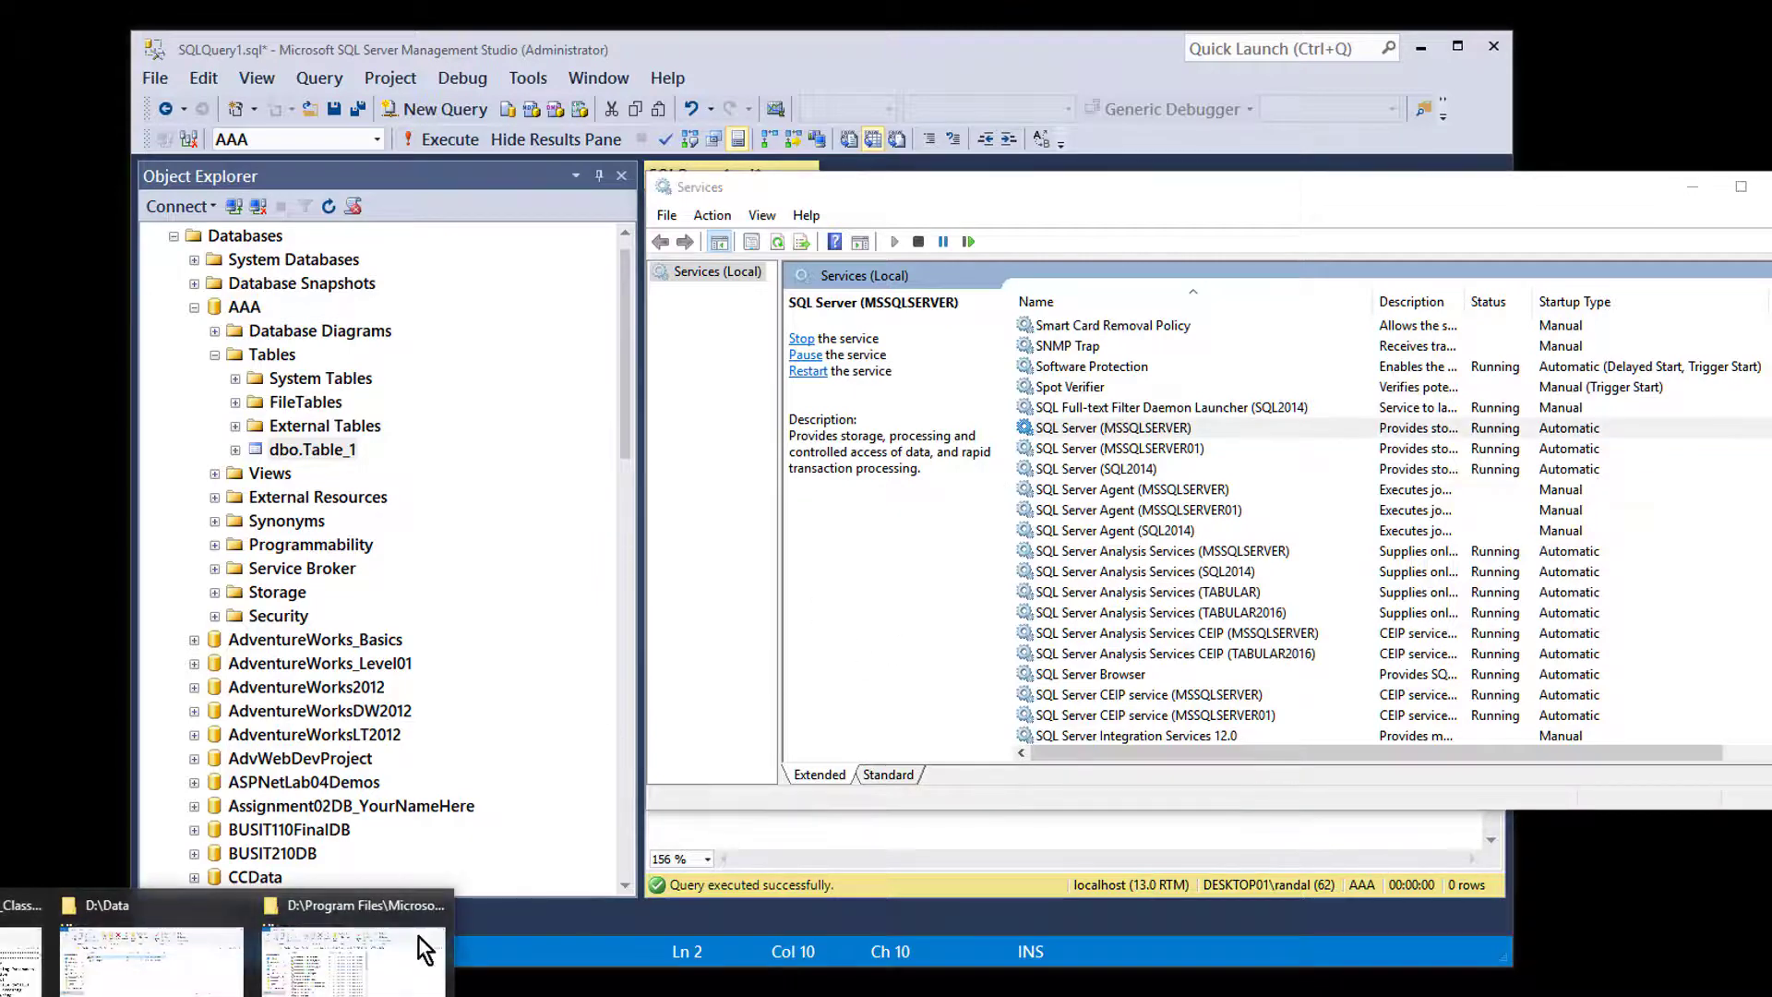
{"action": "left_click", "coordinate": [102, 905]}
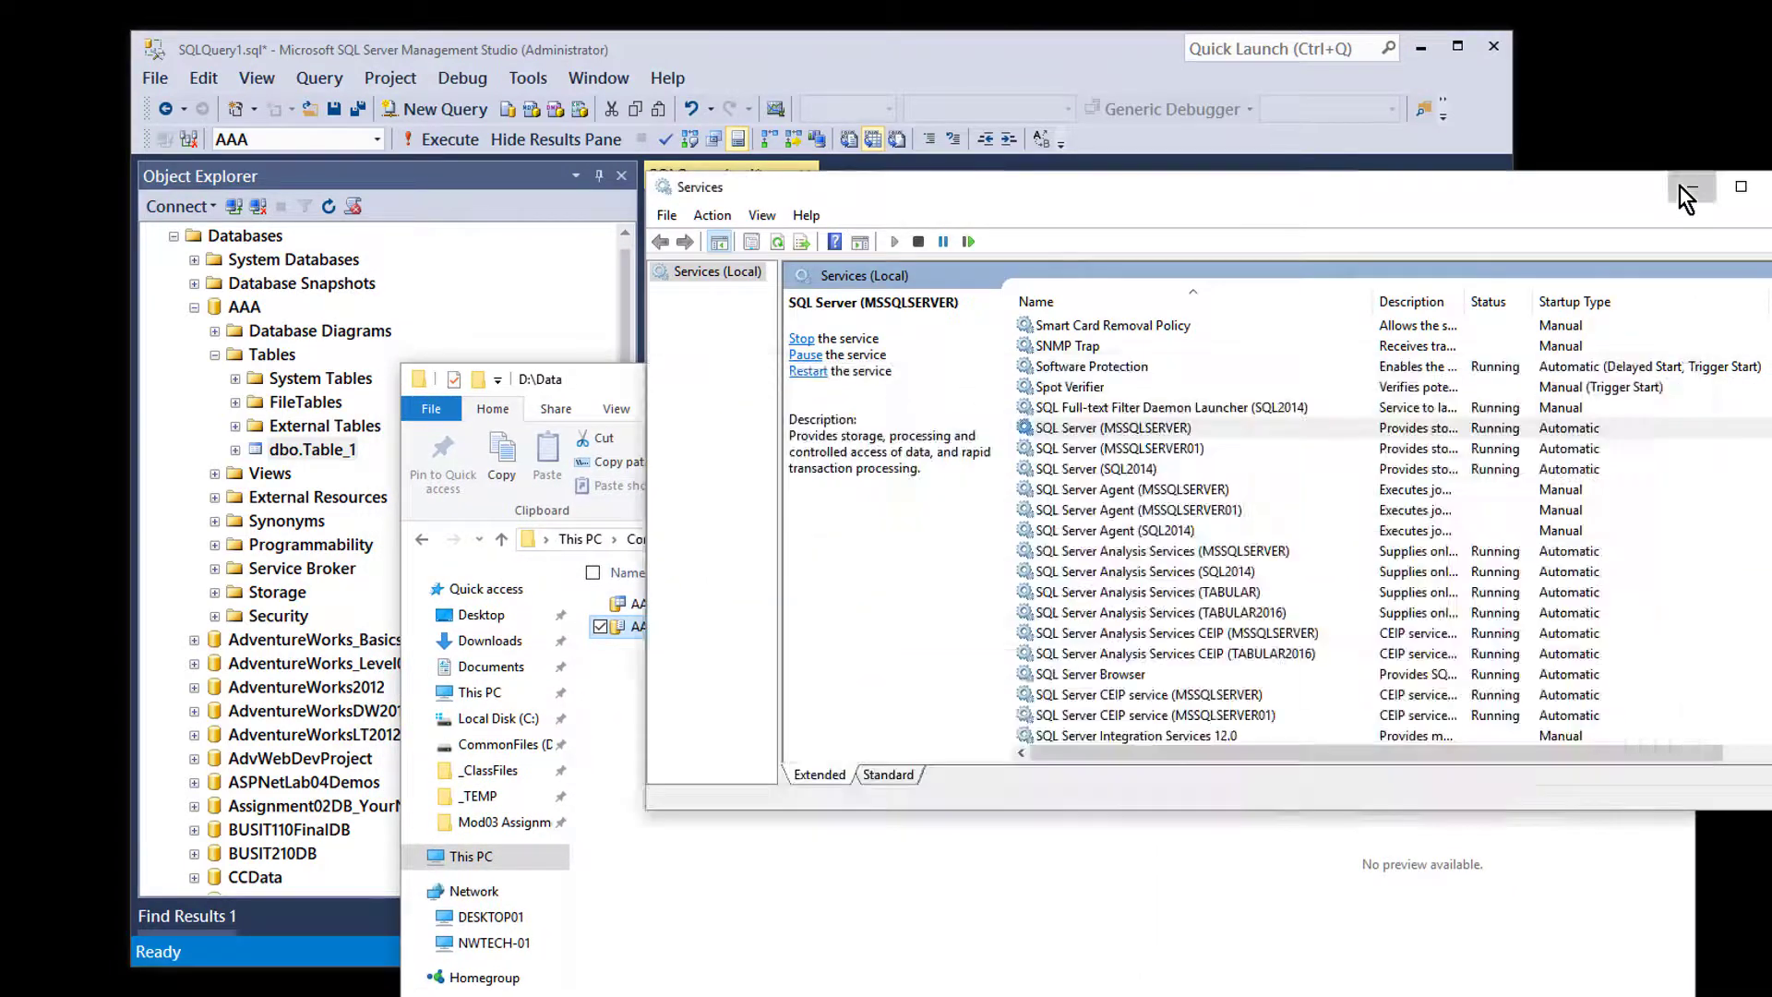
{"action": "left_click", "coordinate": [1693, 187]}
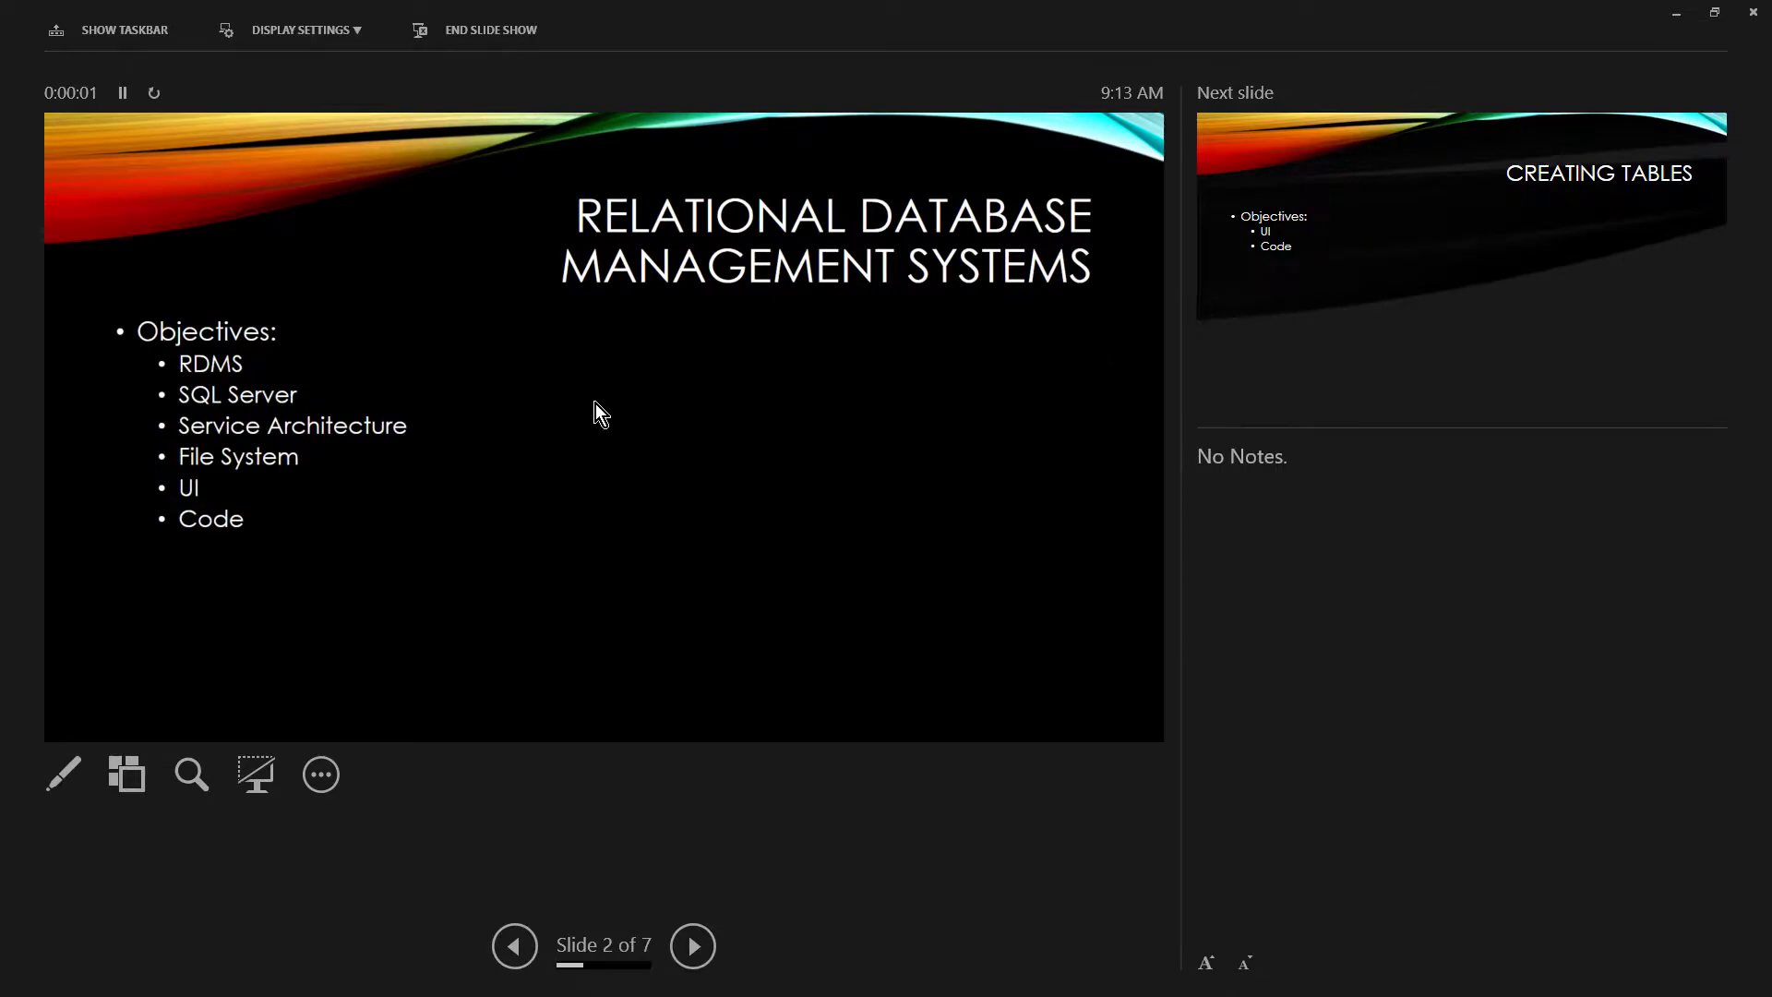
Step: Bring up the Display Settings options for swapping presenter view
{"action": "left_click", "coordinate": [299, 29]}
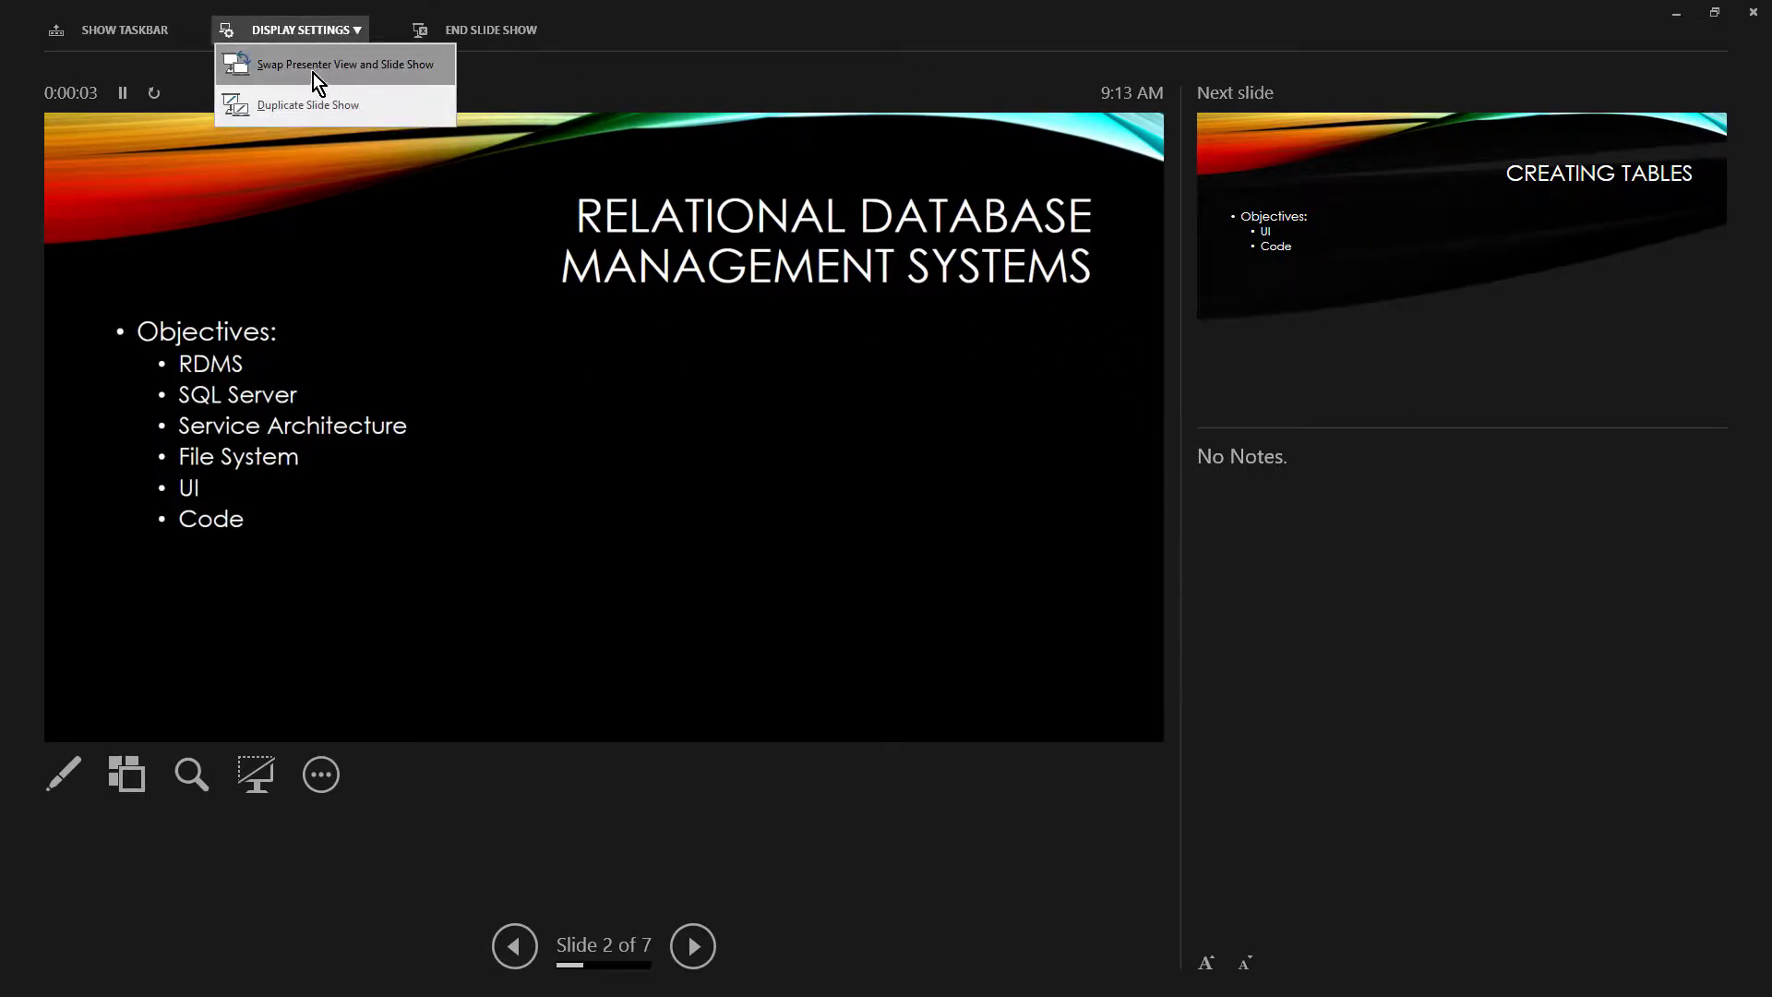